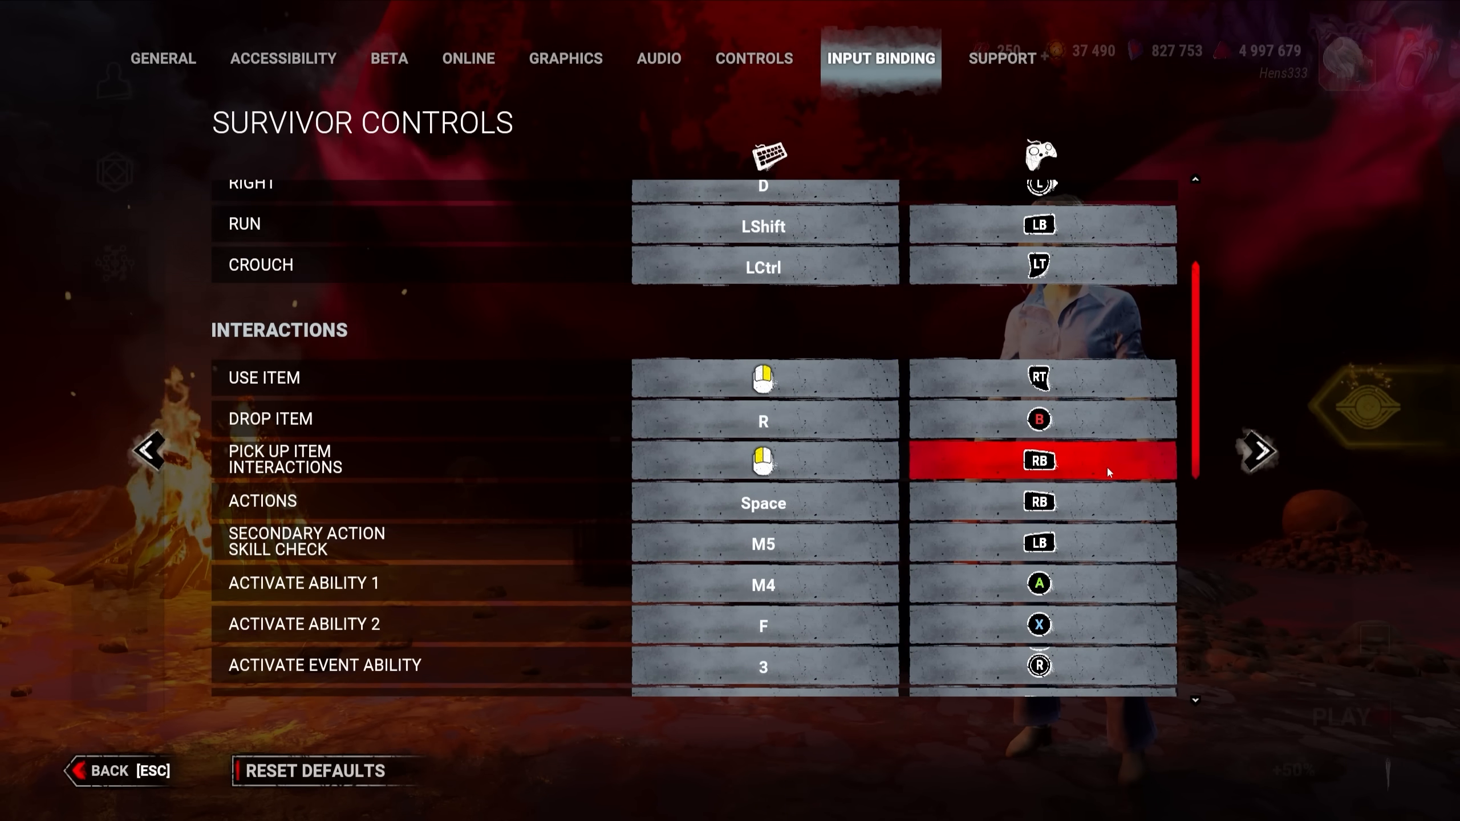
- Go from Saved into the Config folder and bring up the WindowsClient folder's context menu
{"action": "scroll", "scroll_direction": "down", "scroll_amount": 3}
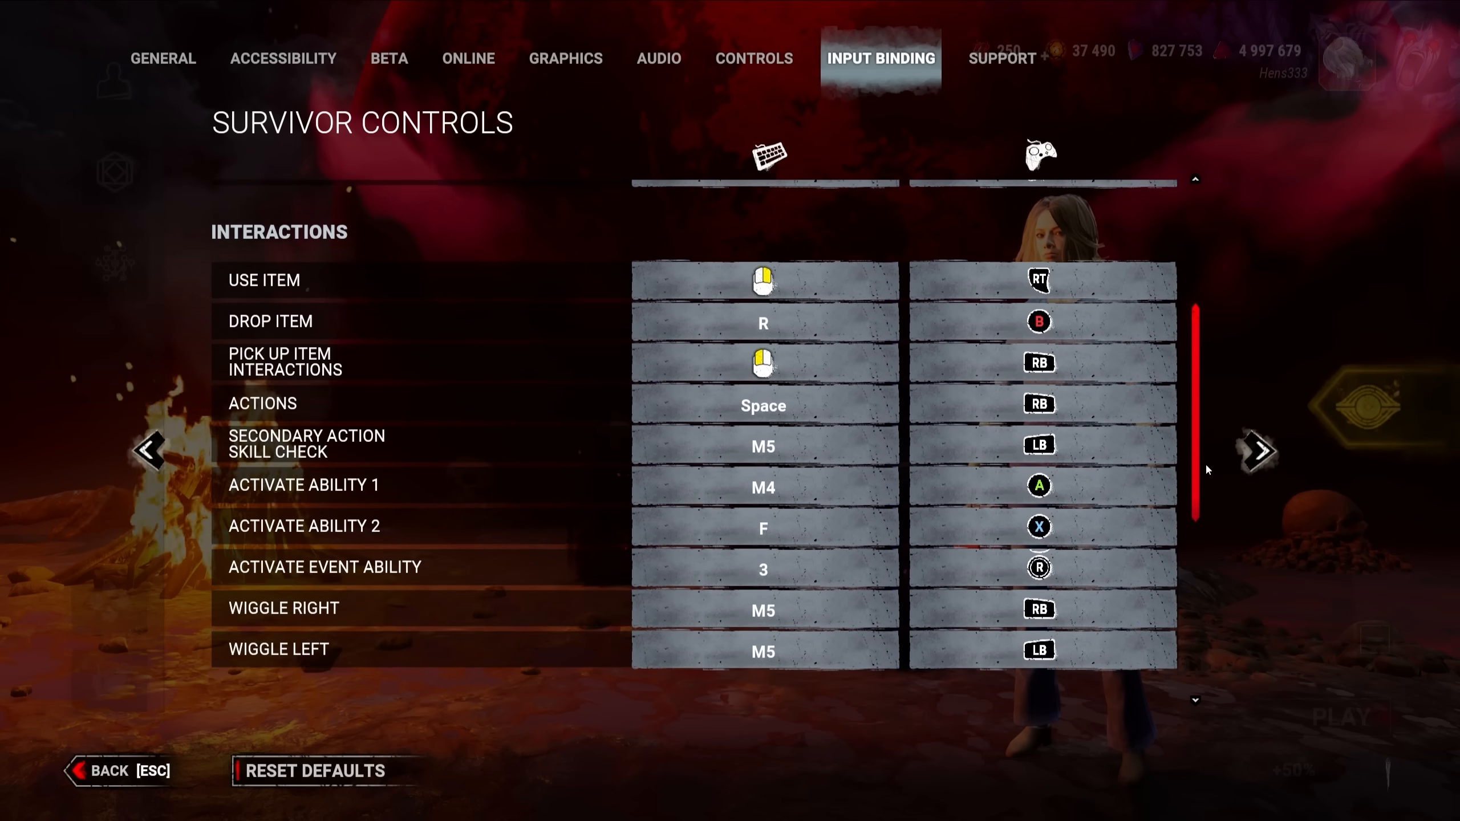
{"action": "scroll", "scroll_direction": "up", "scroll_amount": 3}
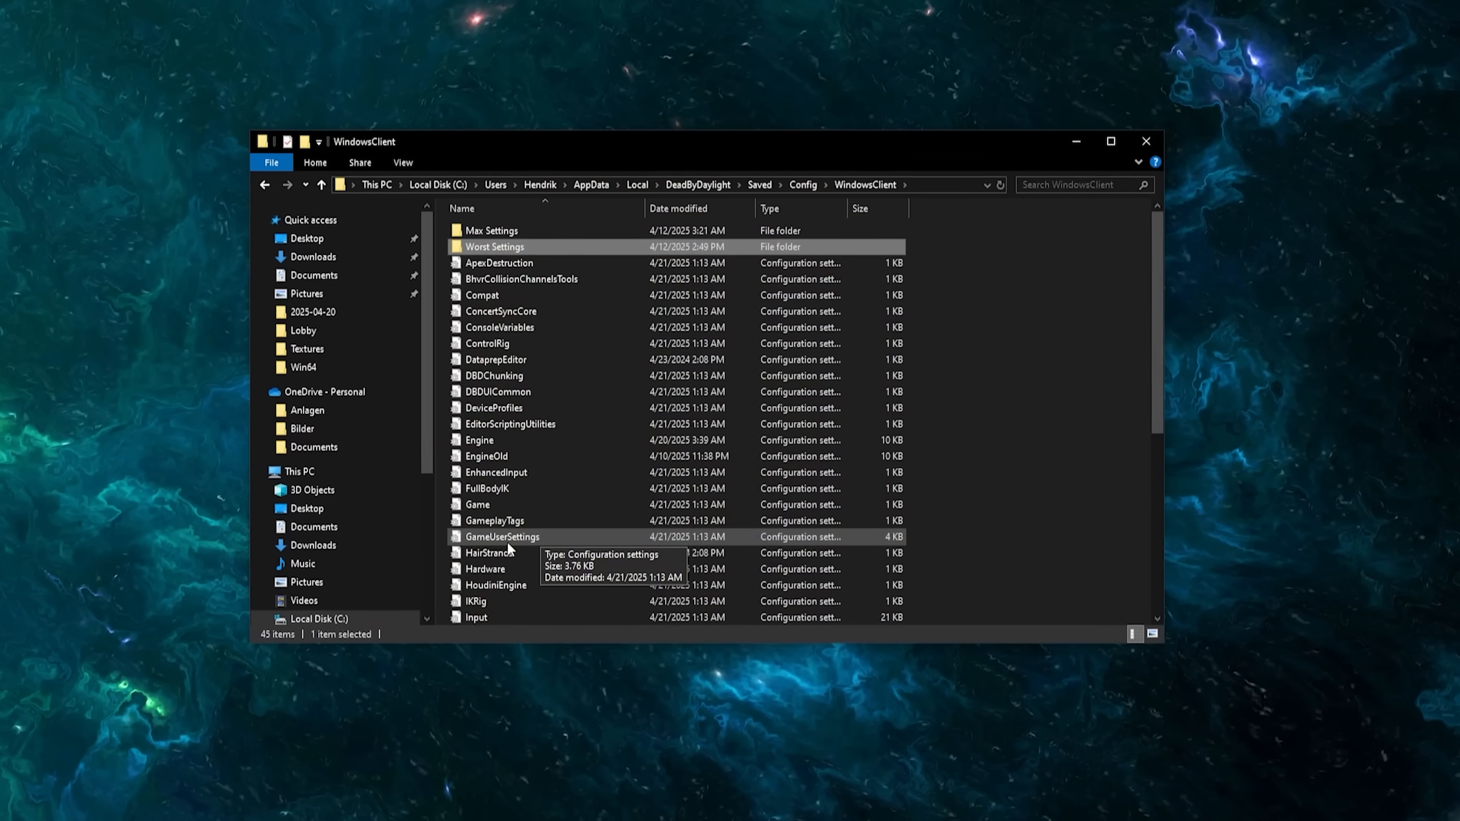
{"action": "right_click", "coordinate": [503, 537]}
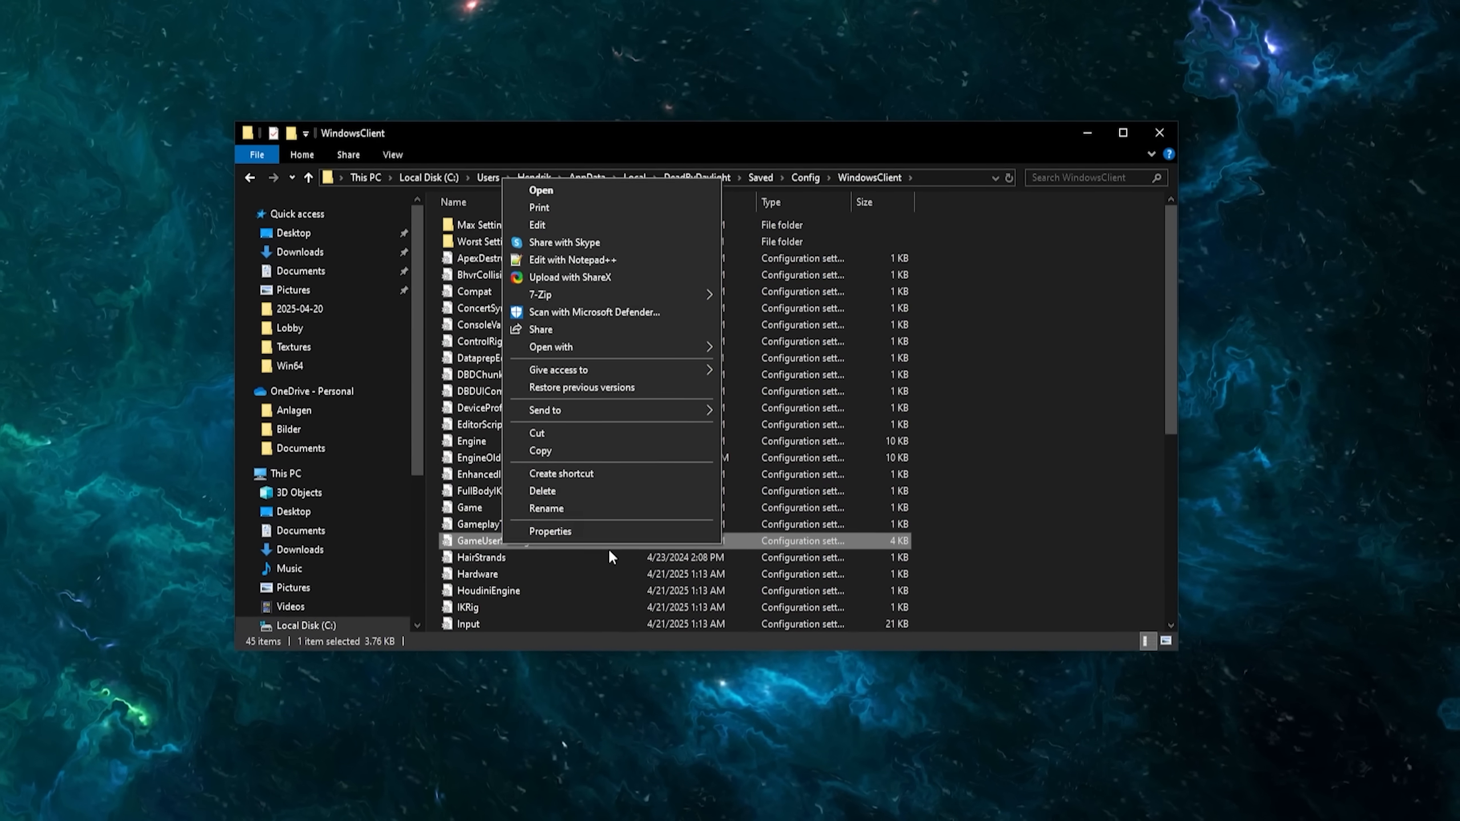
{"action": "left_click", "coordinate": [549, 531]}
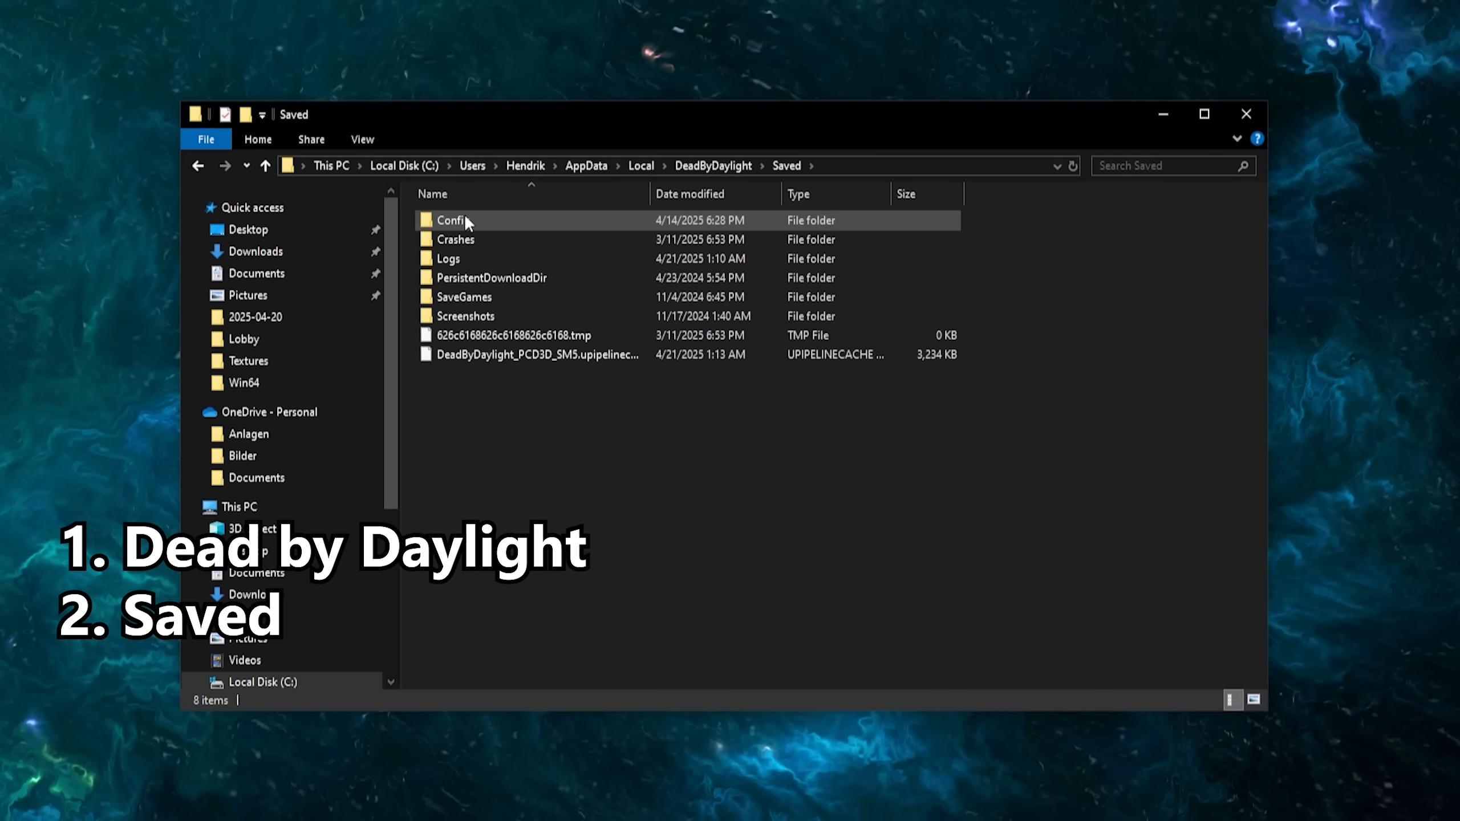
{"action": "double_click", "coordinate": [453, 220]}
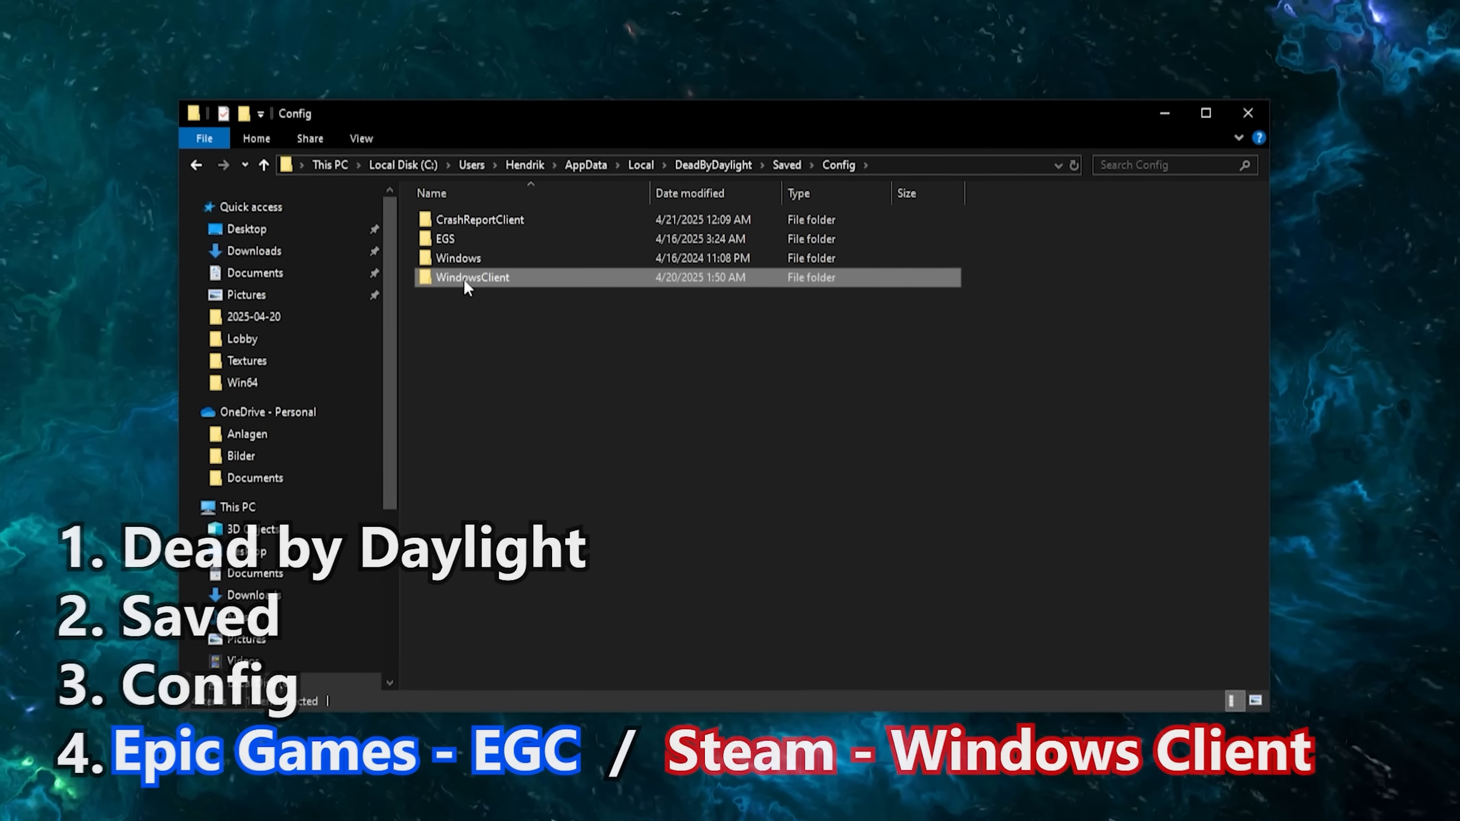
{"action": "right_click", "coordinate": [472, 277]}
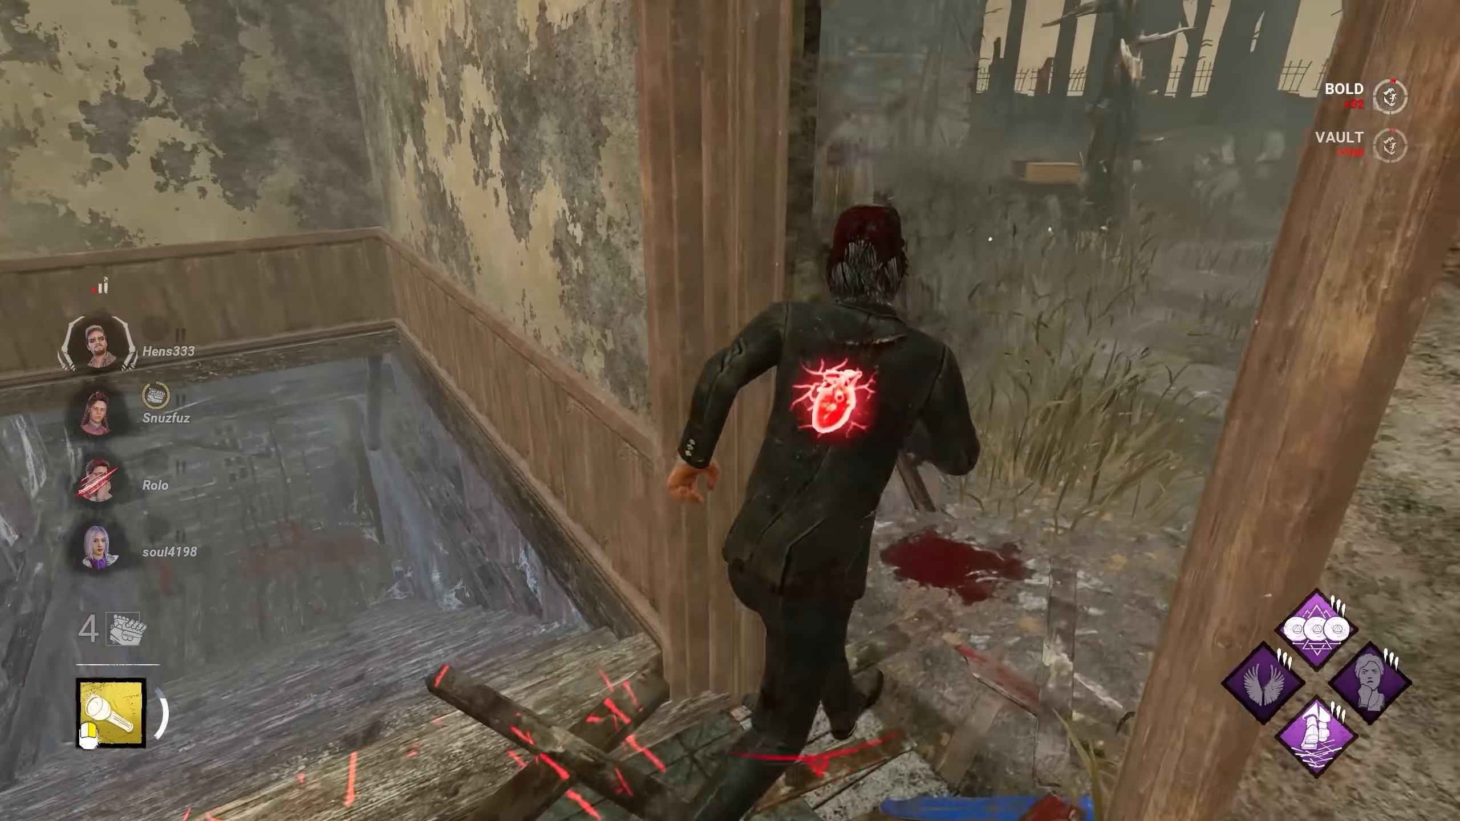
- Clear the Read-only attribute on GameUserSettings through its Properties dialog
{"action": "right_click", "coordinate": [456, 550]}
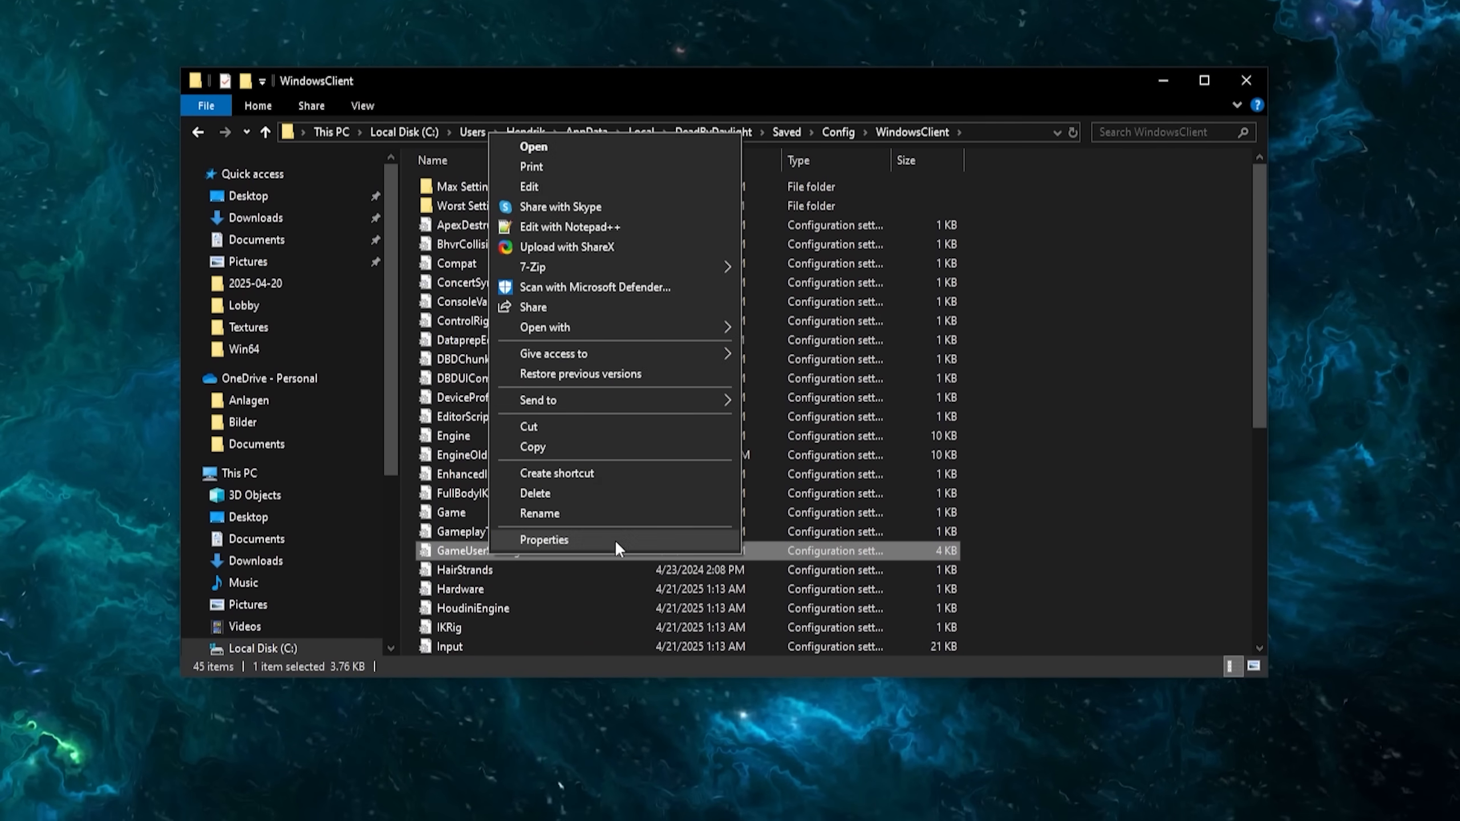
{"action": "left_click", "coordinate": [543, 539]}
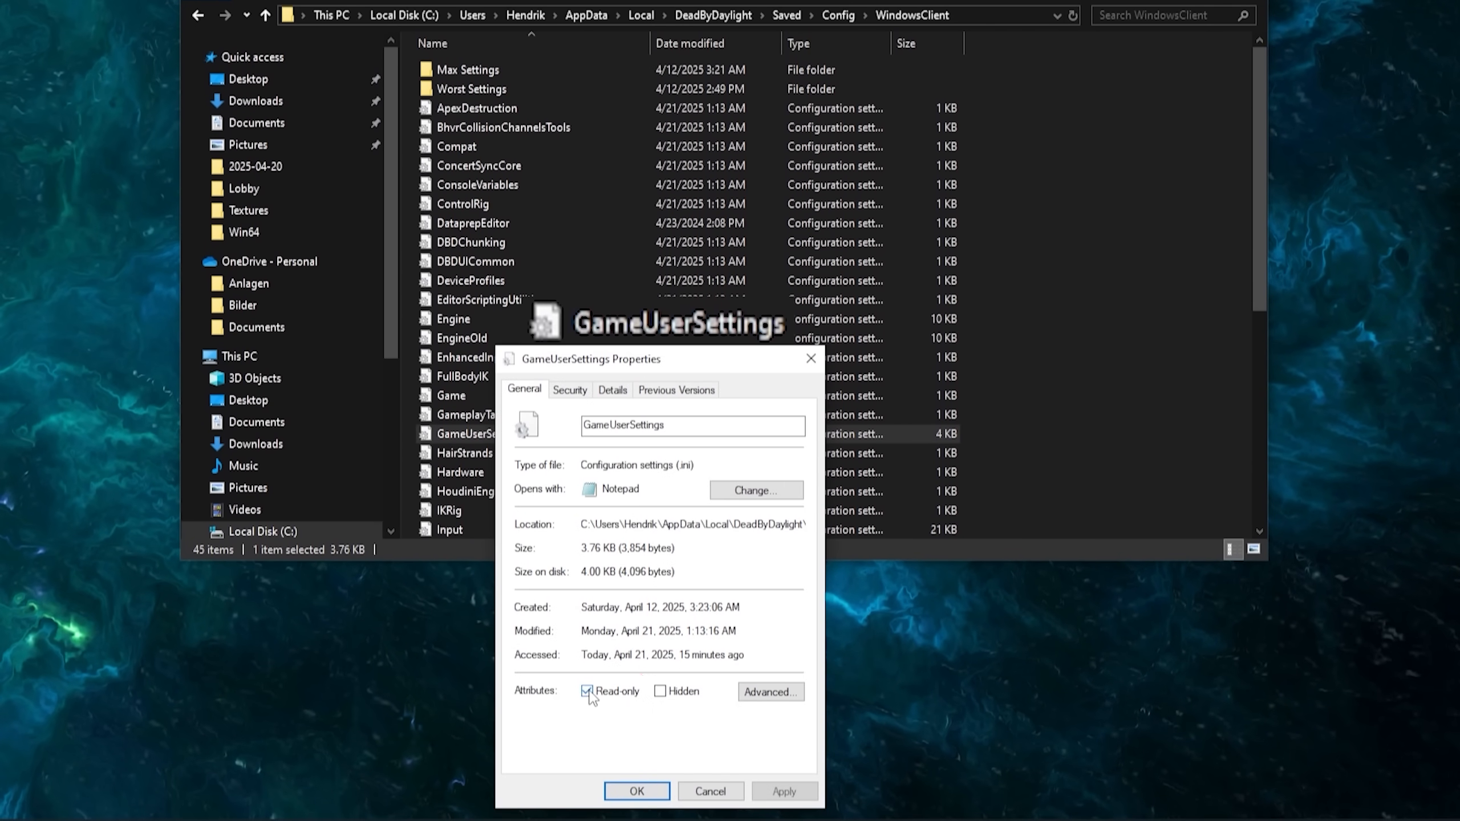
{"action": "left_click", "coordinate": [587, 690]}
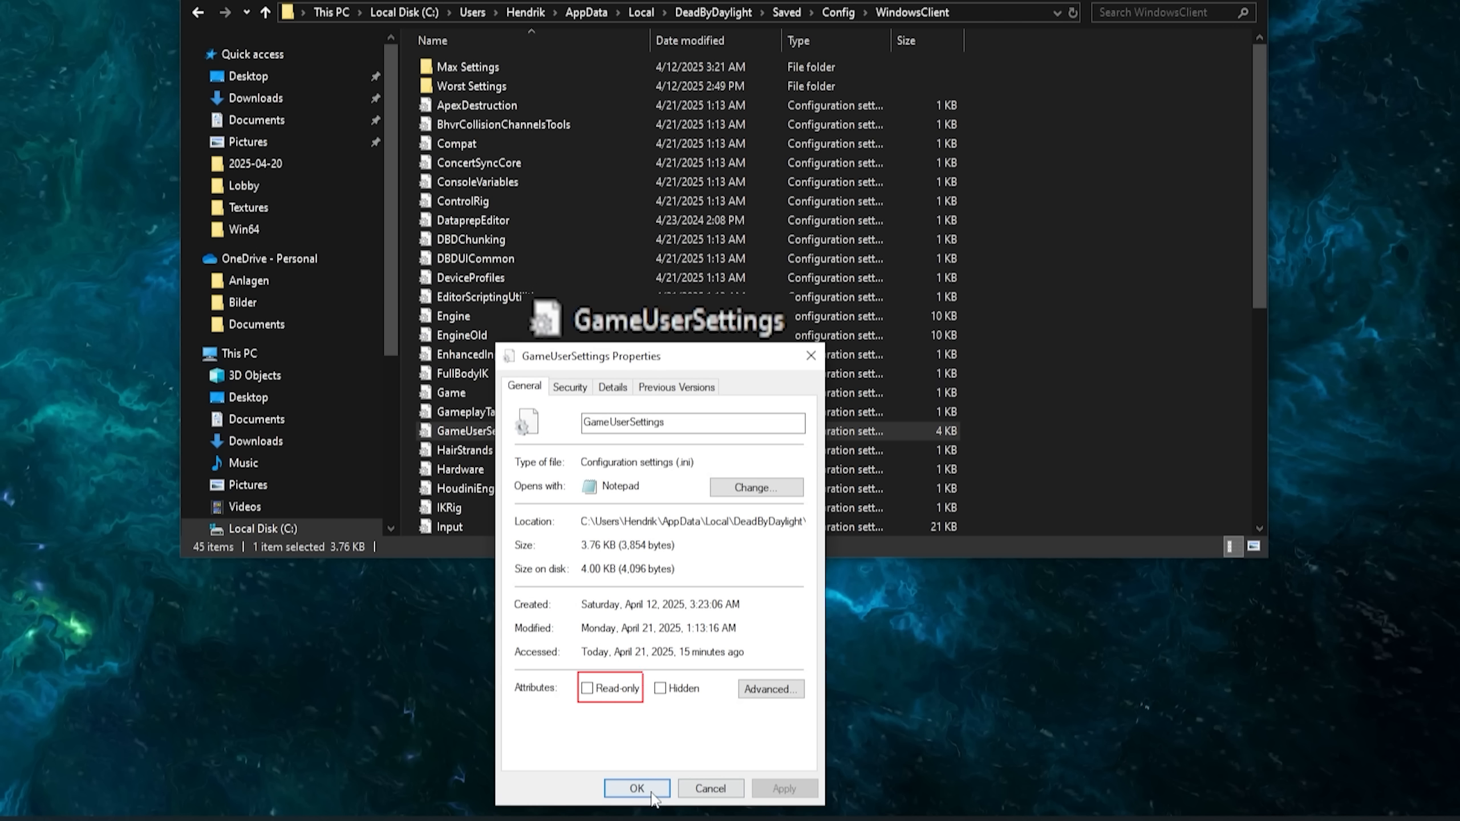
{"action": "left_click", "coordinate": [635, 787]}
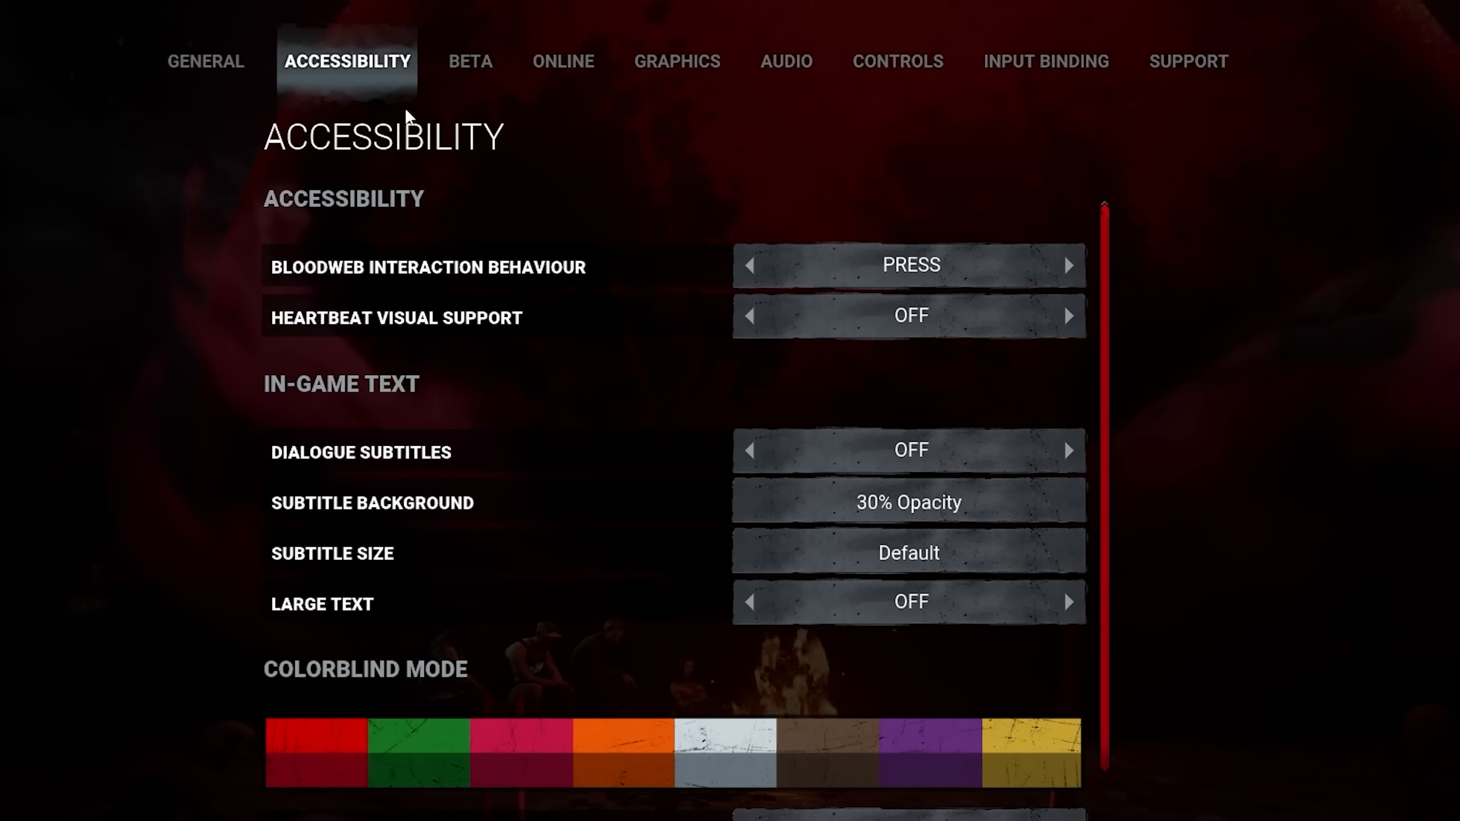
{"action": "mouse_move", "coordinate": [768, 317]}
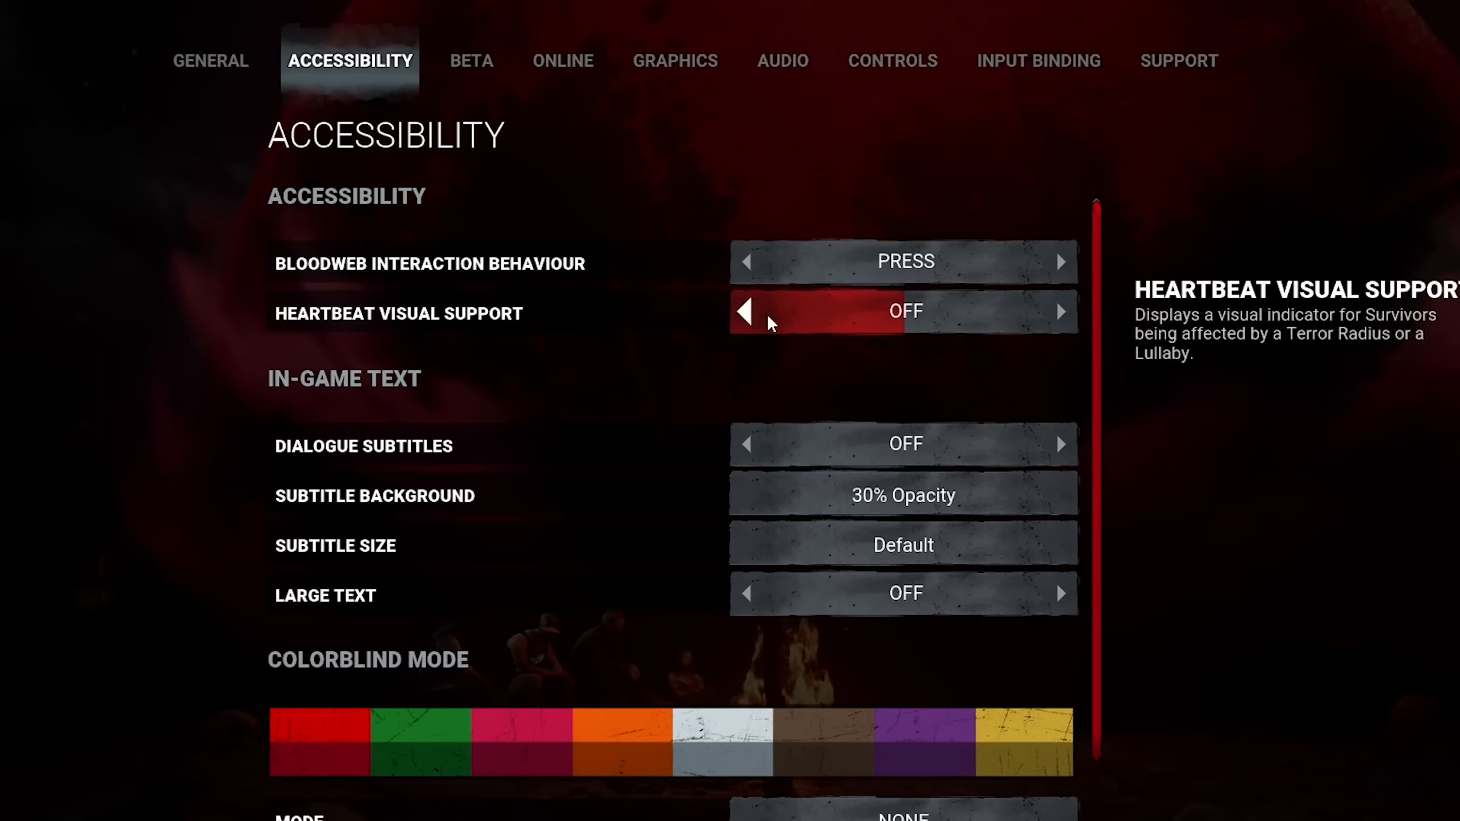
- Toggle Heartbeat Visual Support on, off, then back on in Accessibility
{"action": "left_click", "coordinate": [1059, 312]}
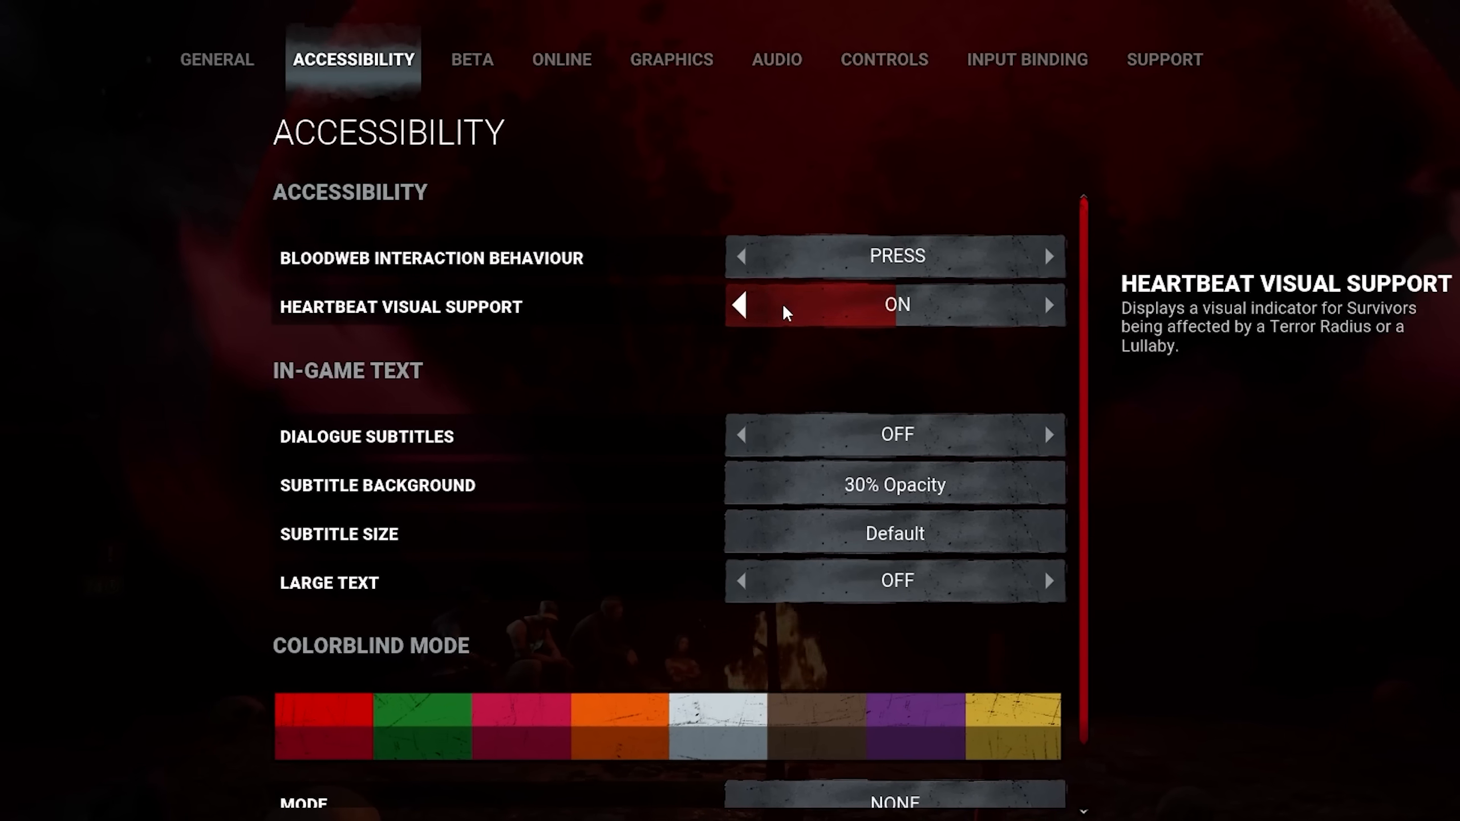
{"action": "left_click", "coordinate": [736, 304]}
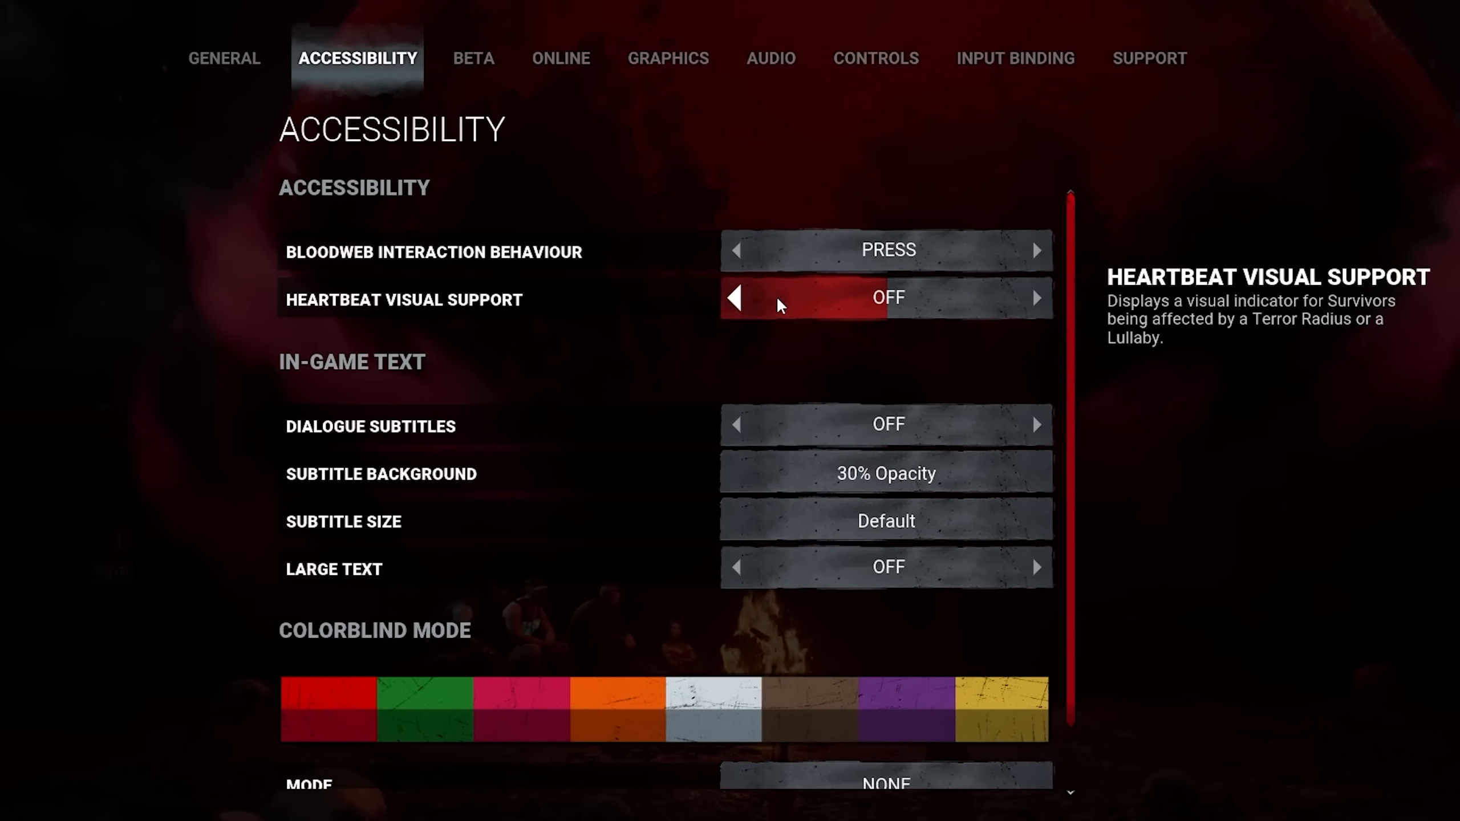
{"action": "left_click", "coordinate": [1036, 298]}
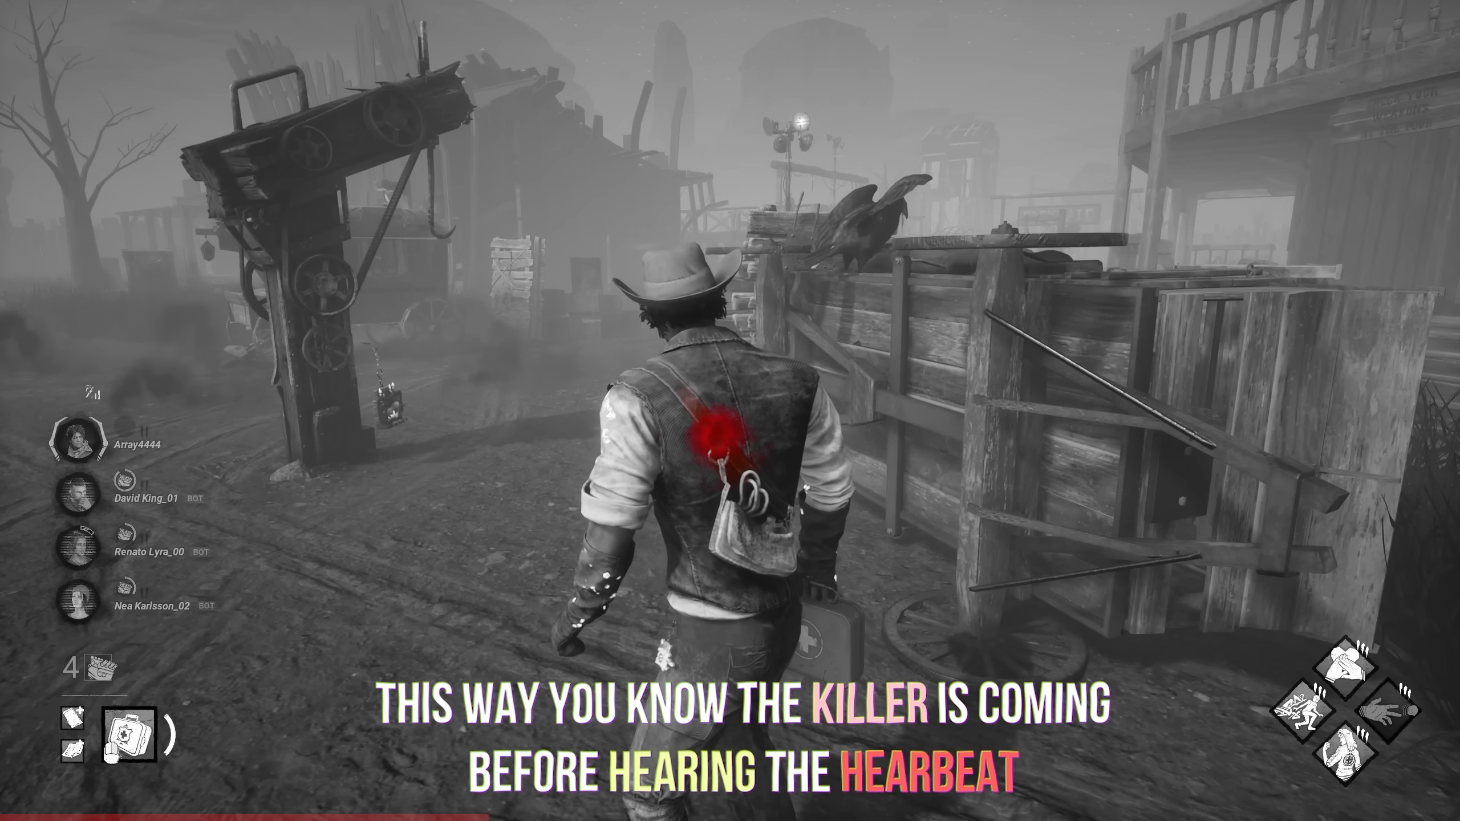
{"action": "mouse_move", "coordinate": [730, 411]}
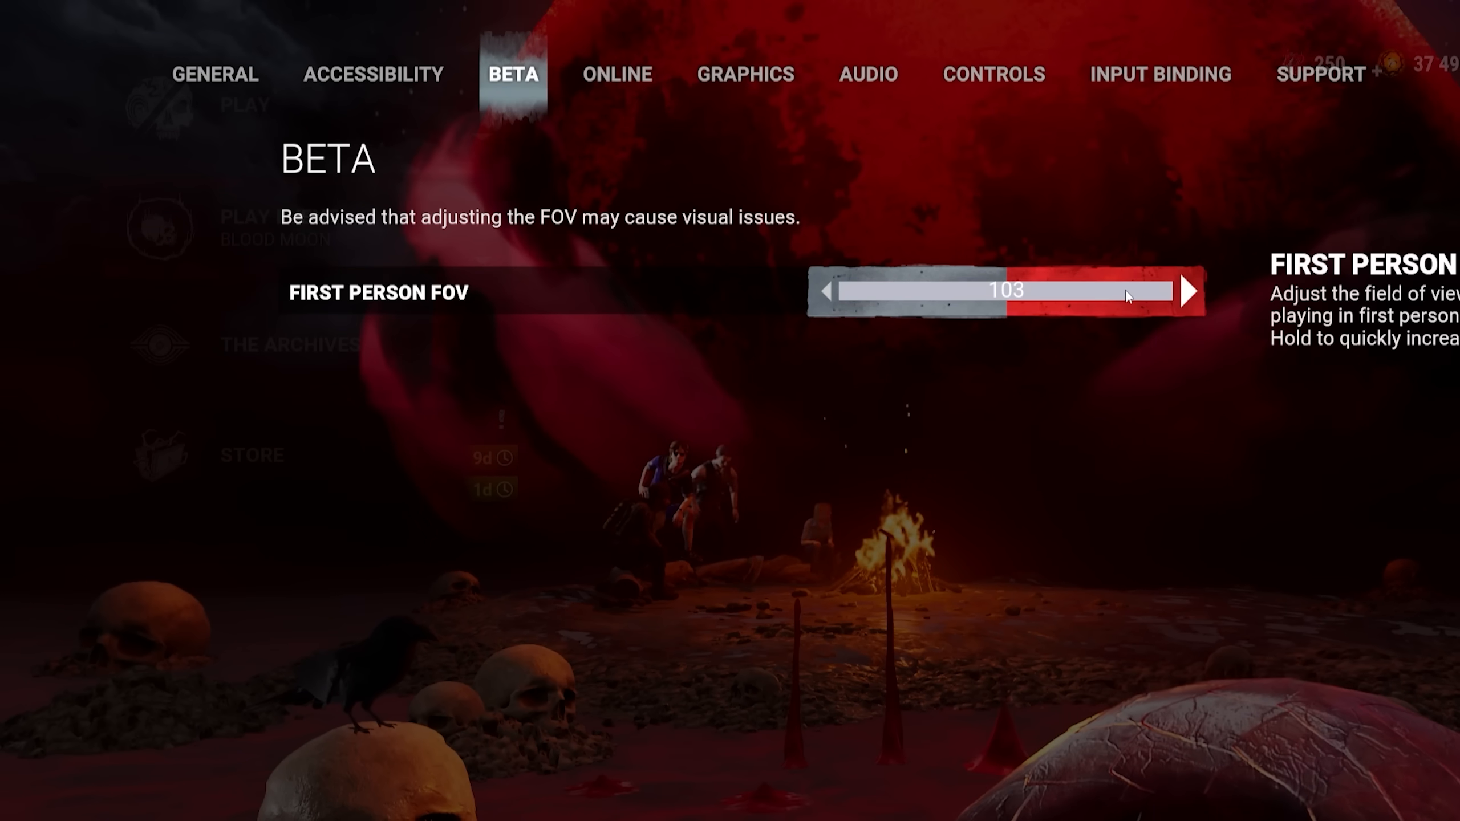
{"action": "mouse_move", "coordinate": [1349, 364]}
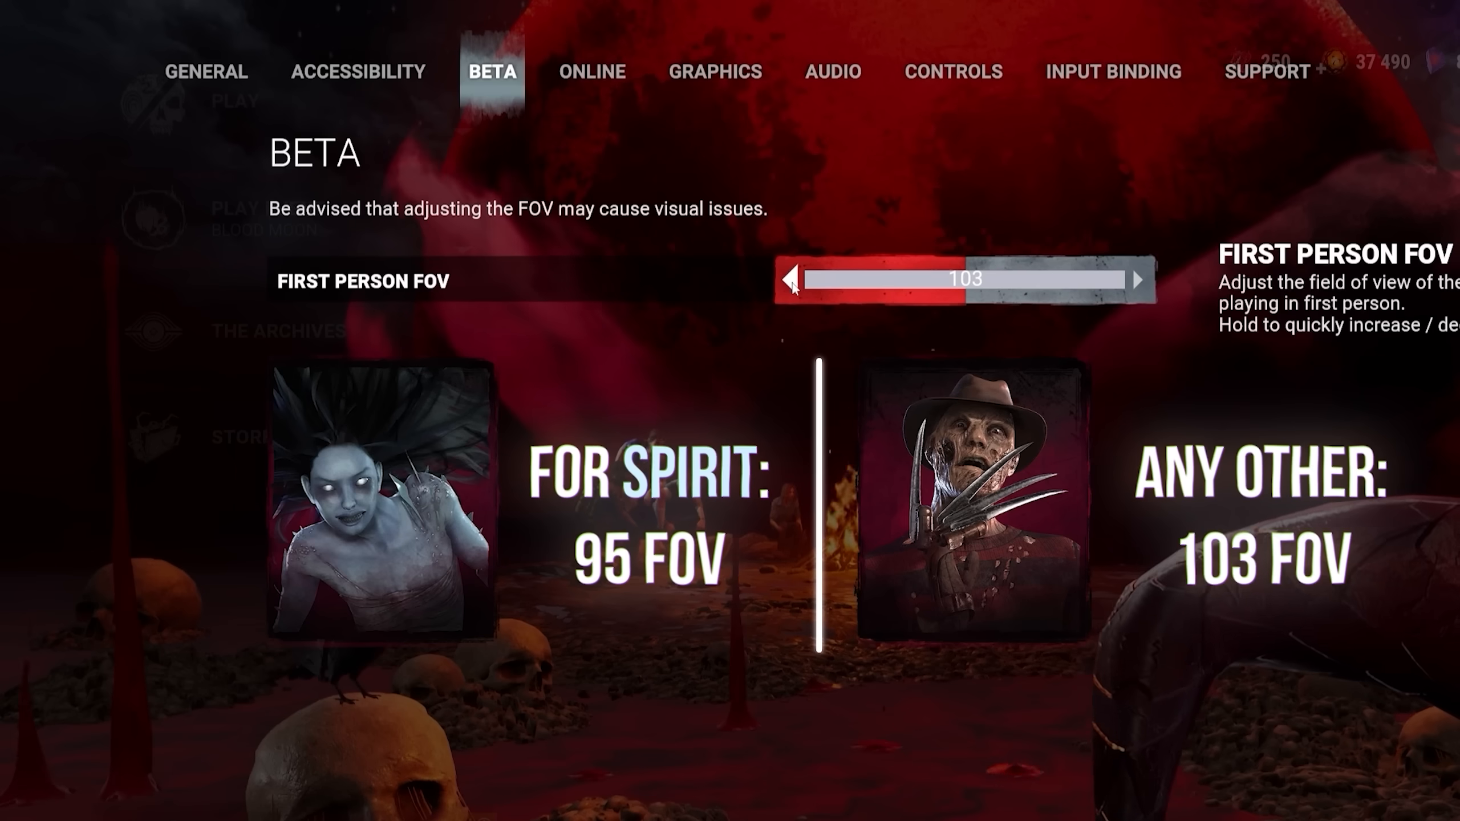
- Lower First Person FOV from 103 to 95 on the Beta tab
{"action": "left_click", "coordinate": [789, 278]}
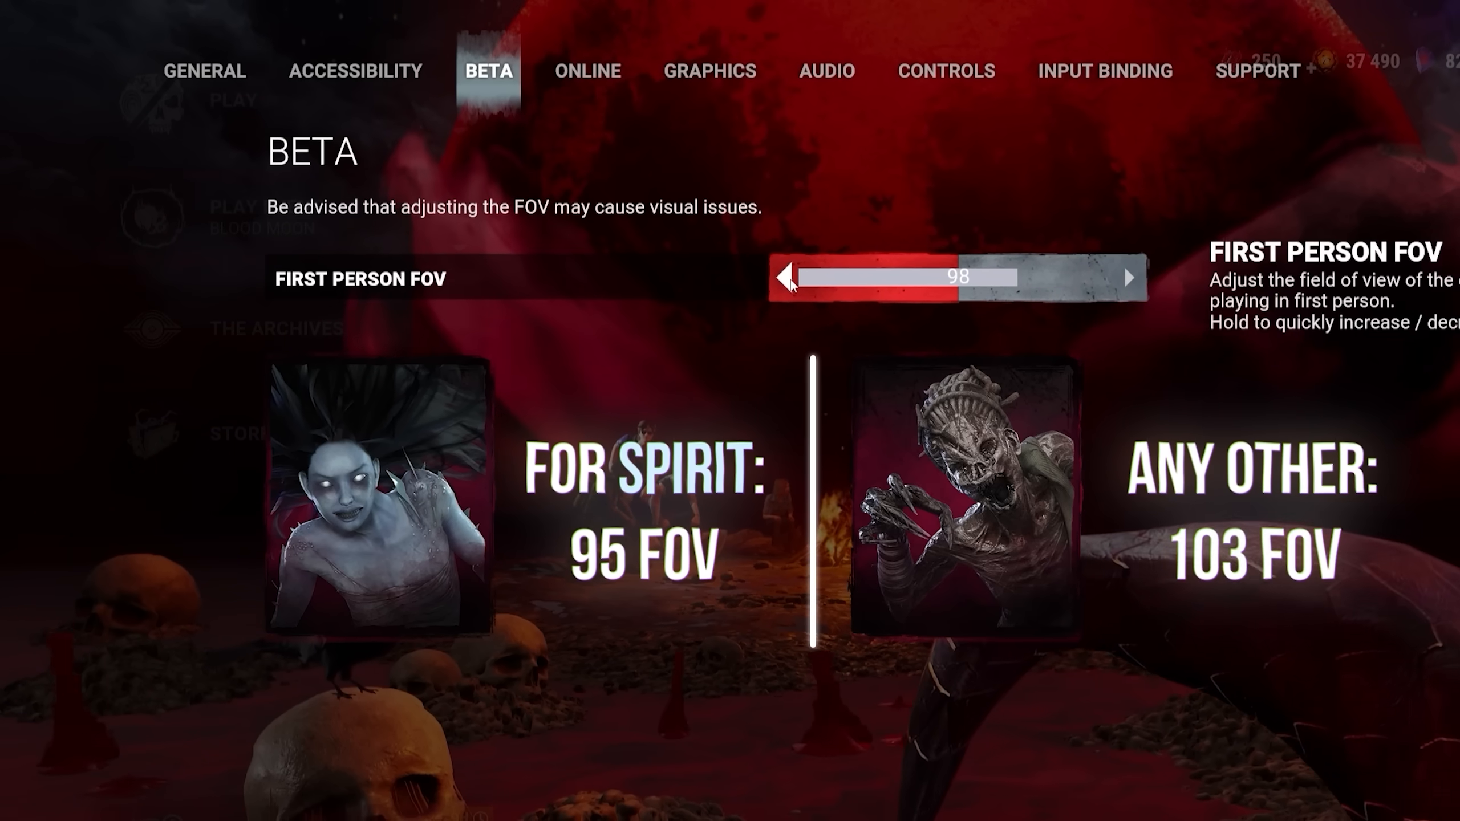
{"action": "left_click", "coordinate": [784, 276]}
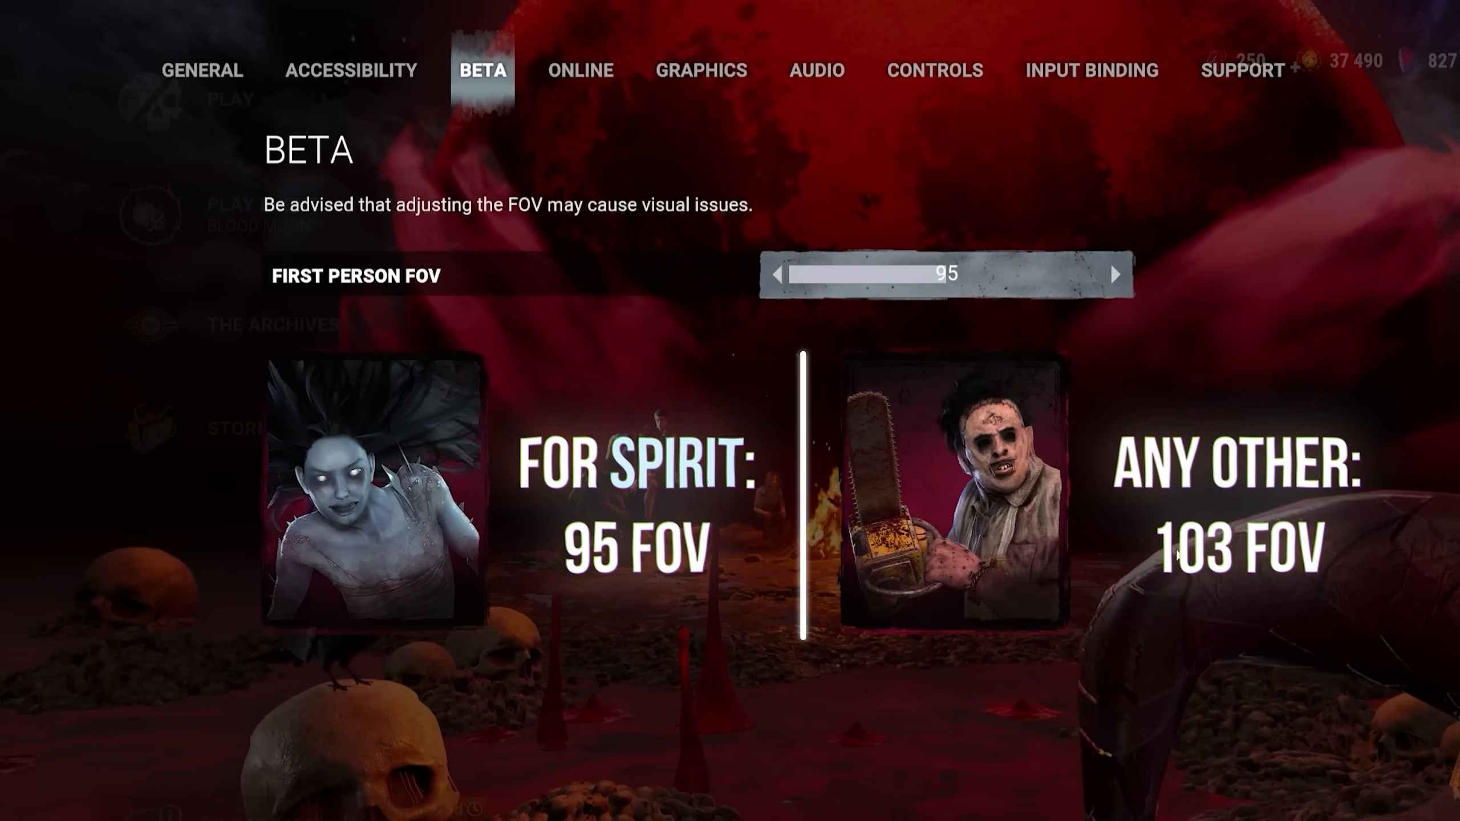
{"action": "left_click", "coordinate": [700, 70]}
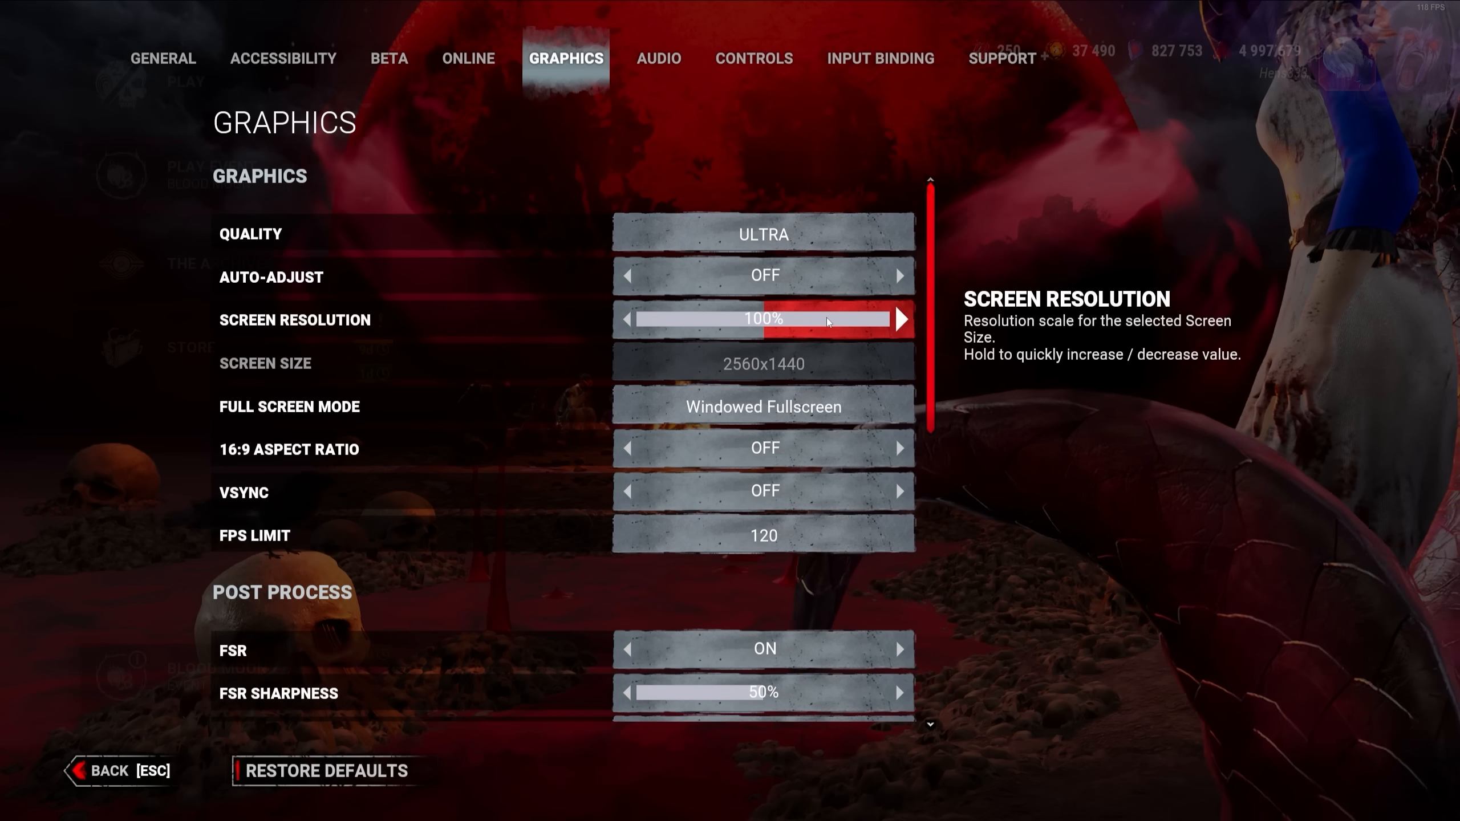
{"action": "mouse_move", "coordinate": [1256, 348]}
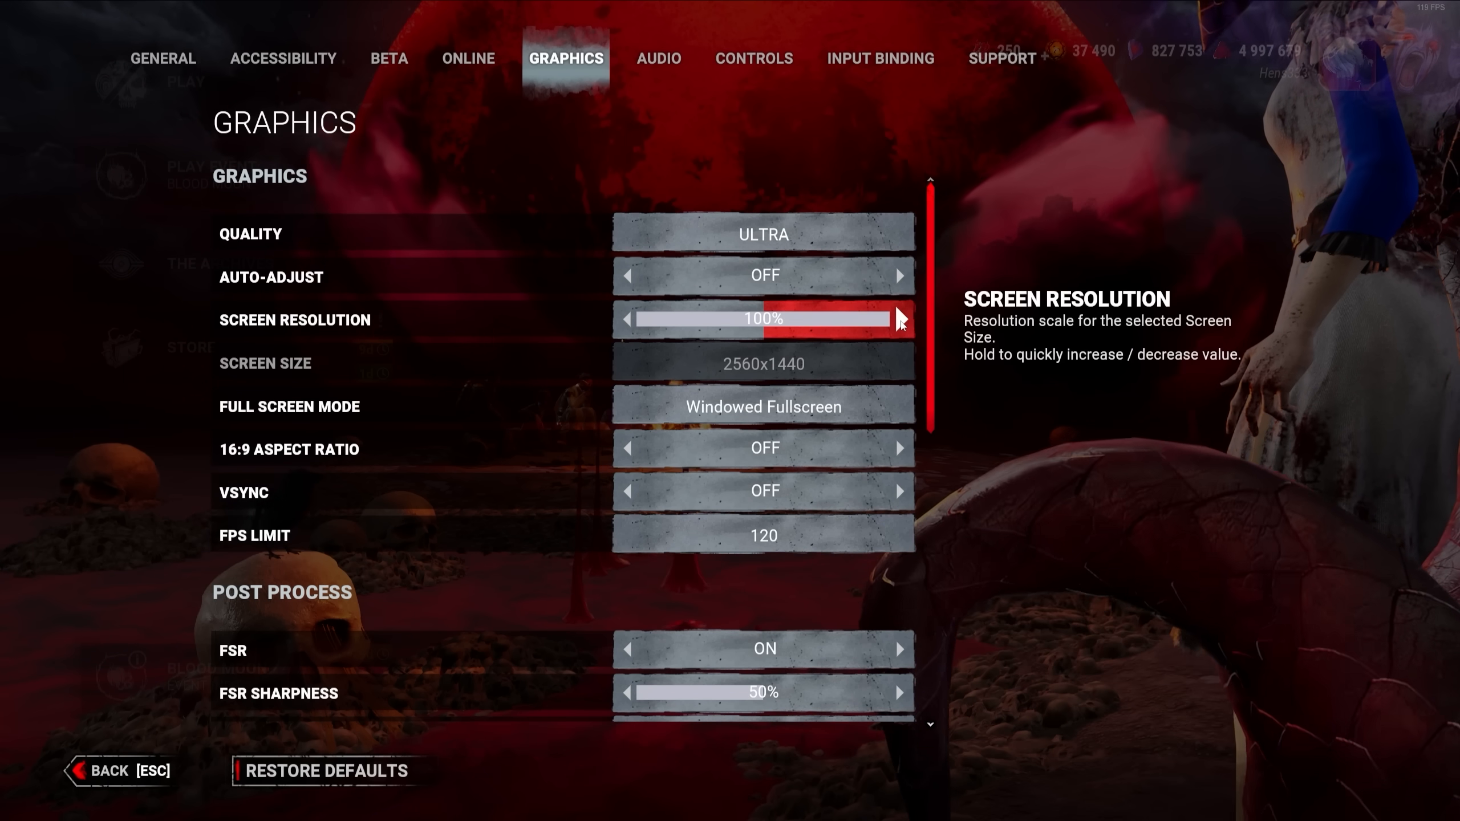
{"action": "mouse_move", "coordinate": [1133, 349]}
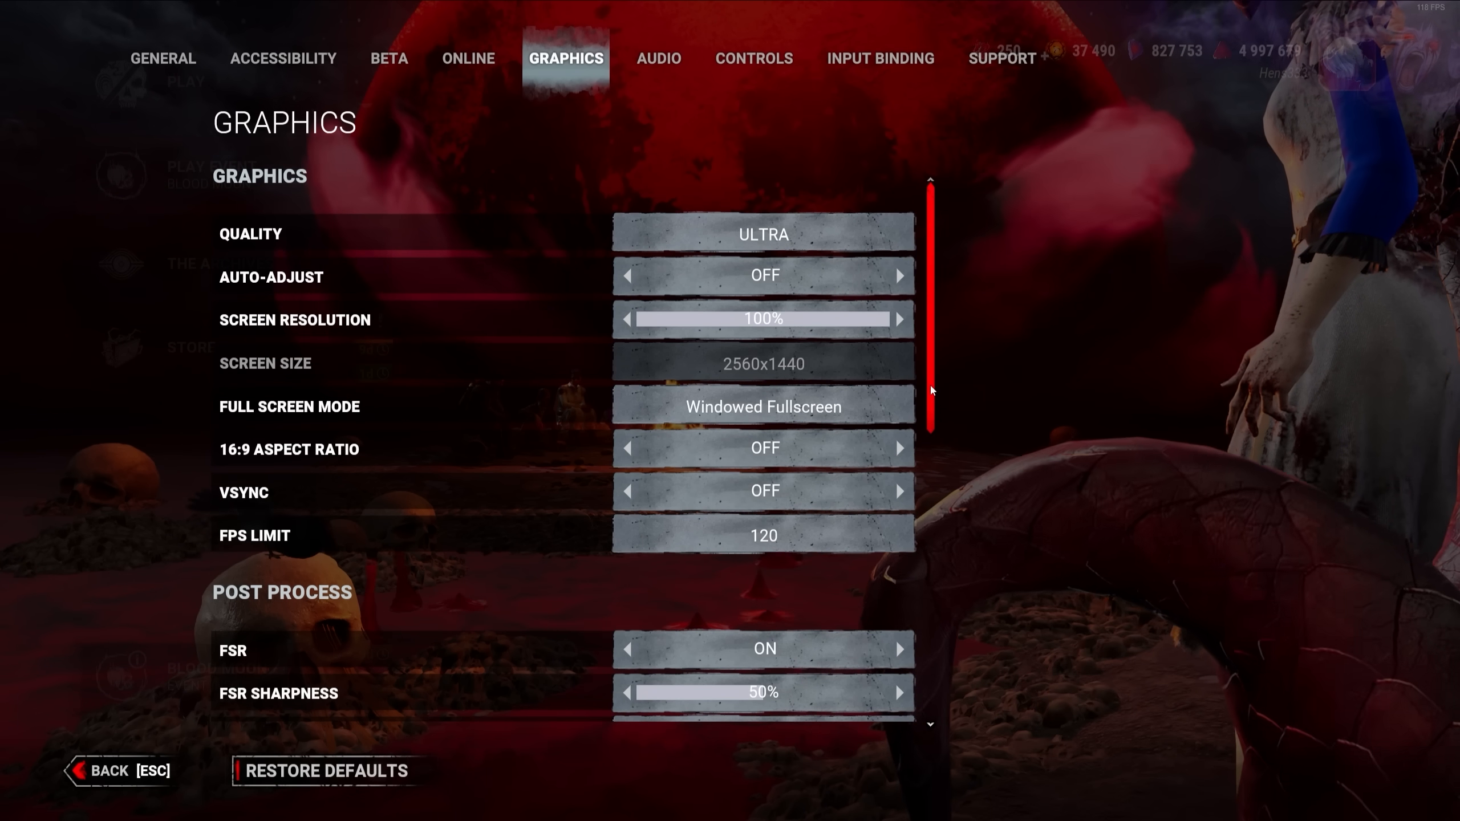
- Keep Windowed Fullscreen as the display mode and list the FPS Limit choices (30–120)
{"action": "scroll", "scroll_direction": "down", "scroll_amount": 3}
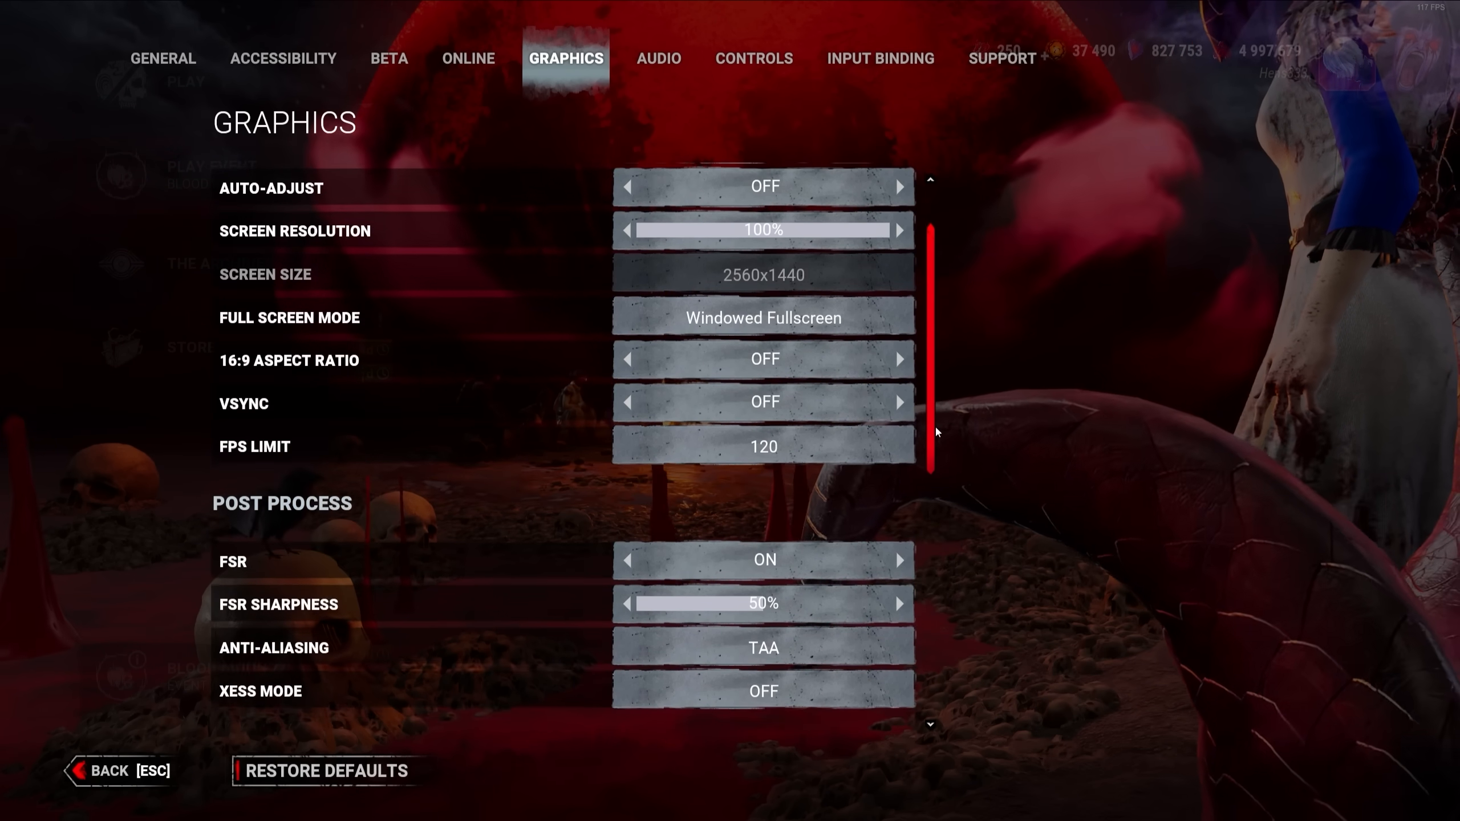
{"action": "left_click", "coordinate": [762, 318]}
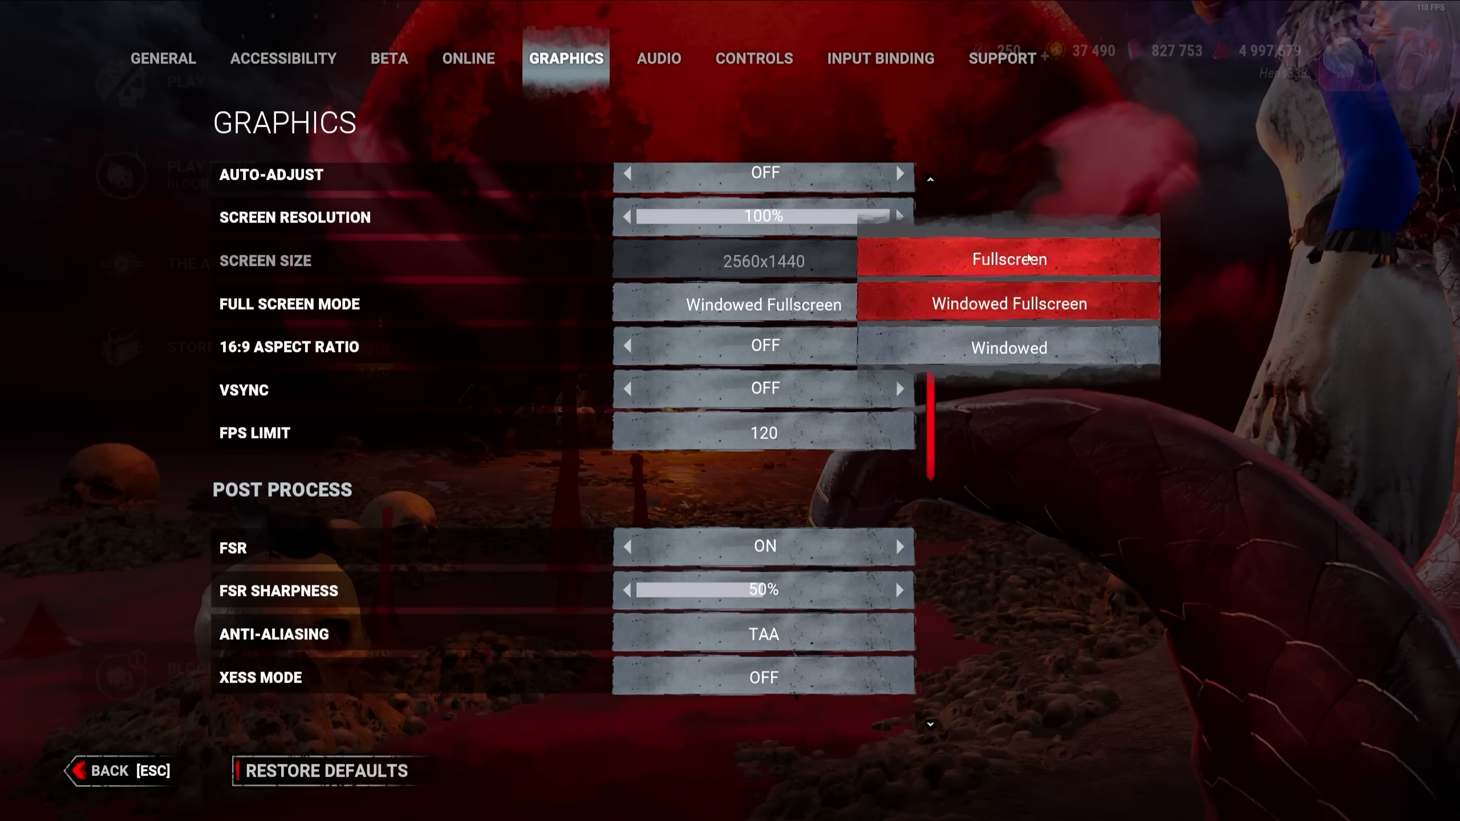
{"action": "left_click", "coordinate": [1008, 304]}
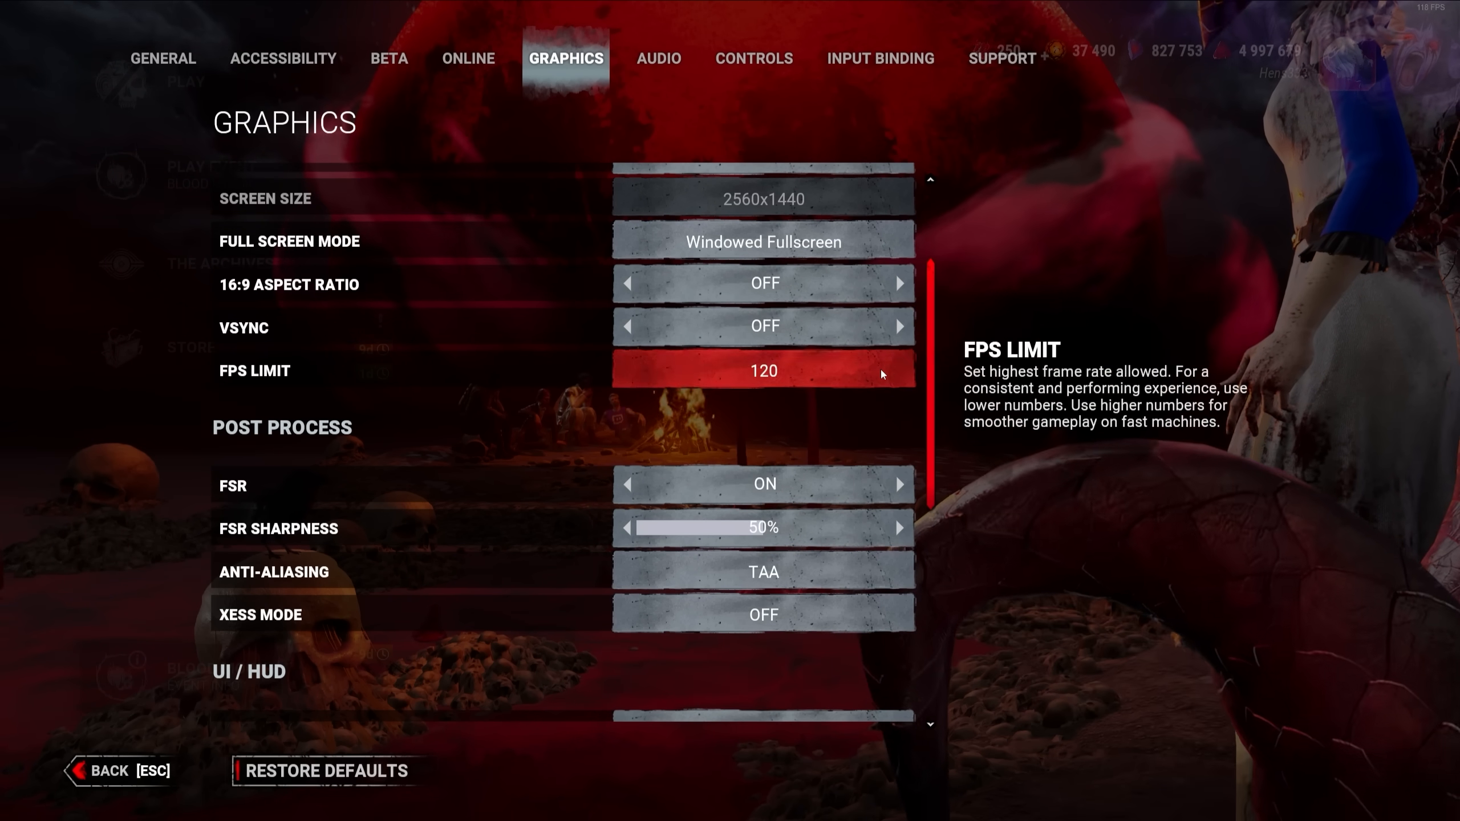
{"action": "left_click", "coordinate": [762, 370]}
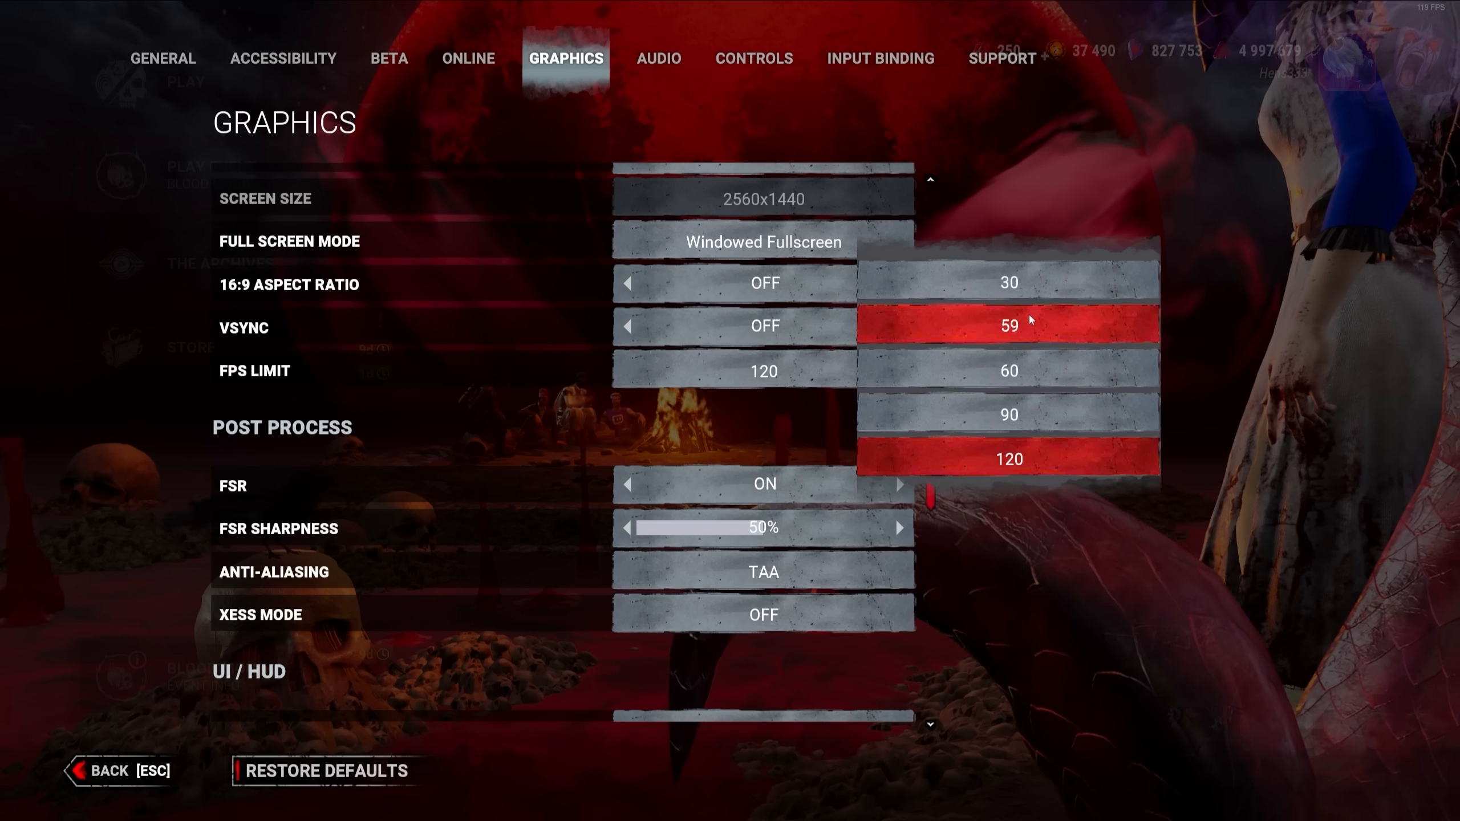
- Set Post Process to FSR On at 50% sharpness, TAA anti-aliasing, XeSS Mode Off
{"action": "scroll", "scroll_direction": "down", "scroll_amount": 3}
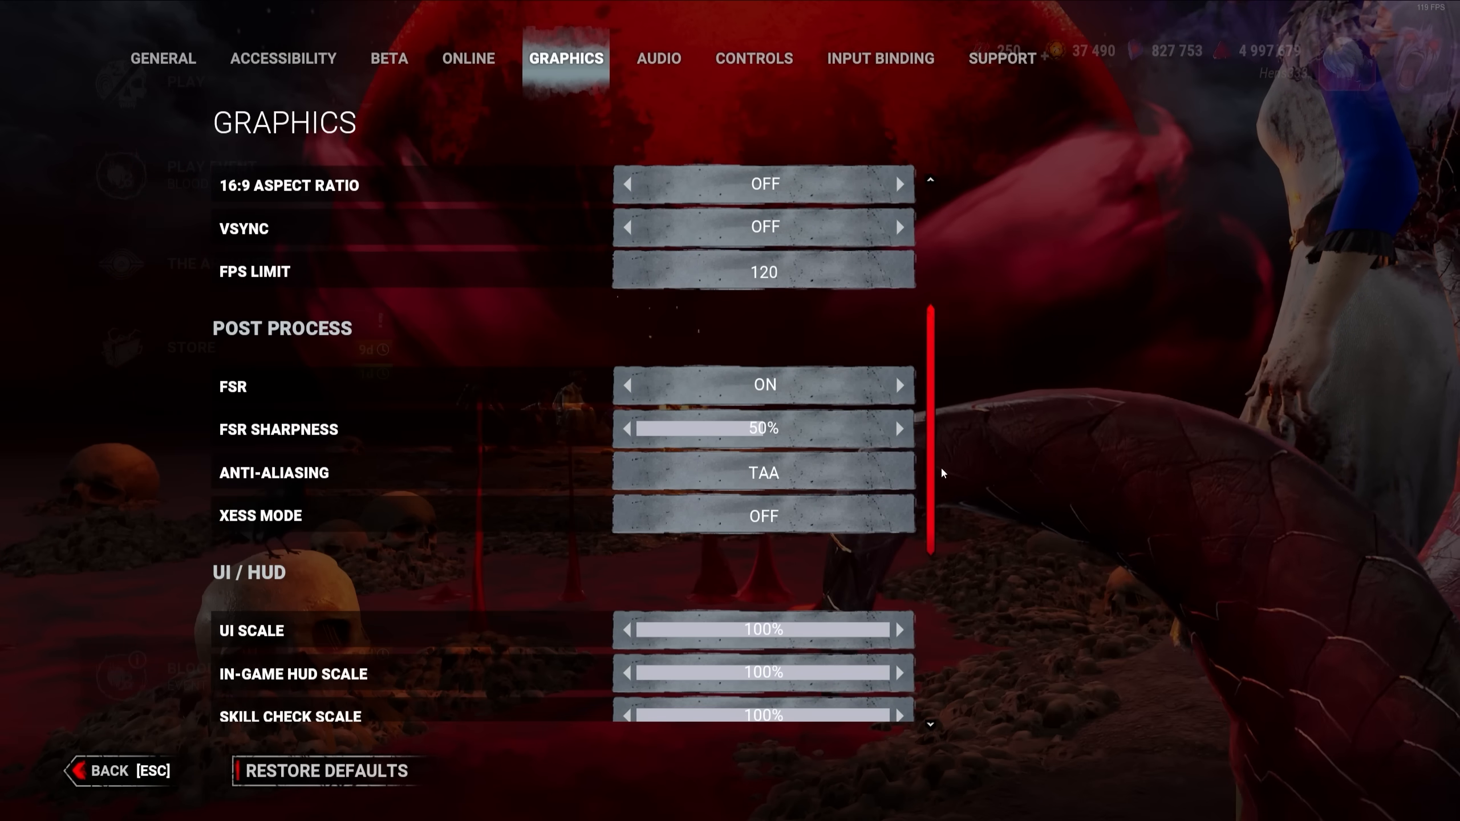
{"action": "left_click", "coordinate": [762, 473]}
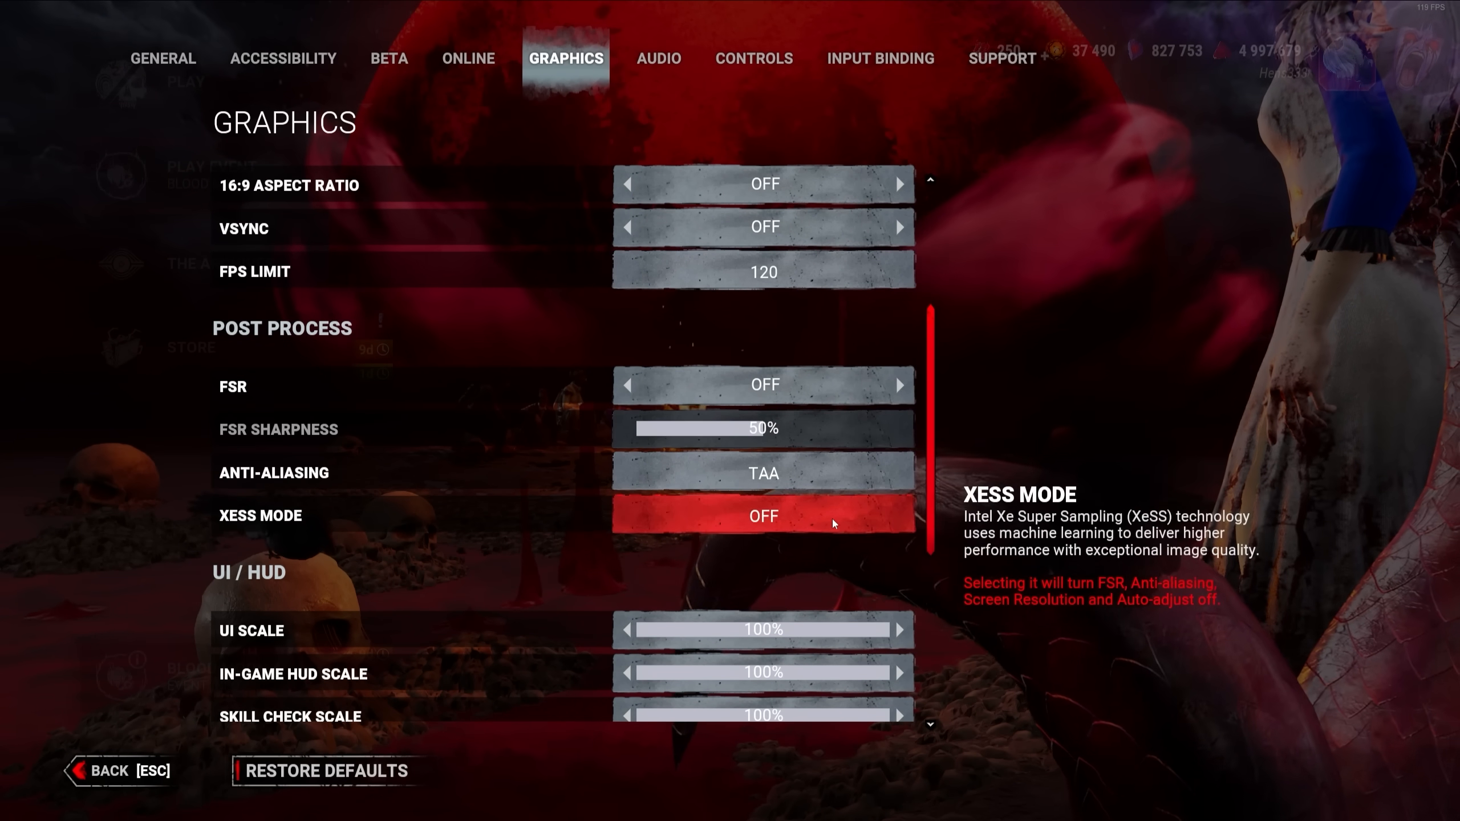
{"action": "left_click", "coordinate": [763, 515]}
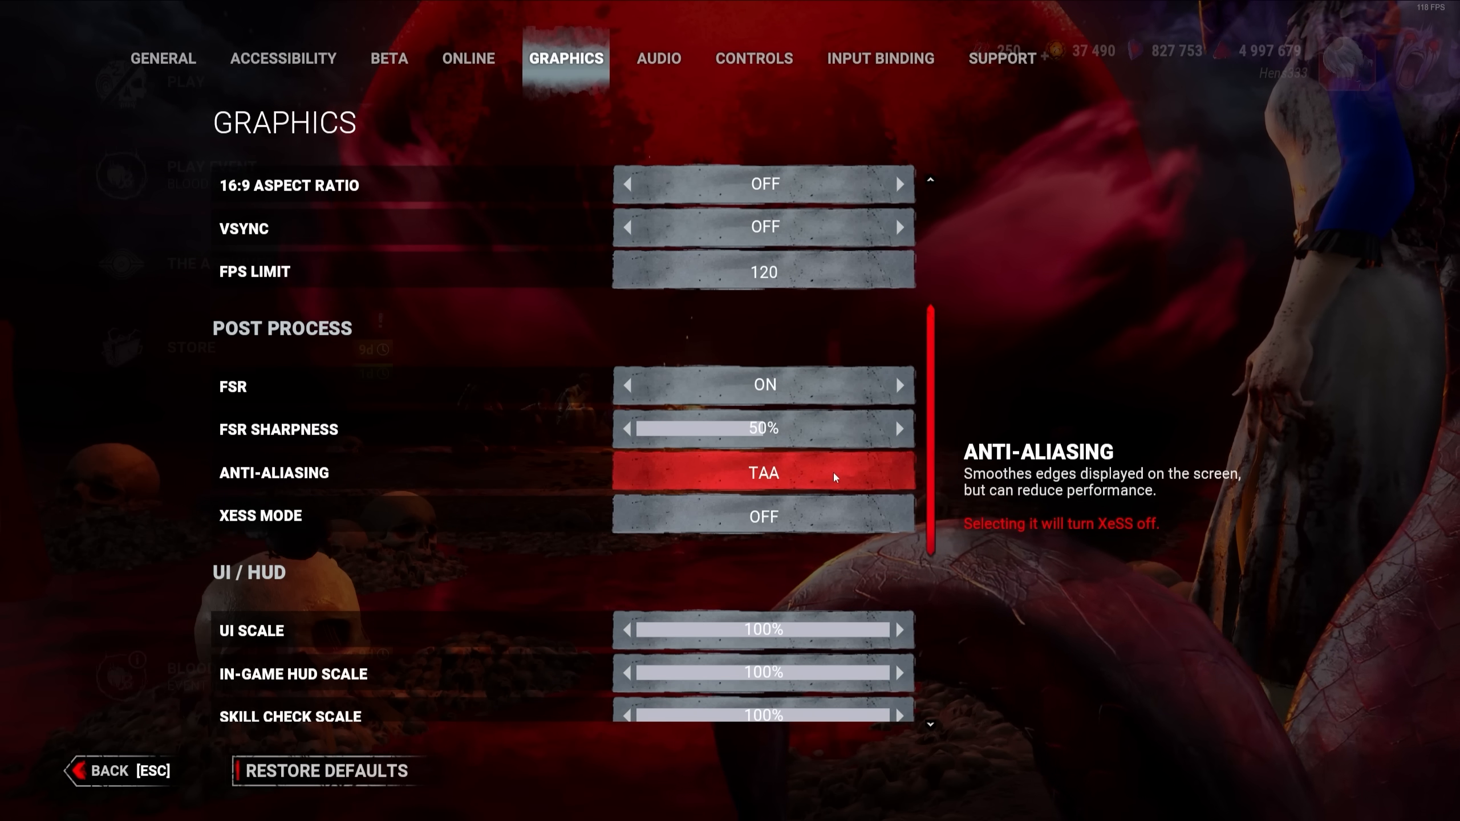
{"action": "scroll", "scroll_direction": "down", "scroll_amount": 3}
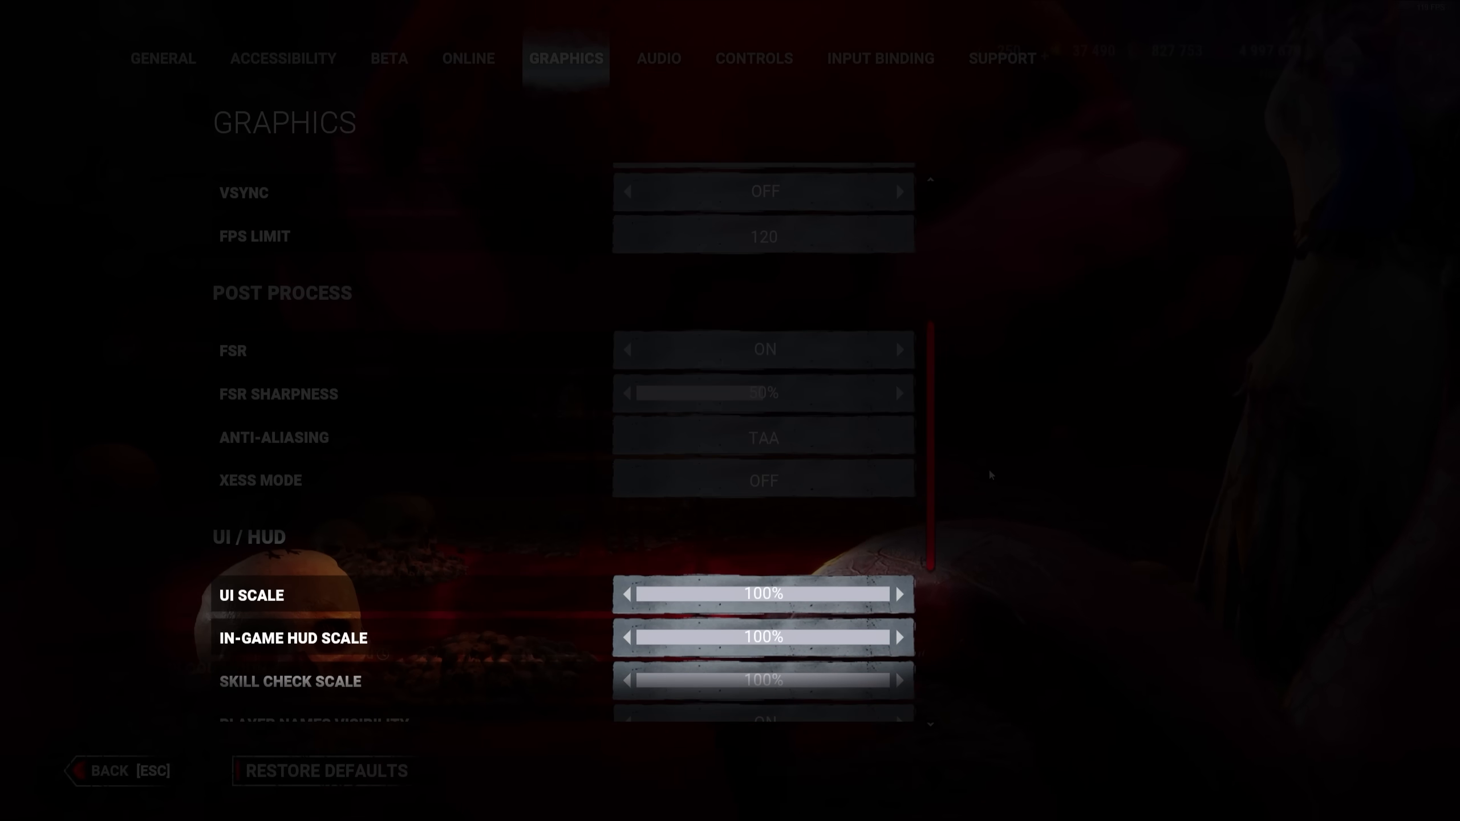
{"action": "key", "text": "Escape"}
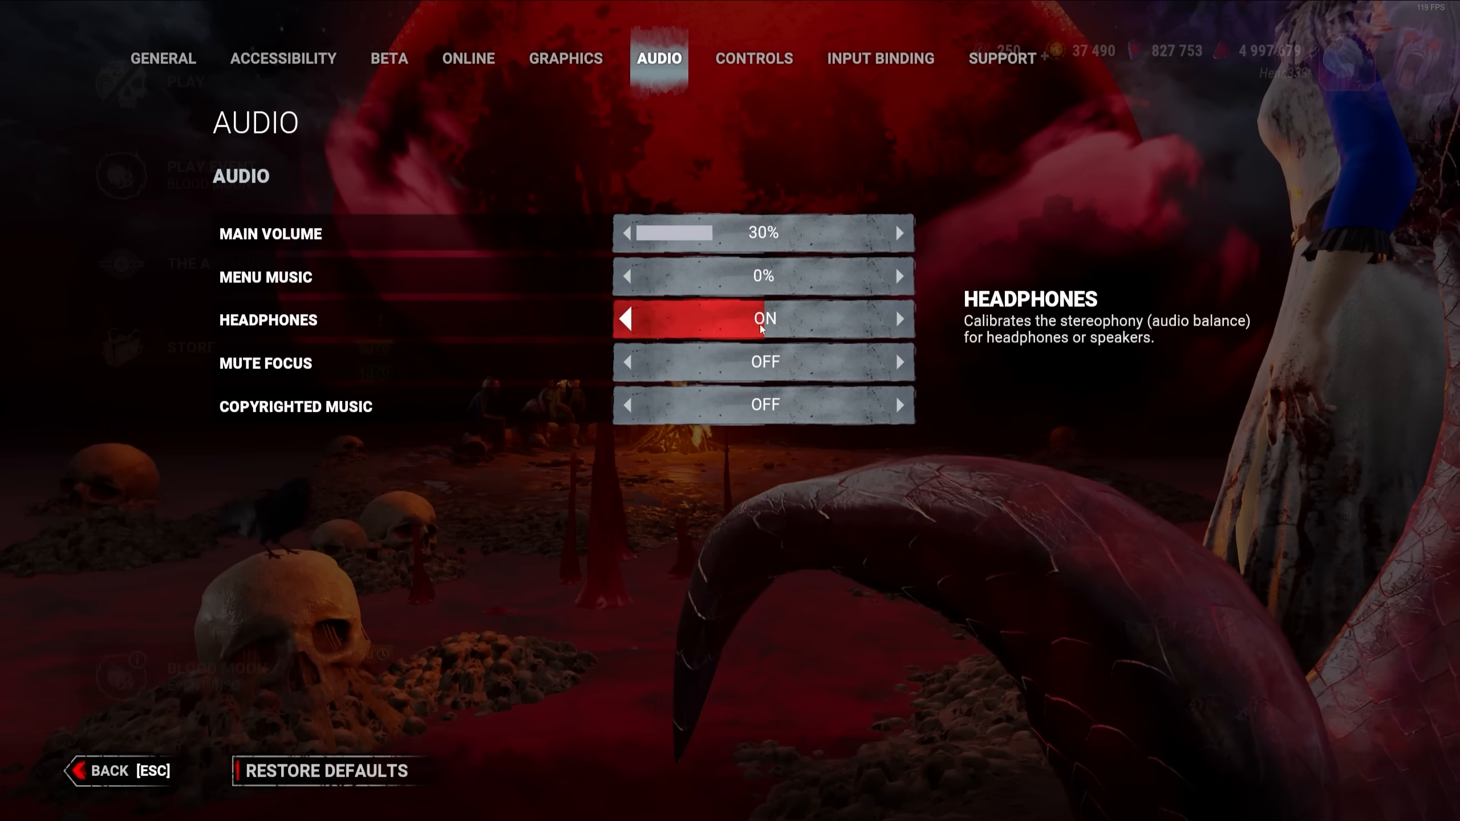
- Switch Headphones on in Audio and move on to the Controls settings
{"action": "left_click", "coordinate": [753, 58]}
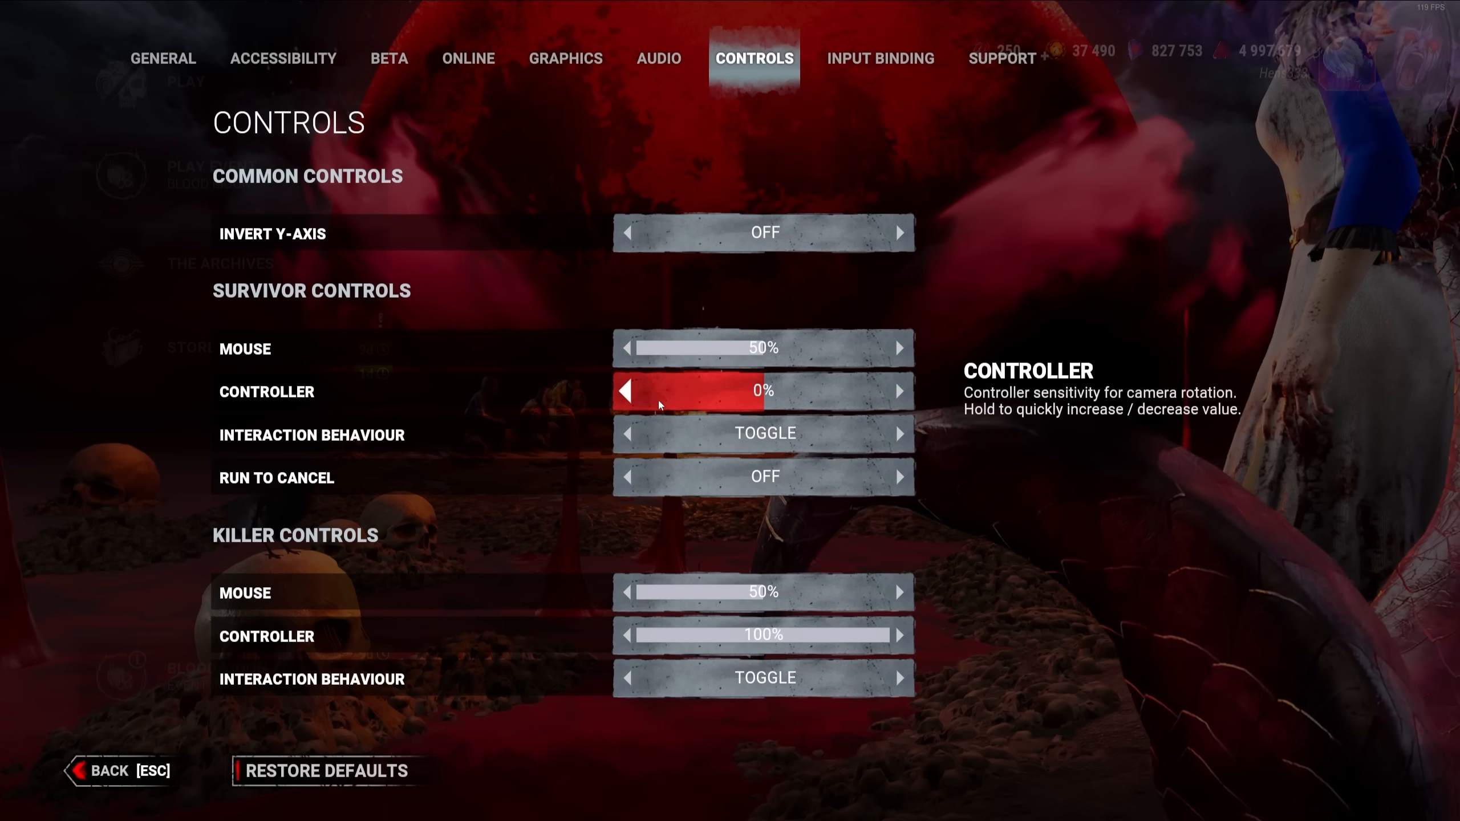
{"action": "mouse_move", "coordinate": [886, 76]}
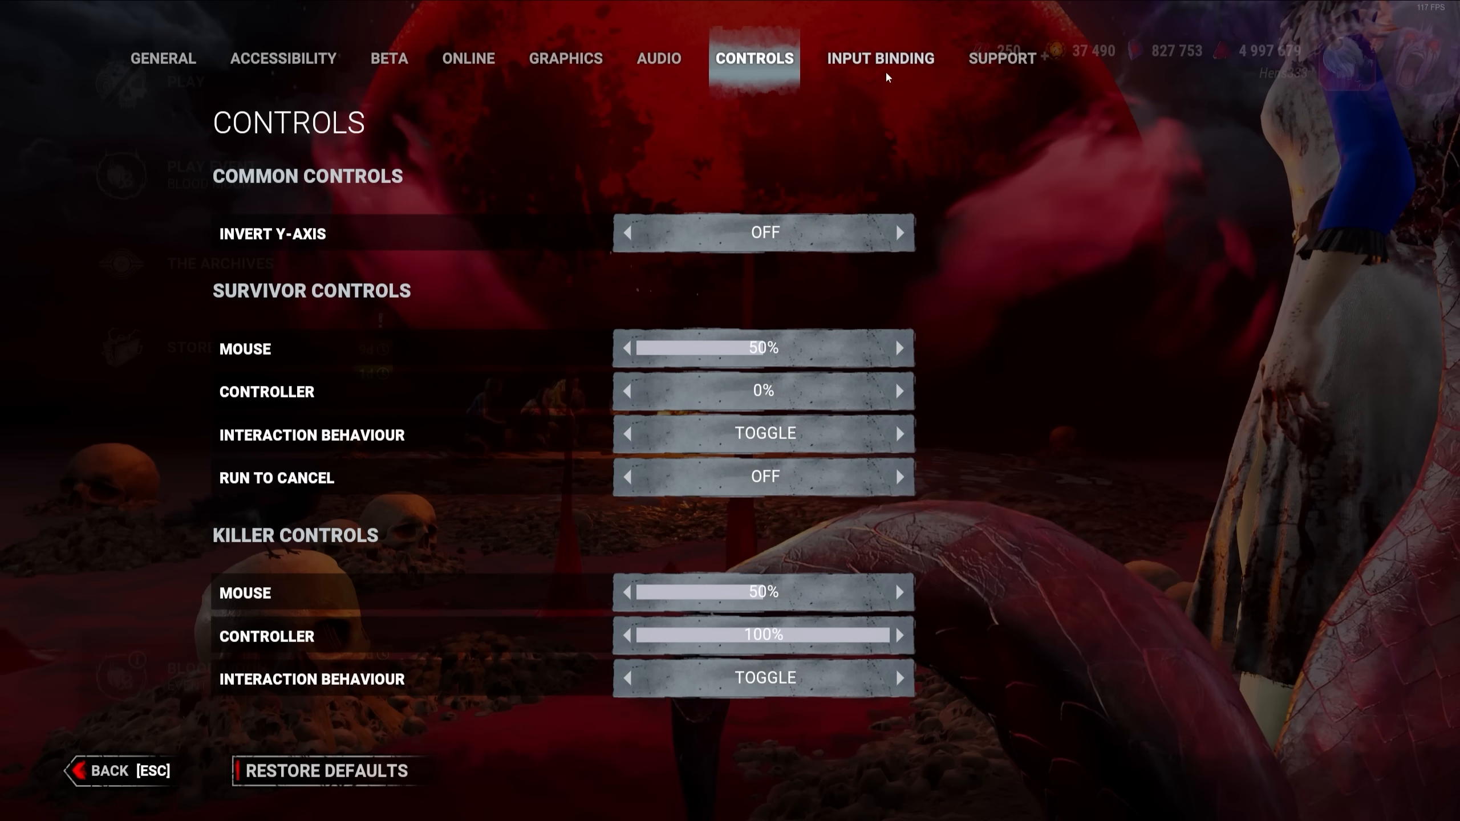
{"action": "left_click", "coordinate": [880, 58]}
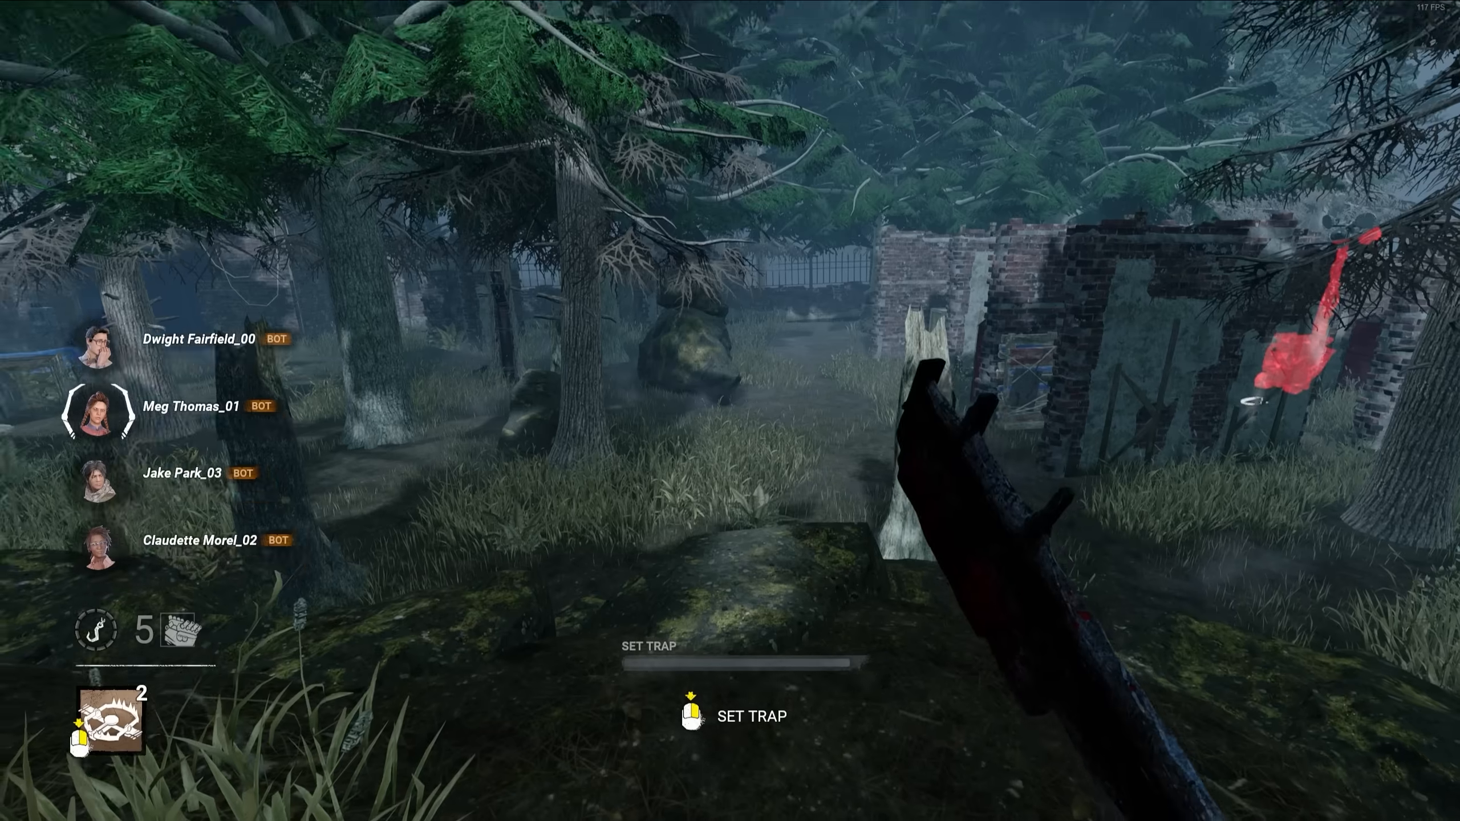
{"action": "mouse_move", "coordinate": [730, 410]}
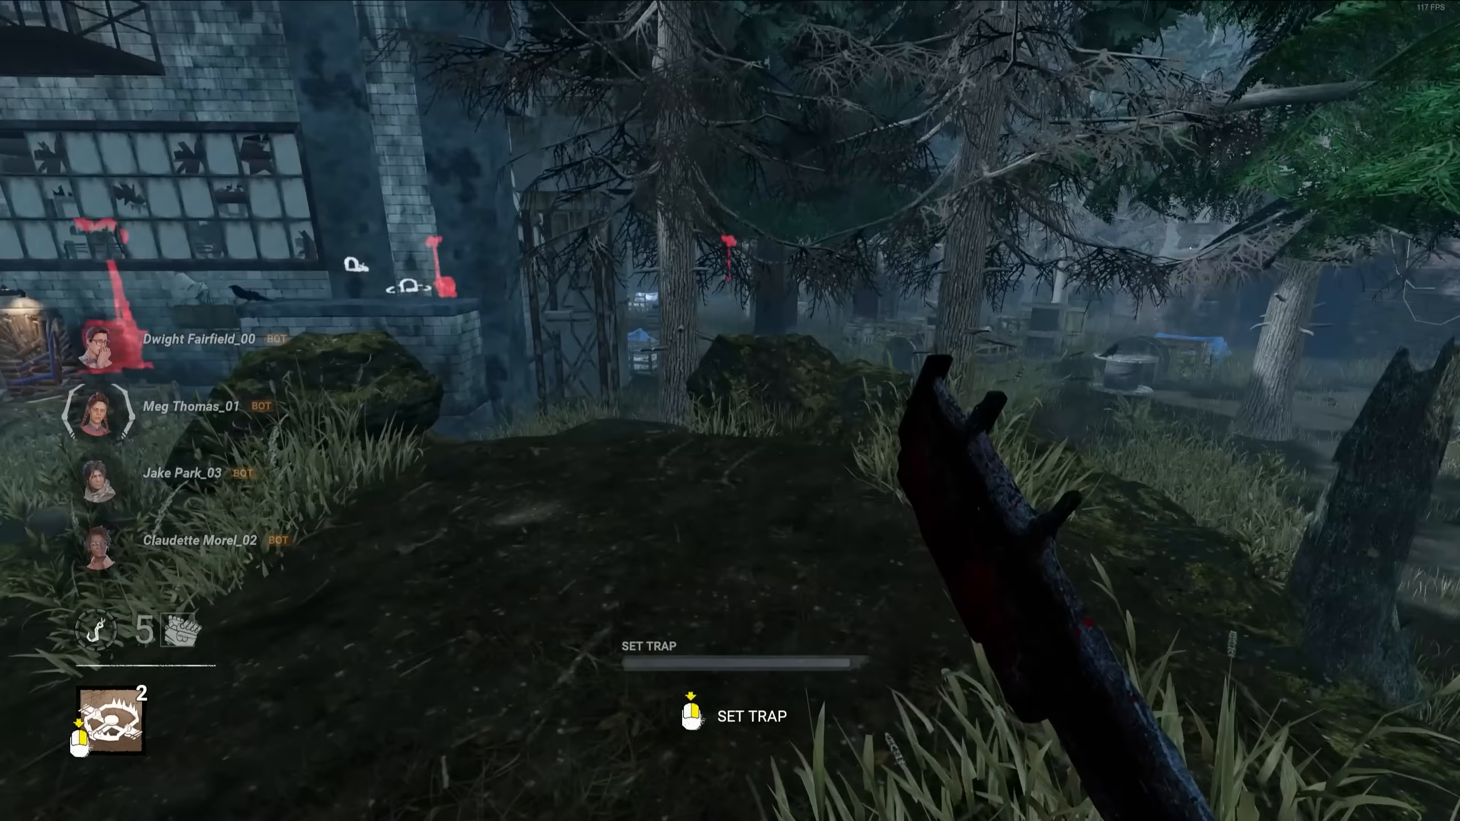
{"action": "mouse_move", "coordinate": [730, 410]}
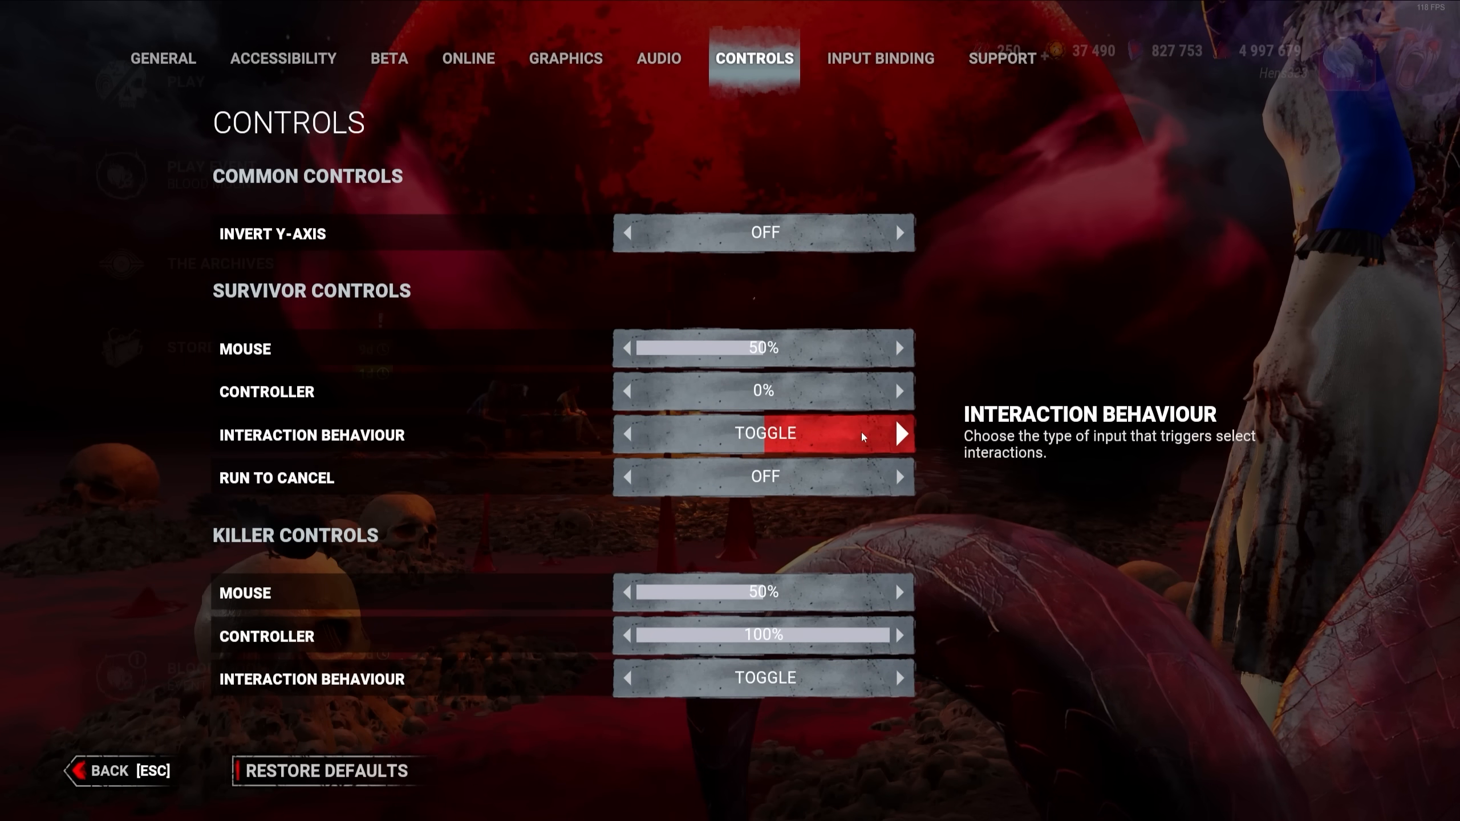
- Set both Survivor and Killer Interaction Behaviour to Toggle
{"action": "left_click", "coordinate": [899, 678]}
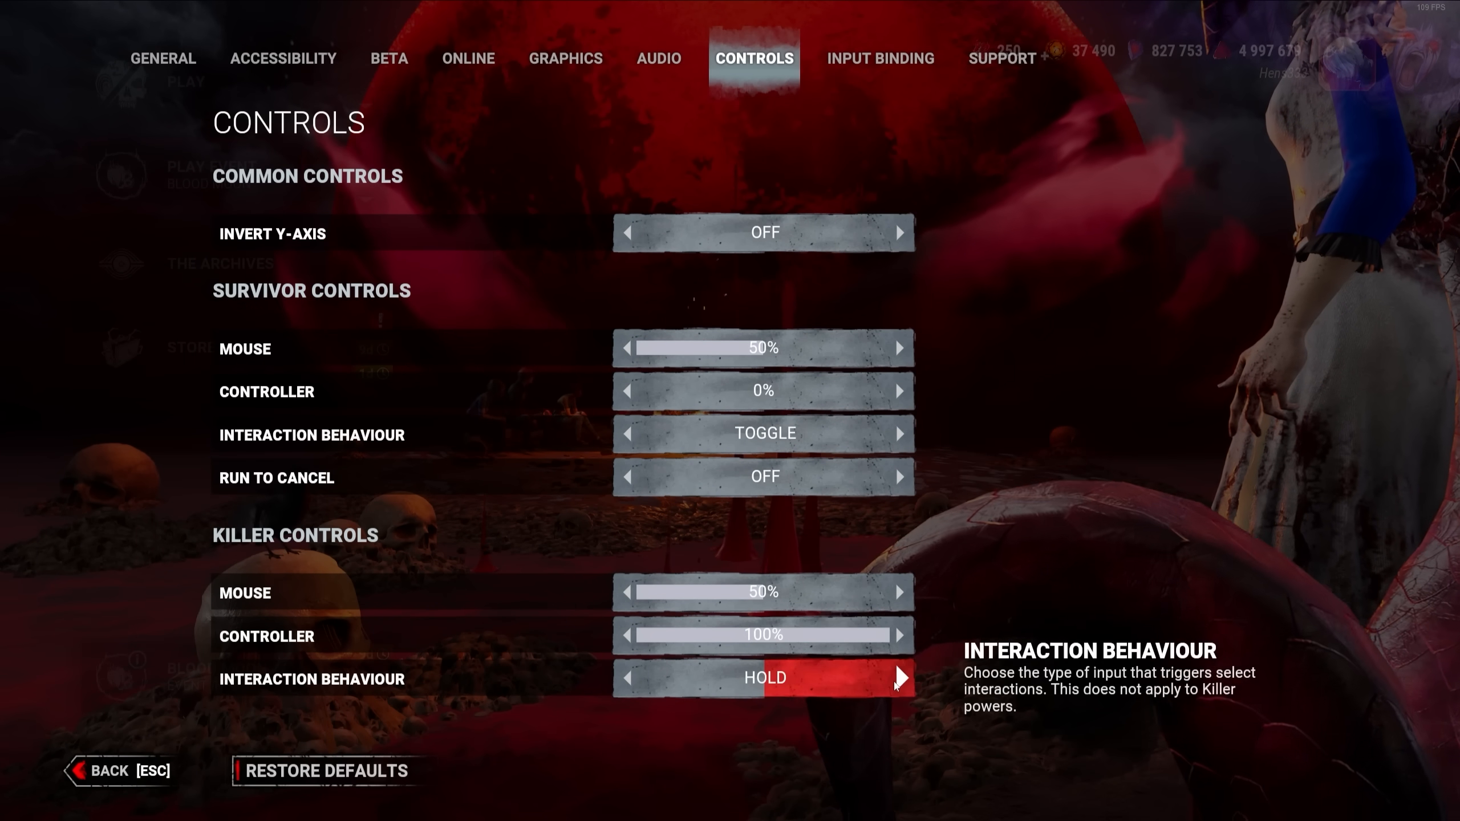
{"action": "left_click", "coordinate": [896, 678]}
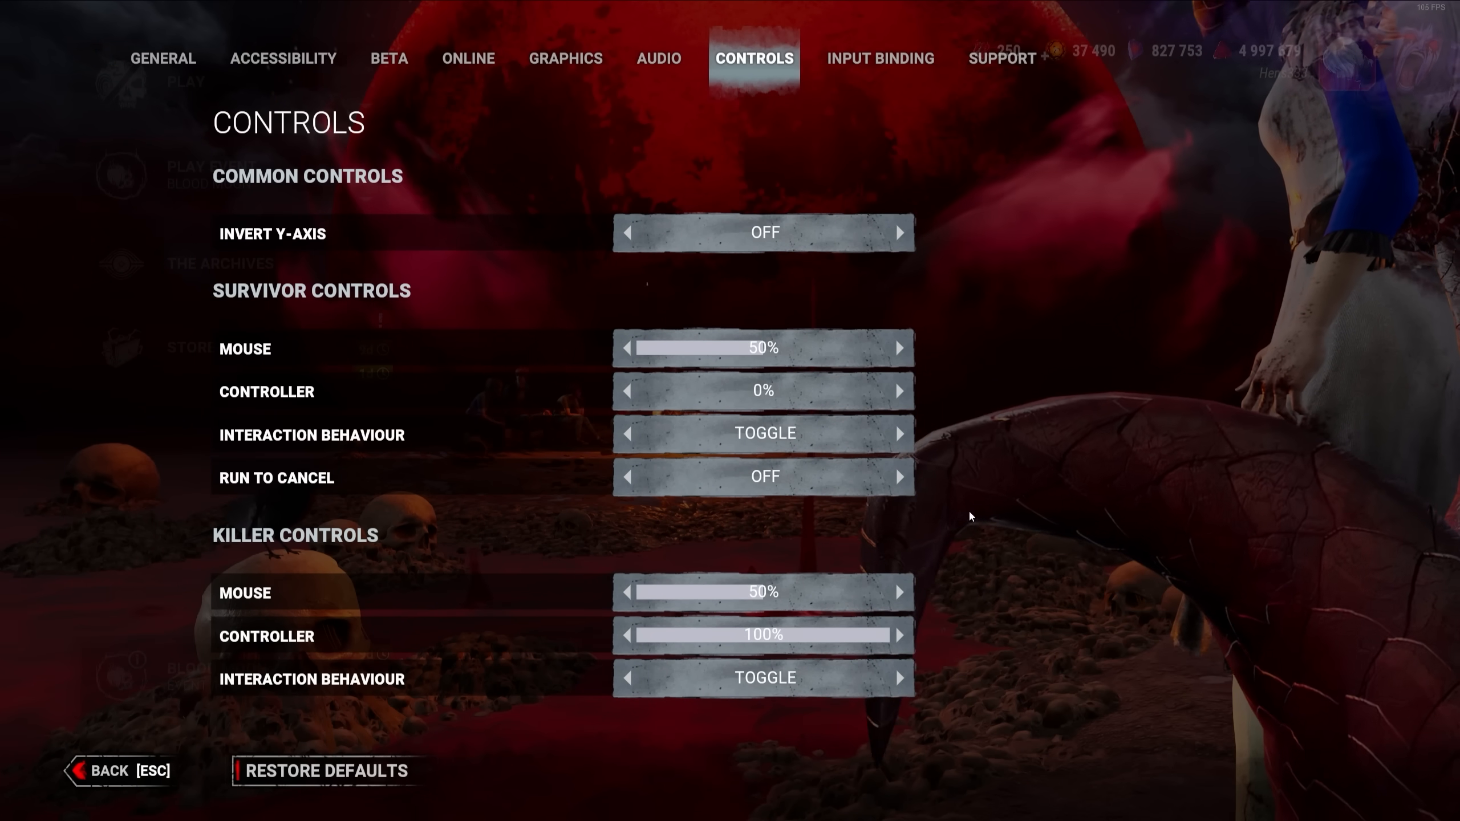
{"action": "mouse_move", "coordinate": [961, 496]}
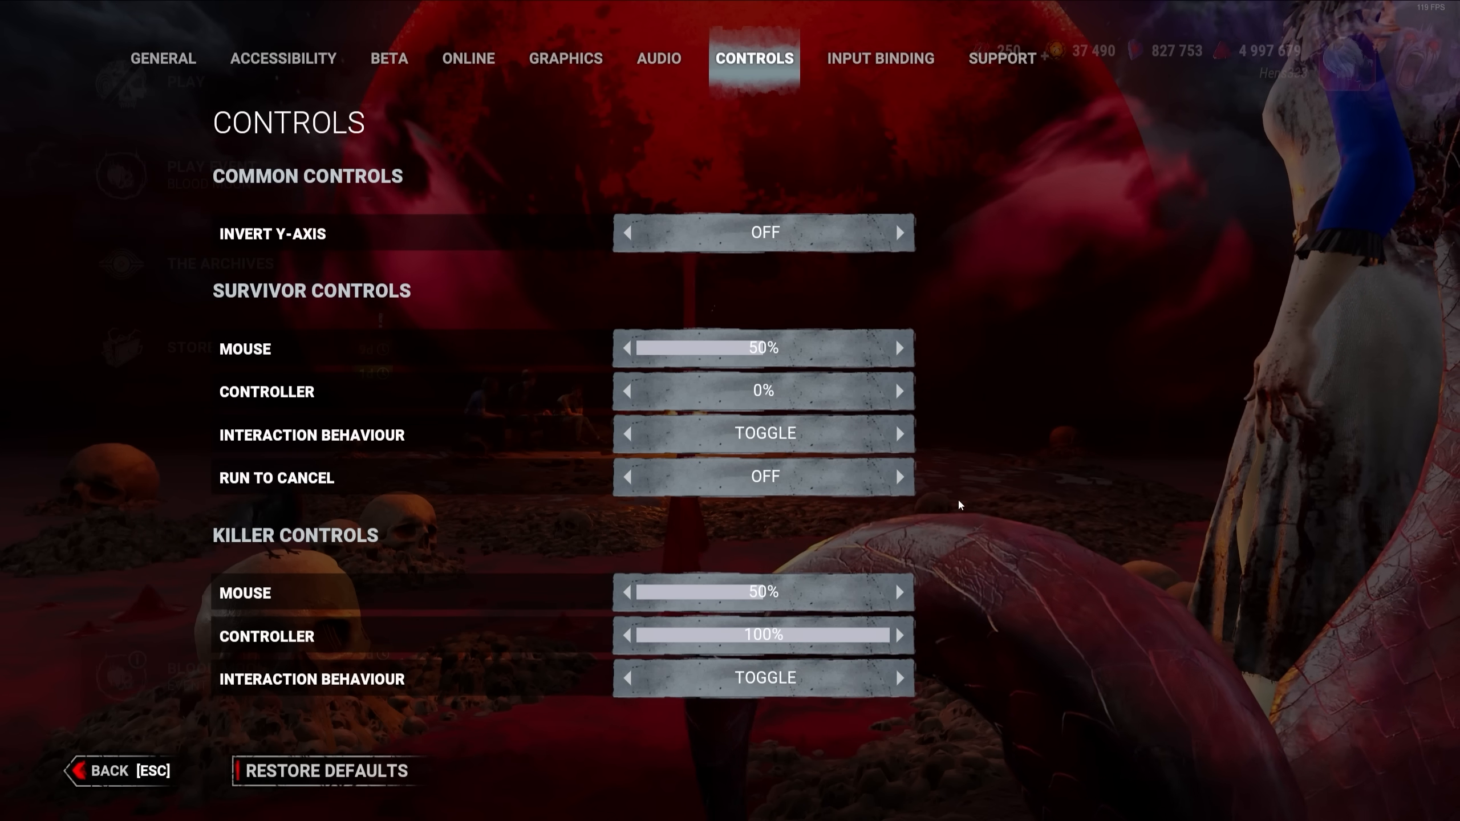
- Bind Secondary Action/Skill Check to M5 and Activate Ability 1 to M4
{"action": "left_click", "coordinate": [880, 57]}
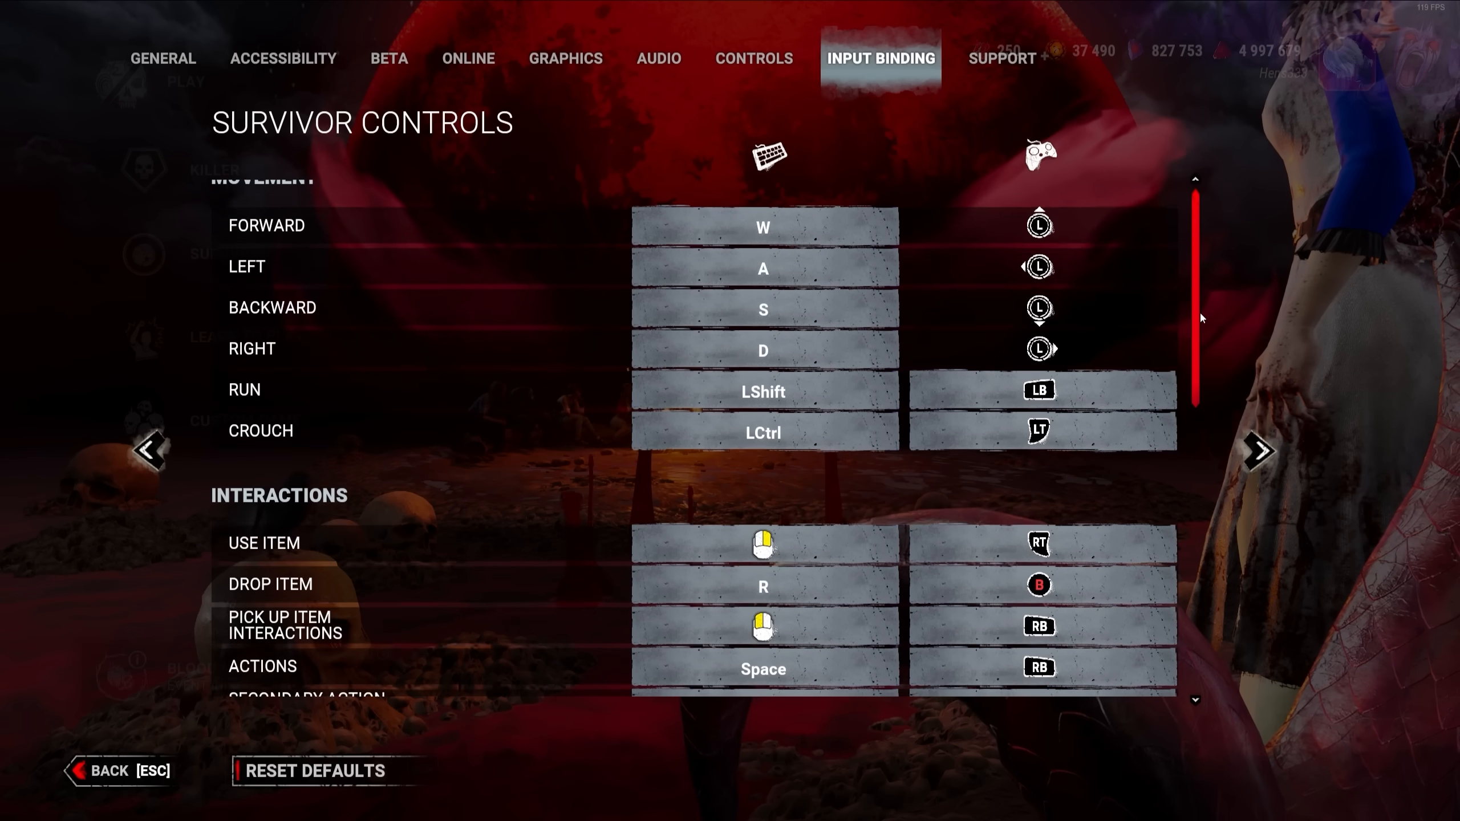
{"action": "scroll", "scroll_direction": "down", "scroll_amount": 3}
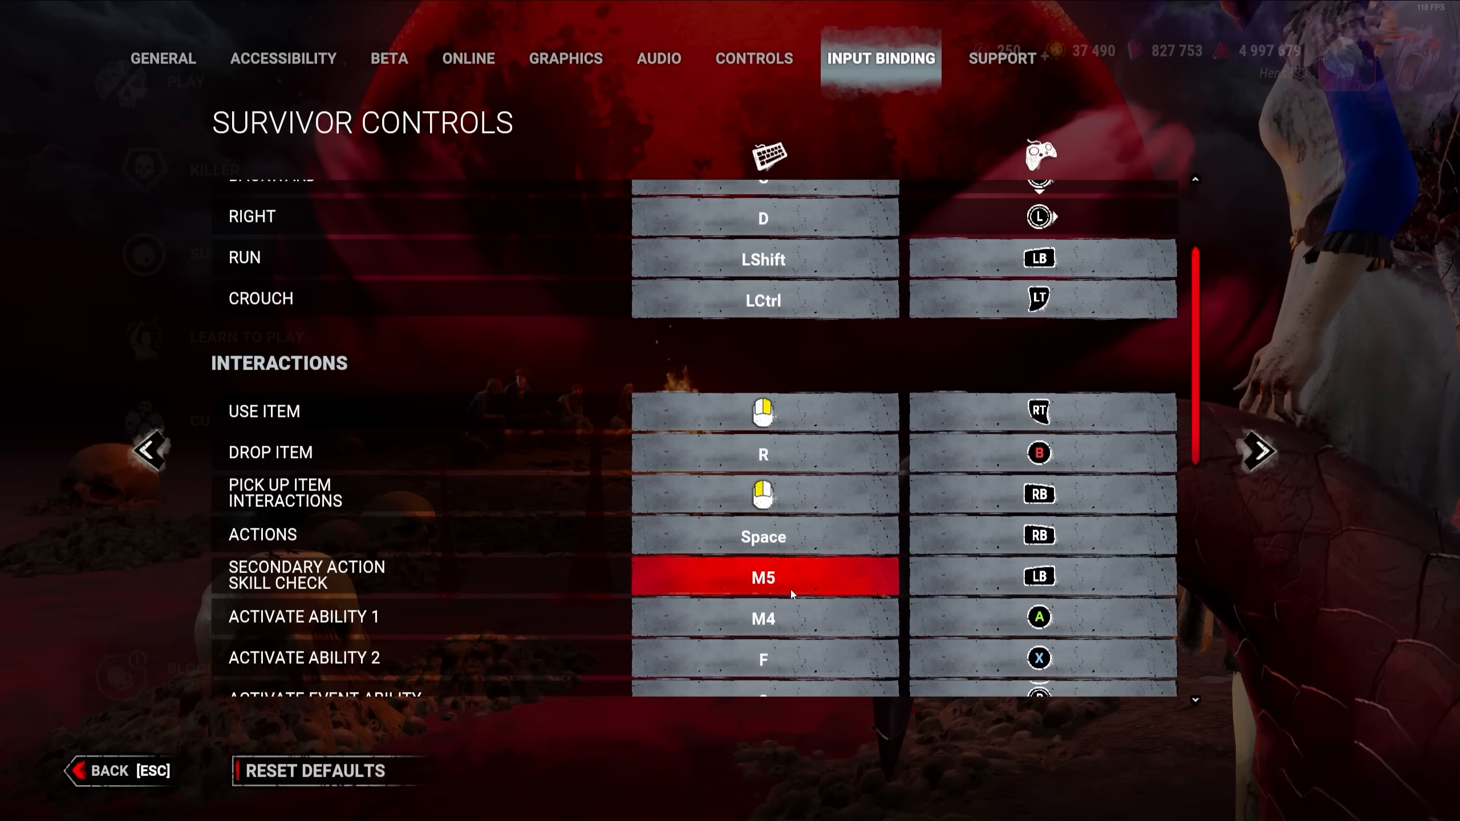
{"action": "left_click", "coordinate": [762, 577]}
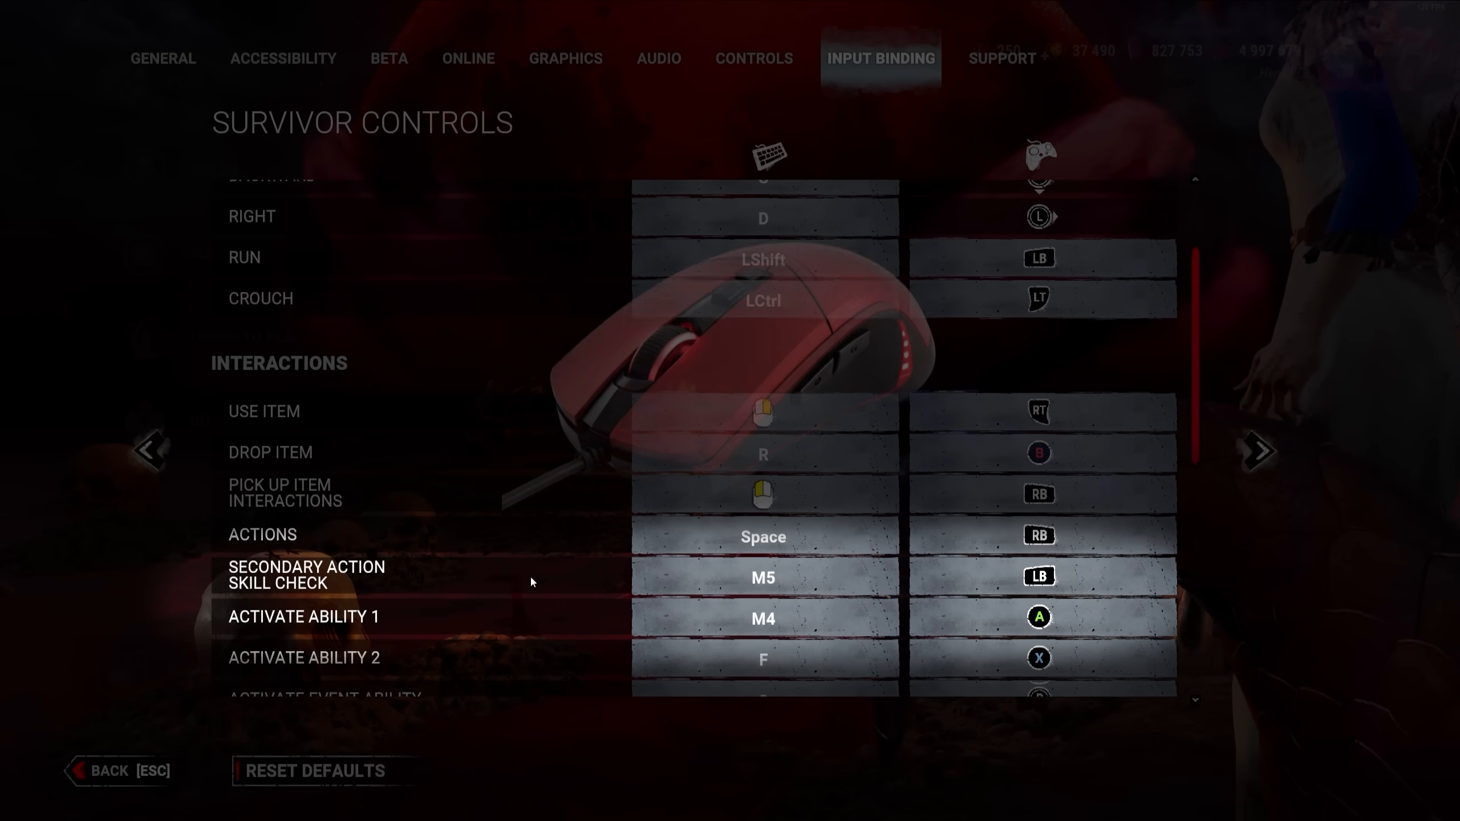
{"action": "left_click", "coordinate": [763, 618]}
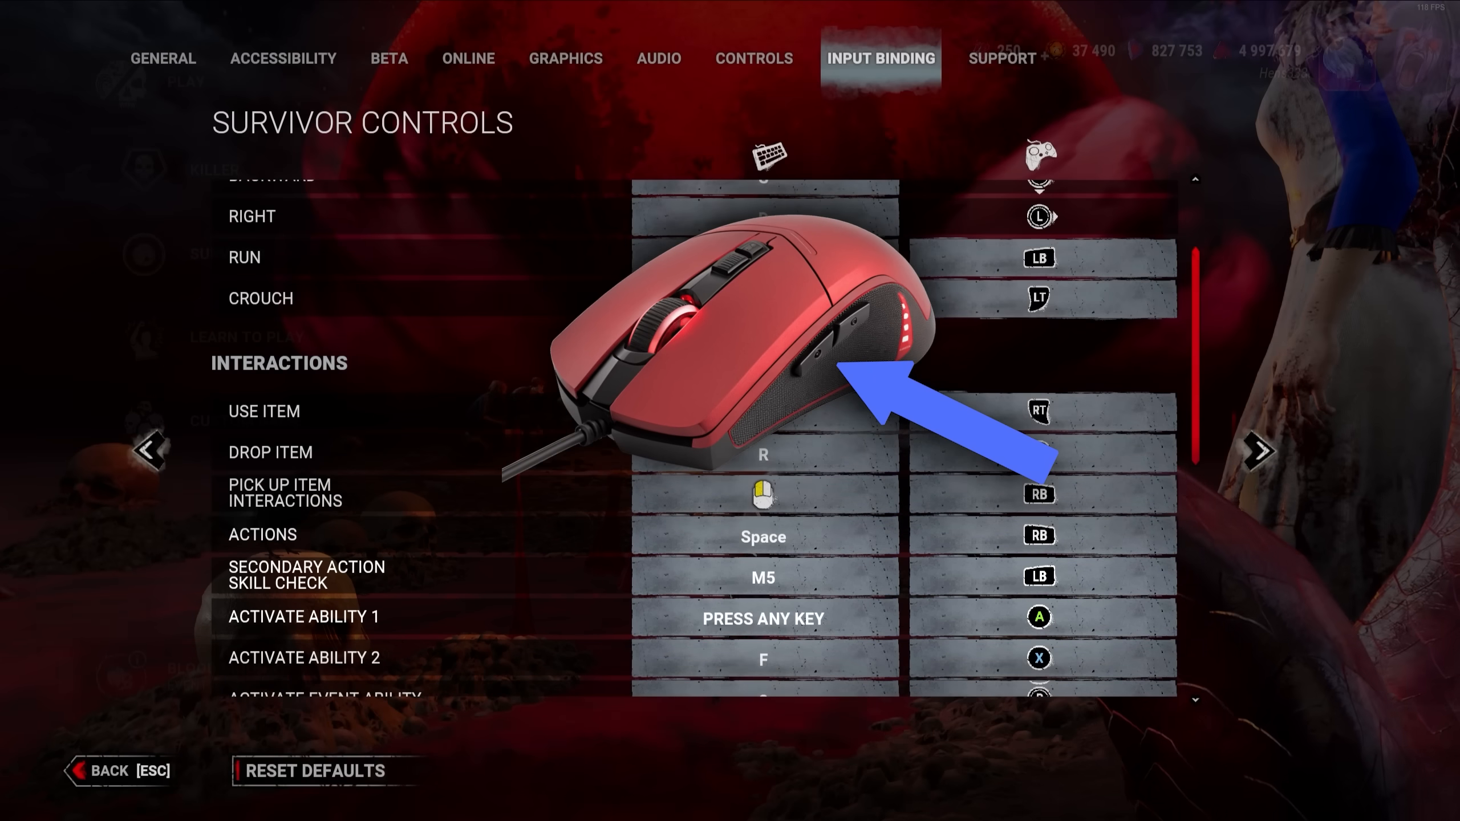
{"action": "scroll", "scroll_direction": "down", "scroll_amount": 3}
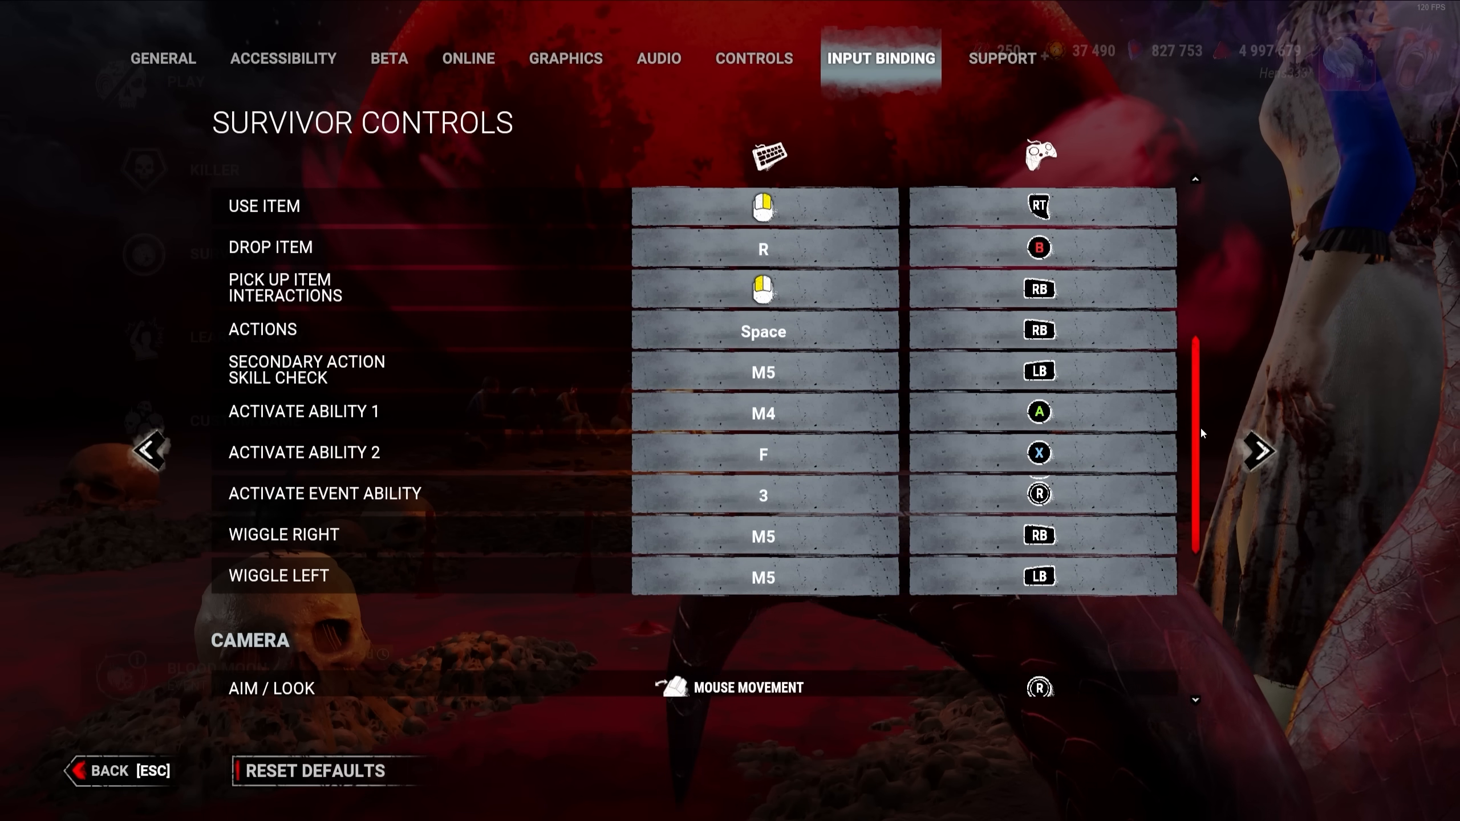
{"action": "left_click", "coordinate": [763, 495]}
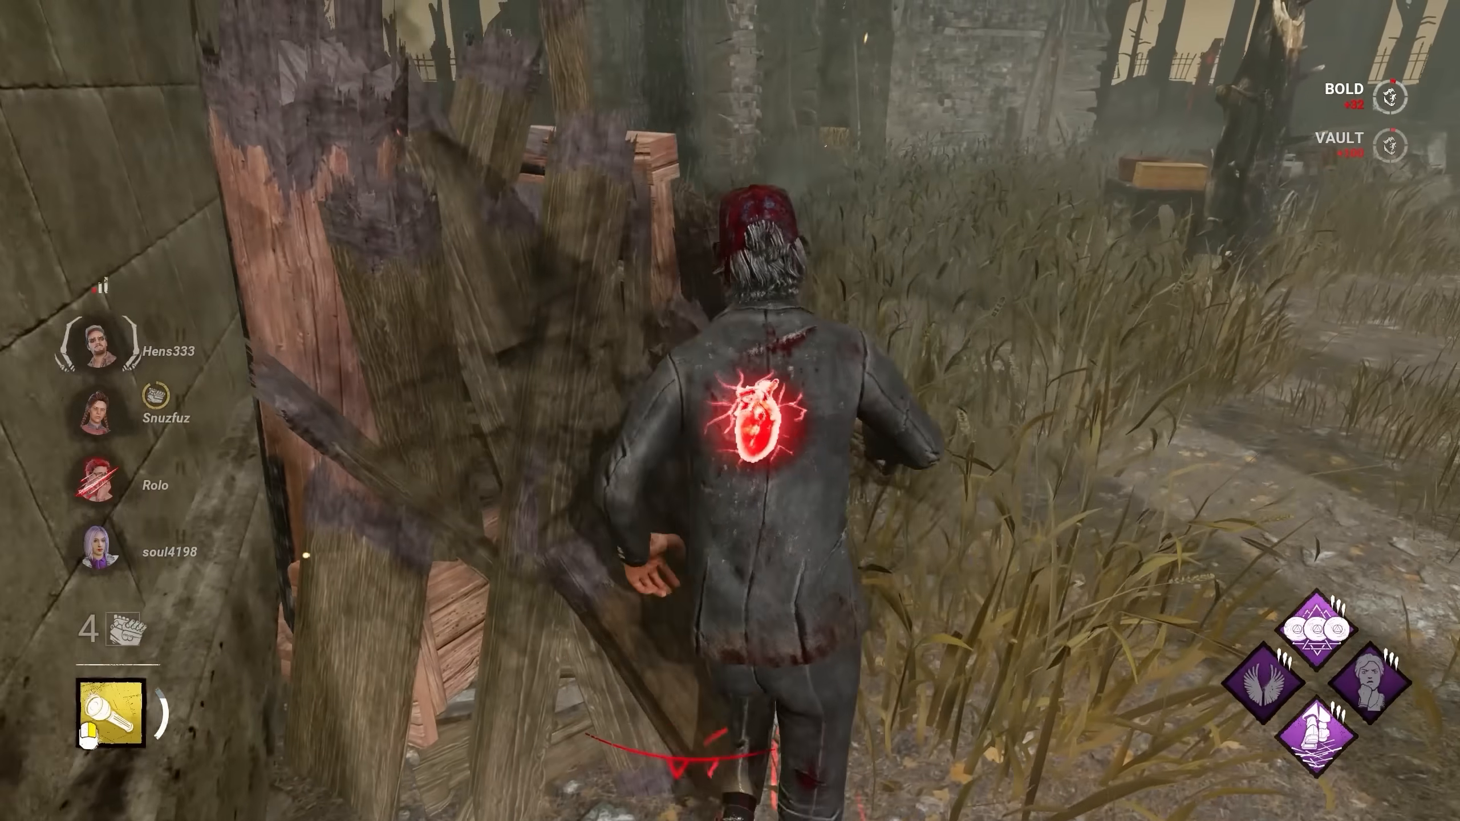
{"action": "key", "text": "w"}
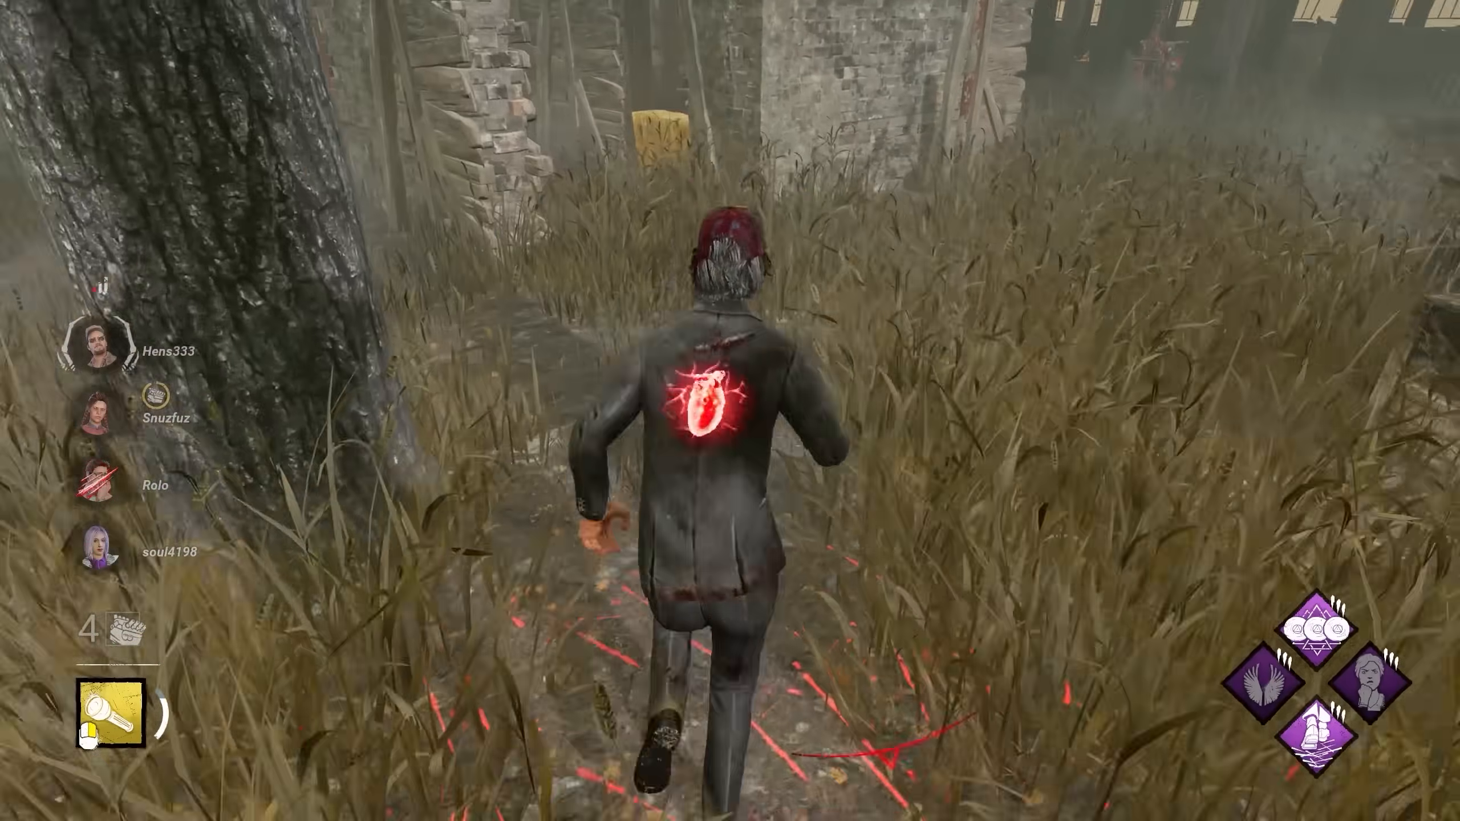
{"action": "key", "text": "w"}
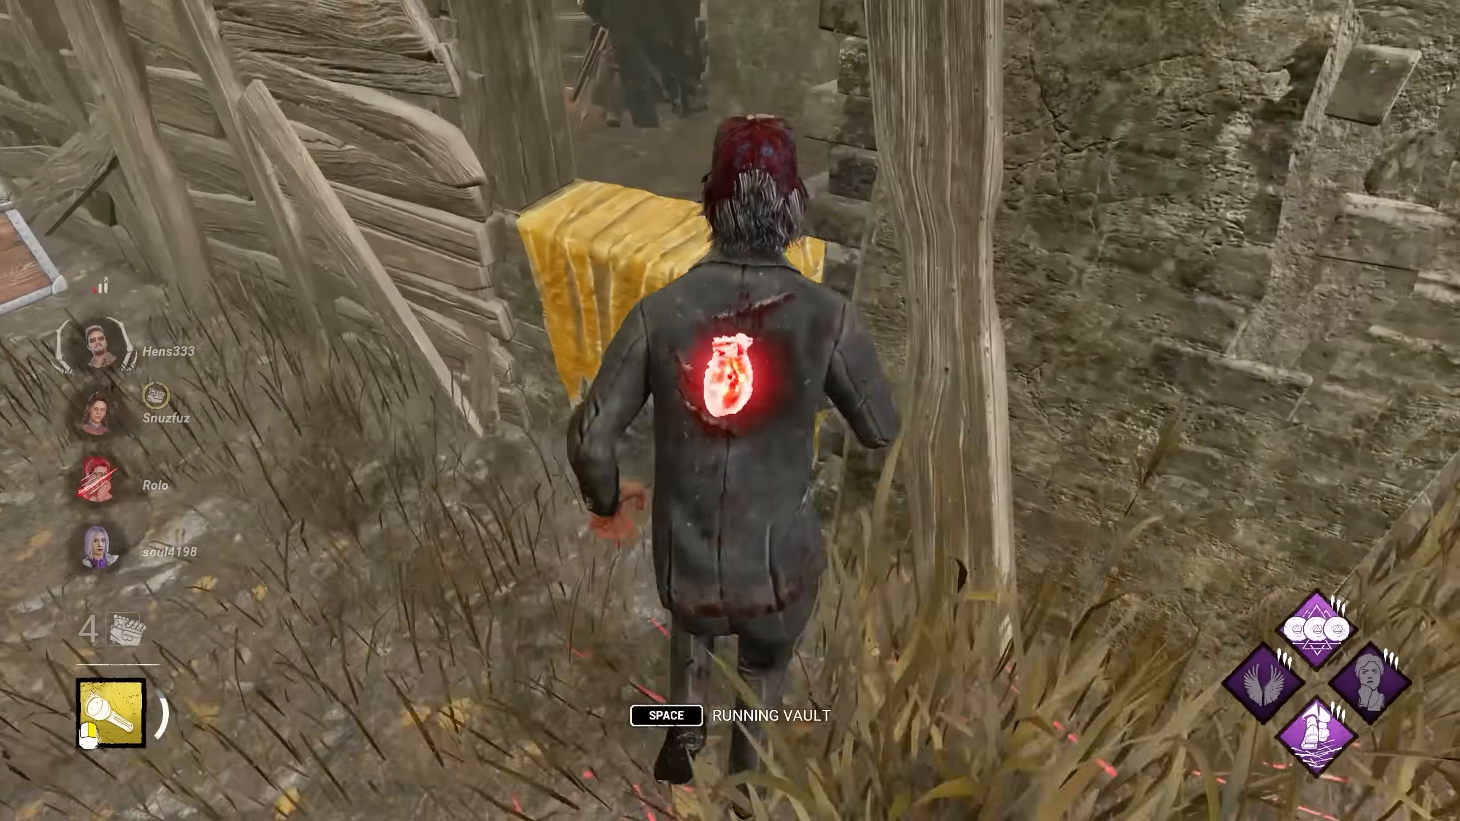
{"action": "key", "text": "space"}
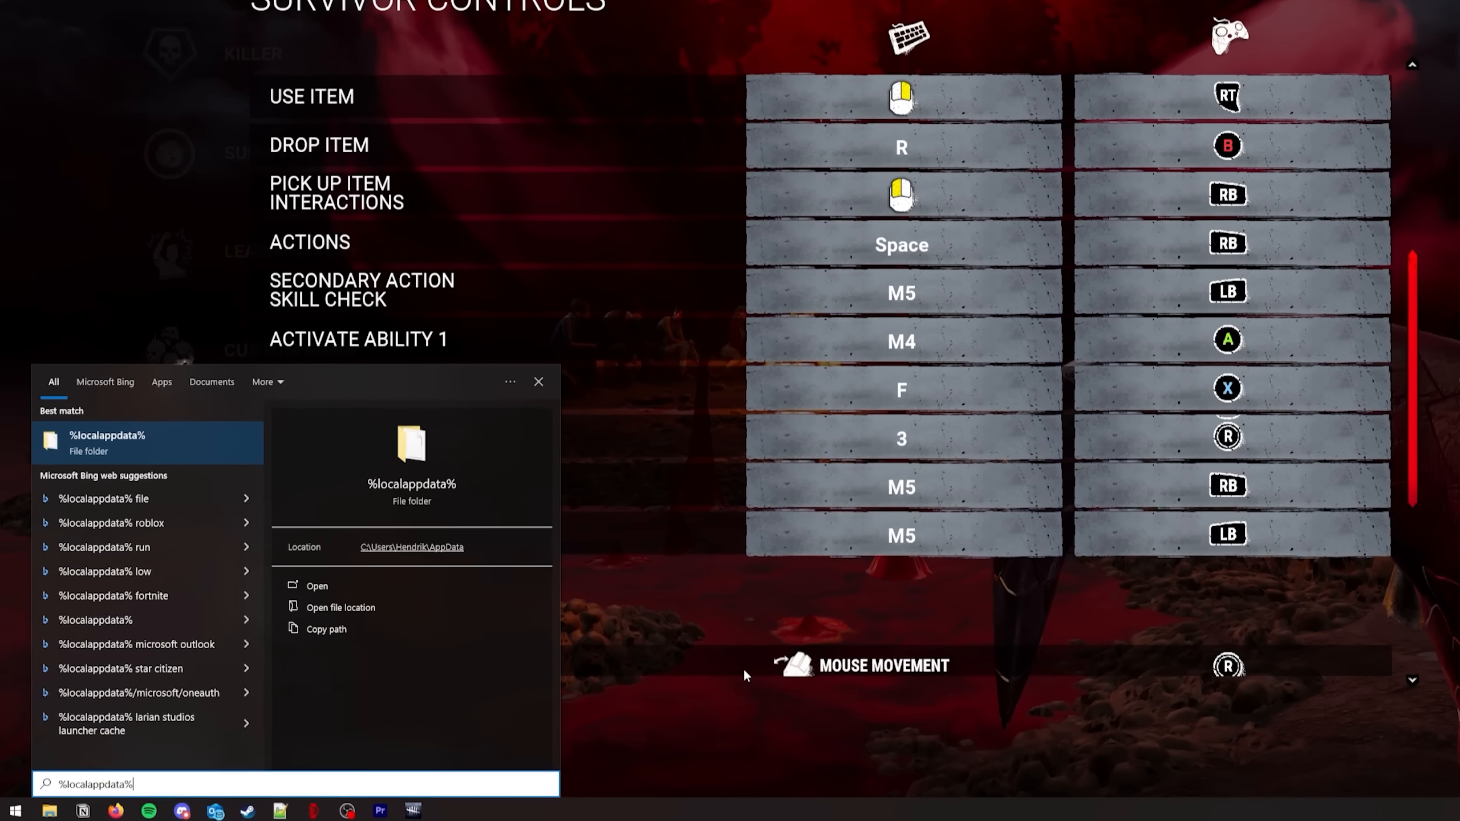
- Go from local AppData through DeadByDaylight\Saved\Config into the WindowsClient folder
{"action": "left_click", "coordinate": [317, 585]}
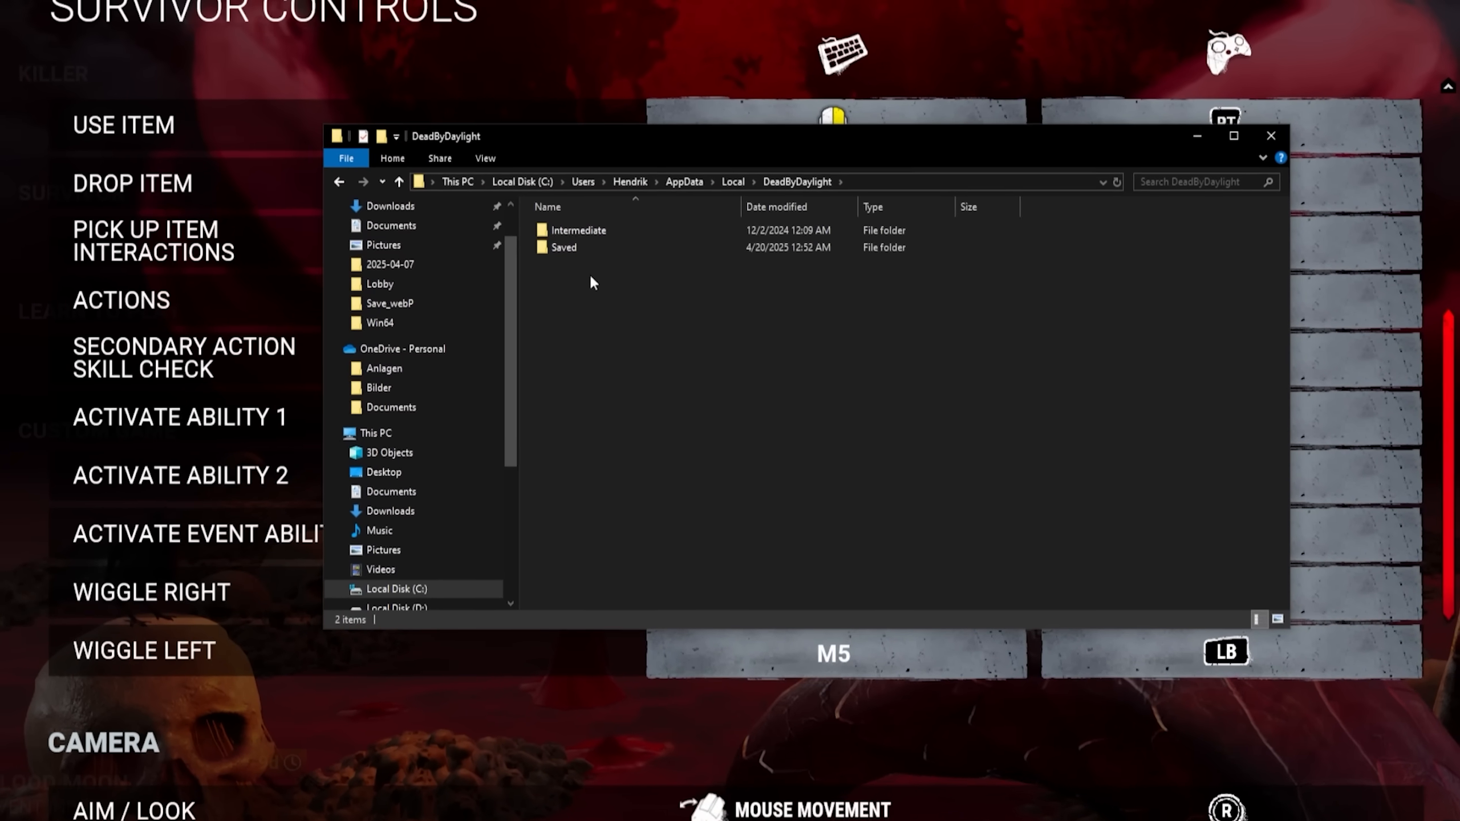
{"action": "double_click", "coordinate": [562, 247]}
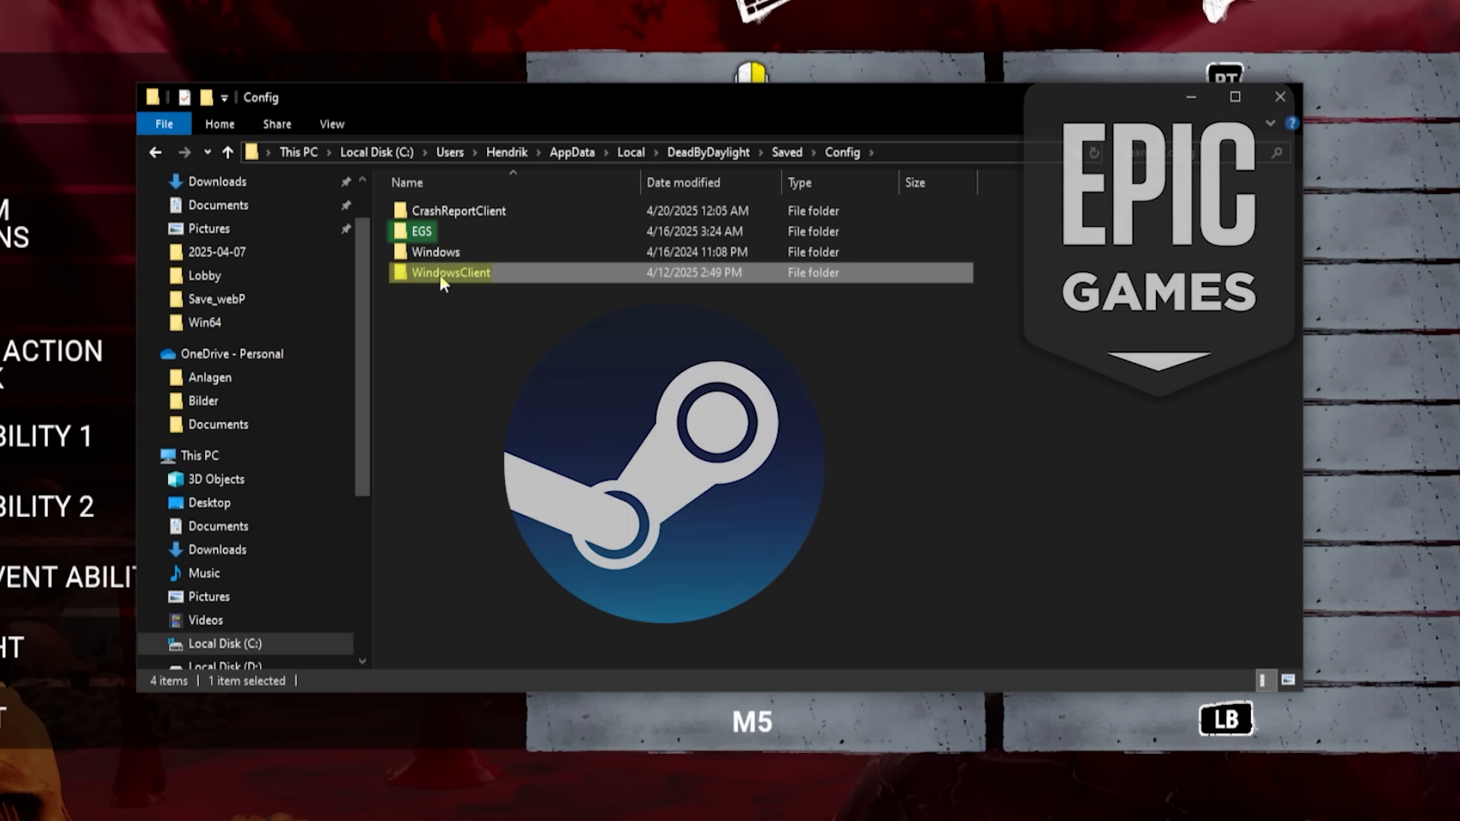
{"action": "double_click", "coordinate": [450, 272]}
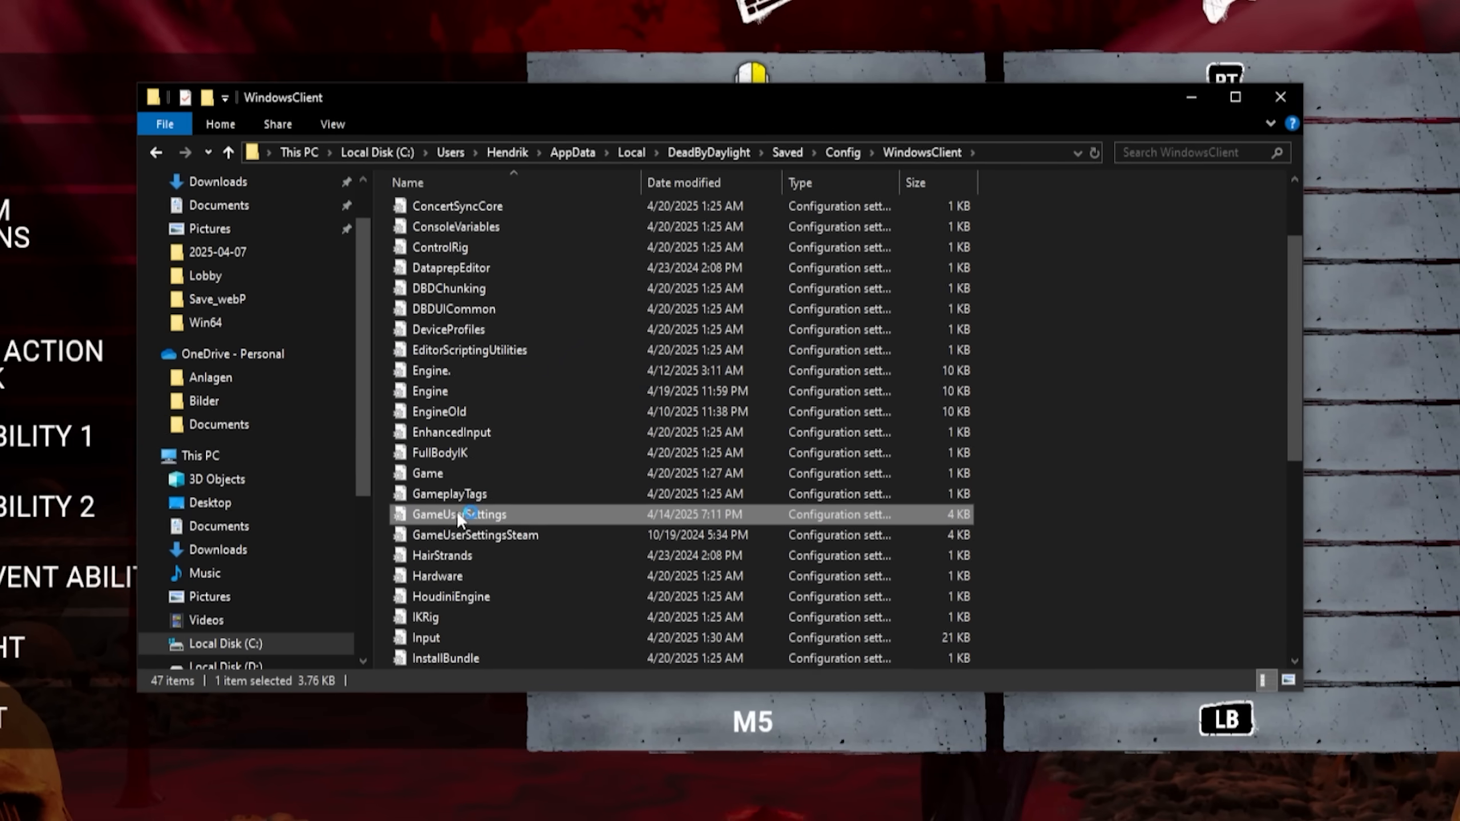
- Open GameUserSettings in Notepad to edit ResolutionQuality (100) and ShadowQuality (4)
{"action": "double_click", "coordinate": [459, 513]}
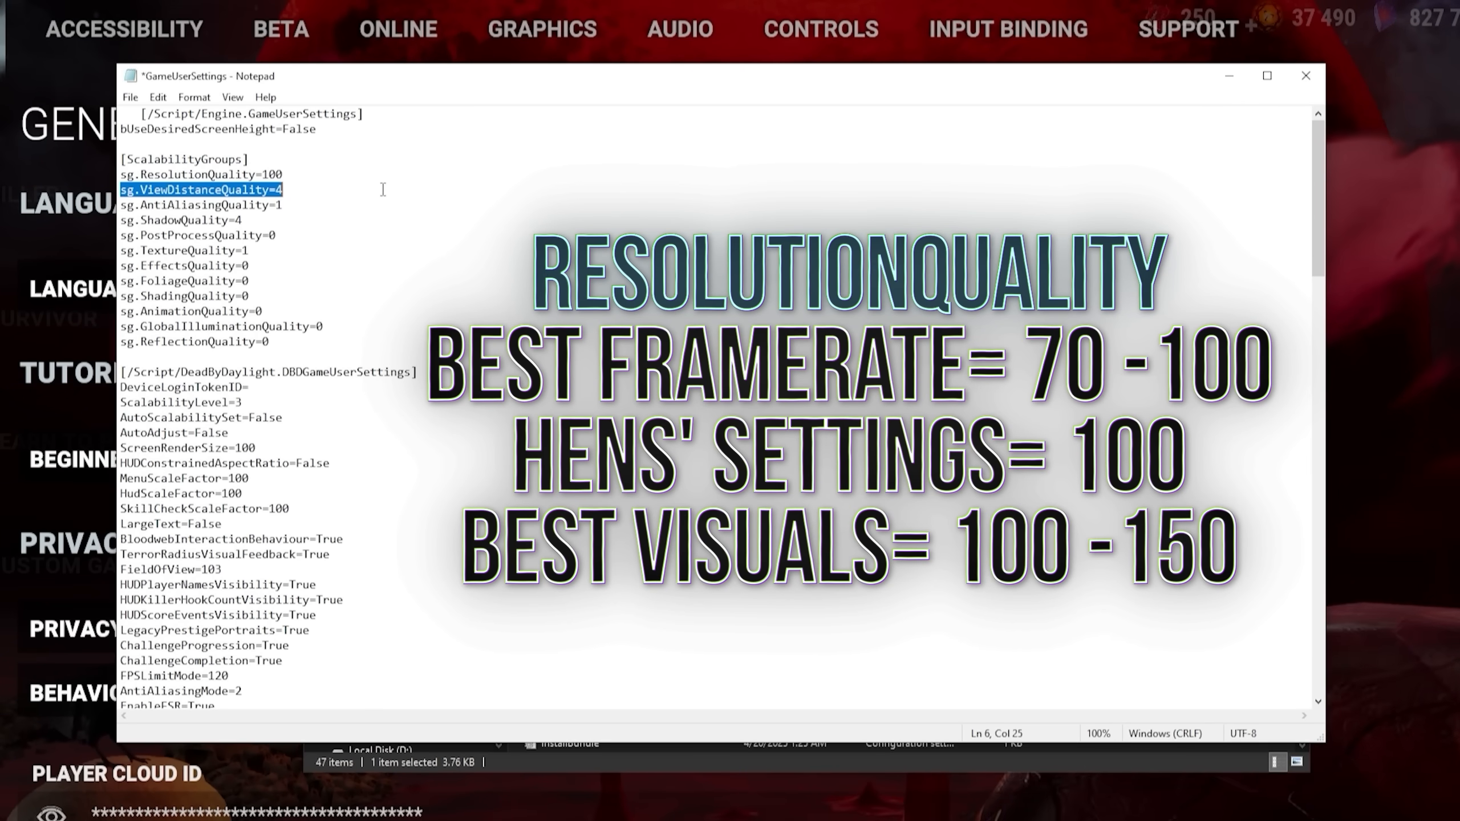
{"action": "mouse_move", "coordinate": [689, 205]}
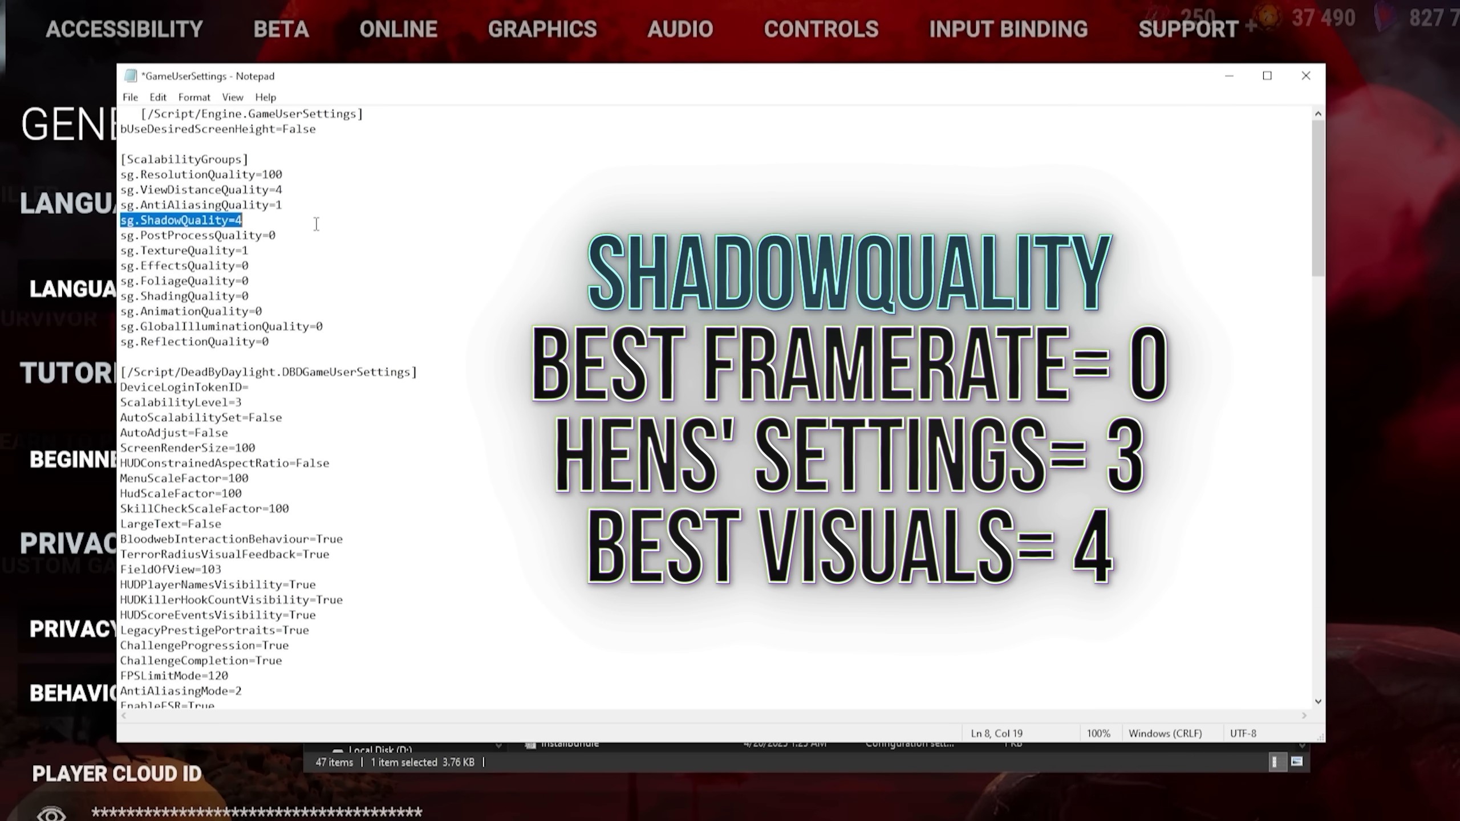
- Set sg.ShadingQuality, AnimationQuality, GlobalIlluminationQuality and ReflectionQuality to 0
{"action": "left_click", "coordinate": [181, 234]}
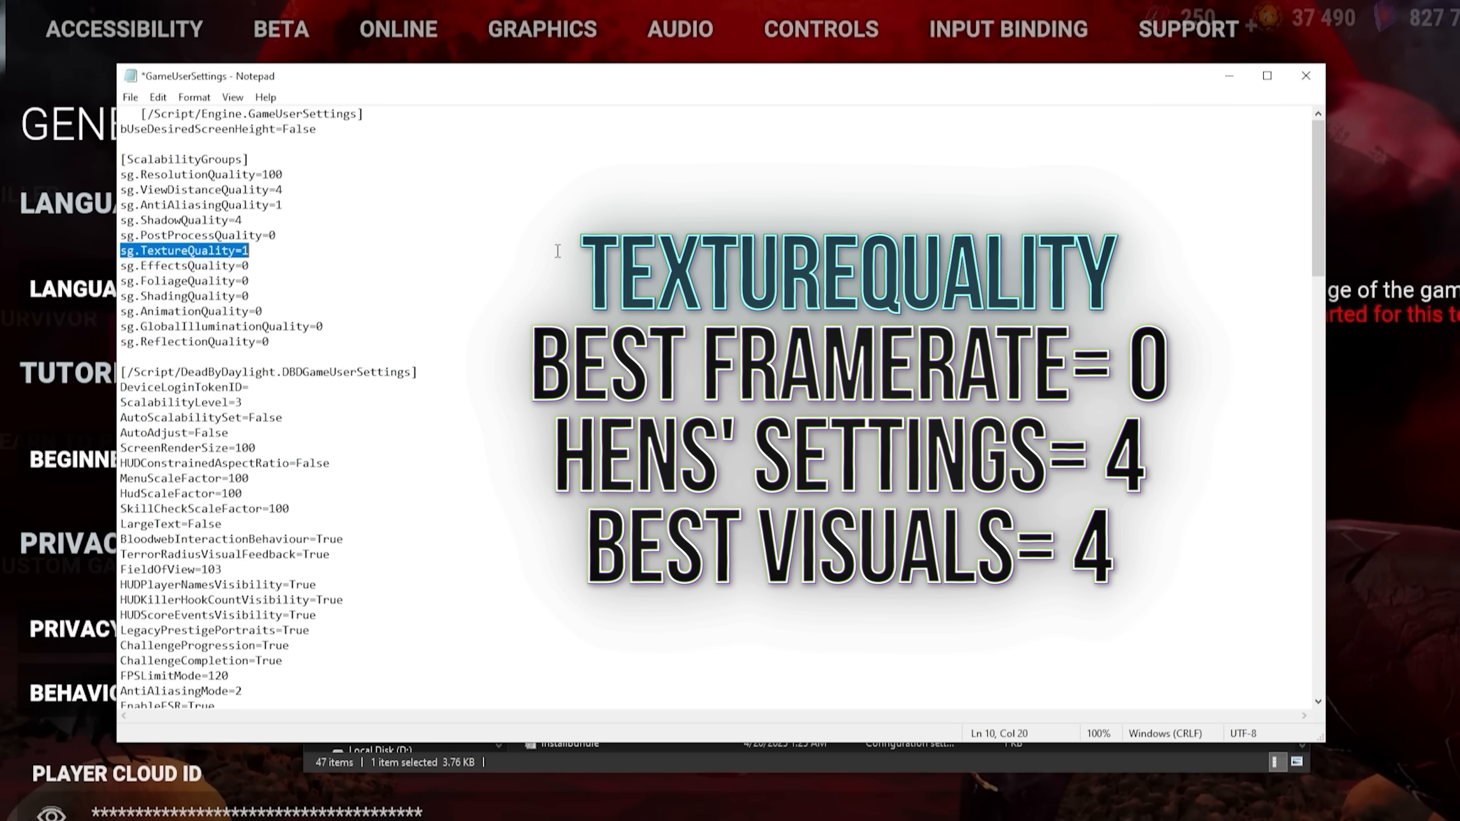
{"action": "mouse_move", "coordinate": [508, 239]}
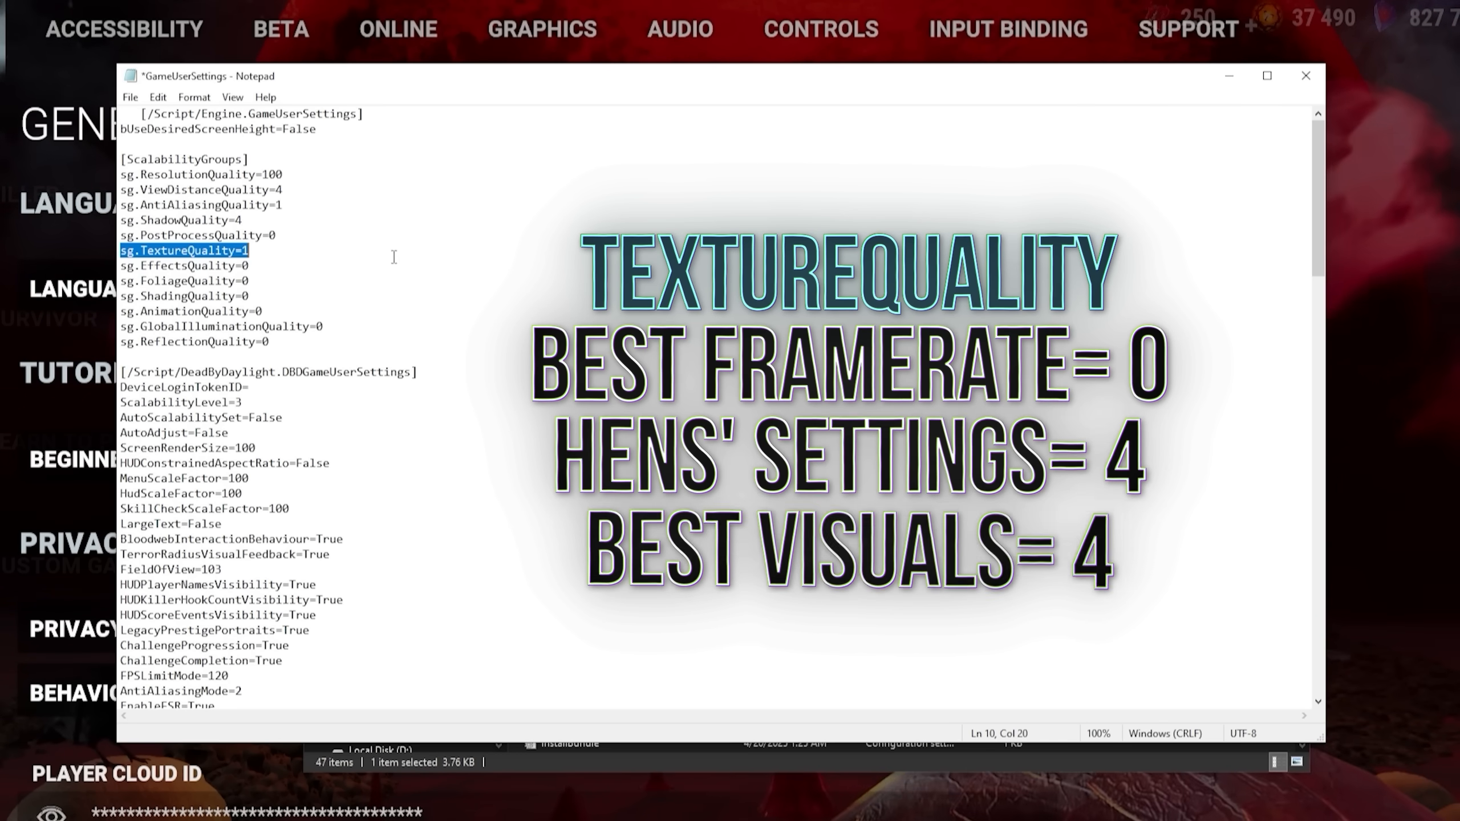
{"action": "left_click", "coordinate": [184, 265]}
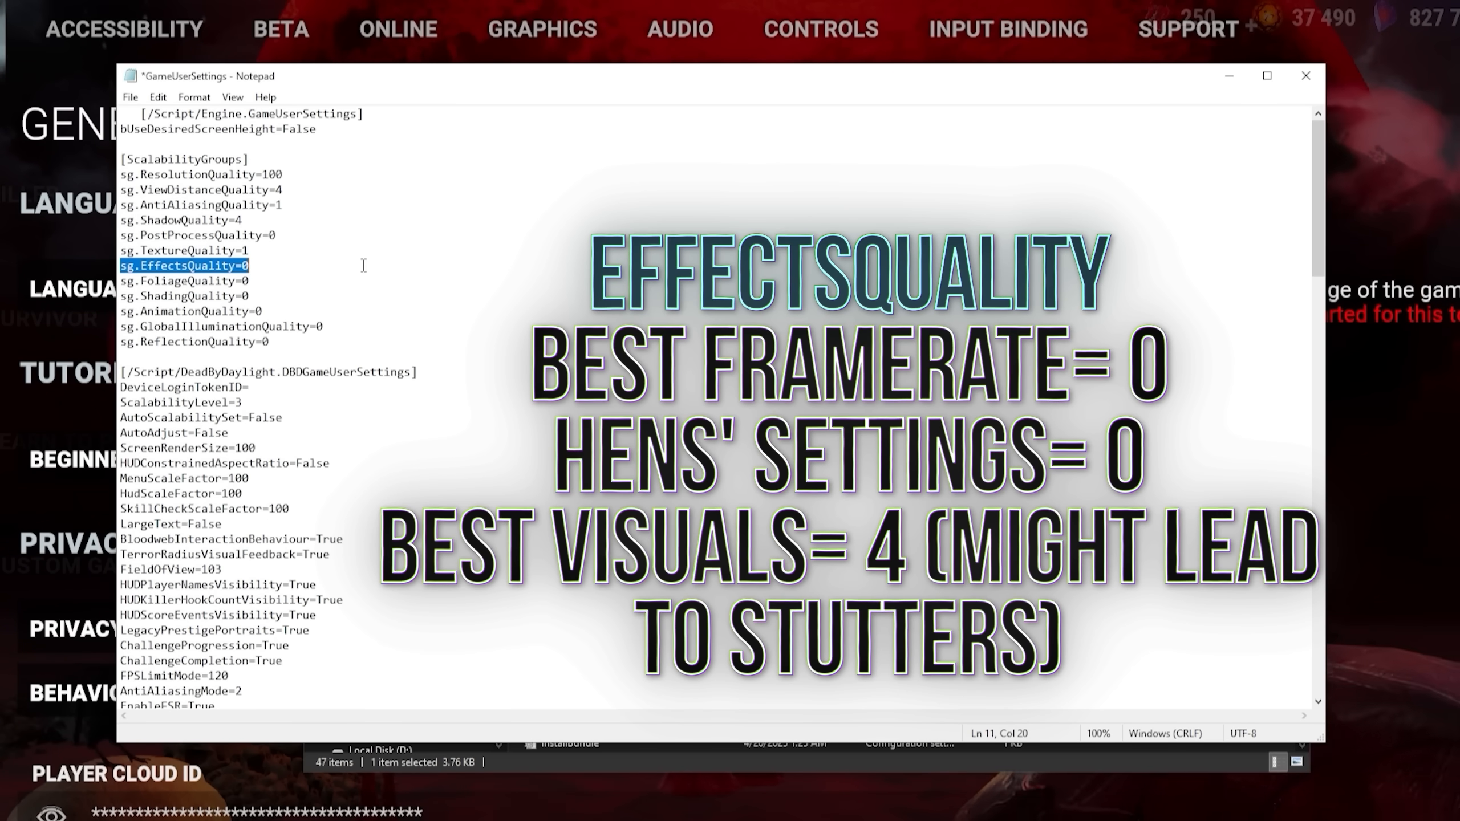
{"action": "left_click", "coordinate": [185, 280]}
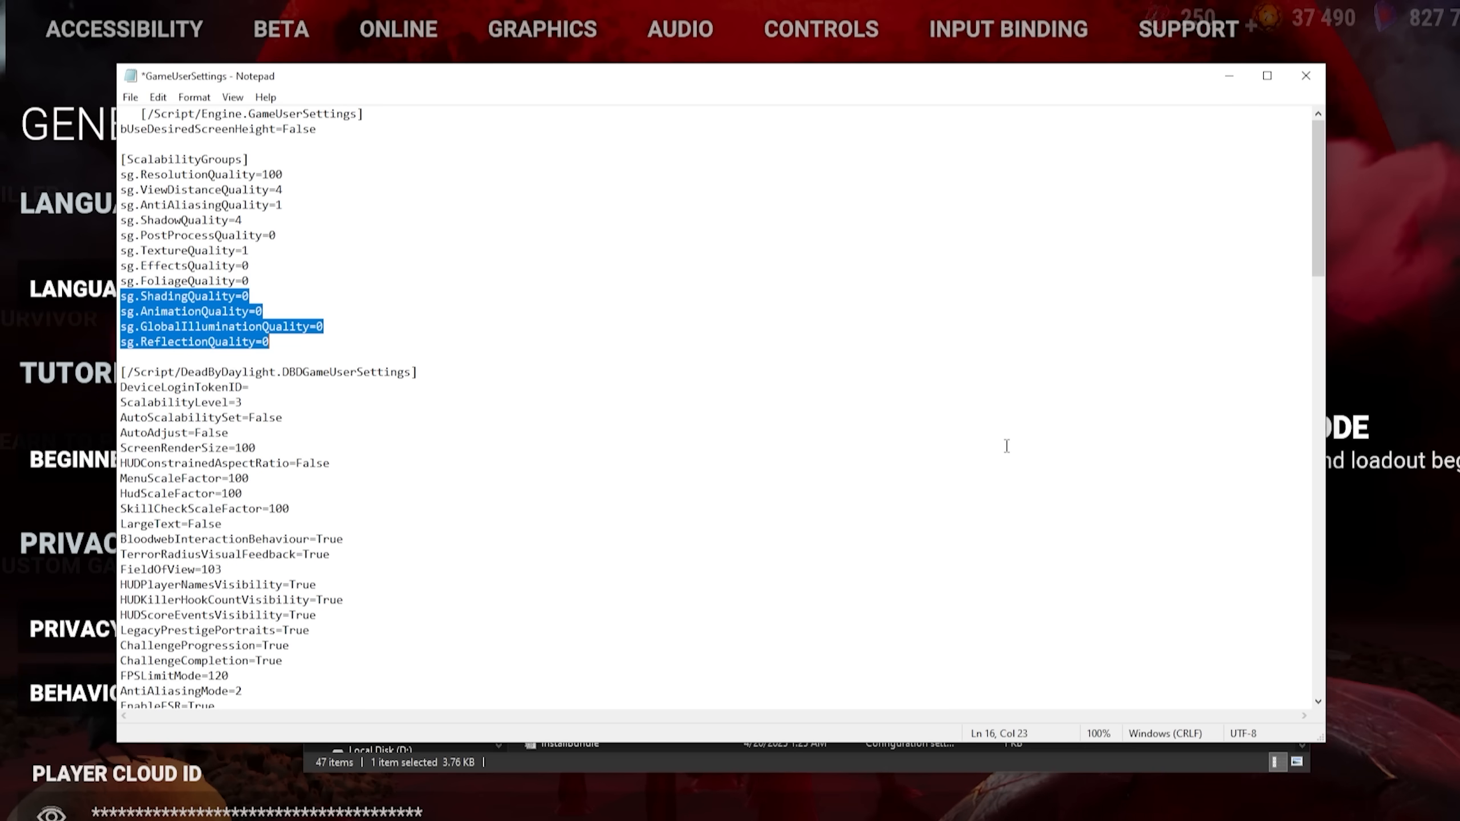
{"action": "mouse_move", "coordinate": [969, 429]}
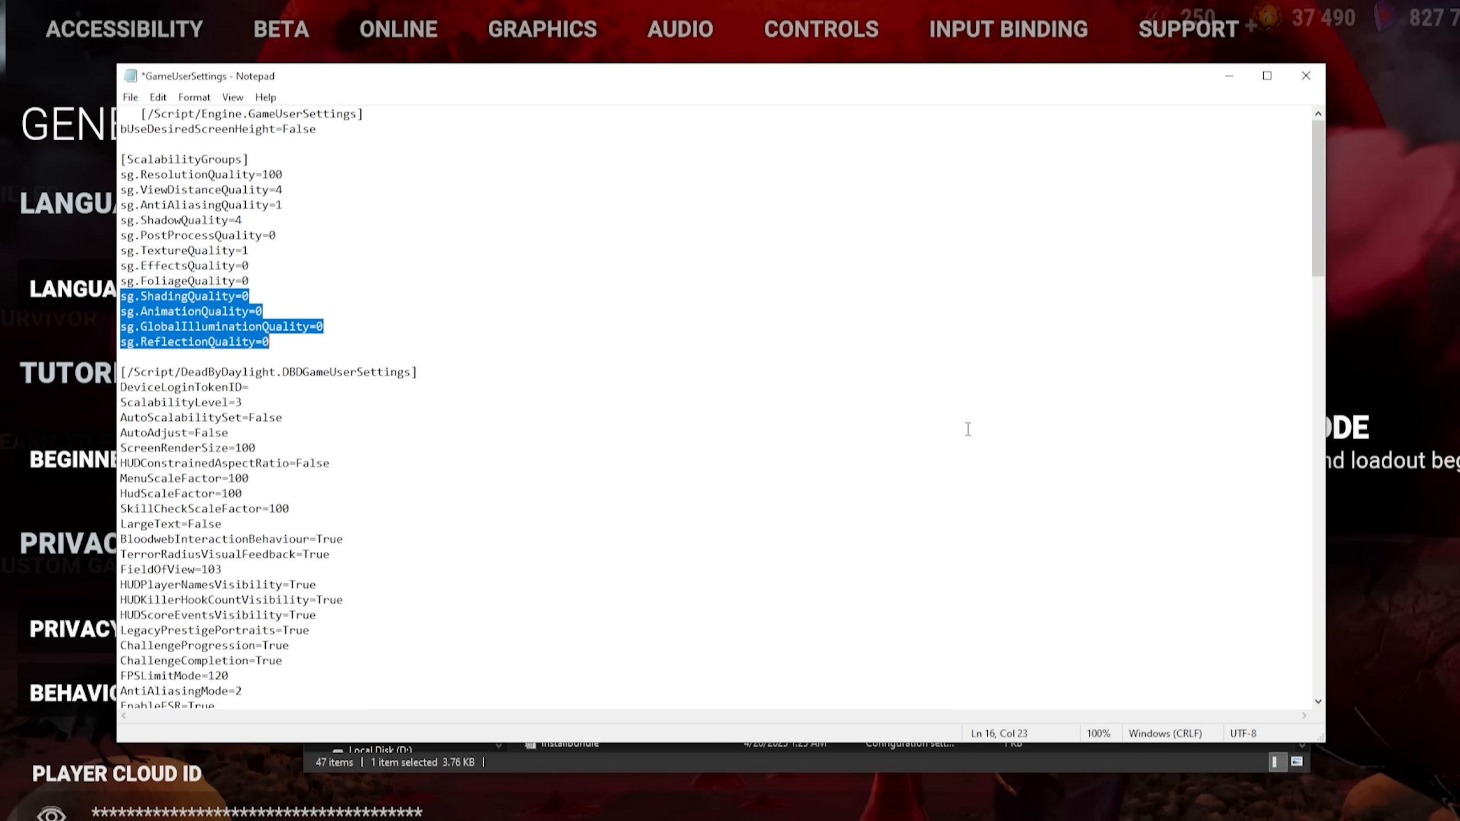
{"action": "mouse_move", "coordinate": [966, 429]}
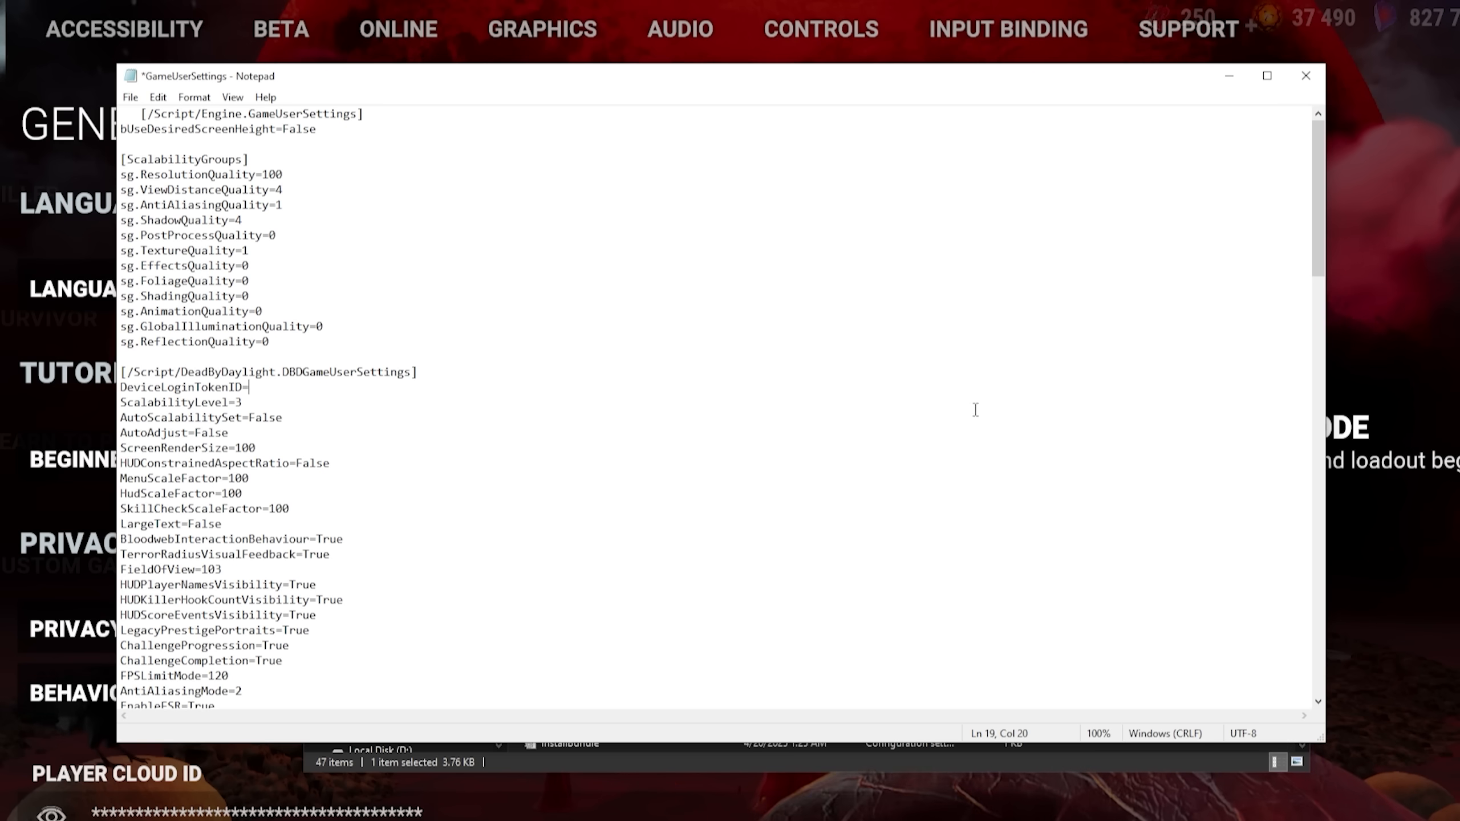
- Scroll through GameUserSettings to check the AudioQualityLevel=4 setting
{"action": "scroll", "scroll_direction": "down", "scroll_amount": 3}
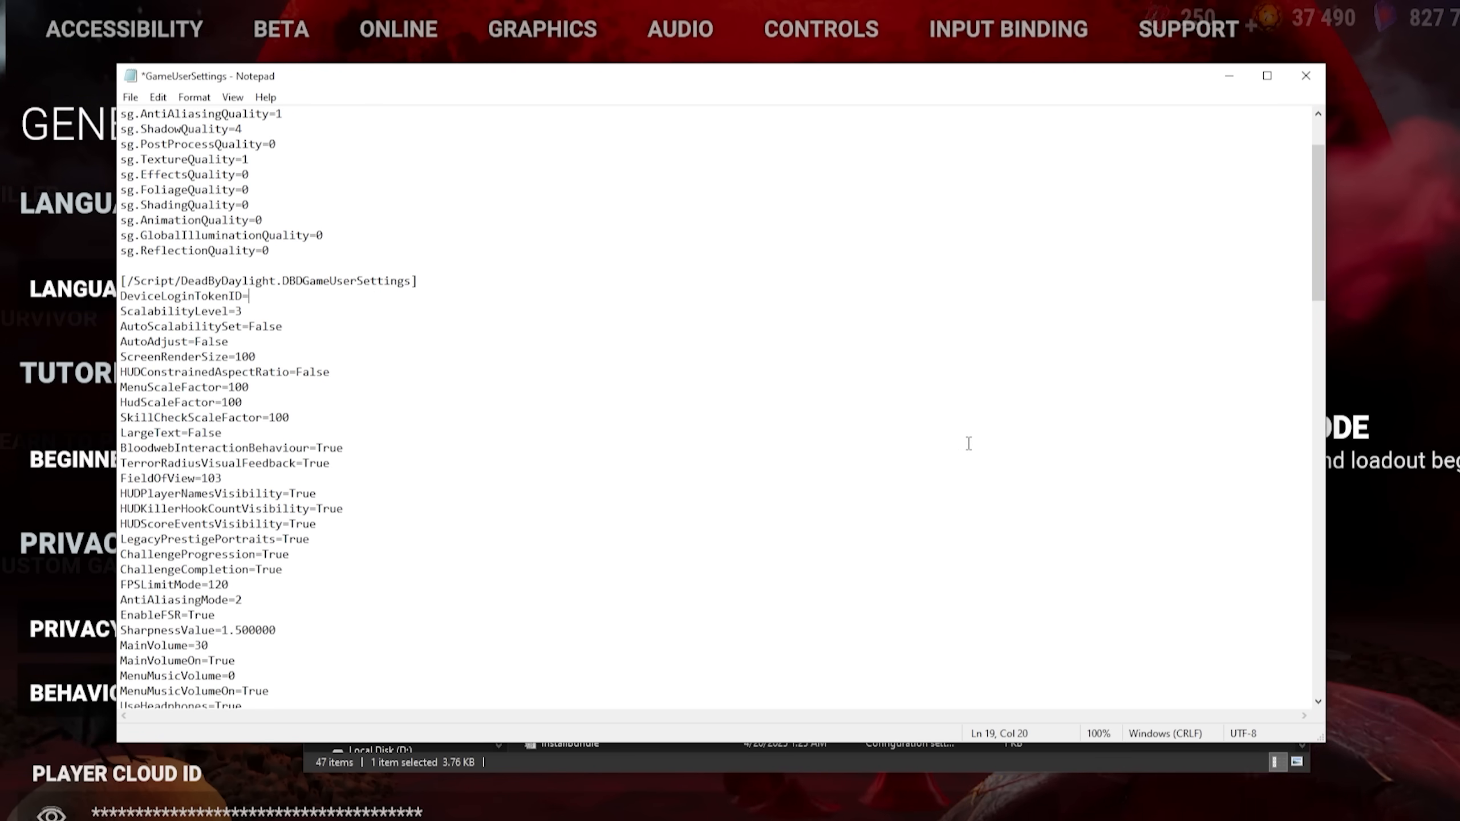
{"action": "scroll", "scroll_direction": "down", "scroll_amount": 3}
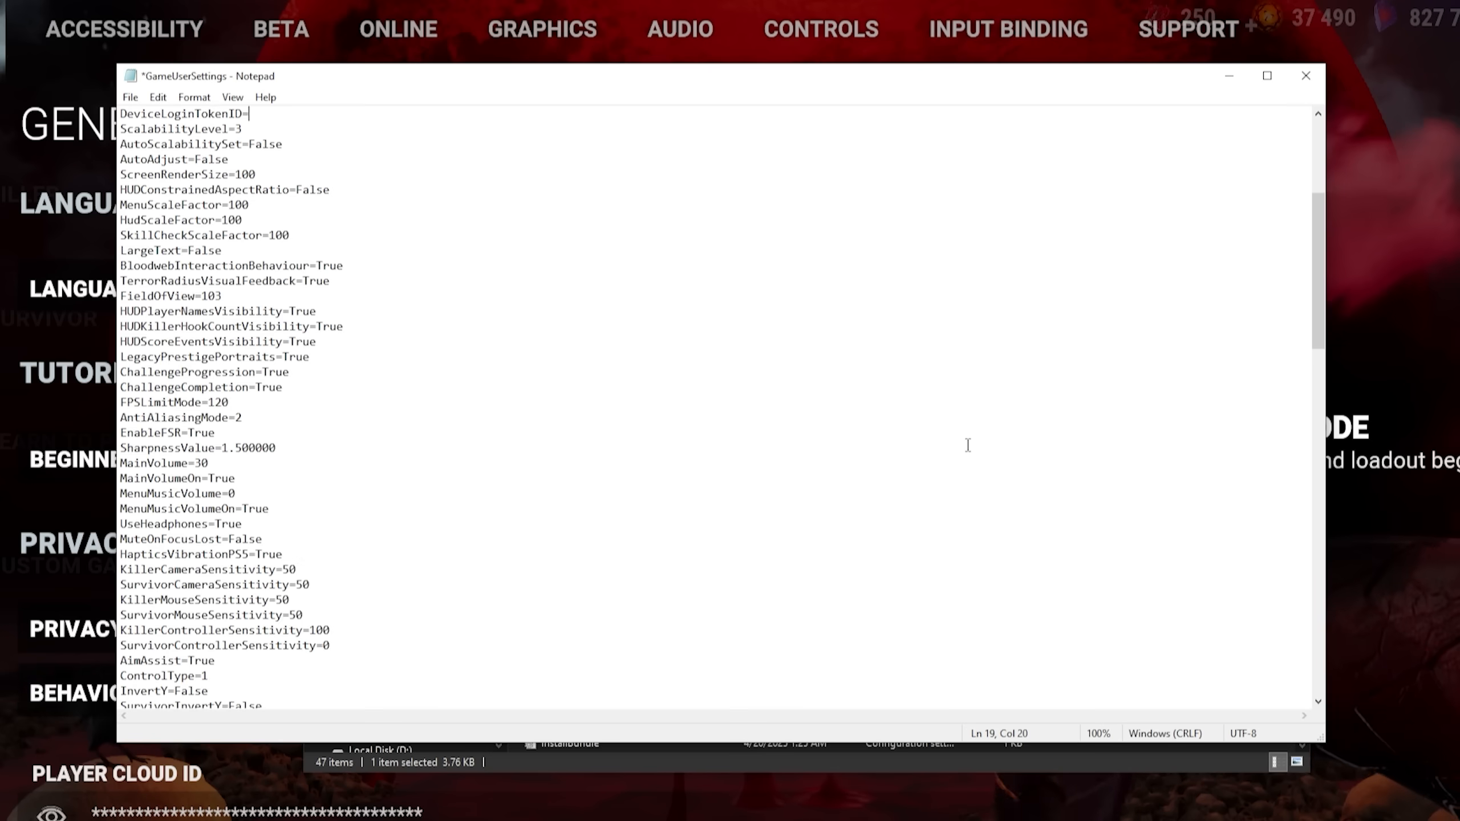
{"action": "scroll", "scroll_direction": "down", "scroll_amount": 3}
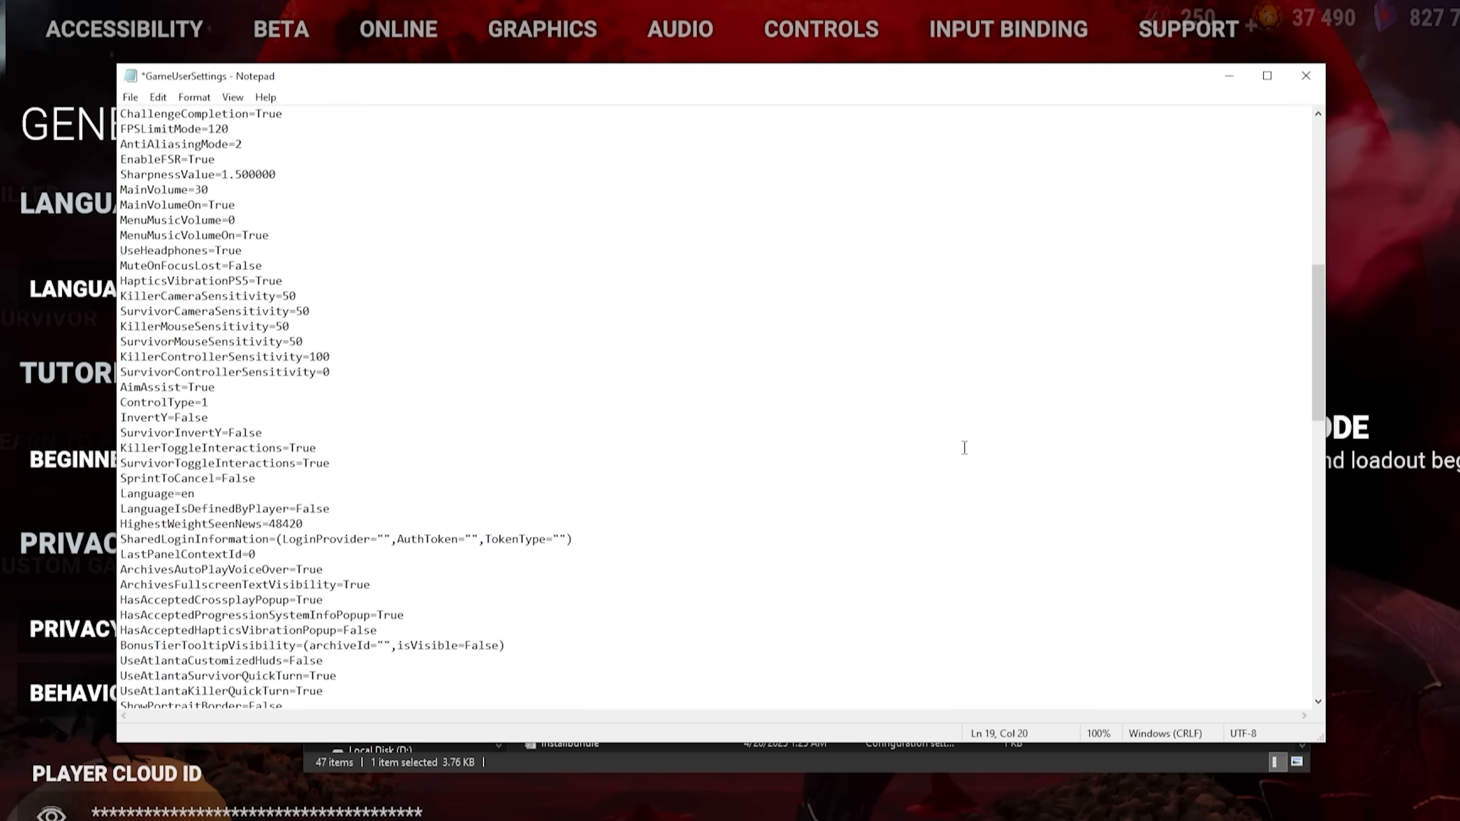
{"action": "scroll", "scroll_direction": "down", "scroll_amount": 3}
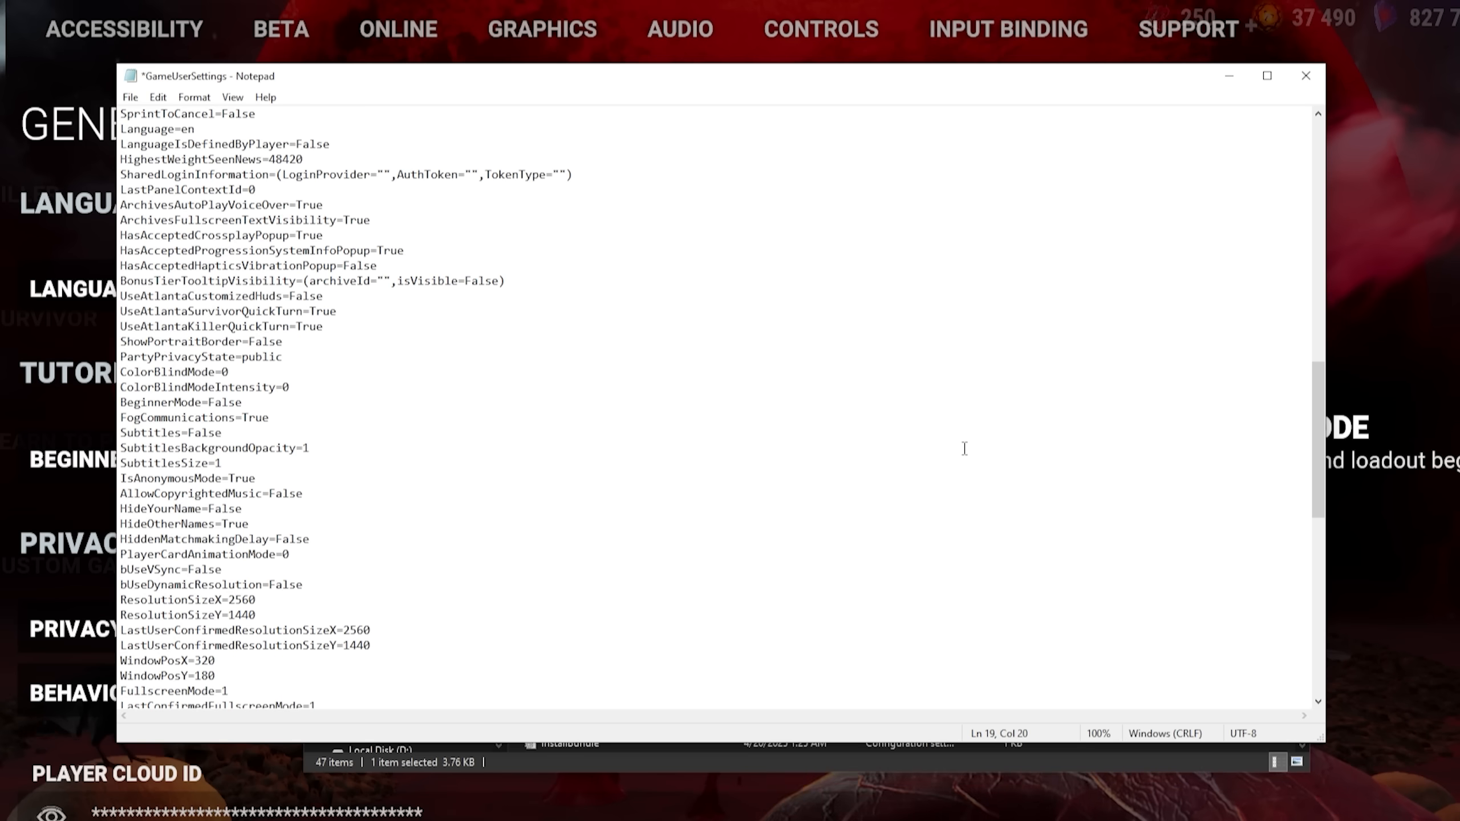
{"action": "scroll", "scroll_direction": "down", "scroll_amount": 3}
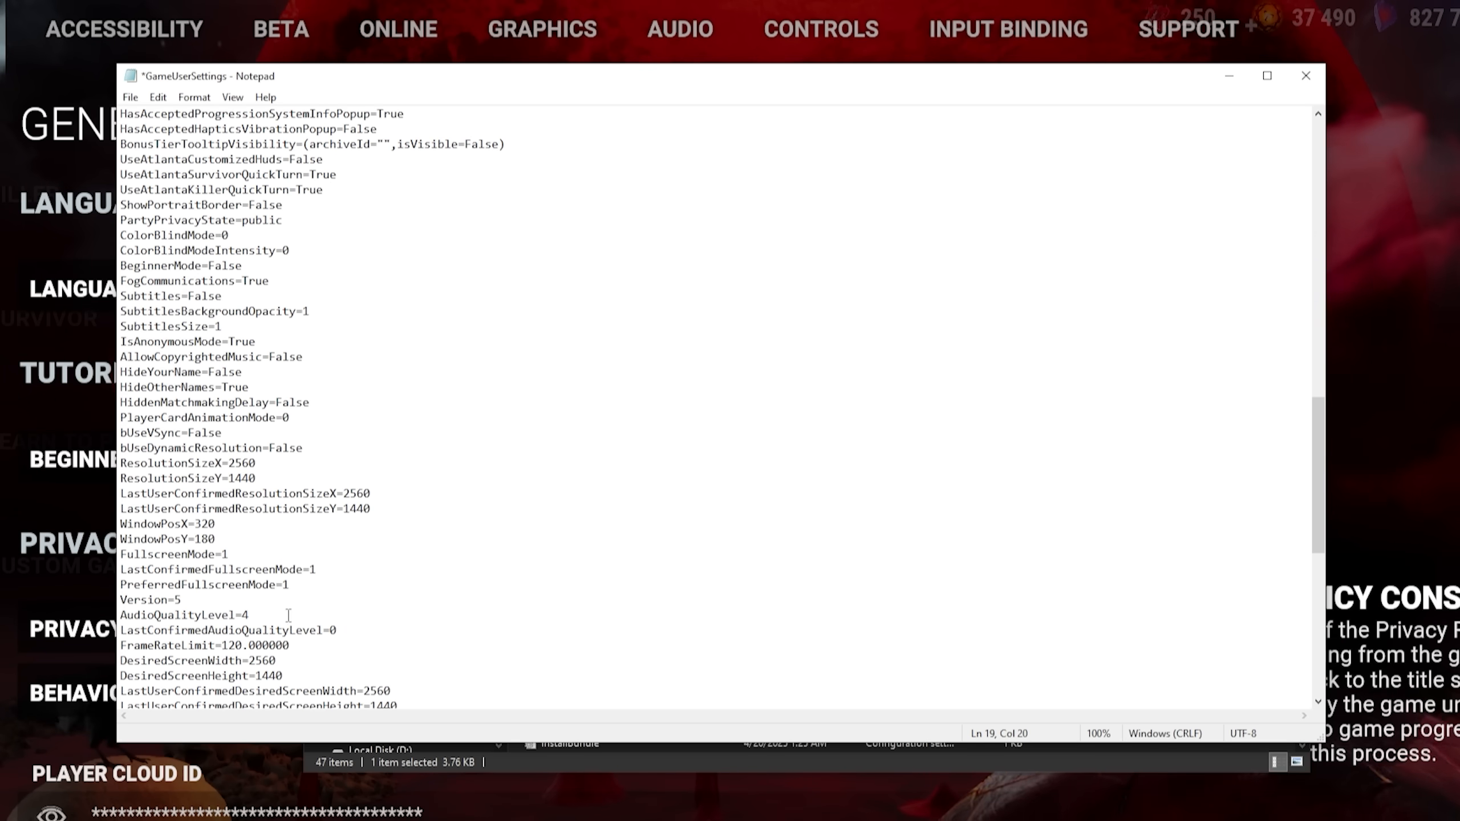
{"action": "double_click", "coordinate": [182, 615]}
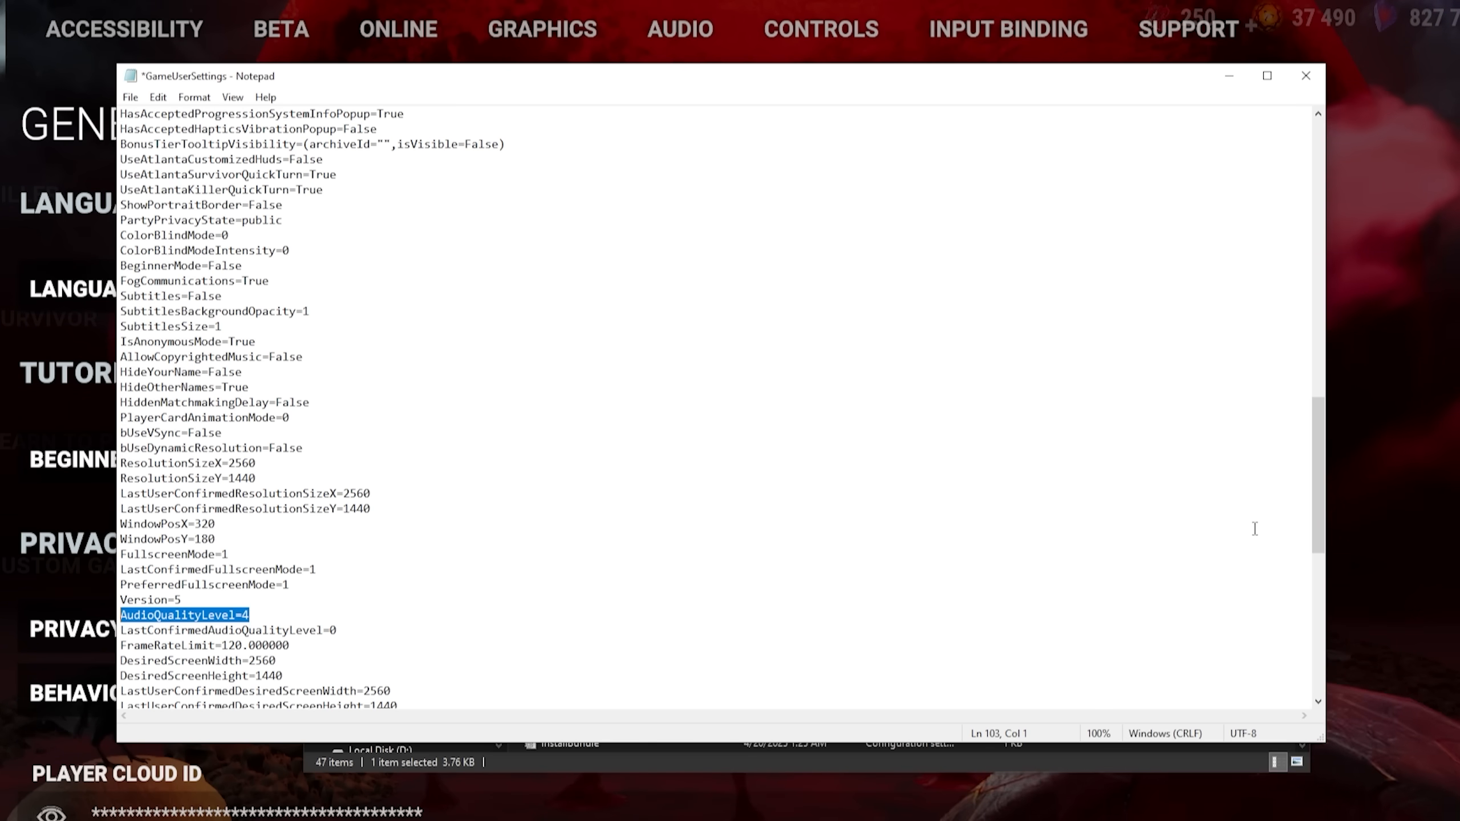
{"action": "scroll", "scroll_direction": "up", "scroll_amount": 3}
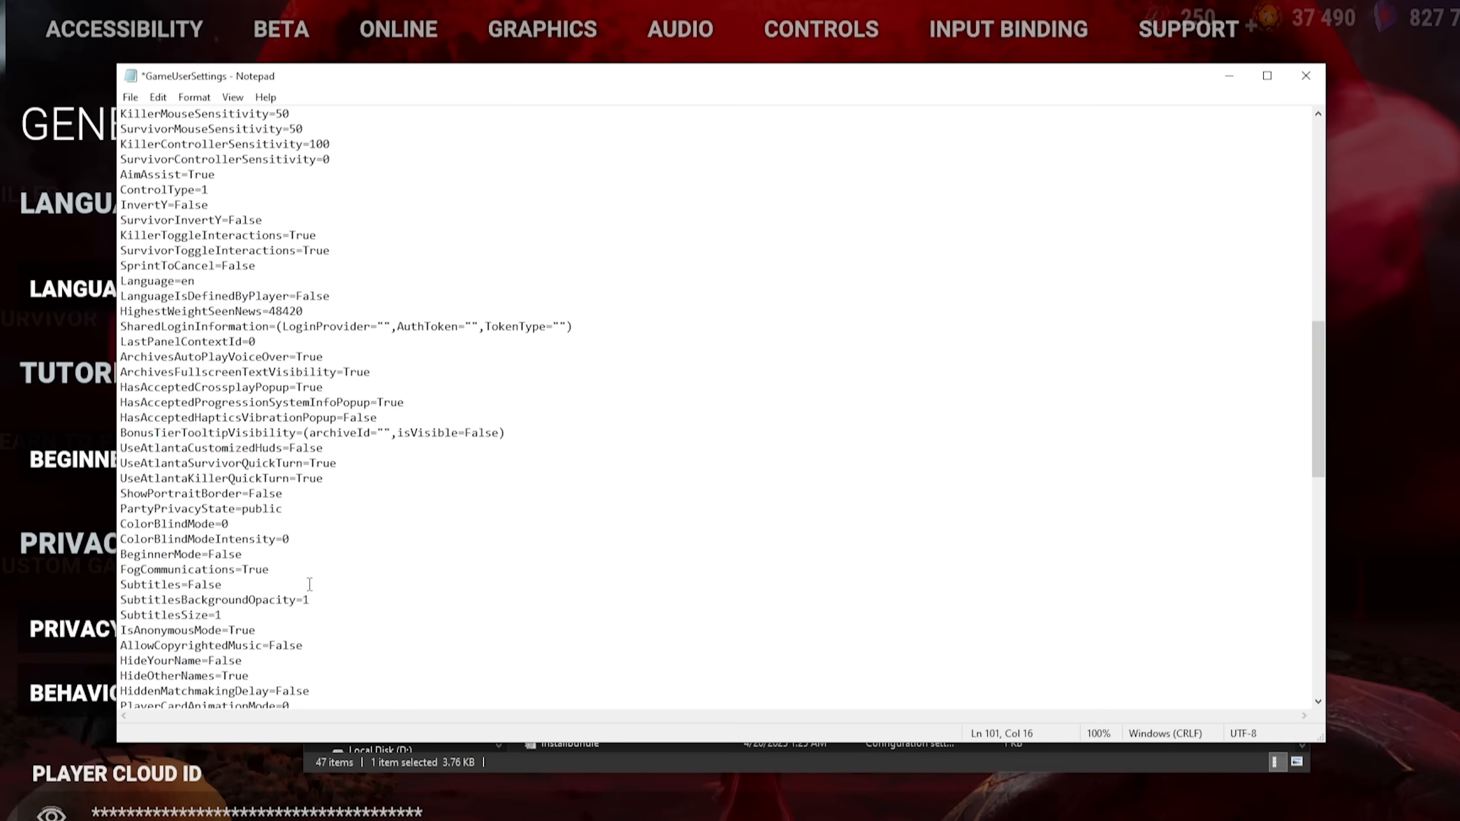
- Change HighestWeightSeenNews from 48420 to 99999 and clear the file's Read-only attribute
{"action": "double_click", "coordinate": [284, 311]}
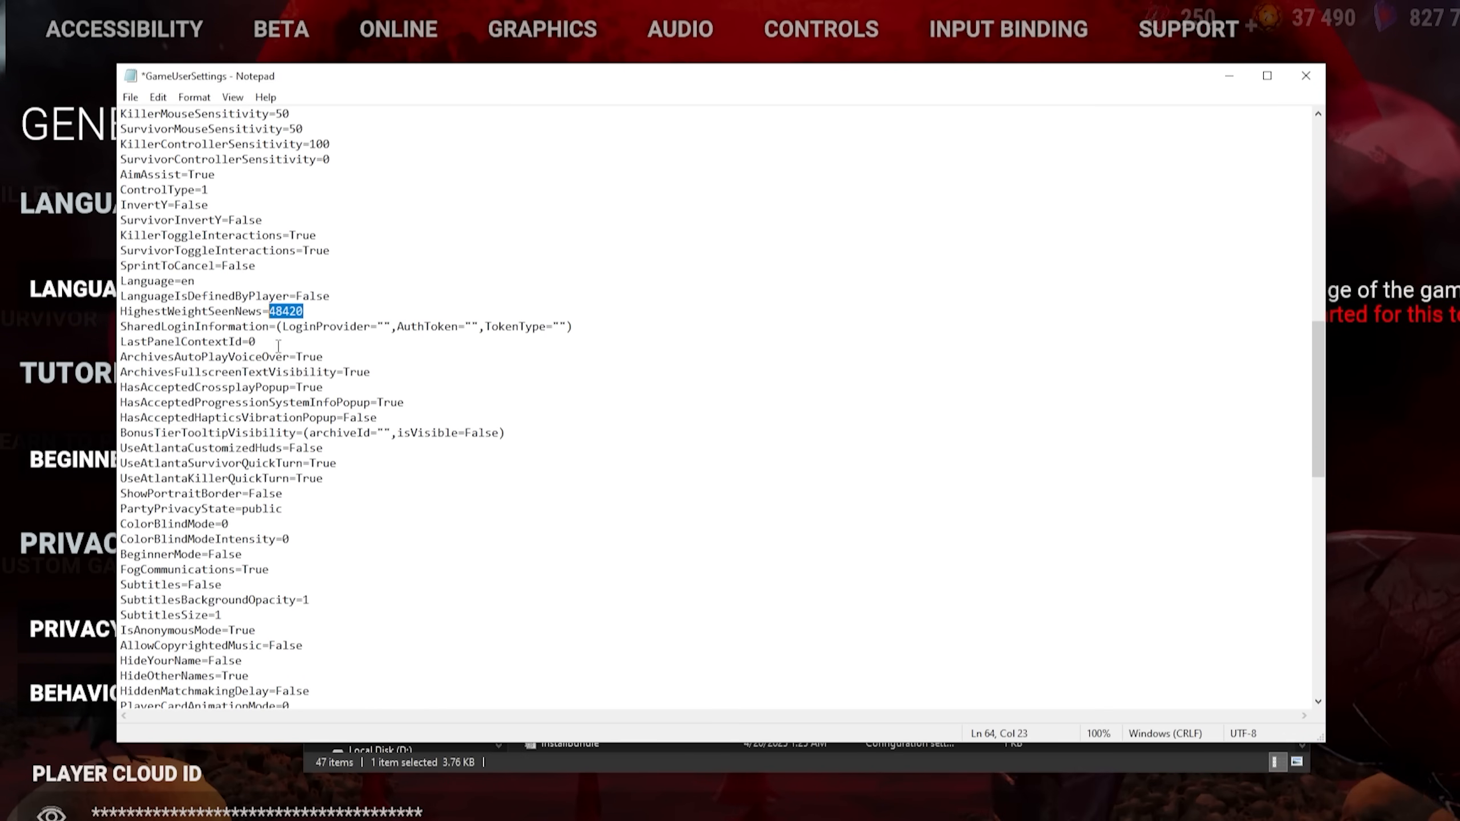
{"action": "type", "text": "99"}
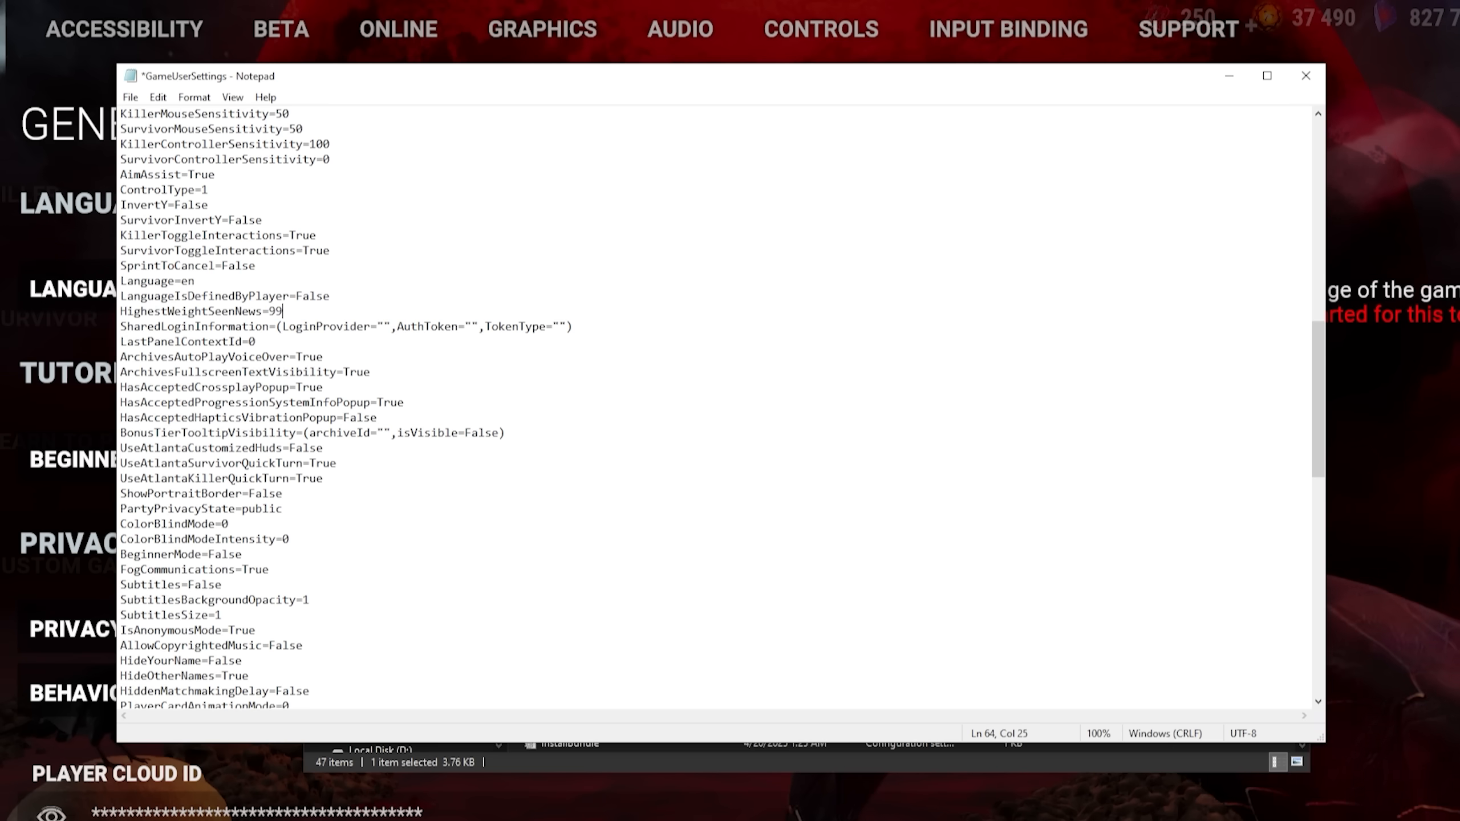
{"action": "type", "text": "999"}
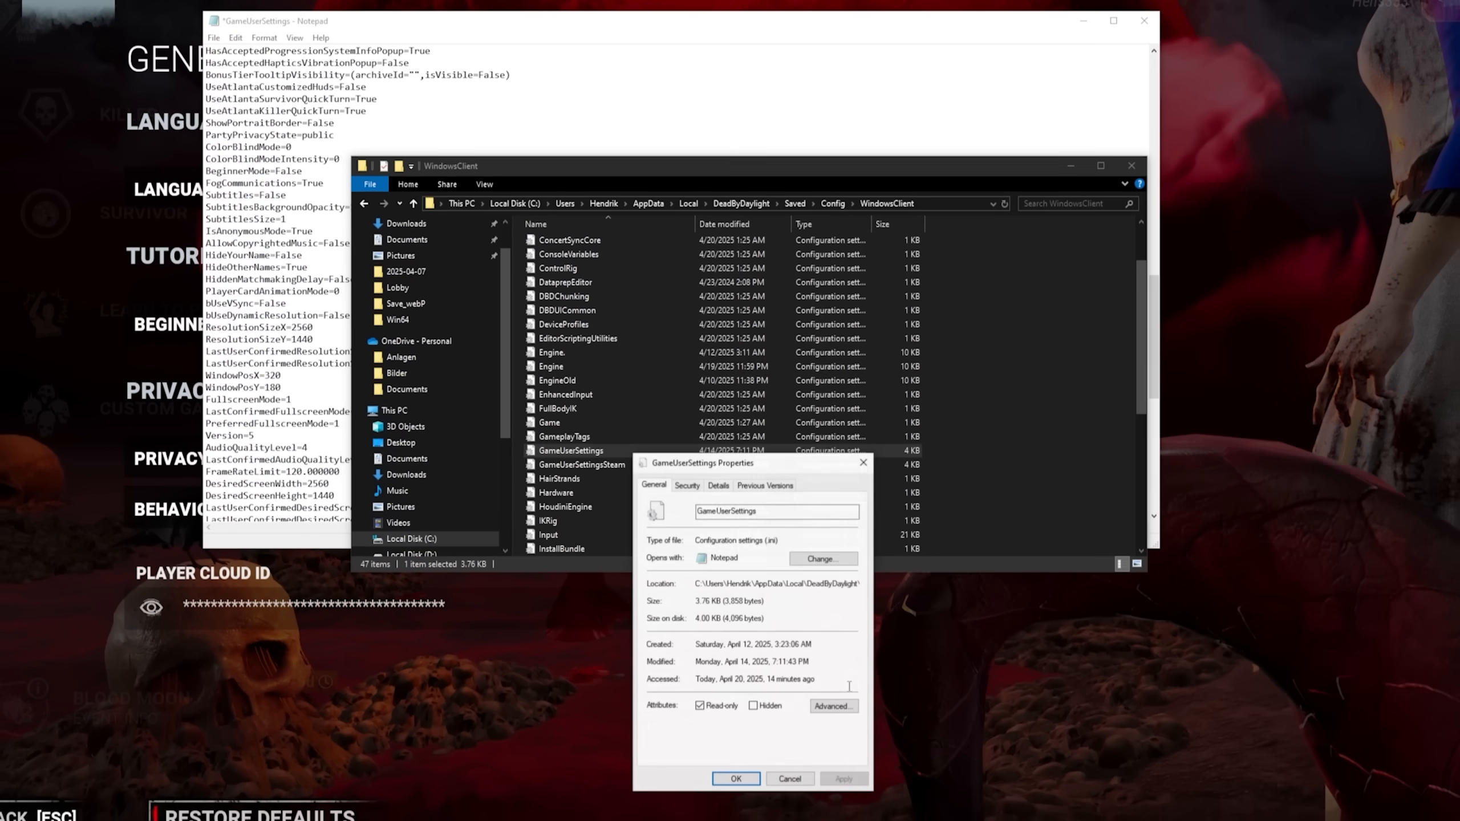
{"action": "left_click", "coordinate": [701, 697]}
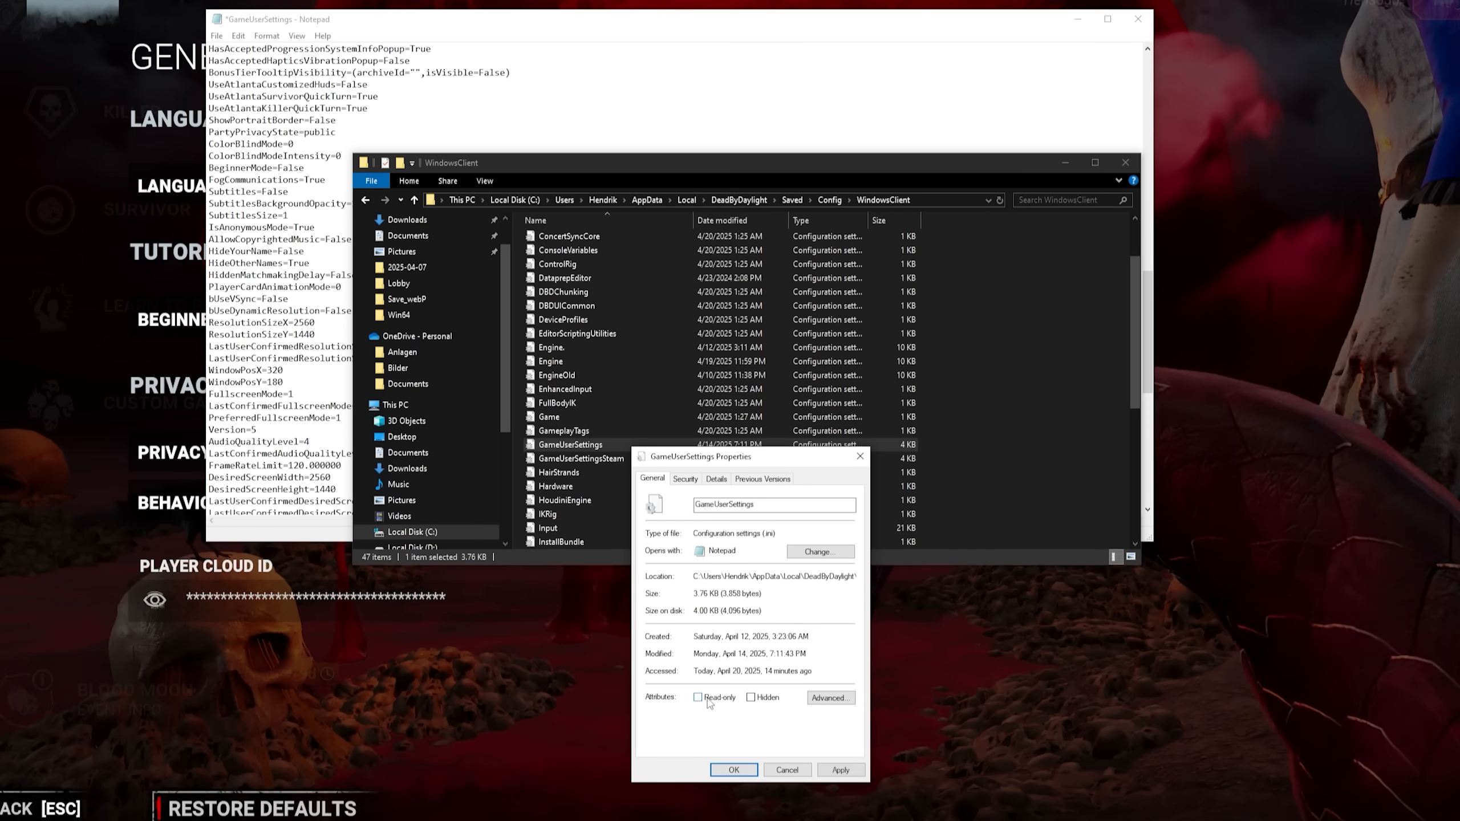
{"action": "left_click", "coordinate": [786, 769]}
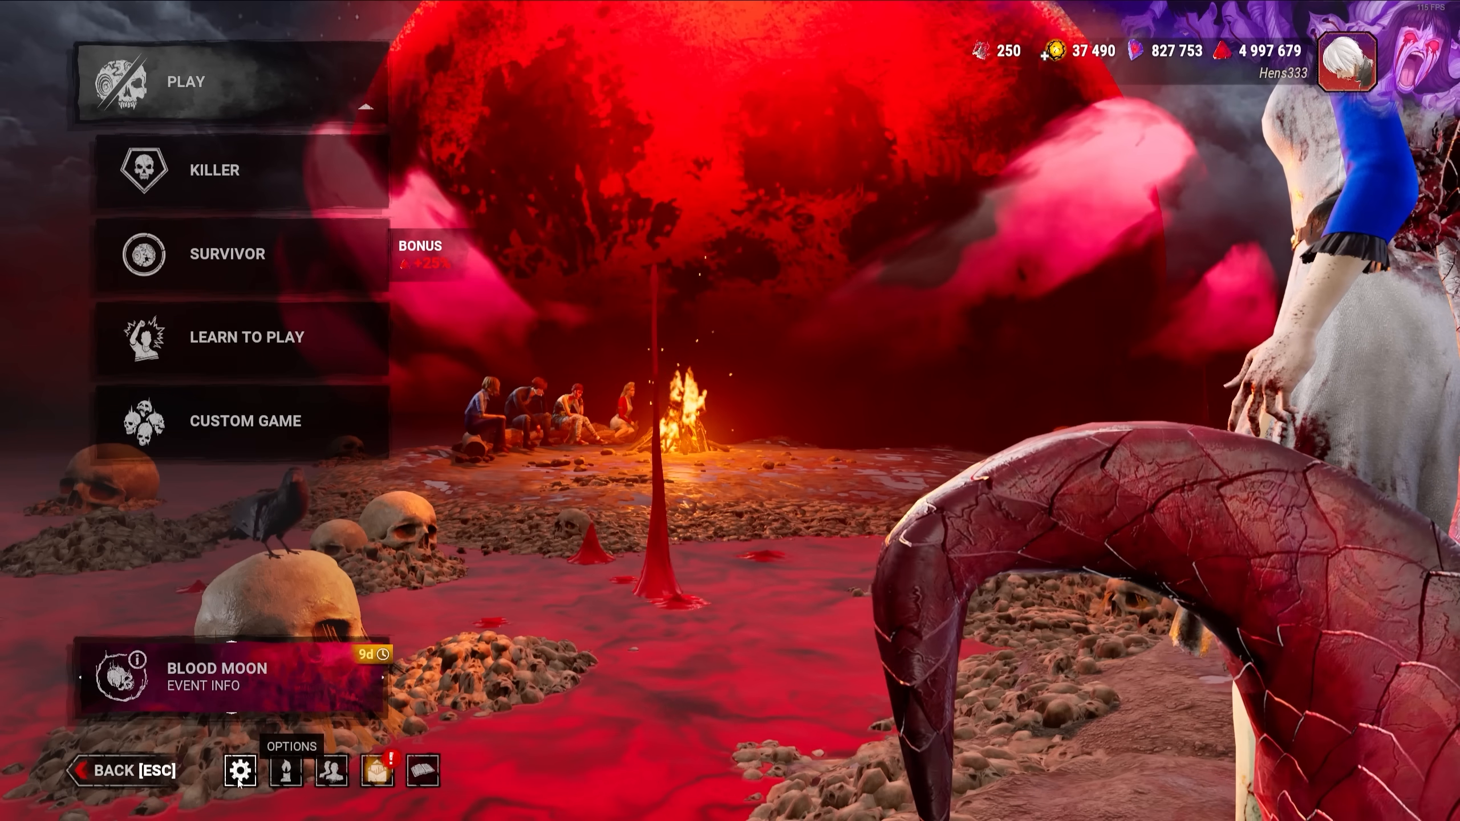
- Check the Quality dropdown in the game's Options > Graphics
{"action": "left_click", "coordinate": [239, 769]}
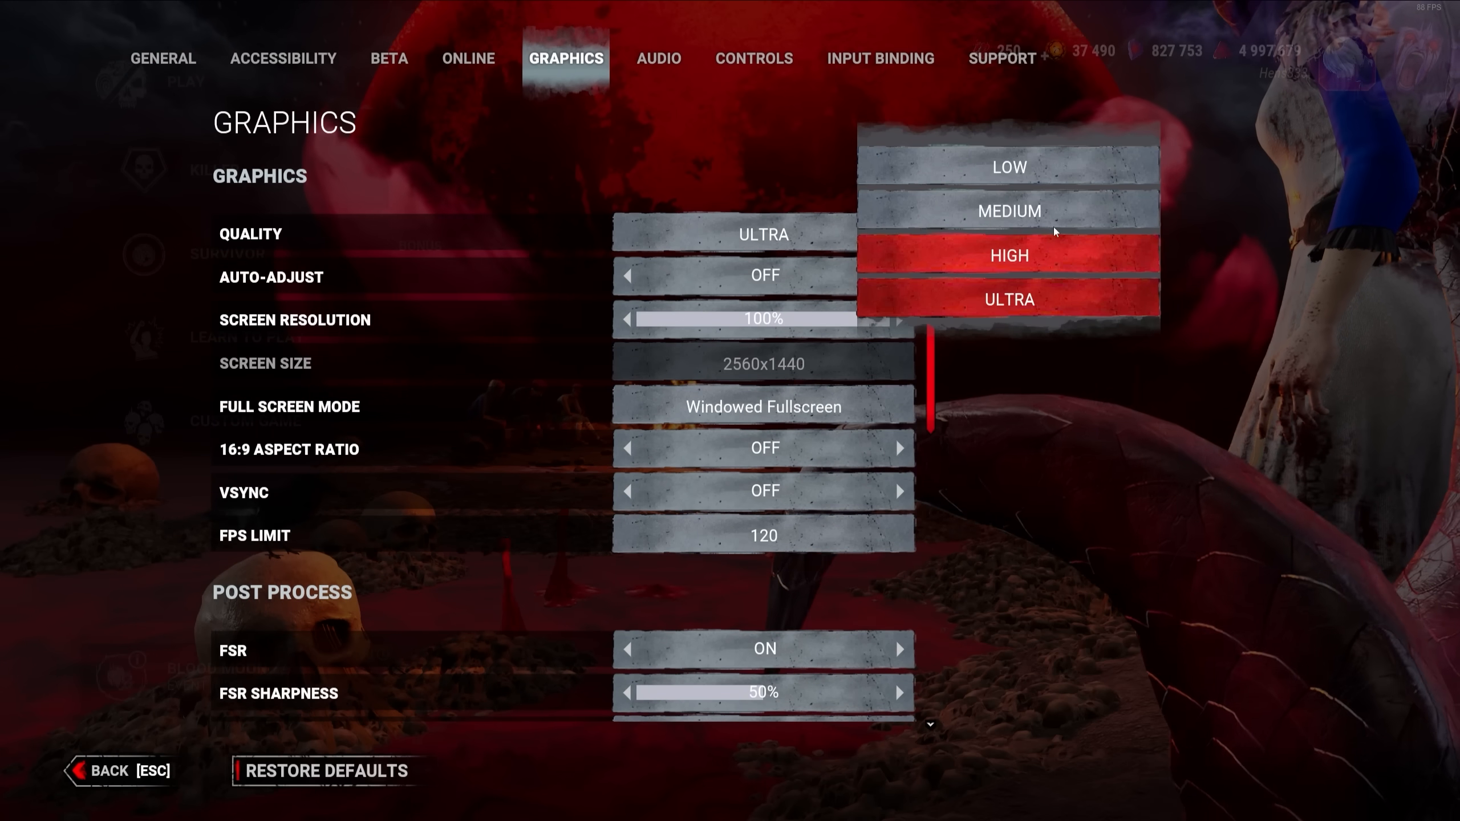
{"action": "left_click", "coordinate": [1008, 166]}
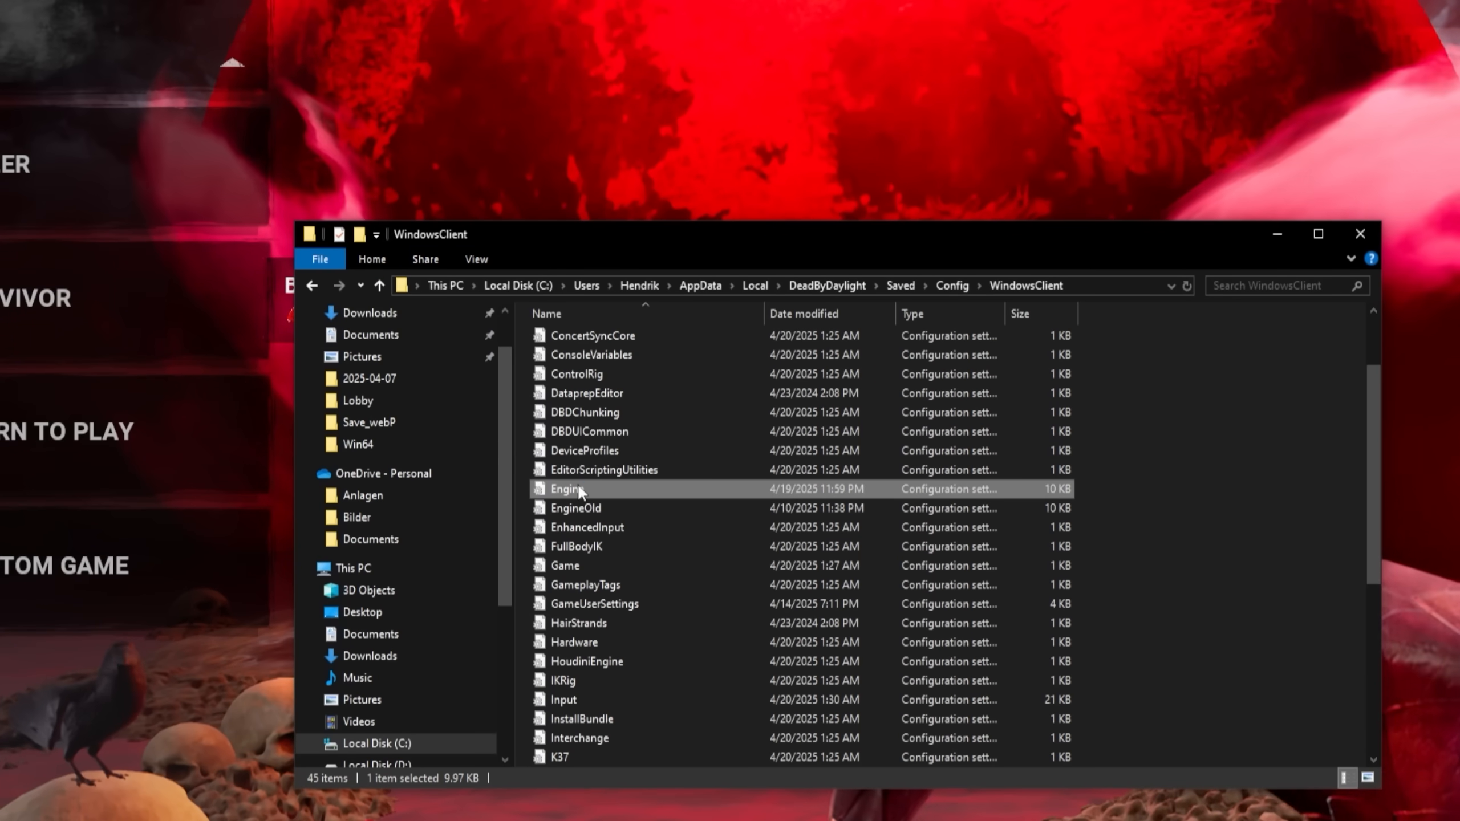
- Open Engine.ini, uncomment the [/Script/Engine.Engine] lines and set FixedFrameRate to 240
{"action": "double_click", "coordinate": [567, 488]}
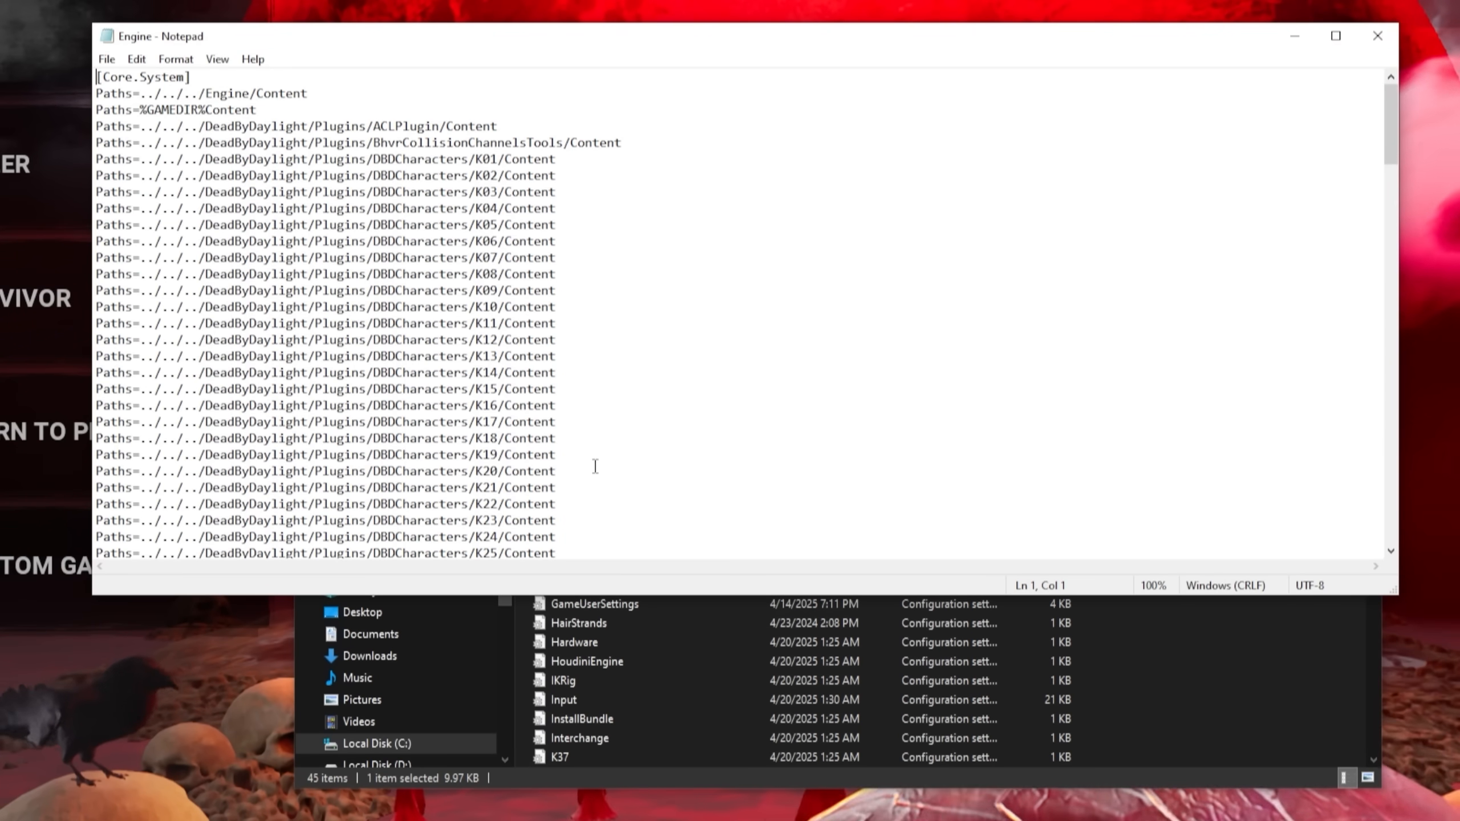
{"action": "scroll", "scroll_direction": "down", "scroll_amount": 3}
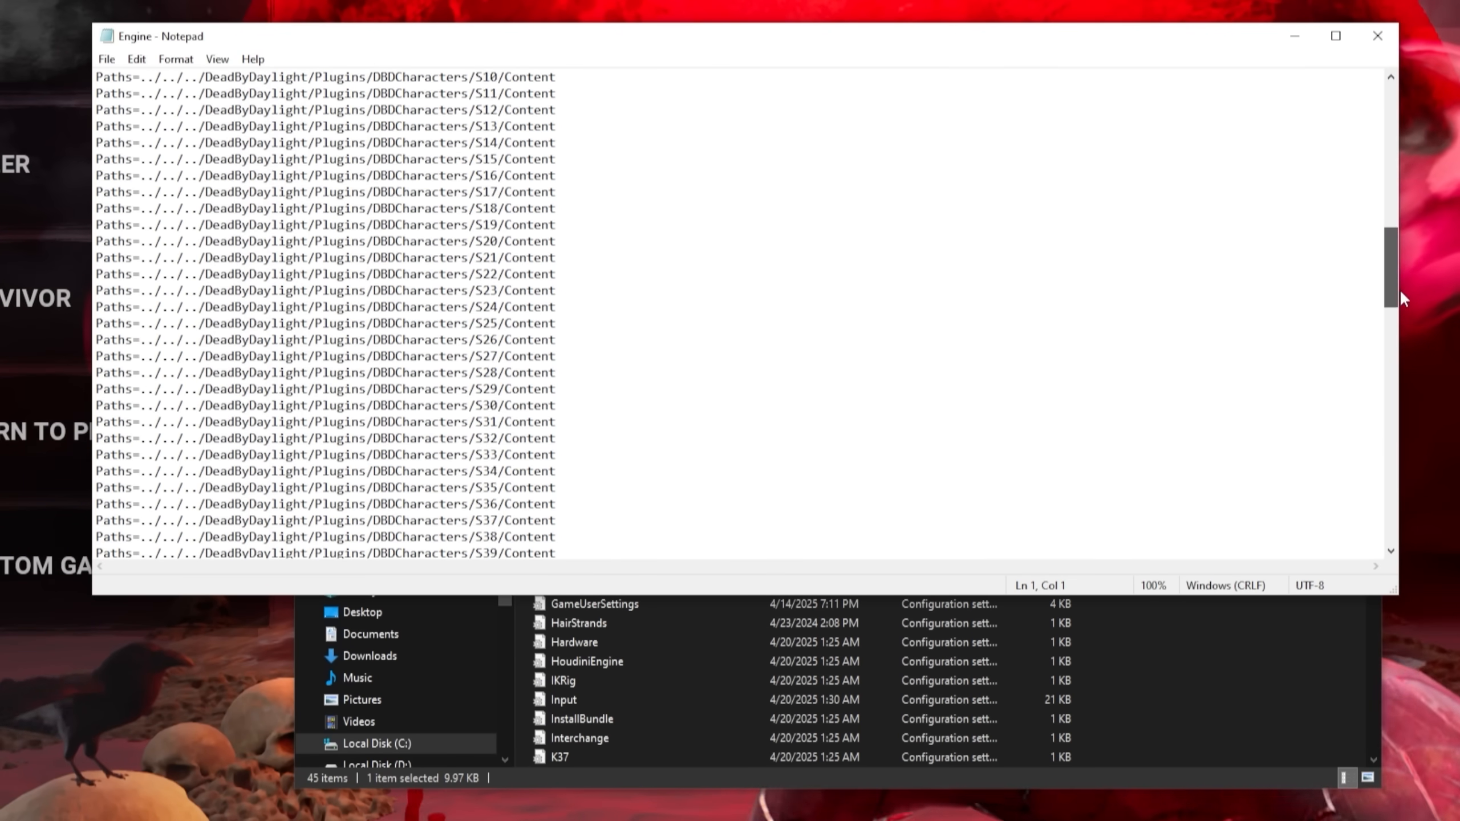
{"action": "scroll", "scroll_direction": "down", "scroll_amount": 3}
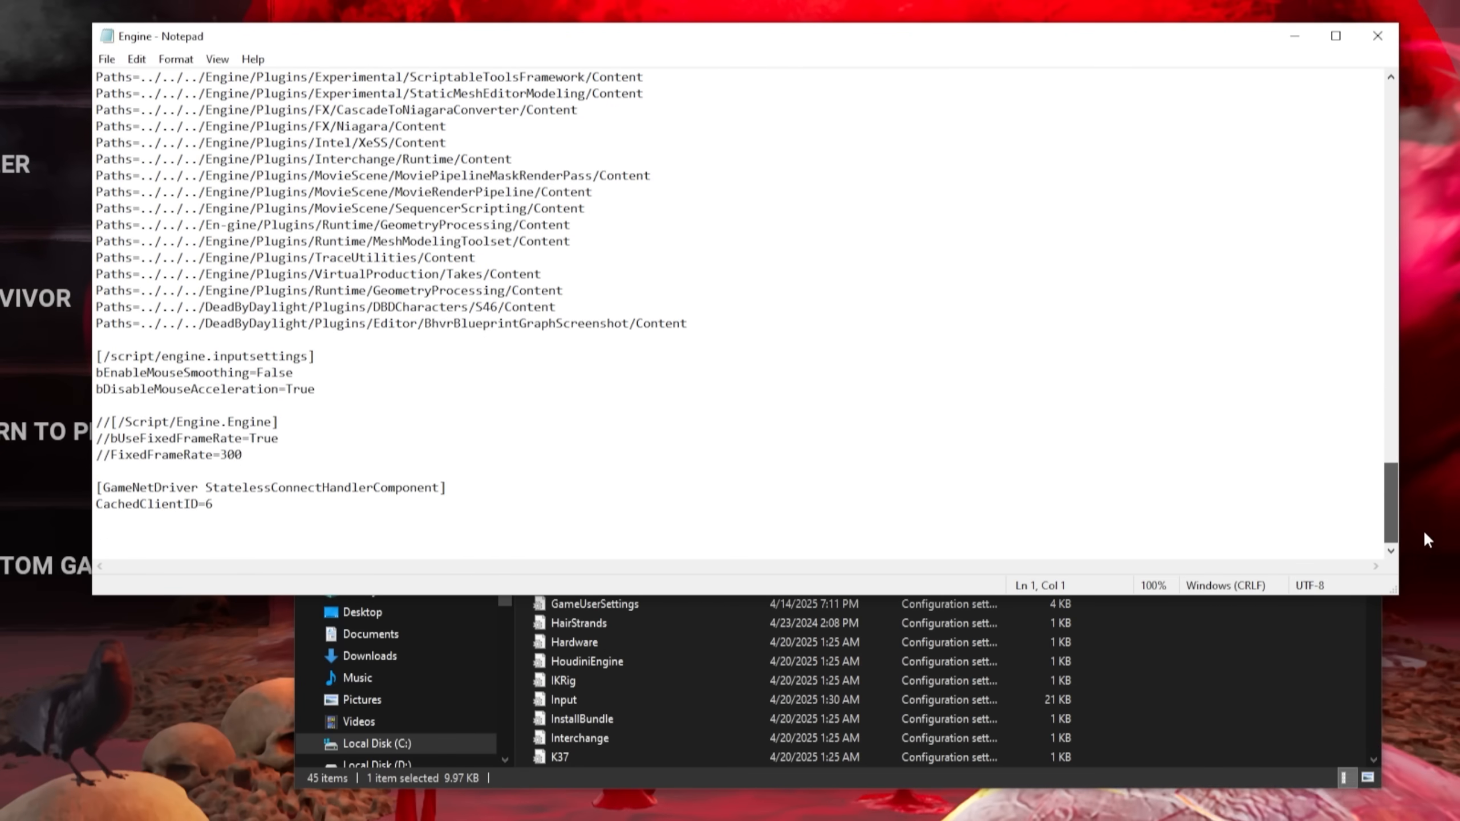
{"action": "left_click", "coordinate": [244, 455]}
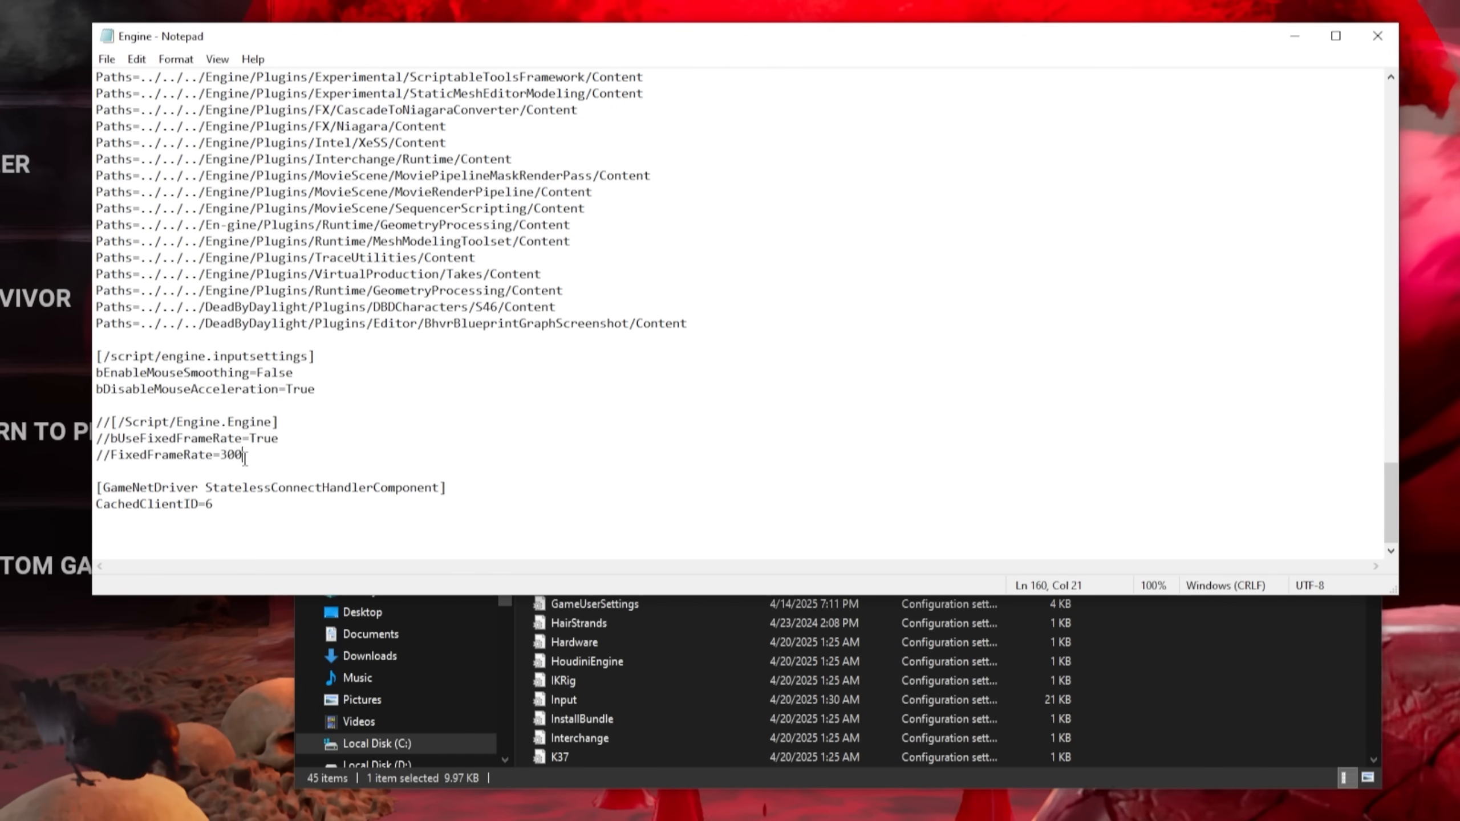
{"action": "type", "text": "240"}
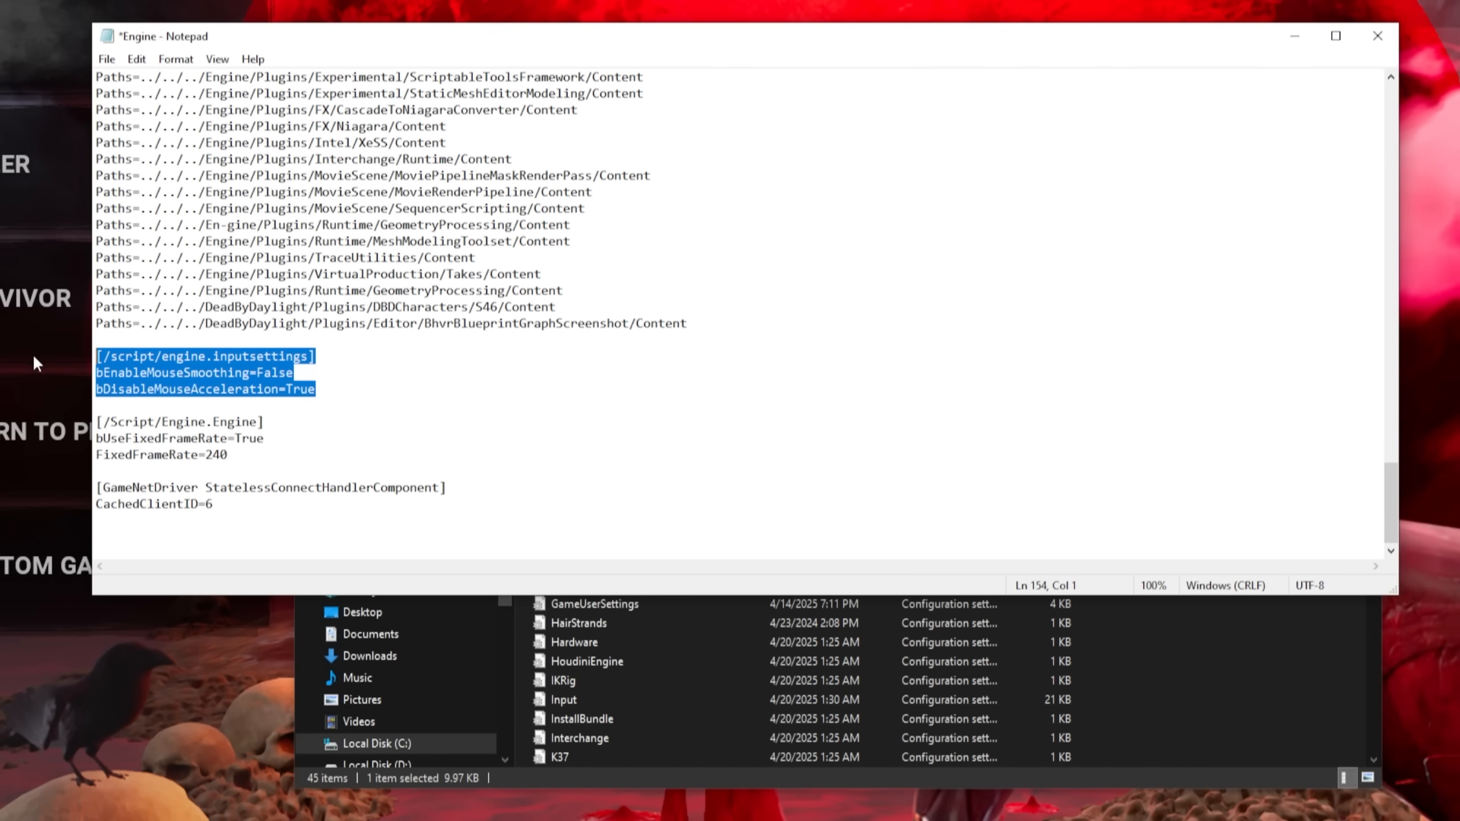
{"action": "mouse_move", "coordinate": [16, 381]}
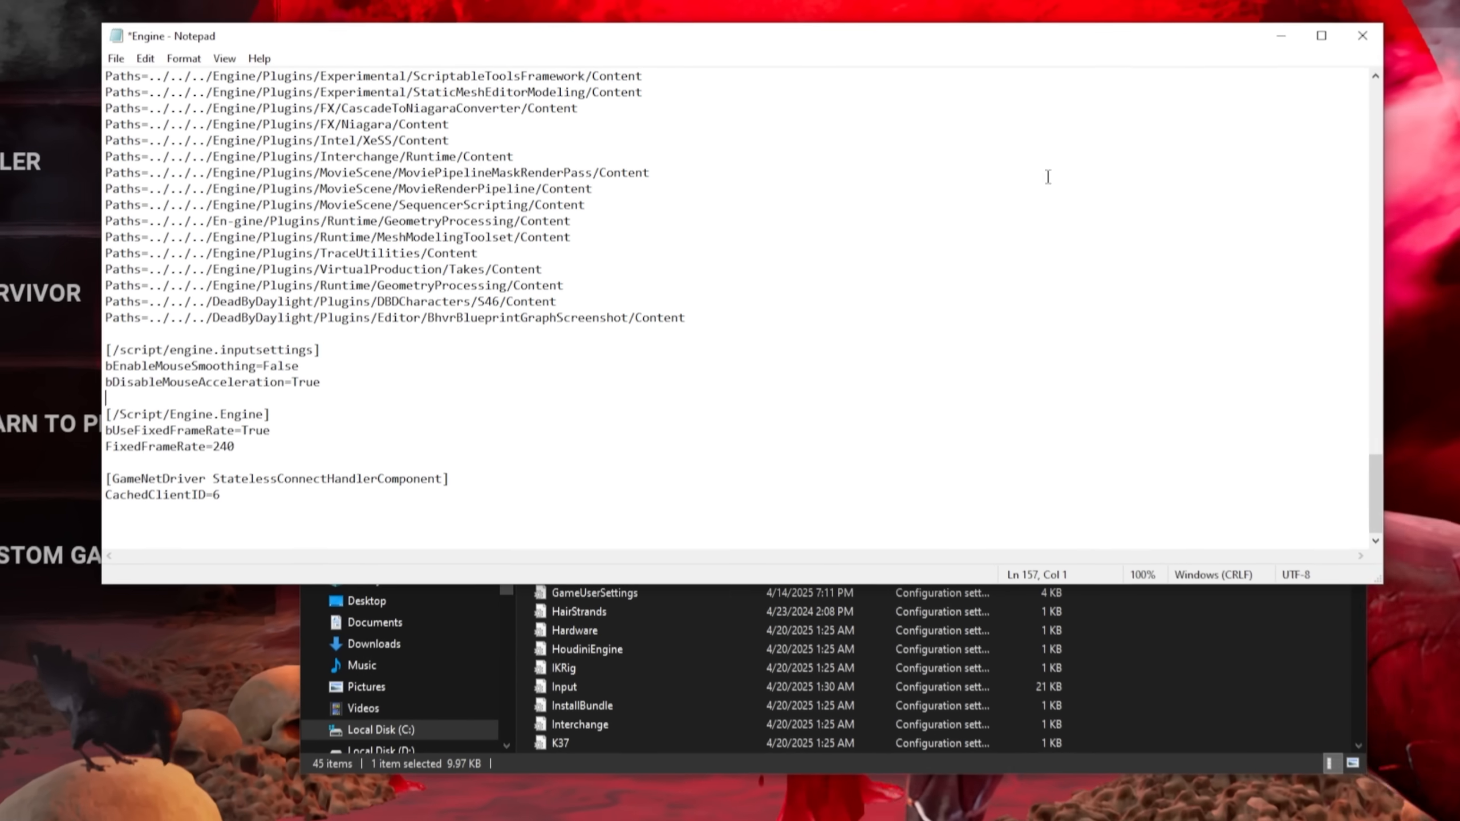
- Save and close Engine.ini, then tick Read-only in its Properties
{"action": "left_click", "coordinate": [1362, 35]}
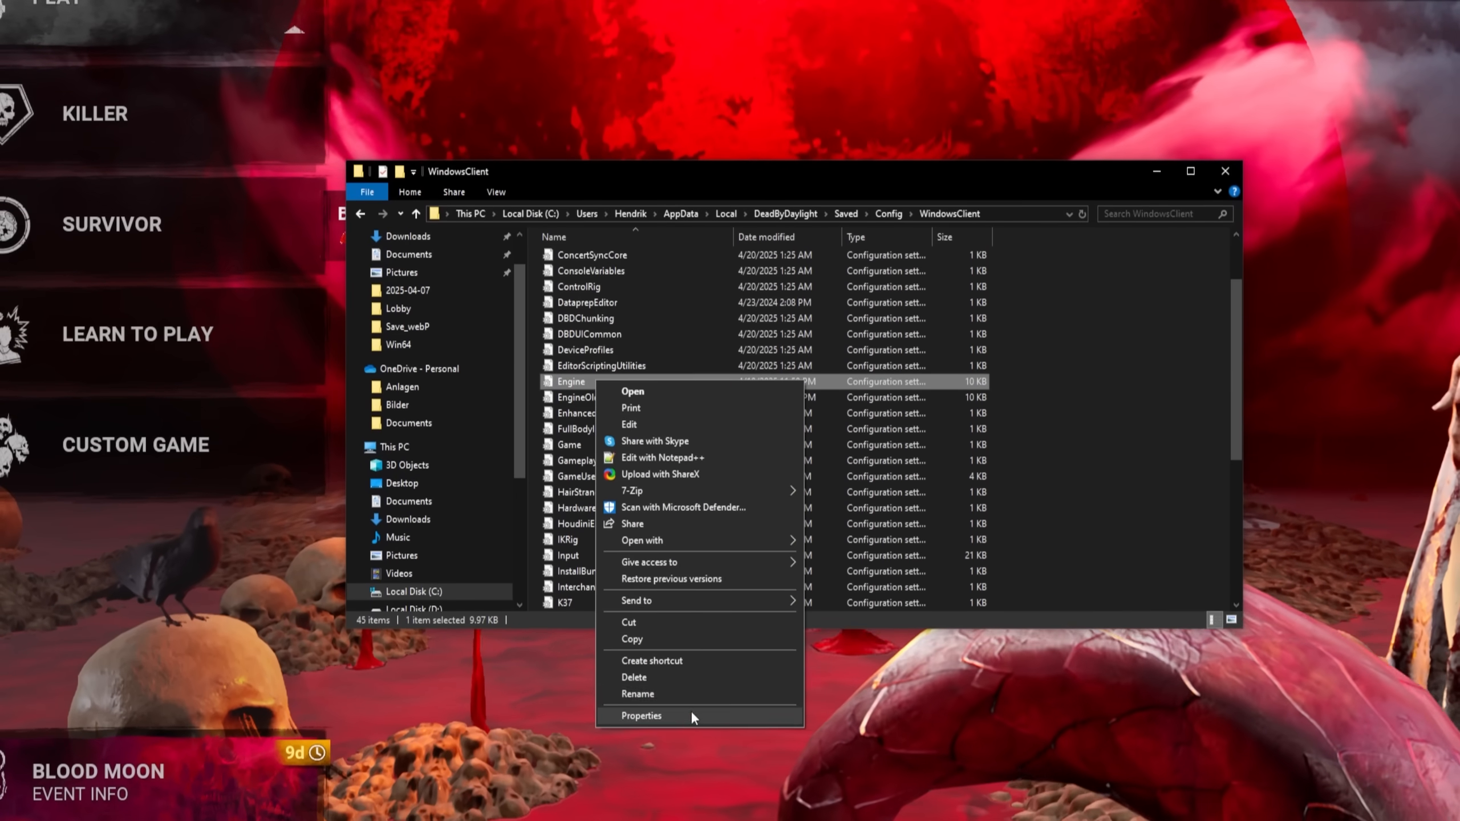
{"action": "left_click", "coordinate": [641, 715]}
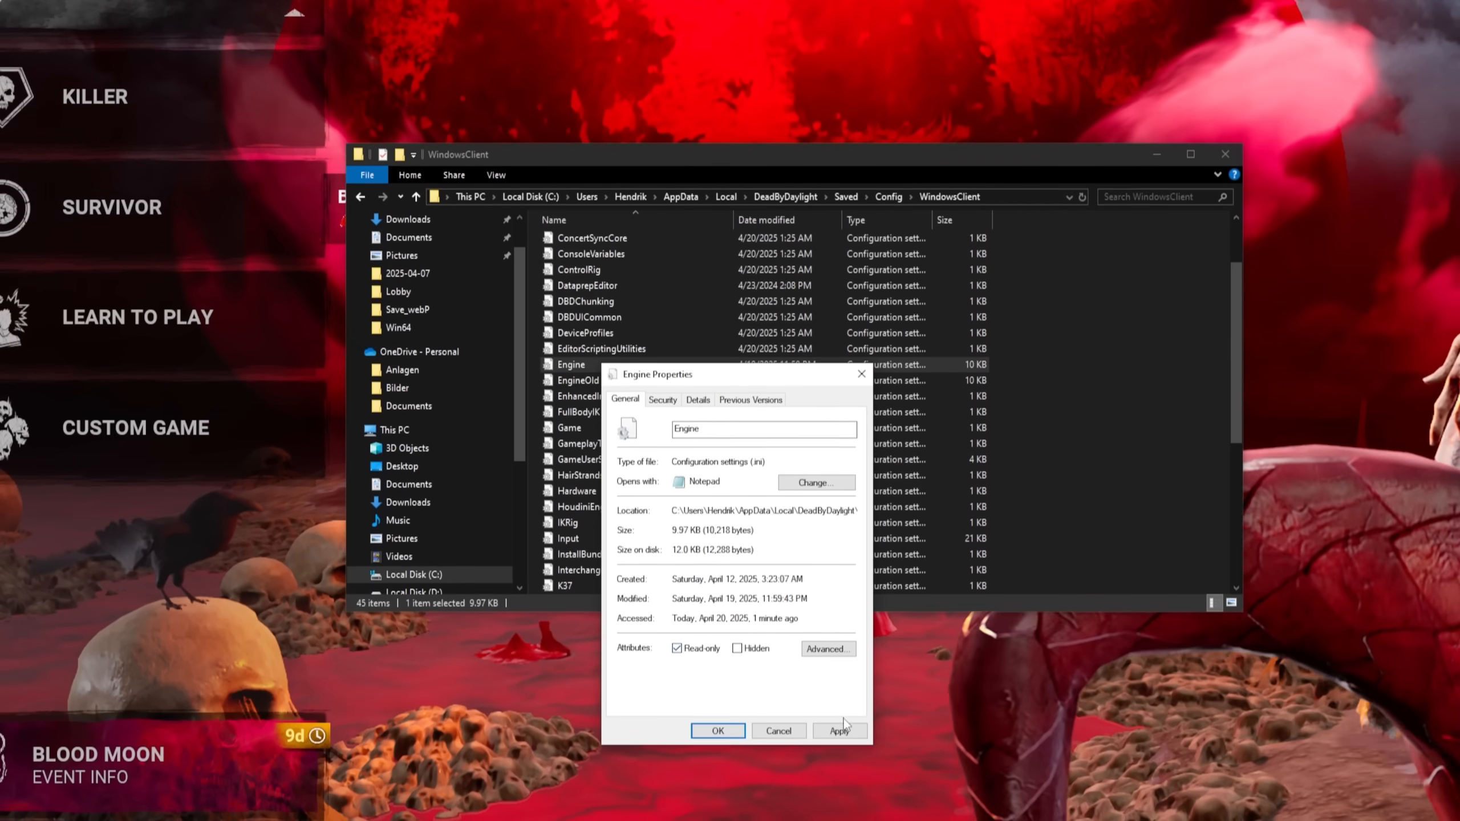
{"action": "left_click", "coordinate": [718, 729]}
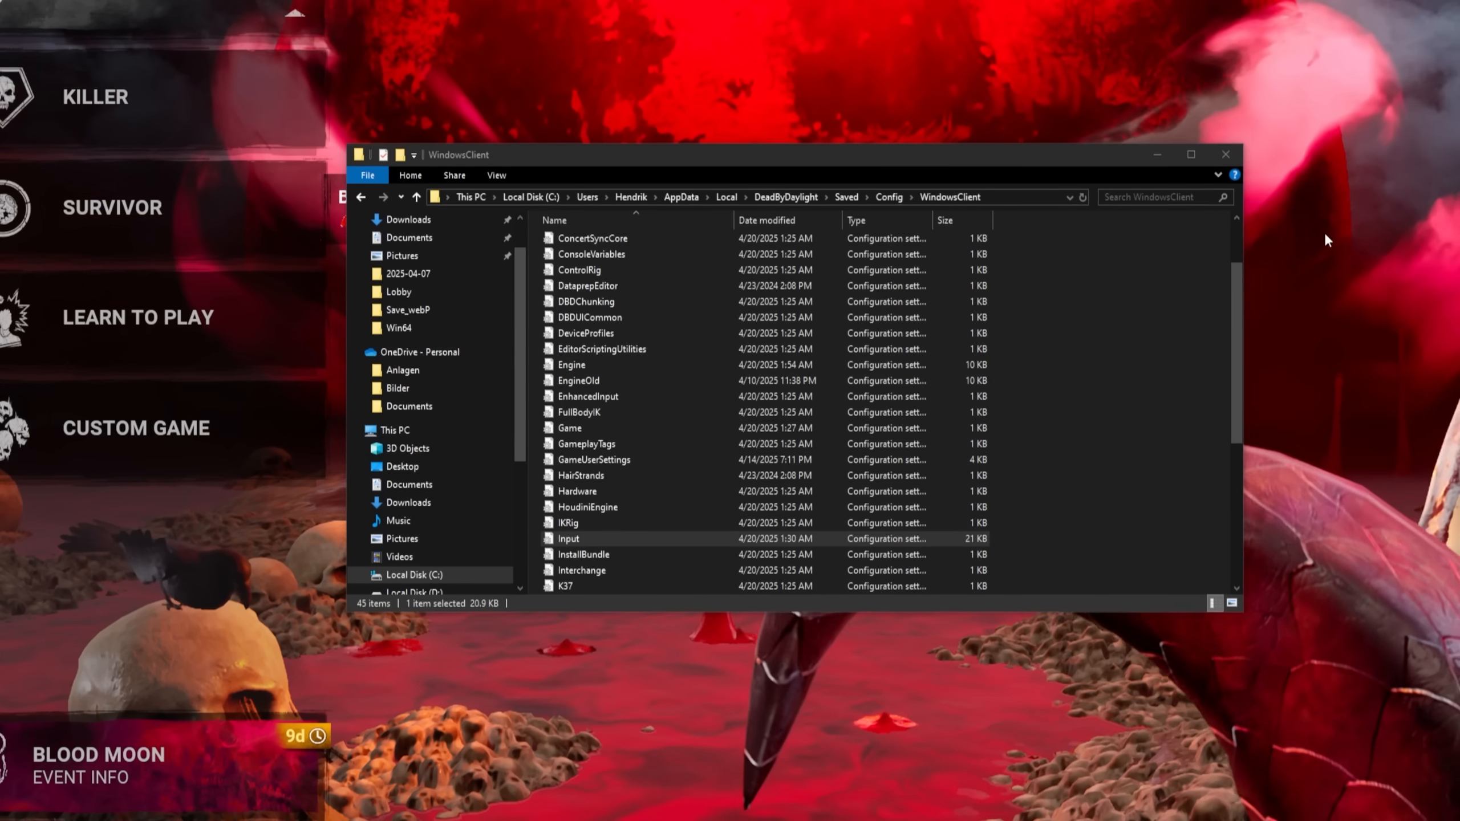
- Rebind FastInteract_Camper to MouseScrollDown in the Input config and save it
{"action": "double_click", "coordinate": [568, 538]}
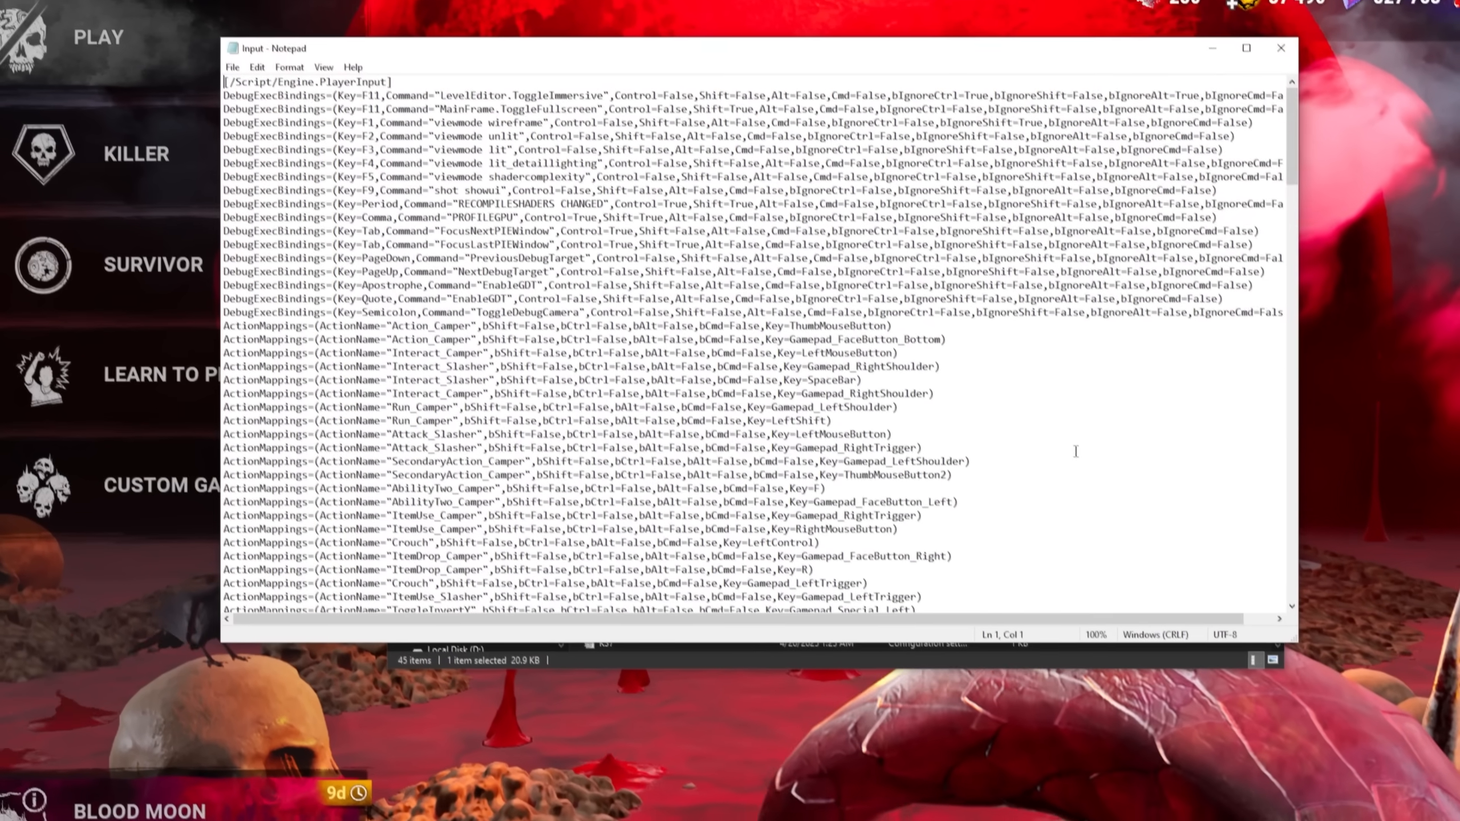
{"action": "key", "text": "ctrl+f"}
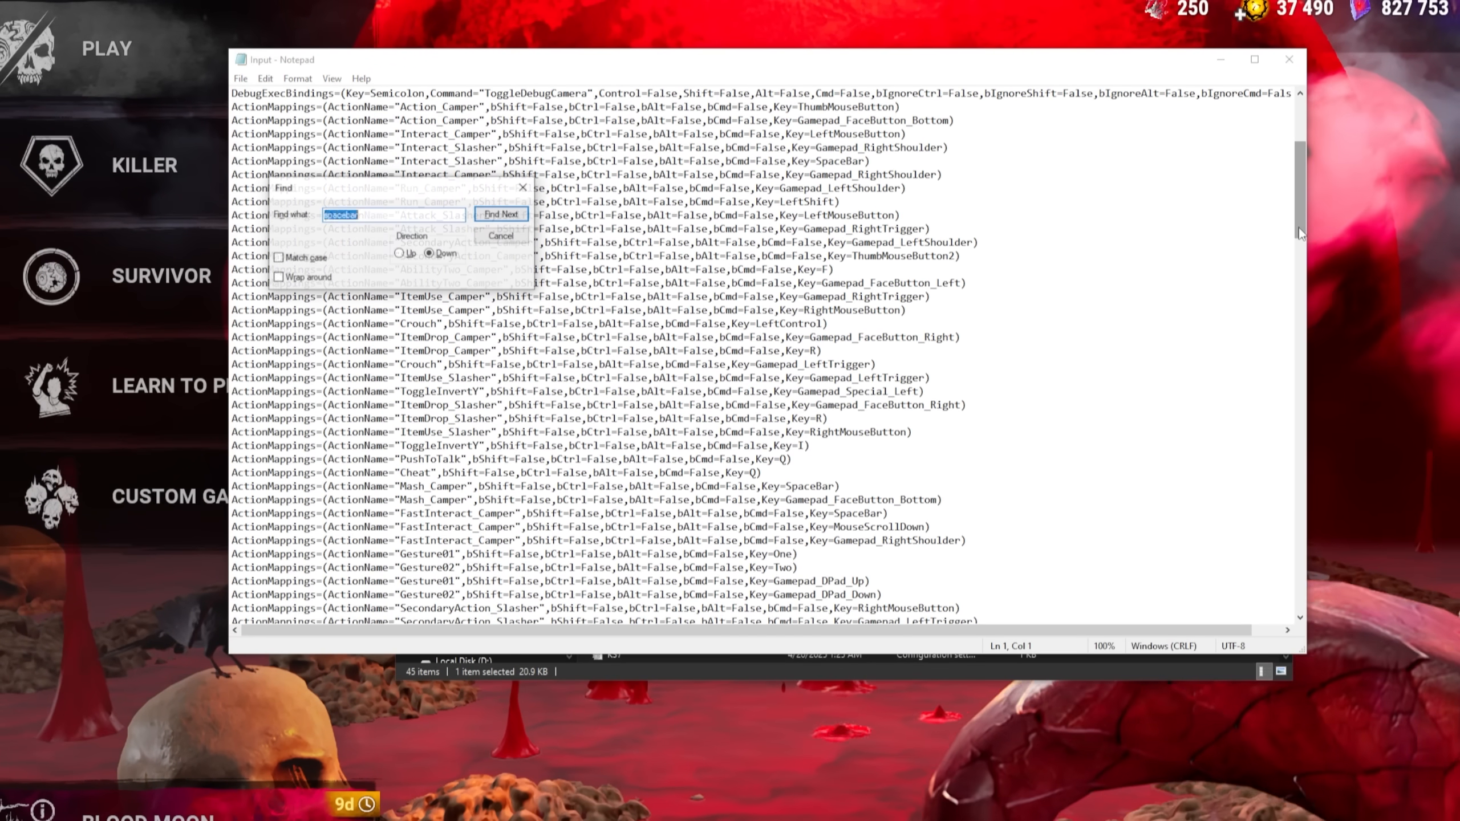
{"action": "left_click", "coordinate": [501, 215]}
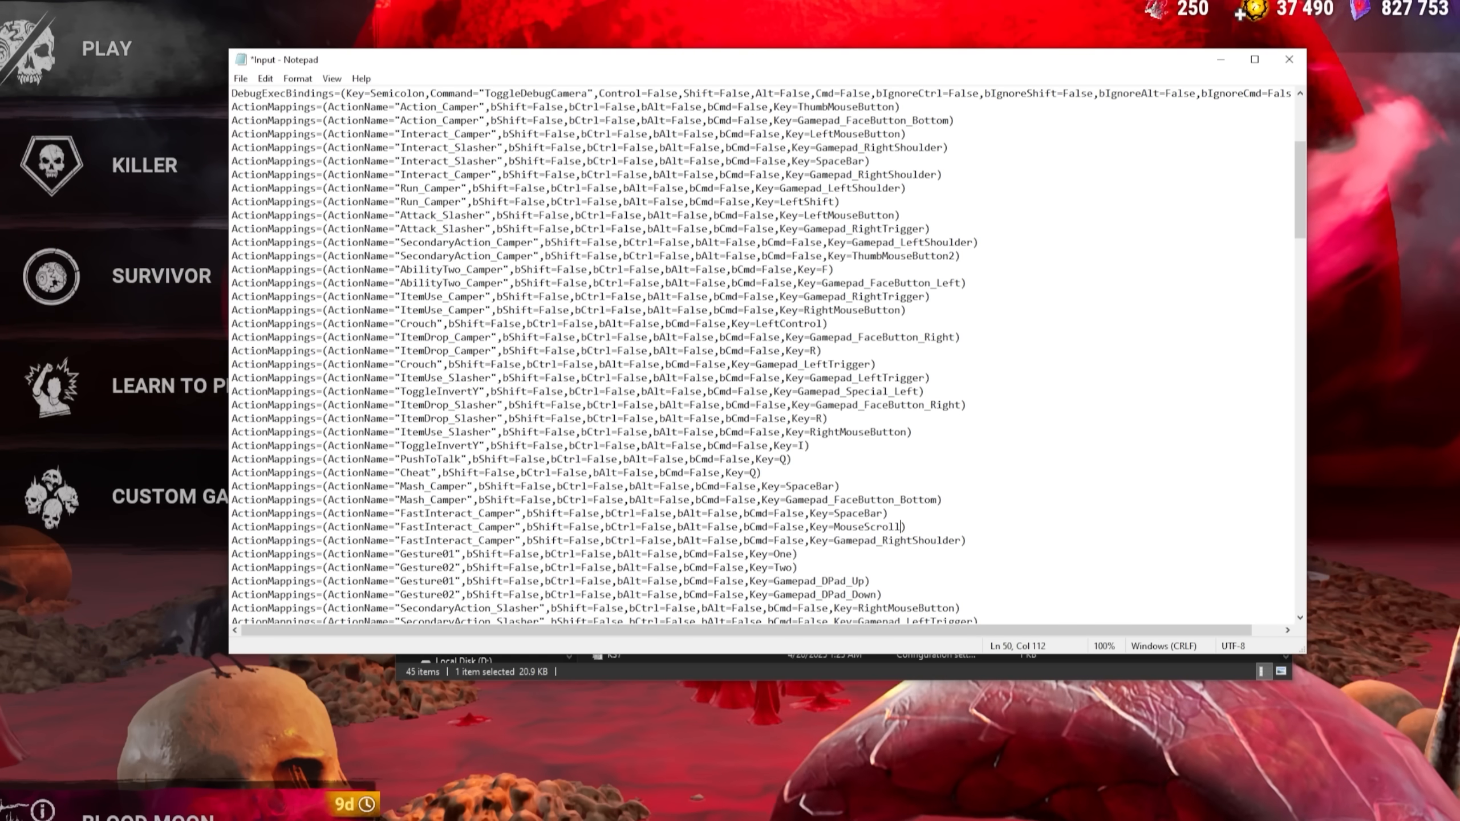
{"action": "type", "text": "Down"}
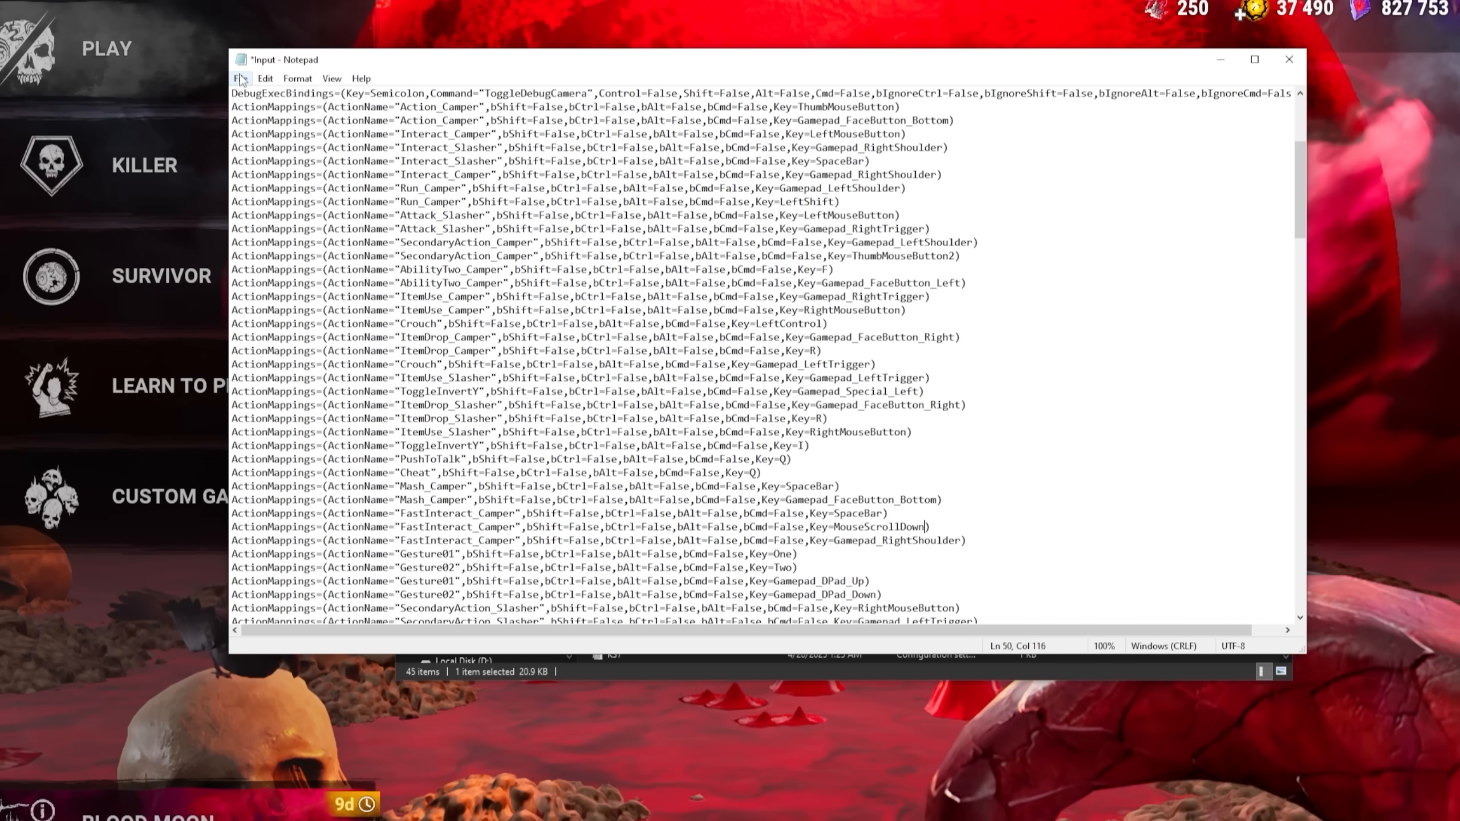
{"action": "key", "text": "ctrl+s"}
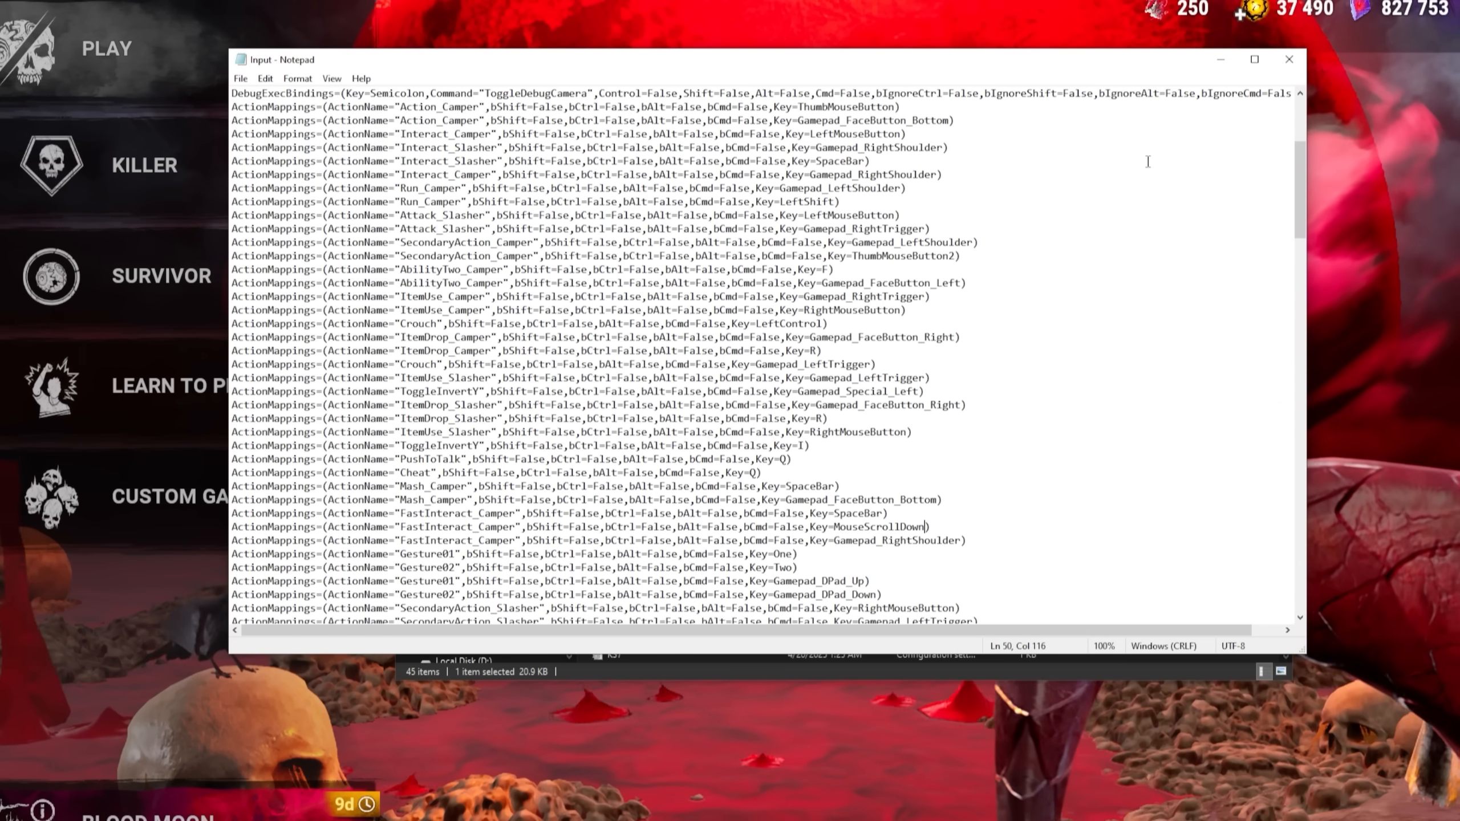
{"action": "scroll", "scroll_direction": "down", "scroll_amount": 3}
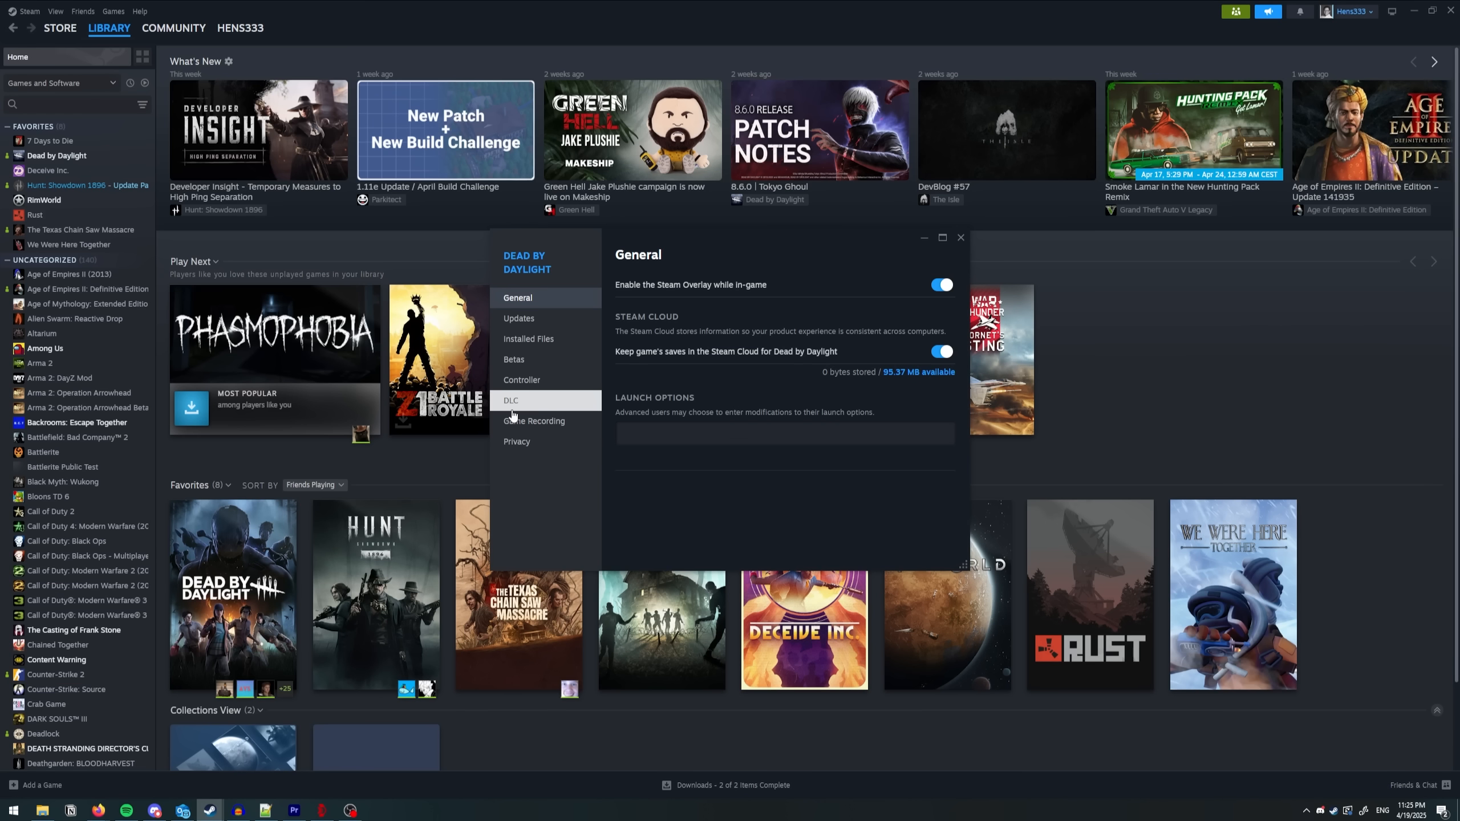
- Enter '-high -useallavailablecores -dx11' in Dead by Daylight's Steam Launch Options
{"action": "type", "text": "-high"}
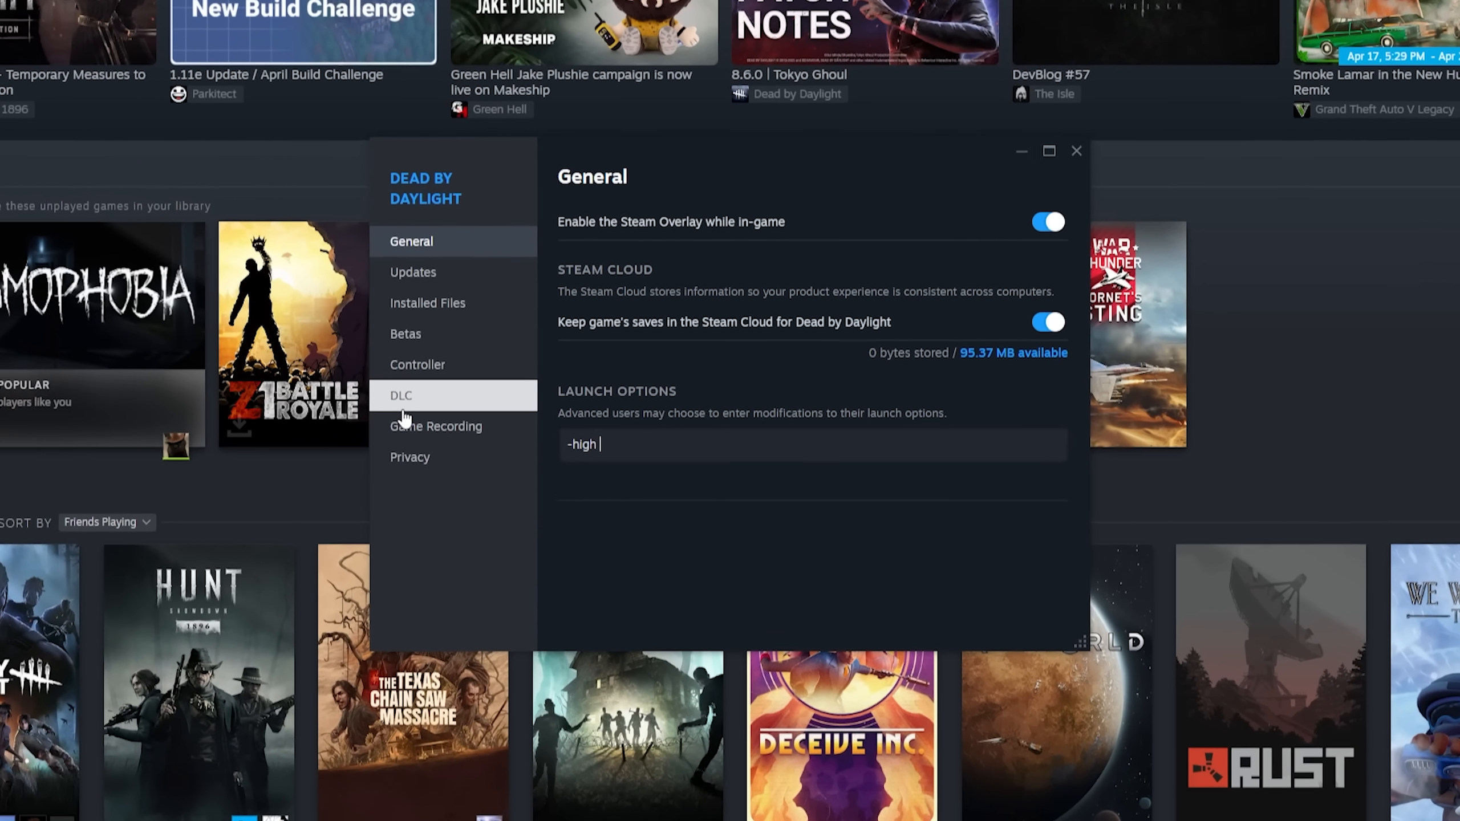
{"action": "type", "text": "-useallavailable"}
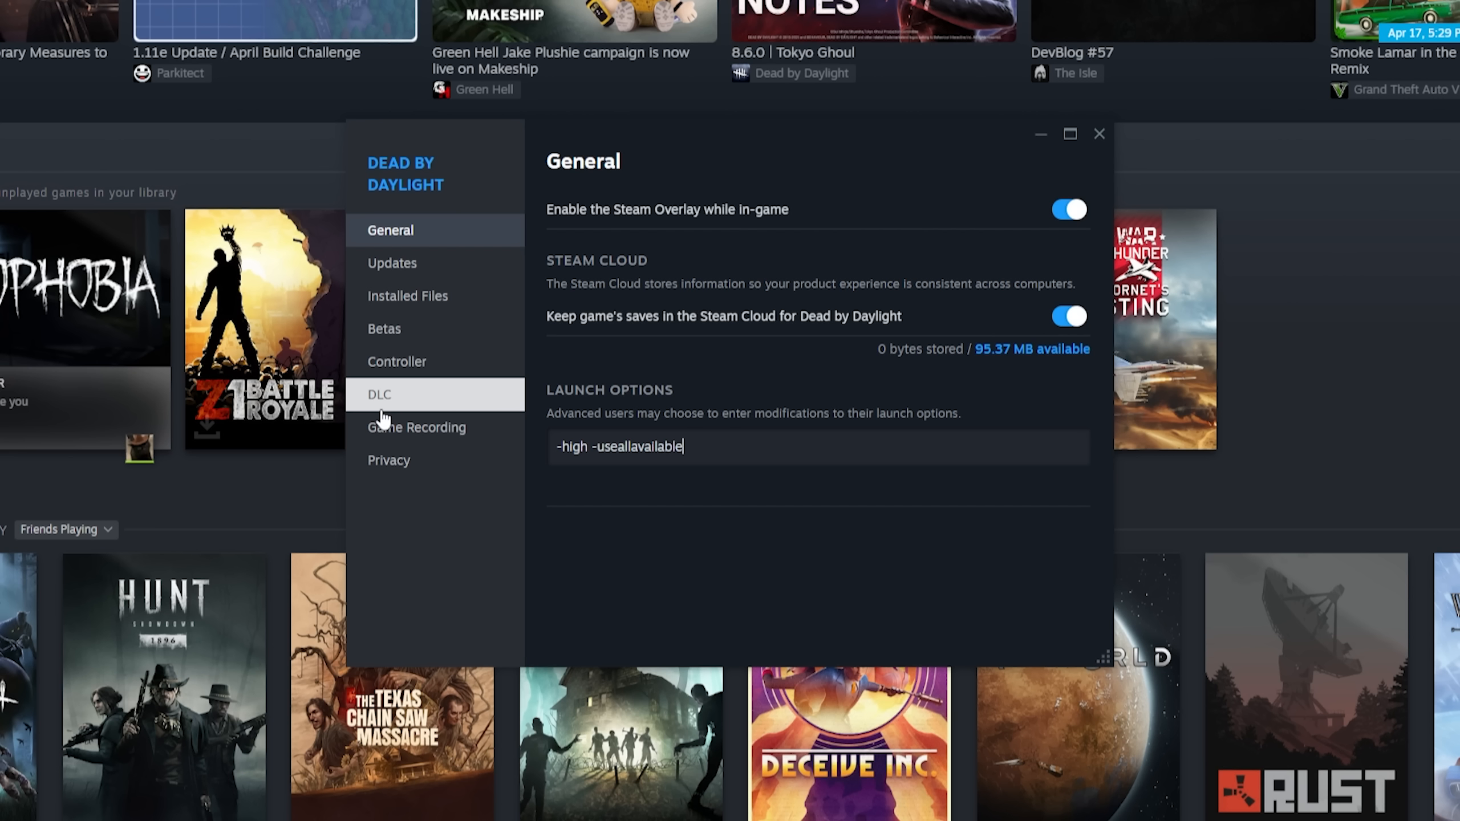
{"action": "type", "text": "cores"}
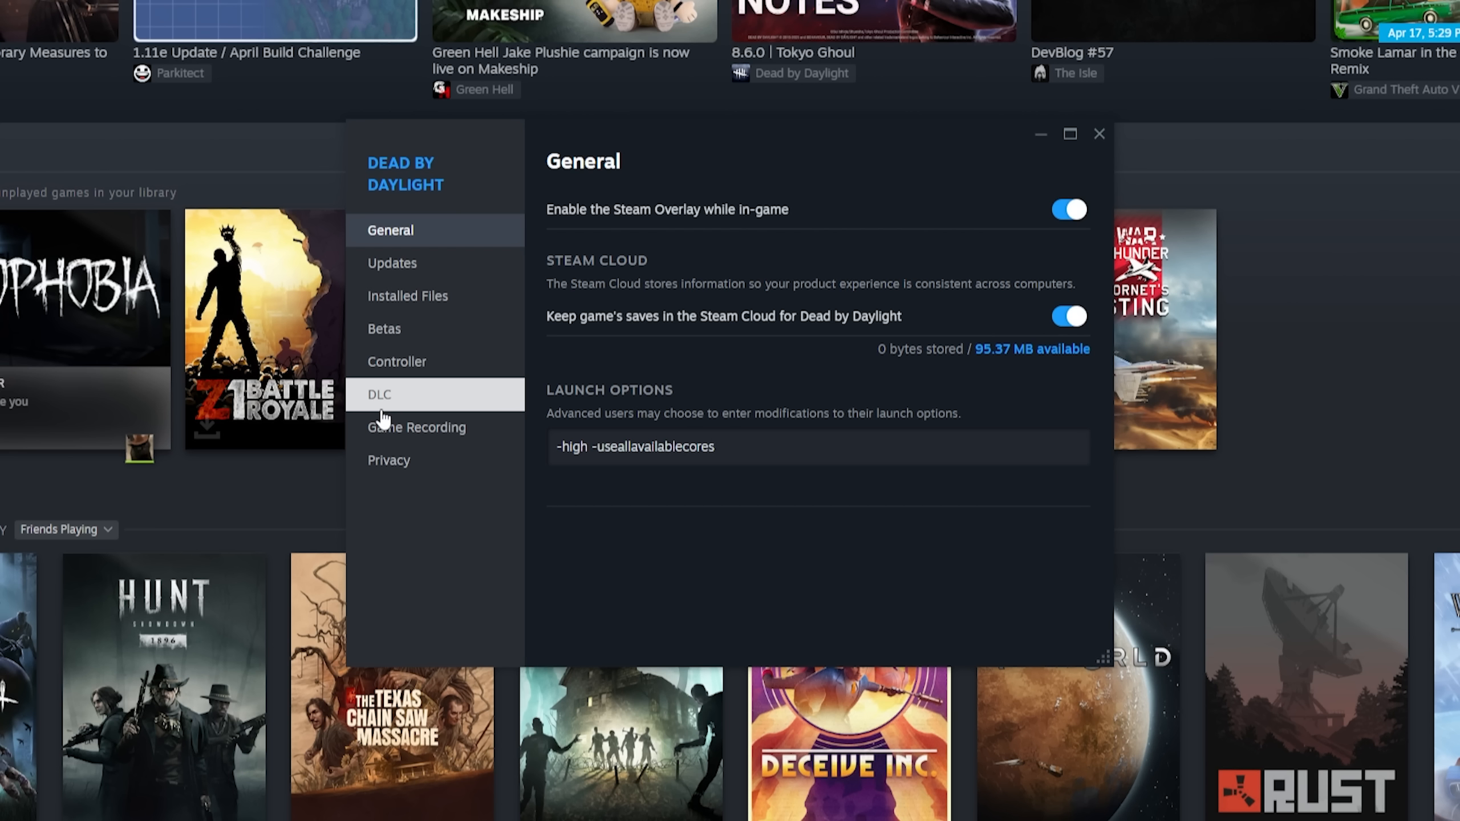
{"action": "type", "text": "-dx"}
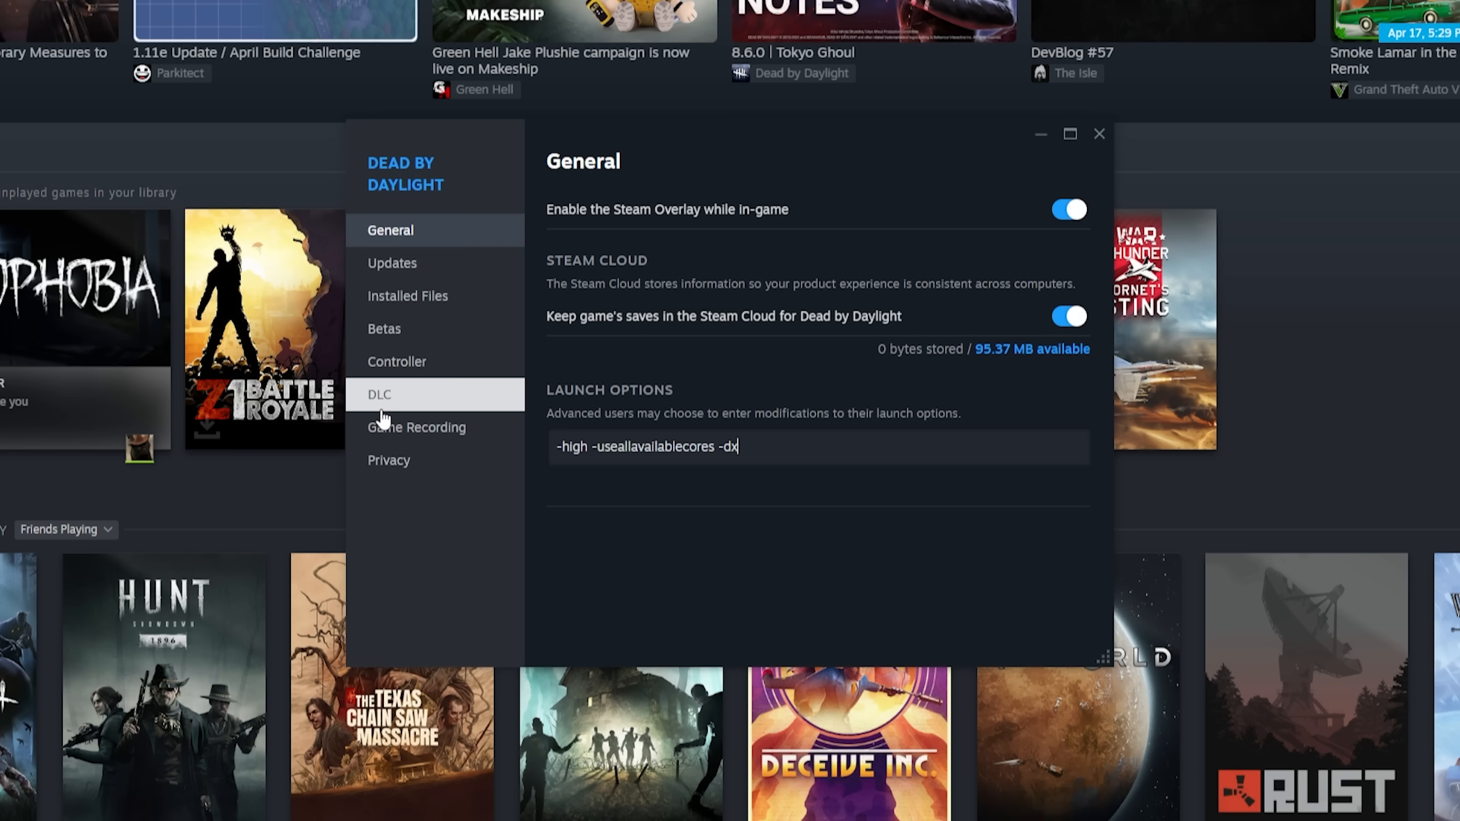
{"action": "type", "text": "11"}
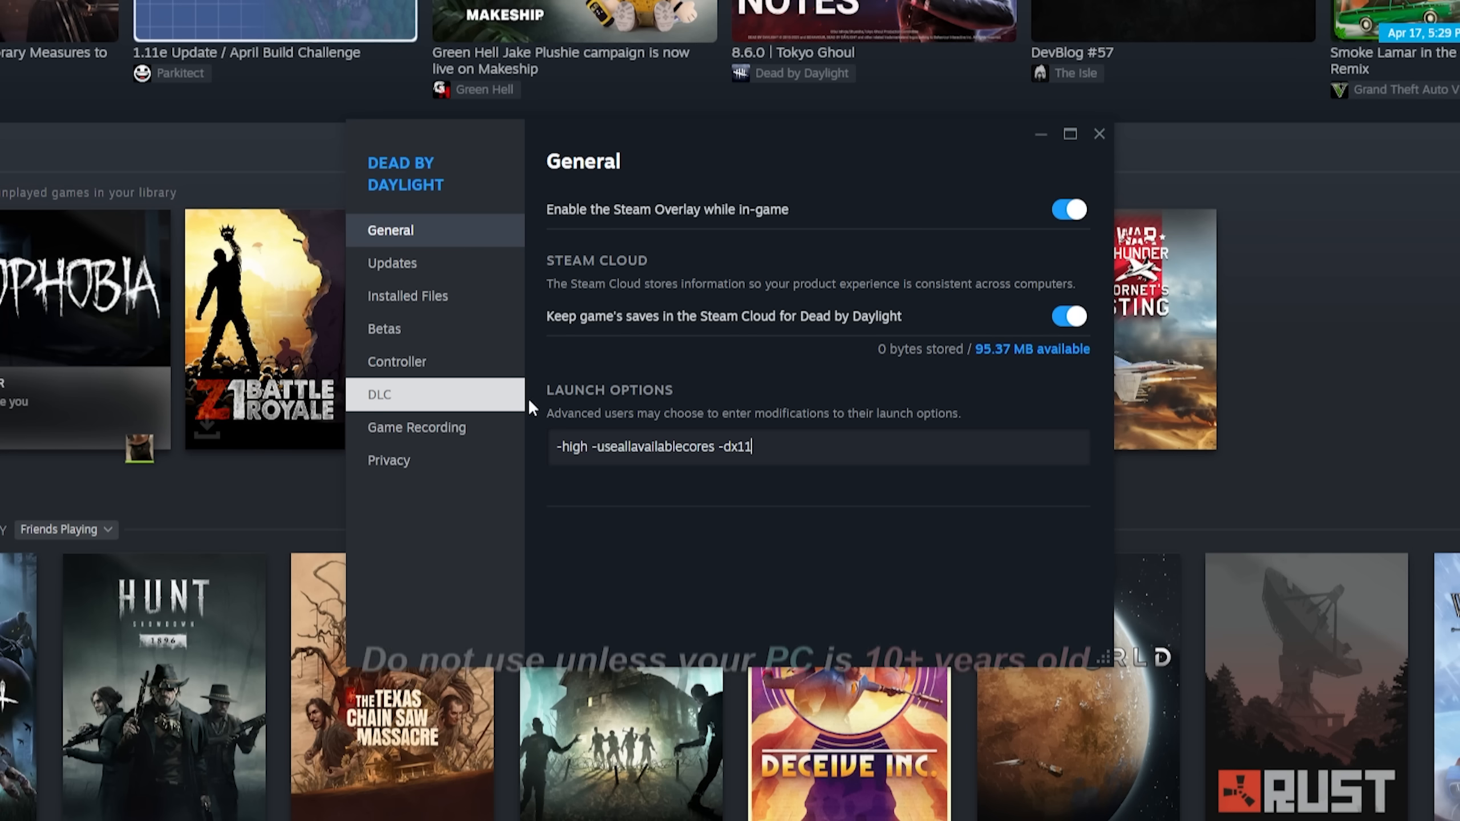
{"action": "double_click", "coordinate": [734, 447]}
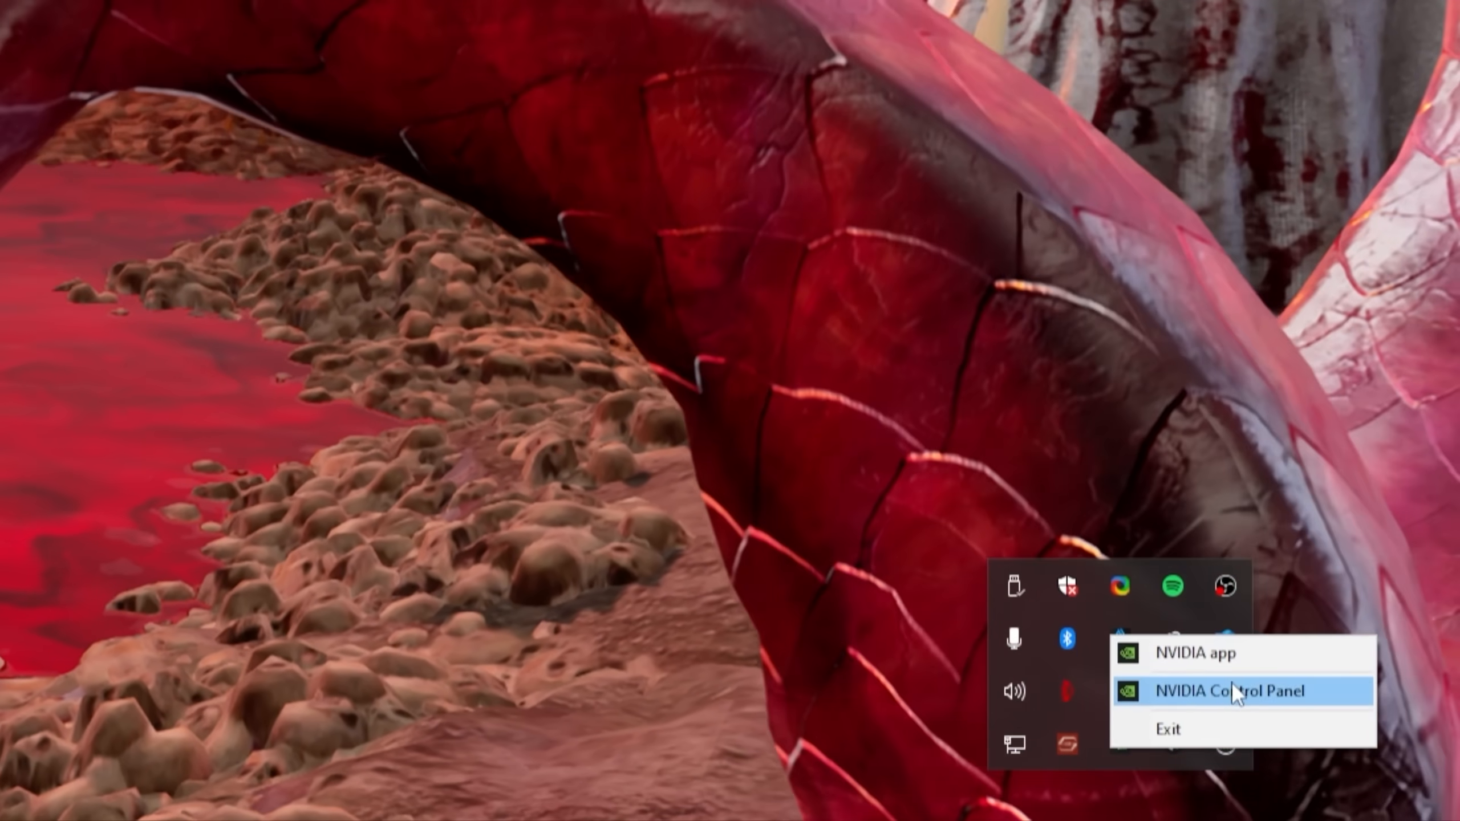
- Add DeadByDaylight-Win64-Shipping.exe as a program profile in NVIDIA Manage 3D Settings
{"action": "left_click", "coordinate": [1231, 691]}
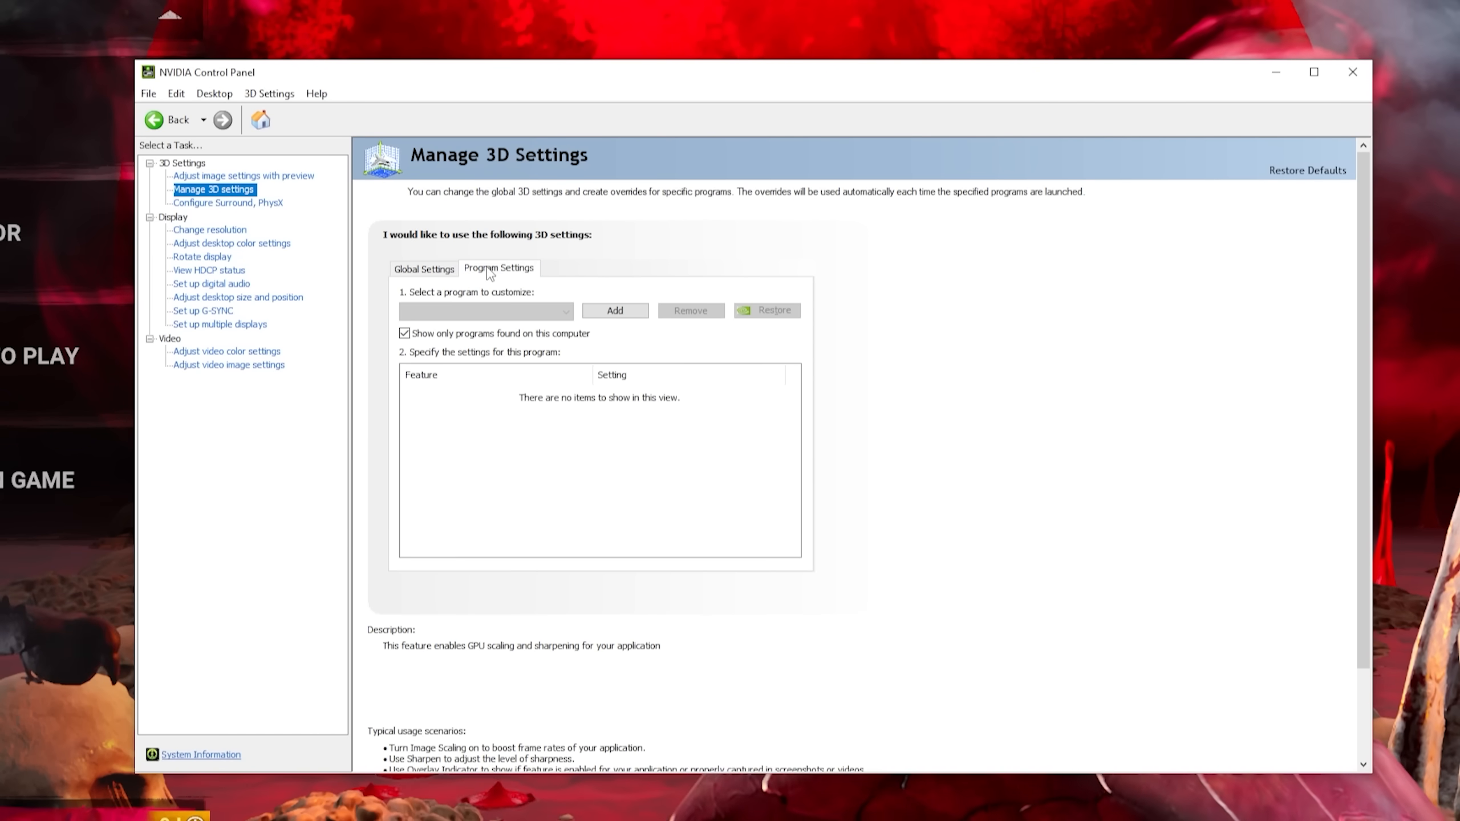
{"action": "mouse_move", "coordinate": [615, 310]}
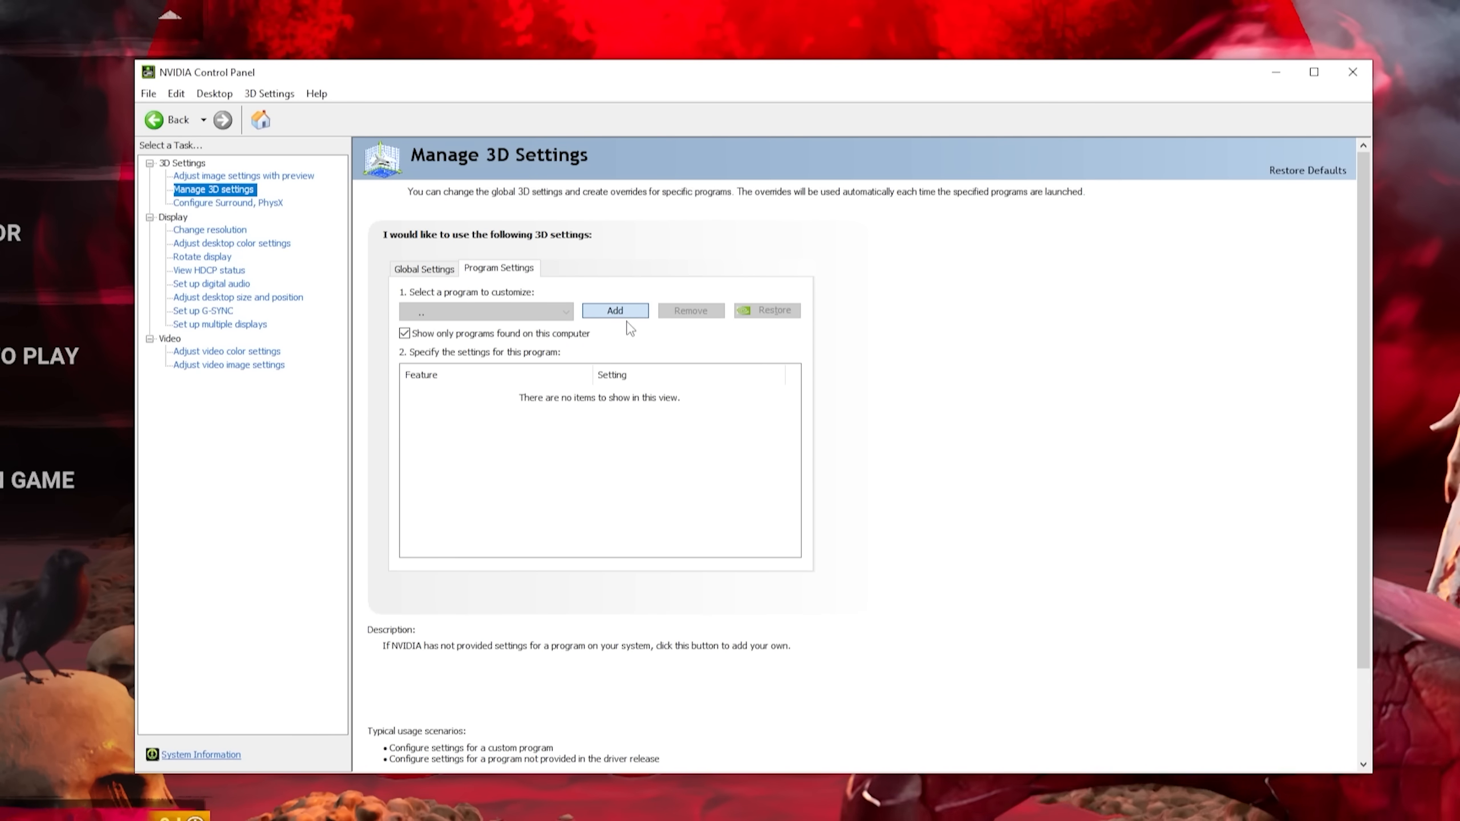
{"action": "left_click", "coordinate": [614, 310]}
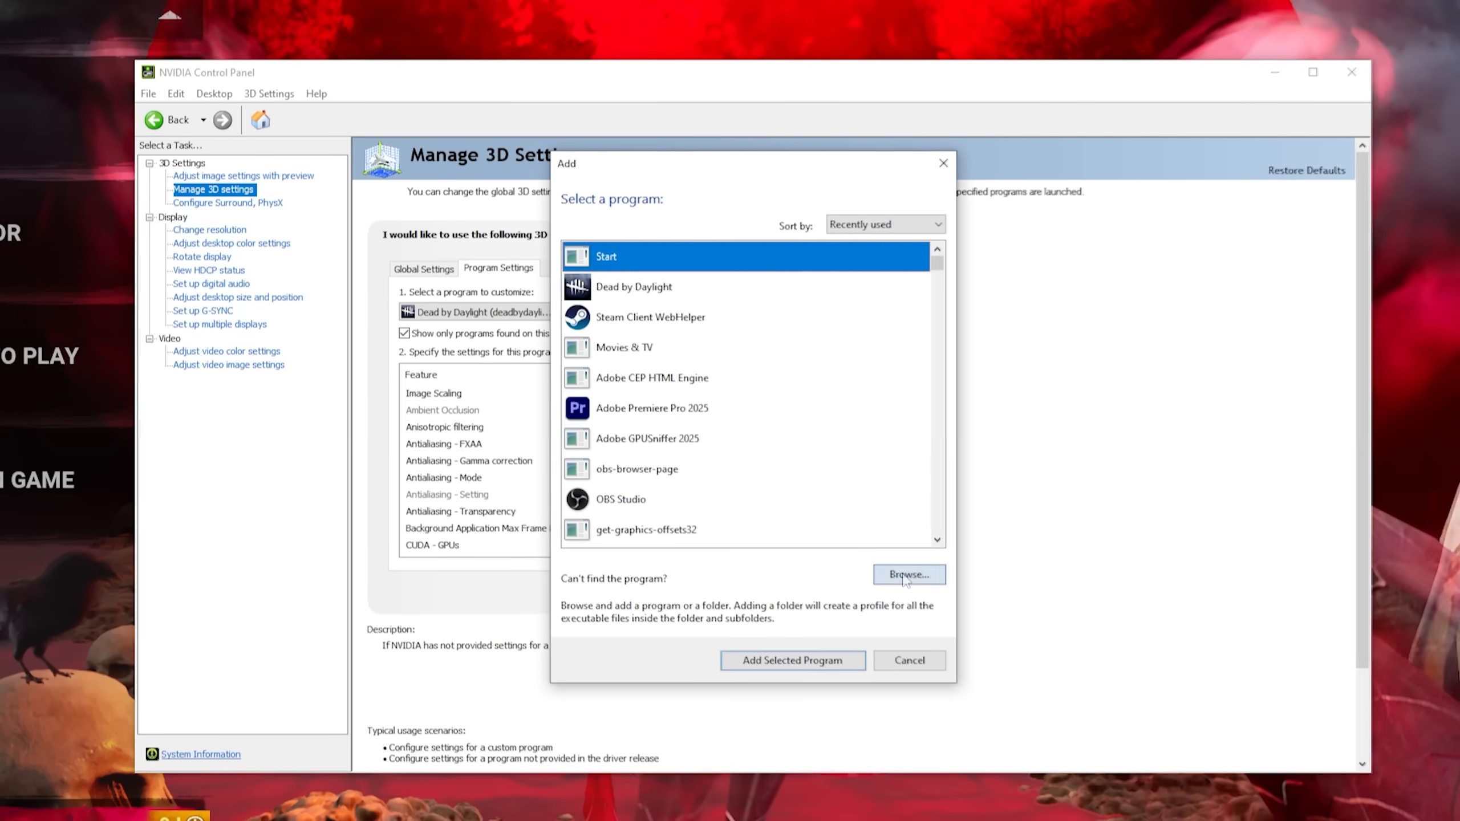
{"action": "left_click", "coordinate": [907, 574]}
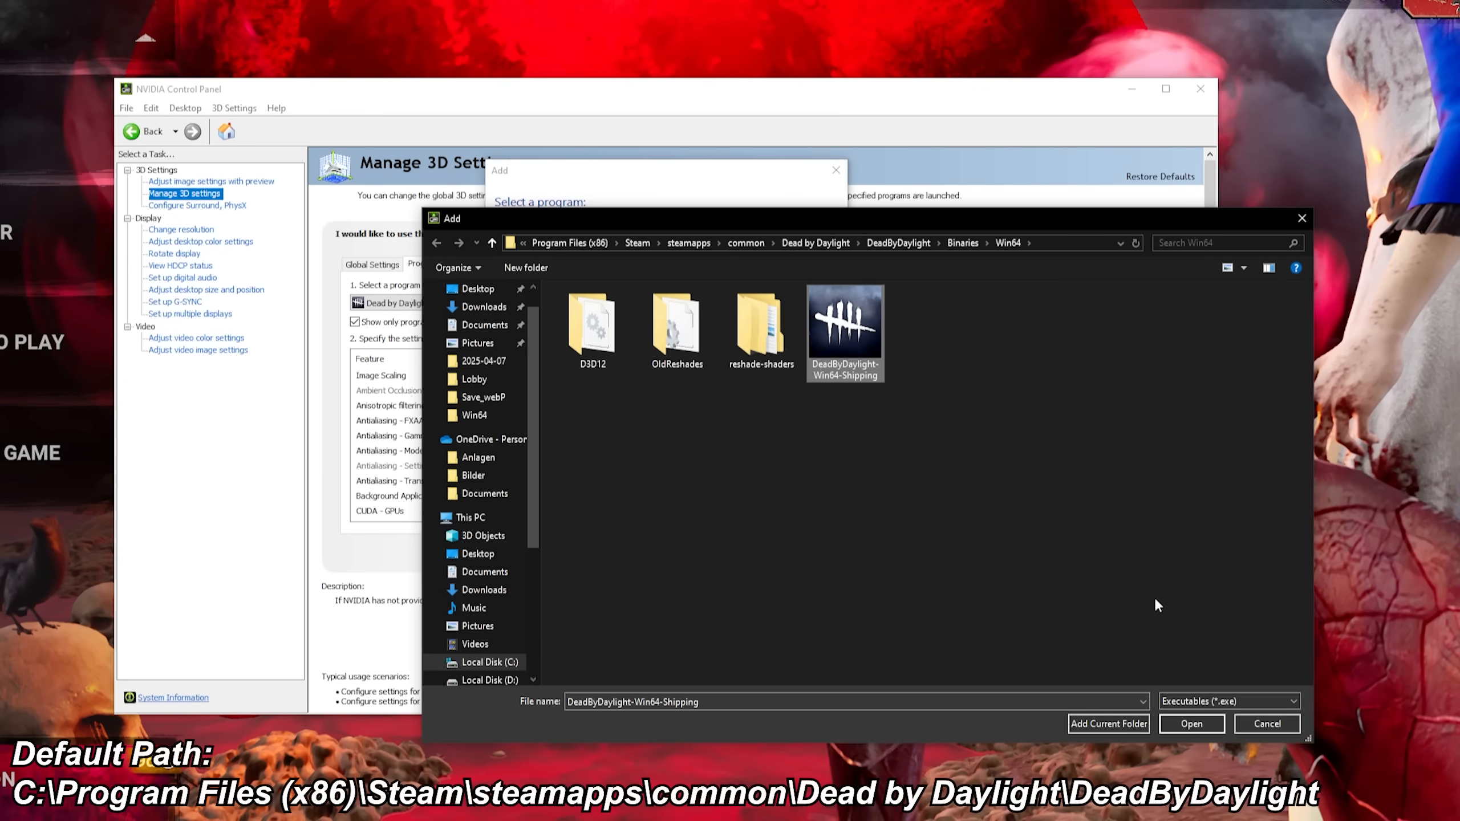
{"action": "left_click", "coordinate": [1190, 724]}
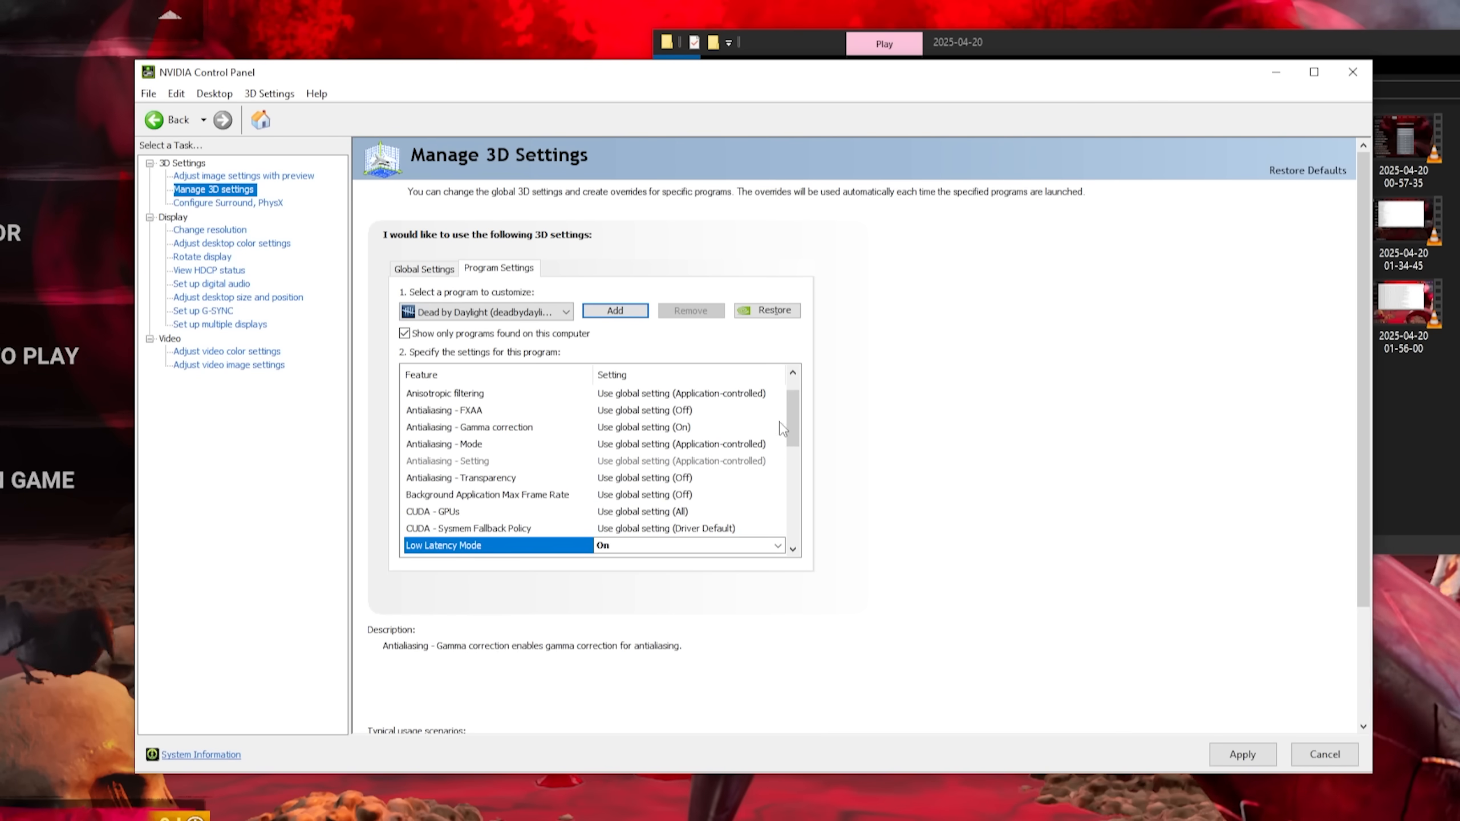
- Set the profile's power management to Prefer maximum performance and Low Latency Mode On
{"action": "left_click", "coordinate": [778, 460]}
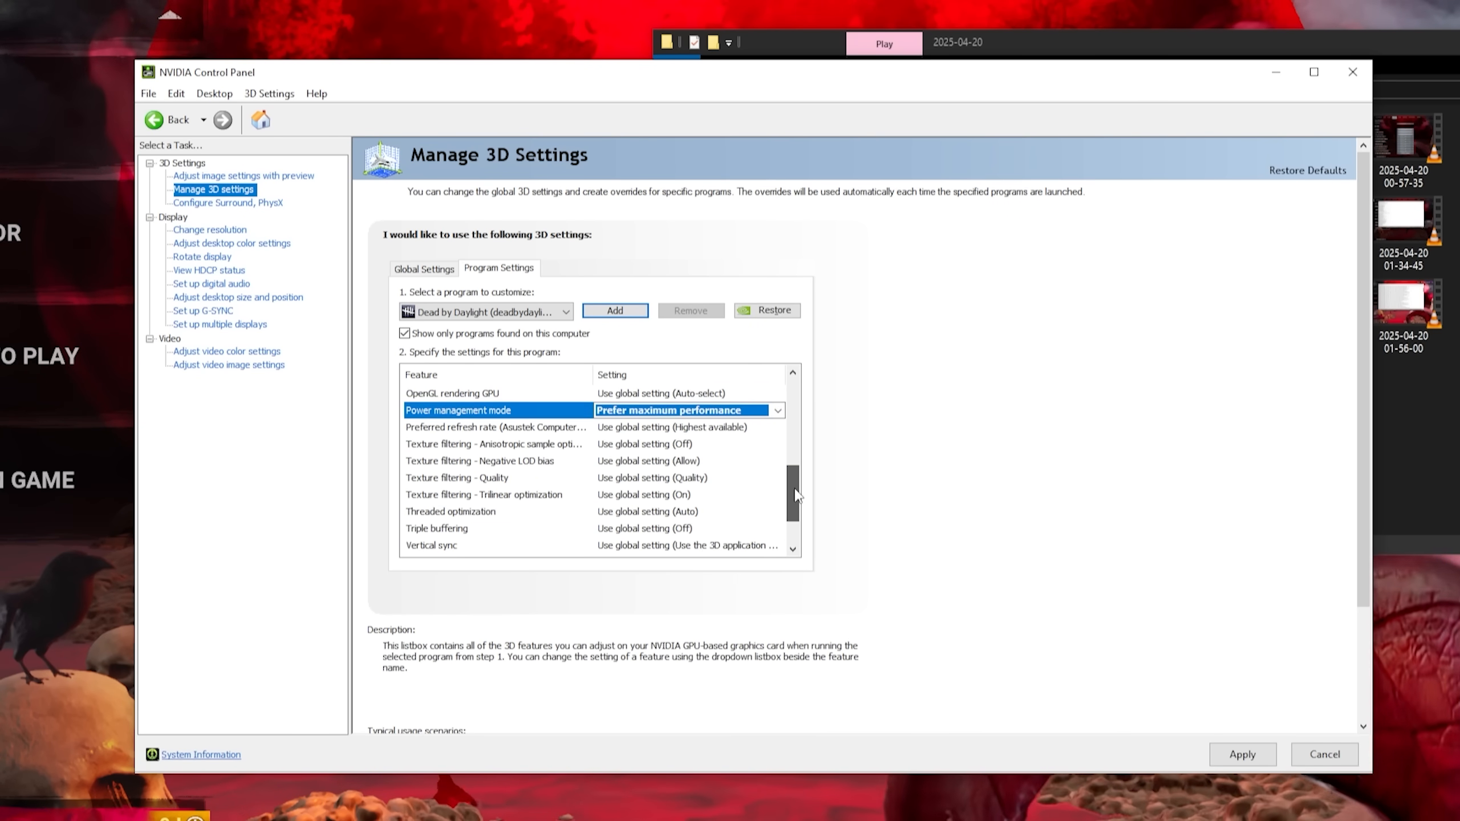
{"action": "scroll", "scroll_direction": "down", "scroll_amount": 3}
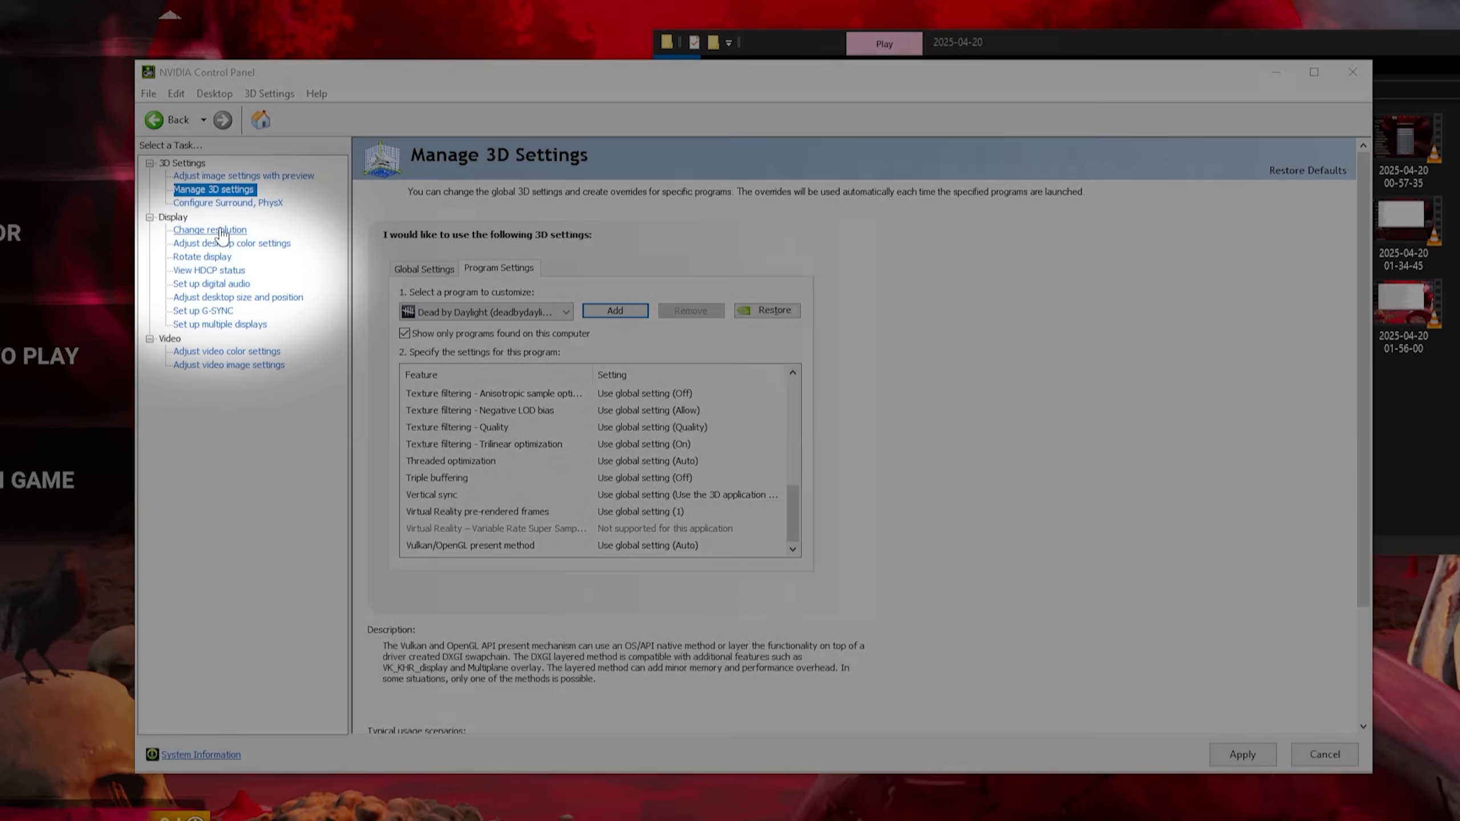
{"action": "left_click", "coordinate": [209, 230]}
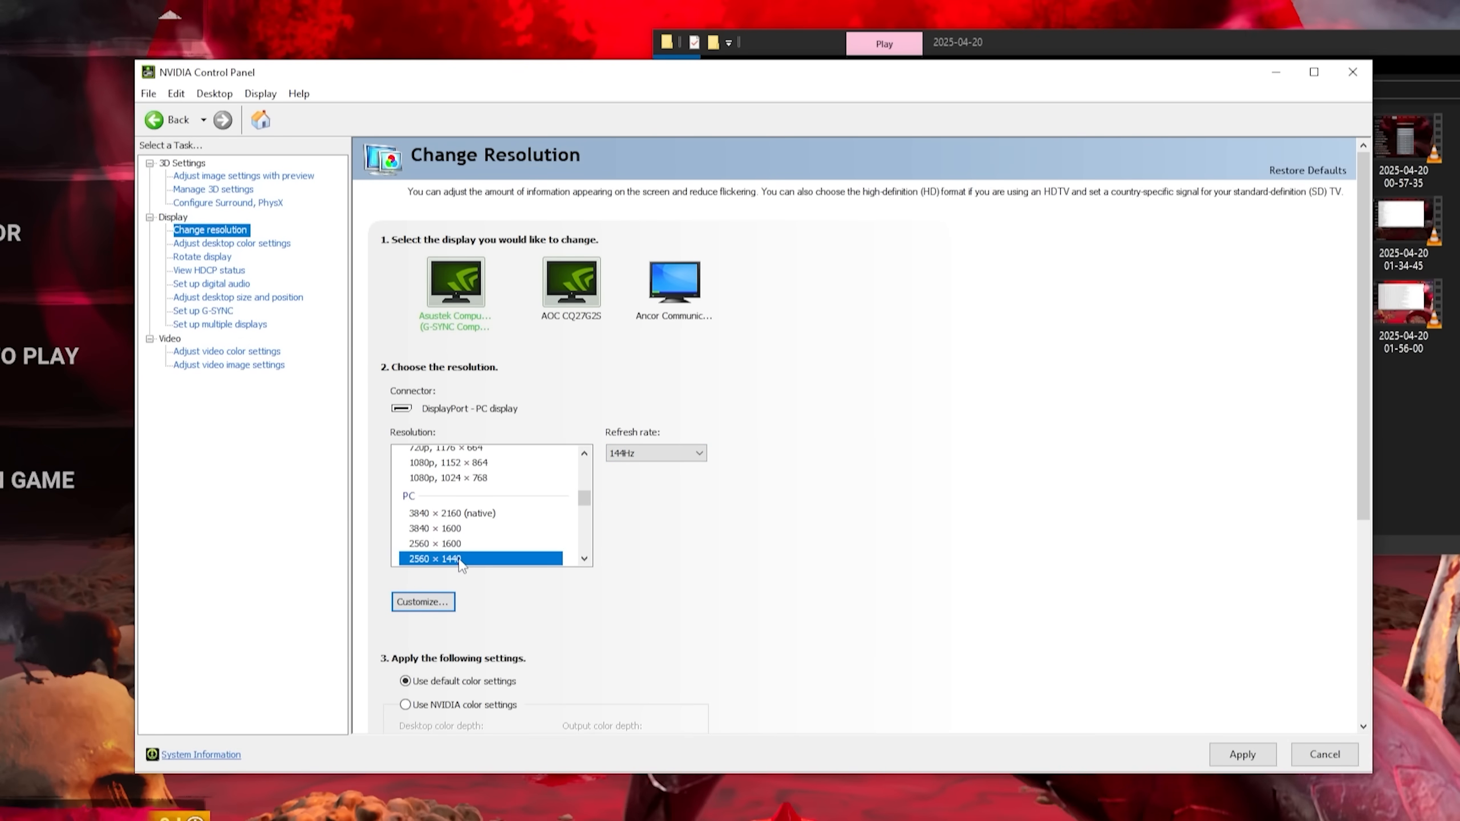
{"action": "scroll", "scroll_direction": "down", "scroll_amount": 3}
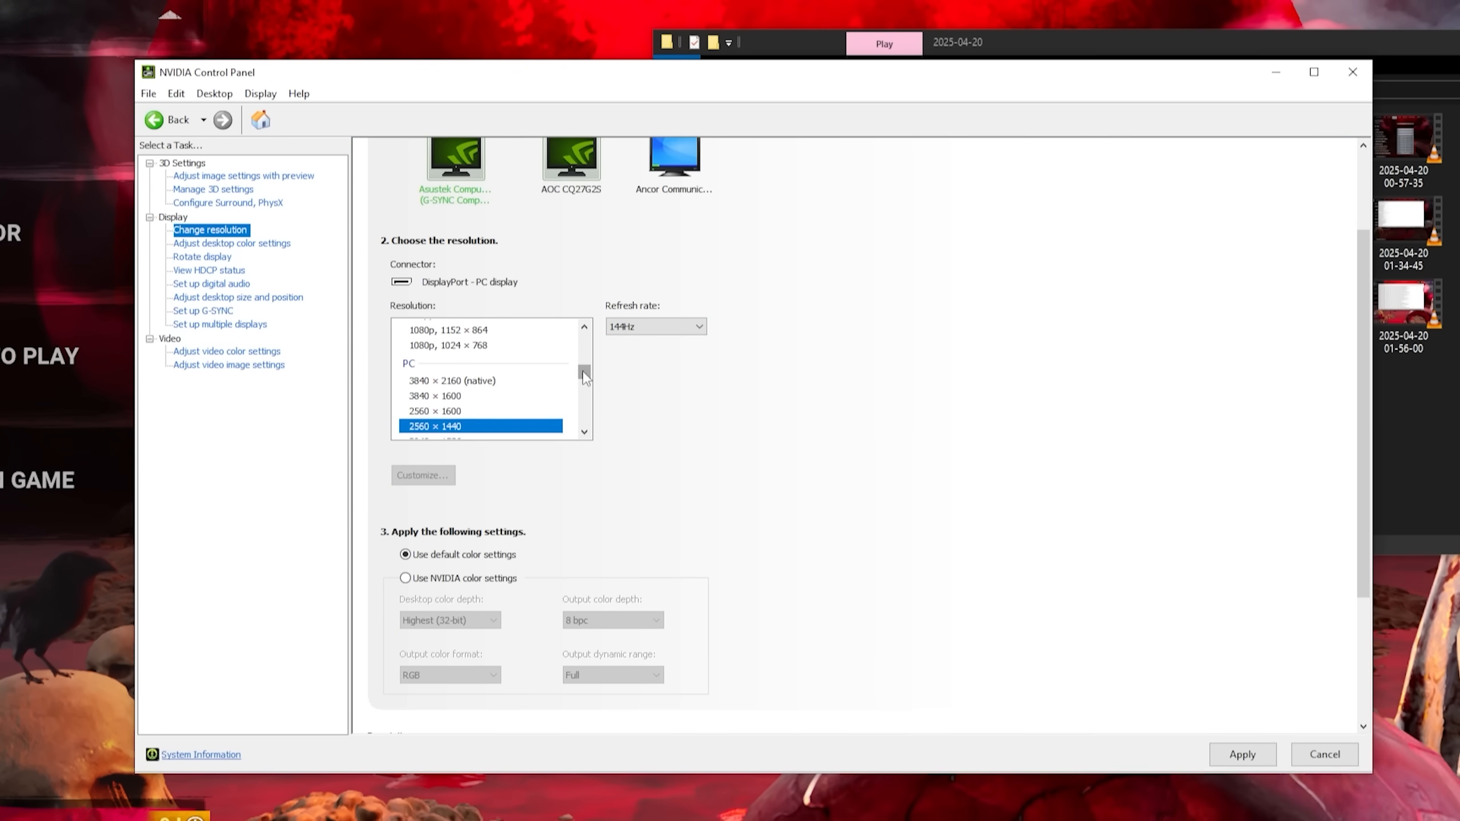
{"action": "left_click", "coordinate": [655, 325]}
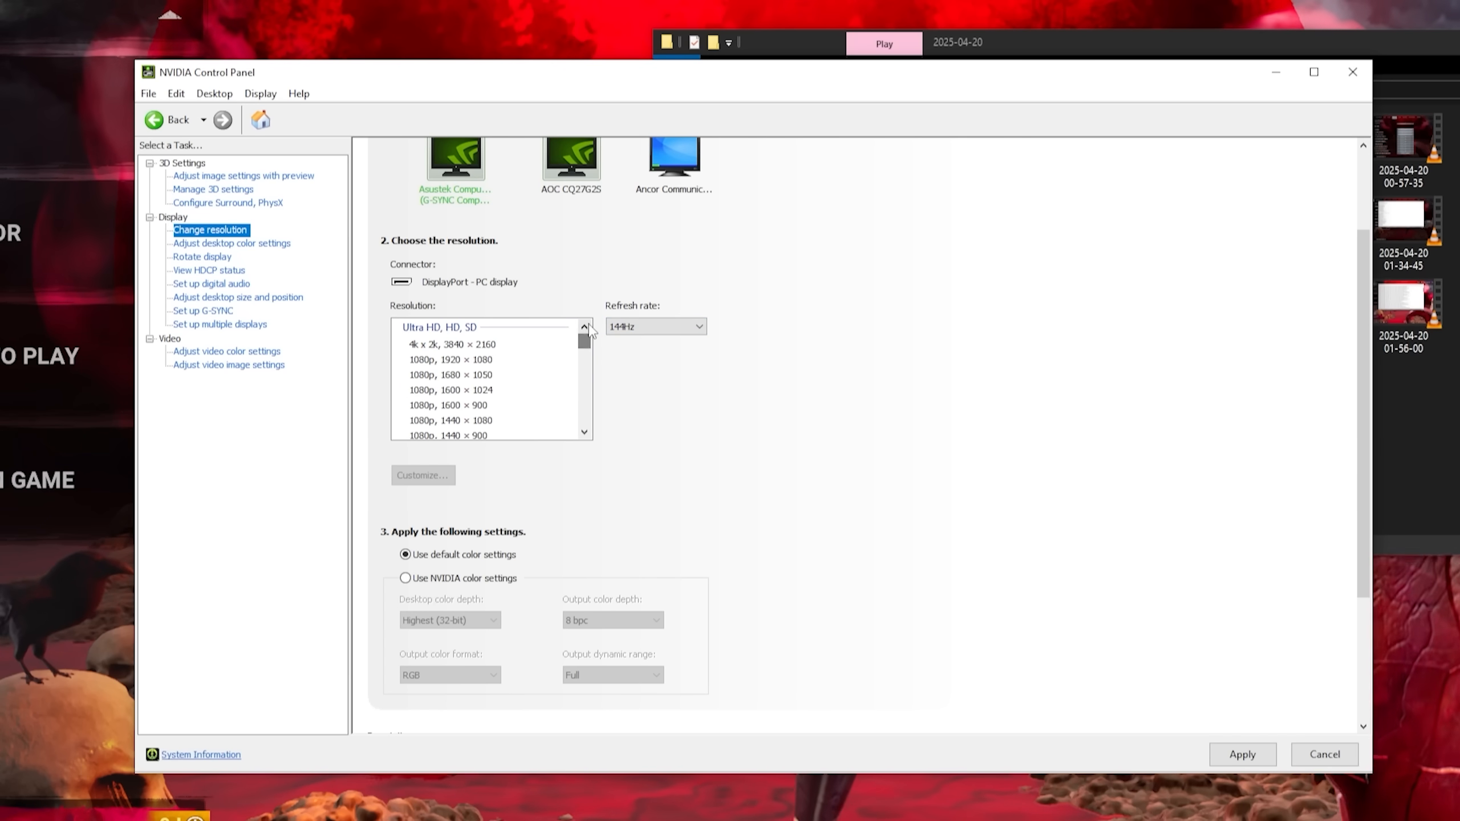
{"action": "left_click", "coordinate": [17, 799]}
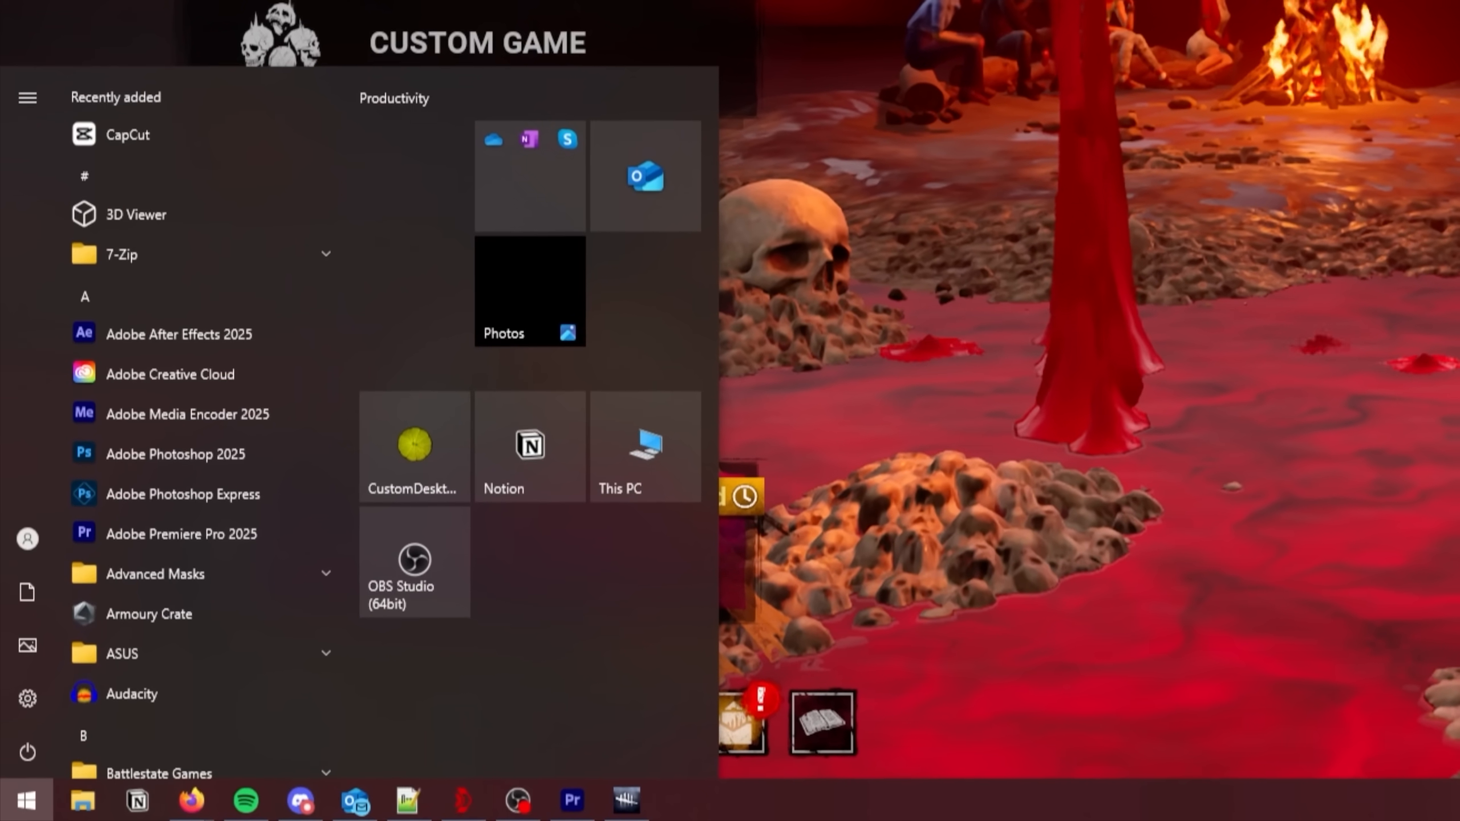
- Check Power & sleep and additional power settings, then switch Windows Game Mode on
{"action": "type", "text": "power"}
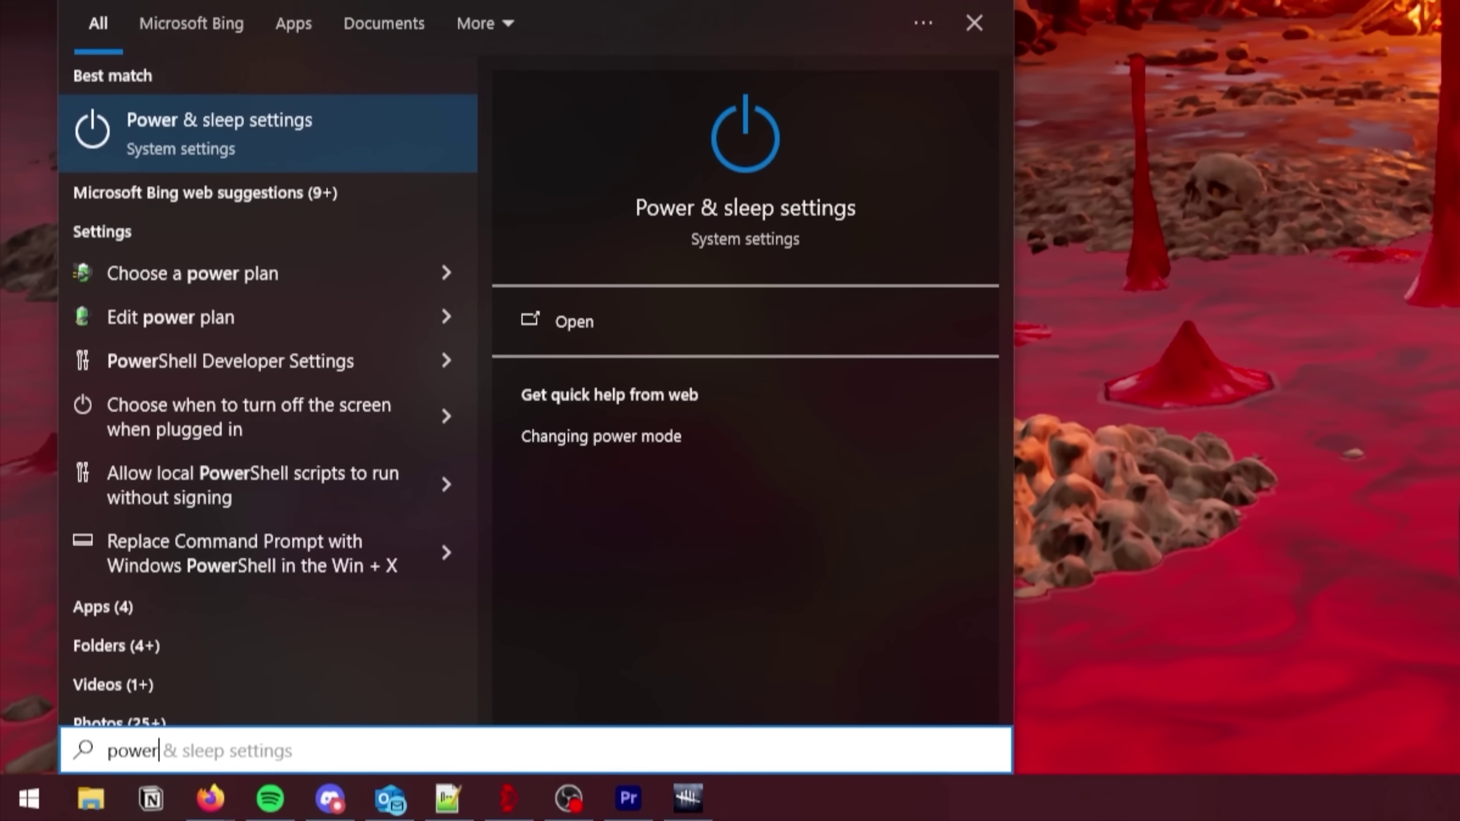
{"action": "left_click", "coordinate": [573, 321]}
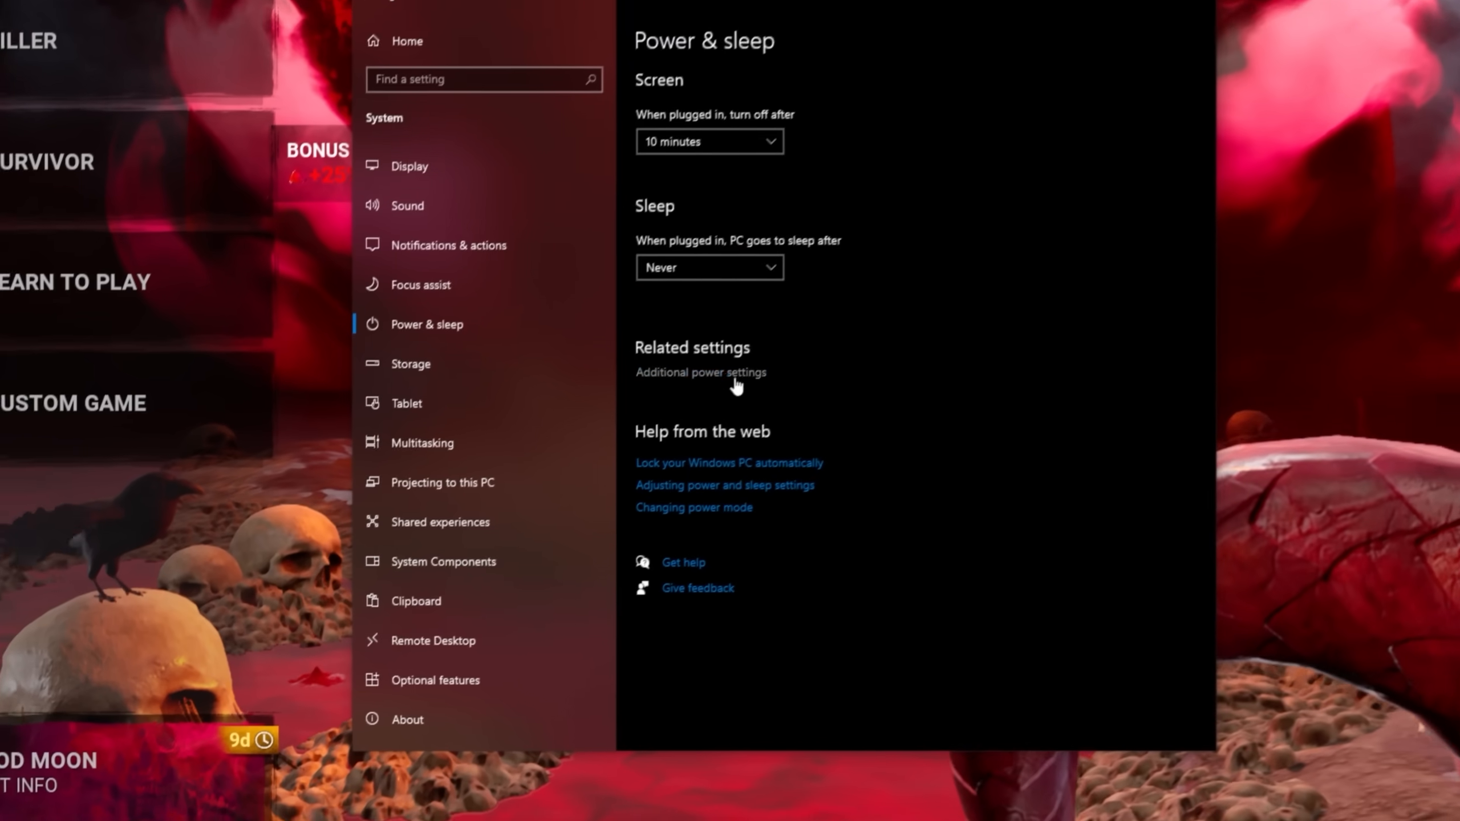
{"action": "left_click", "coordinate": [699, 371]}
{"action": "type", "text": "game mode"}
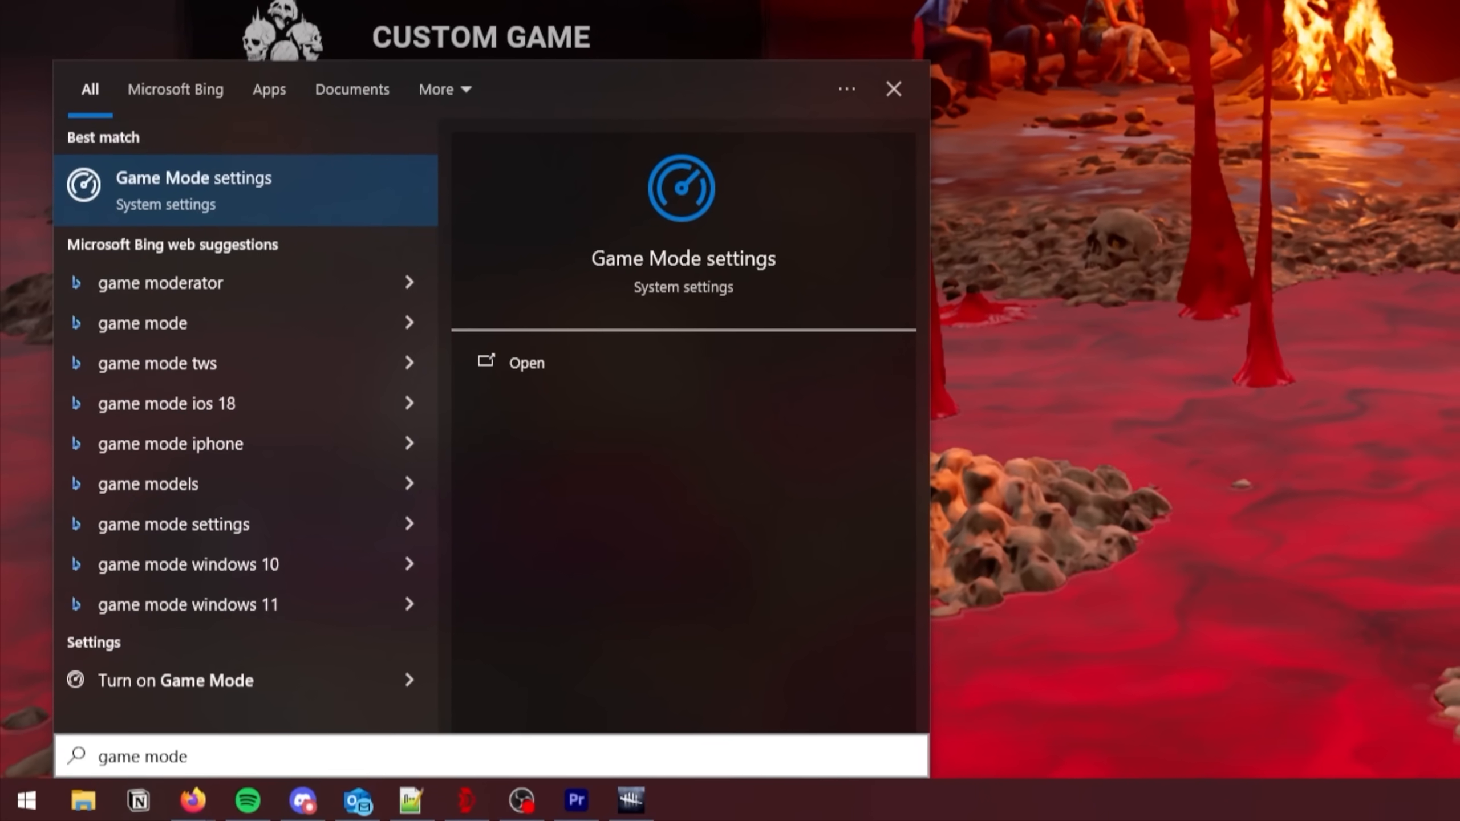
{"action": "left_click", "coordinate": [525, 362]}
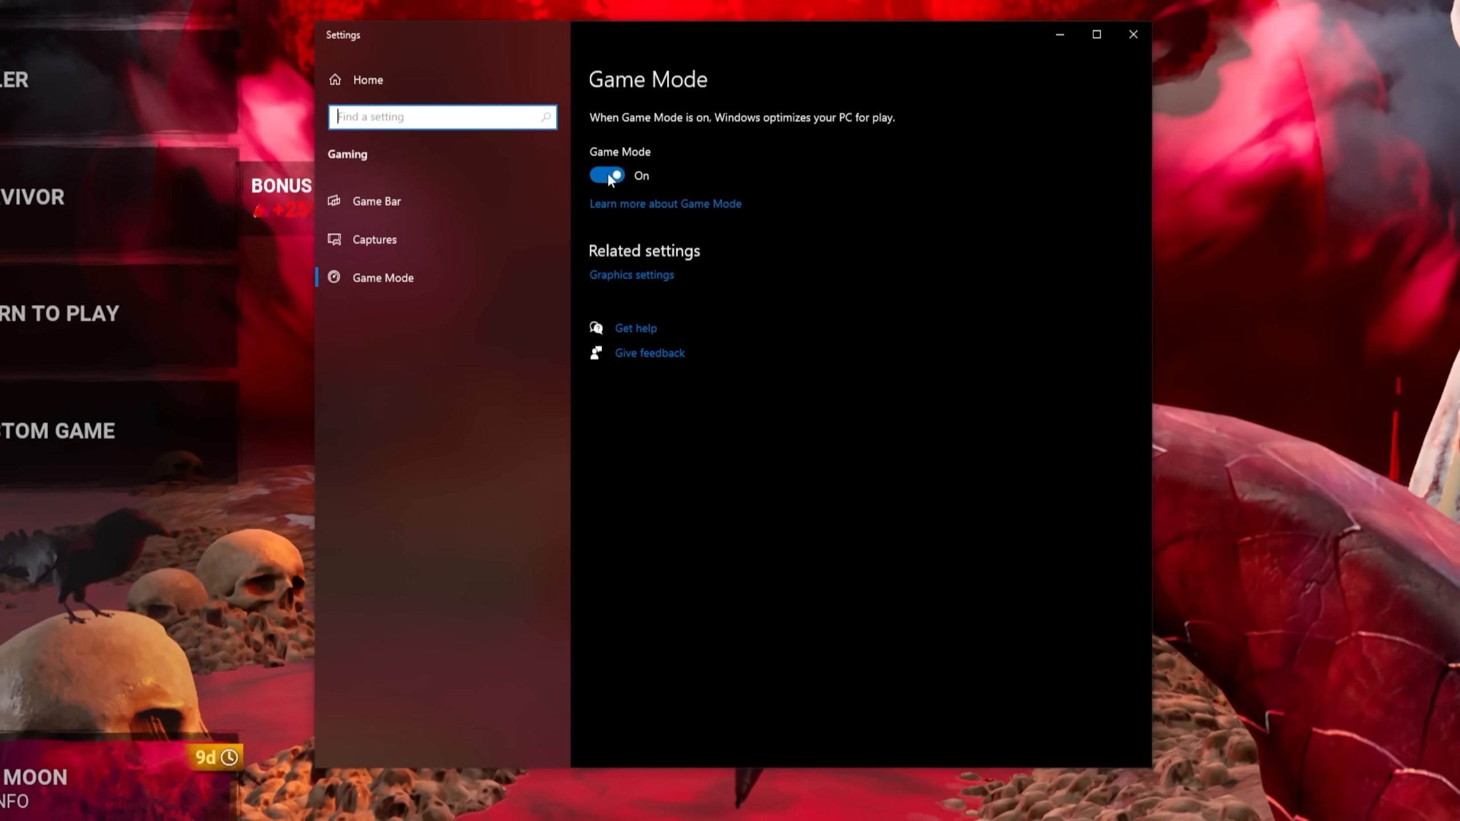
{"action": "left_click", "coordinate": [377, 202]}
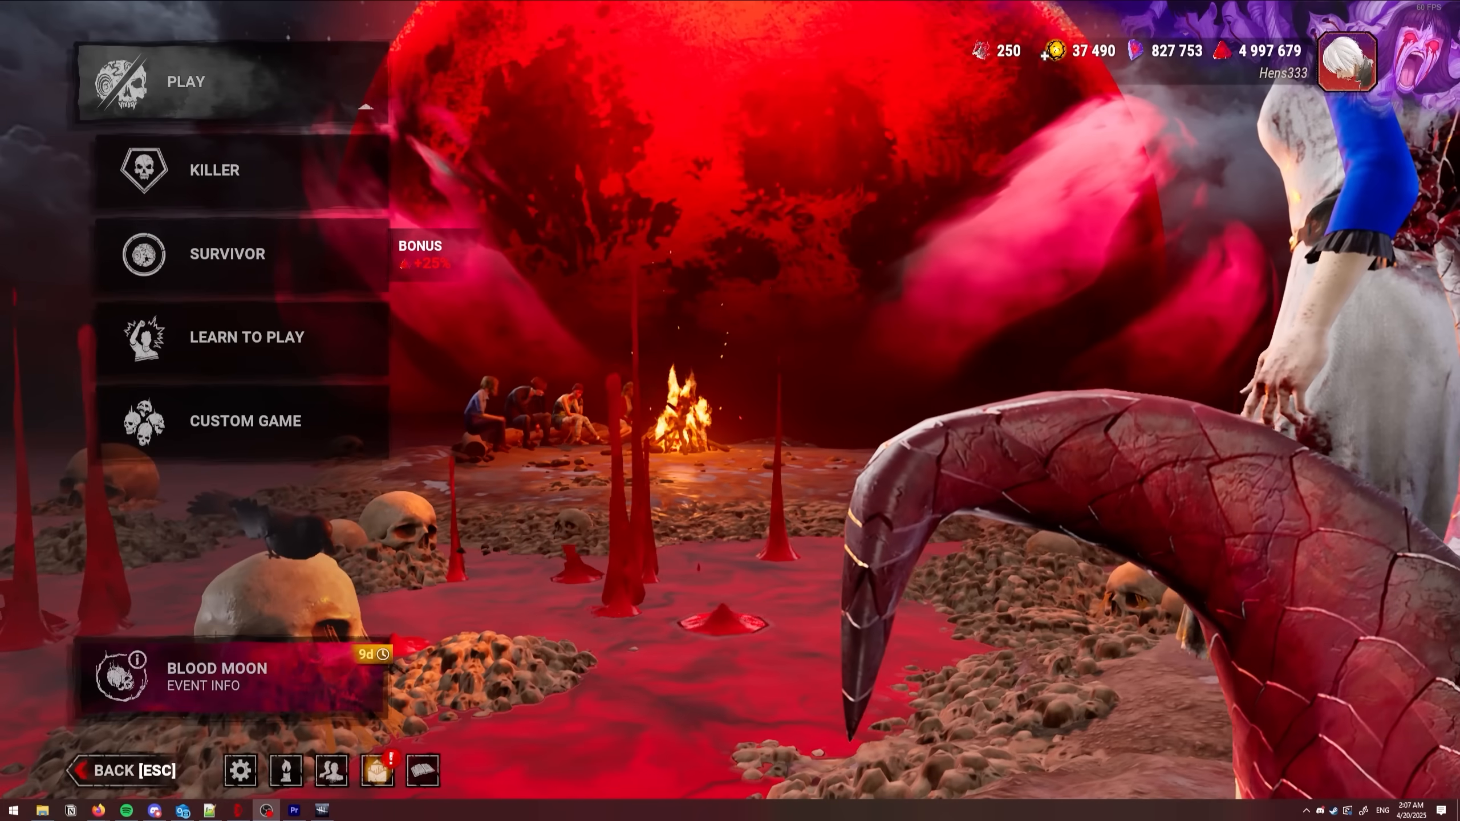
- In Discord's Game Overlay settings, disable the Dead by Daylight overlay, Enable Overlay and Legacy Overlay
{"action": "left_click", "coordinate": [13, 810]}
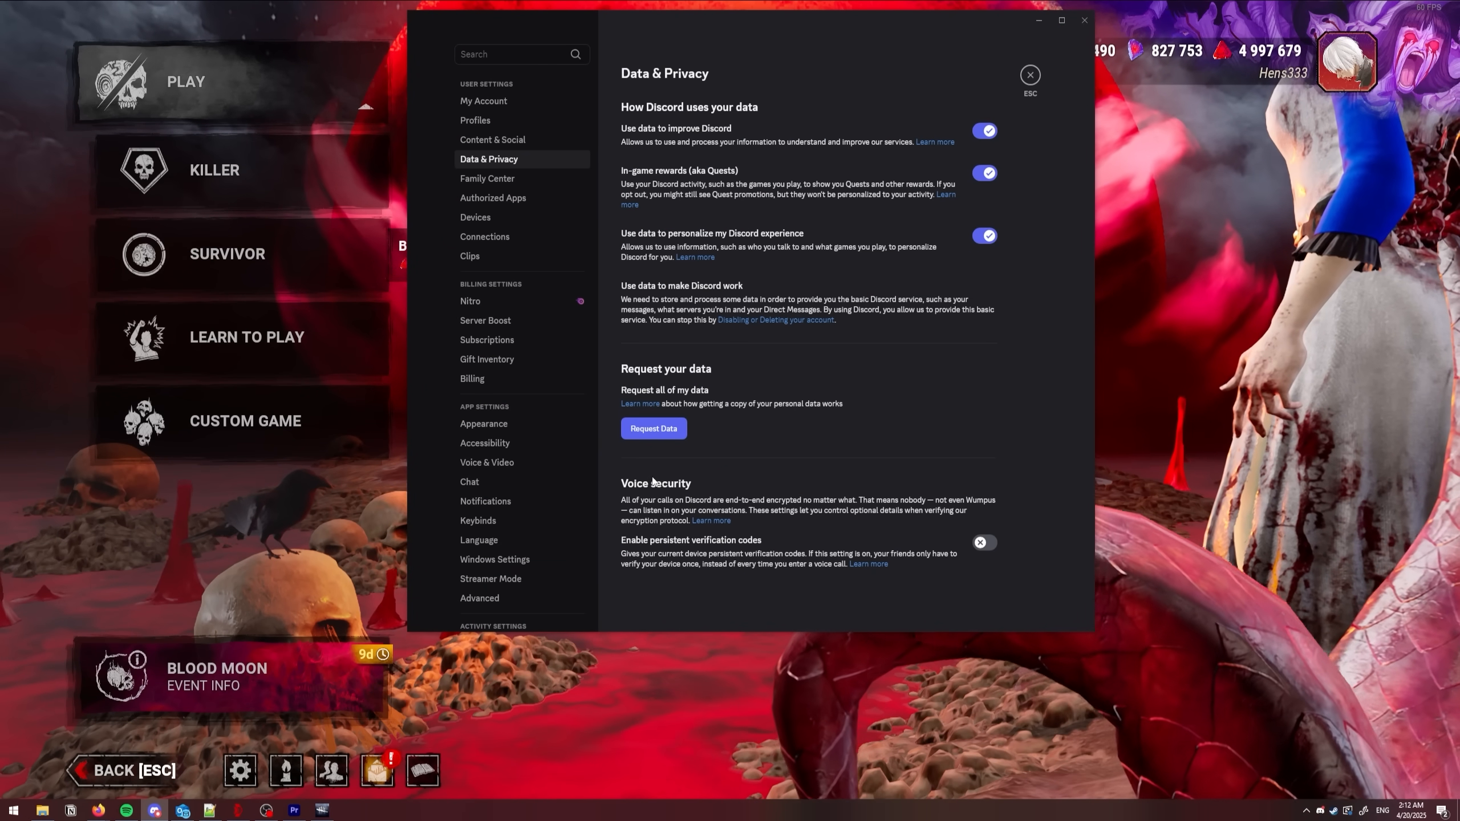
{"action": "scroll", "scroll_direction": "down", "scroll_amount": 3}
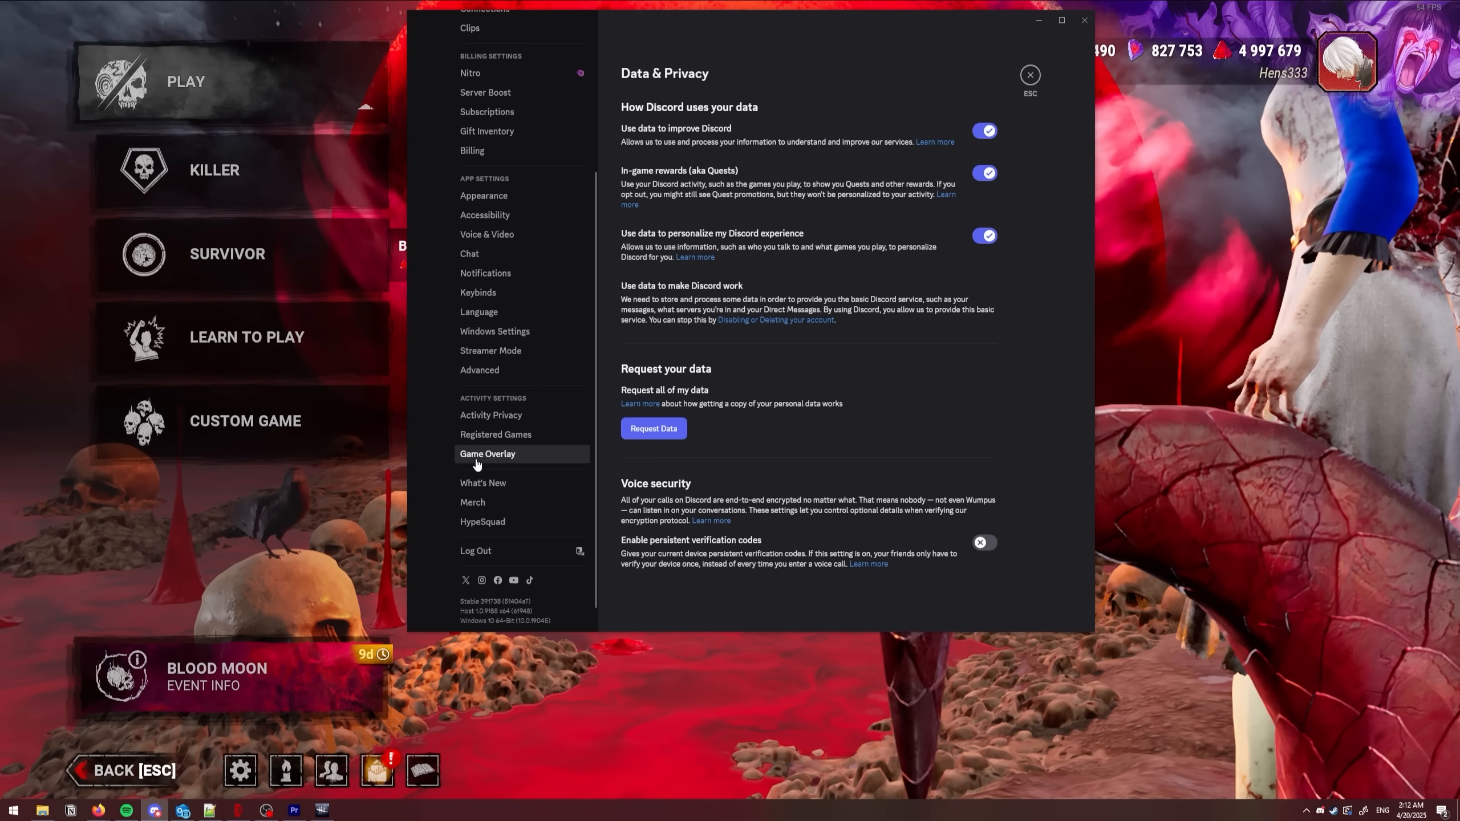
{"action": "left_click", "coordinate": [487, 453]}
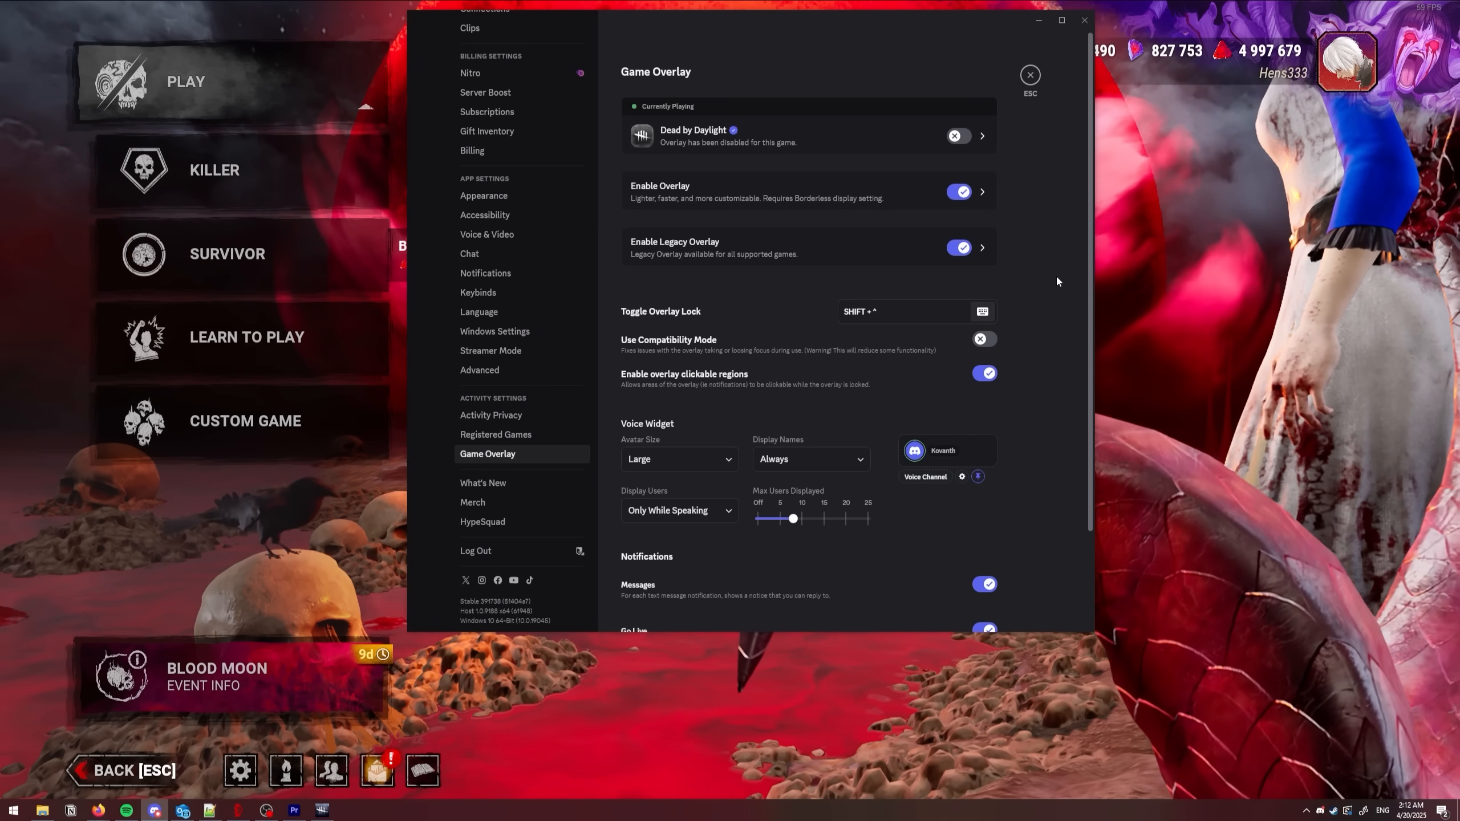
{"action": "left_click", "coordinate": [959, 191]}
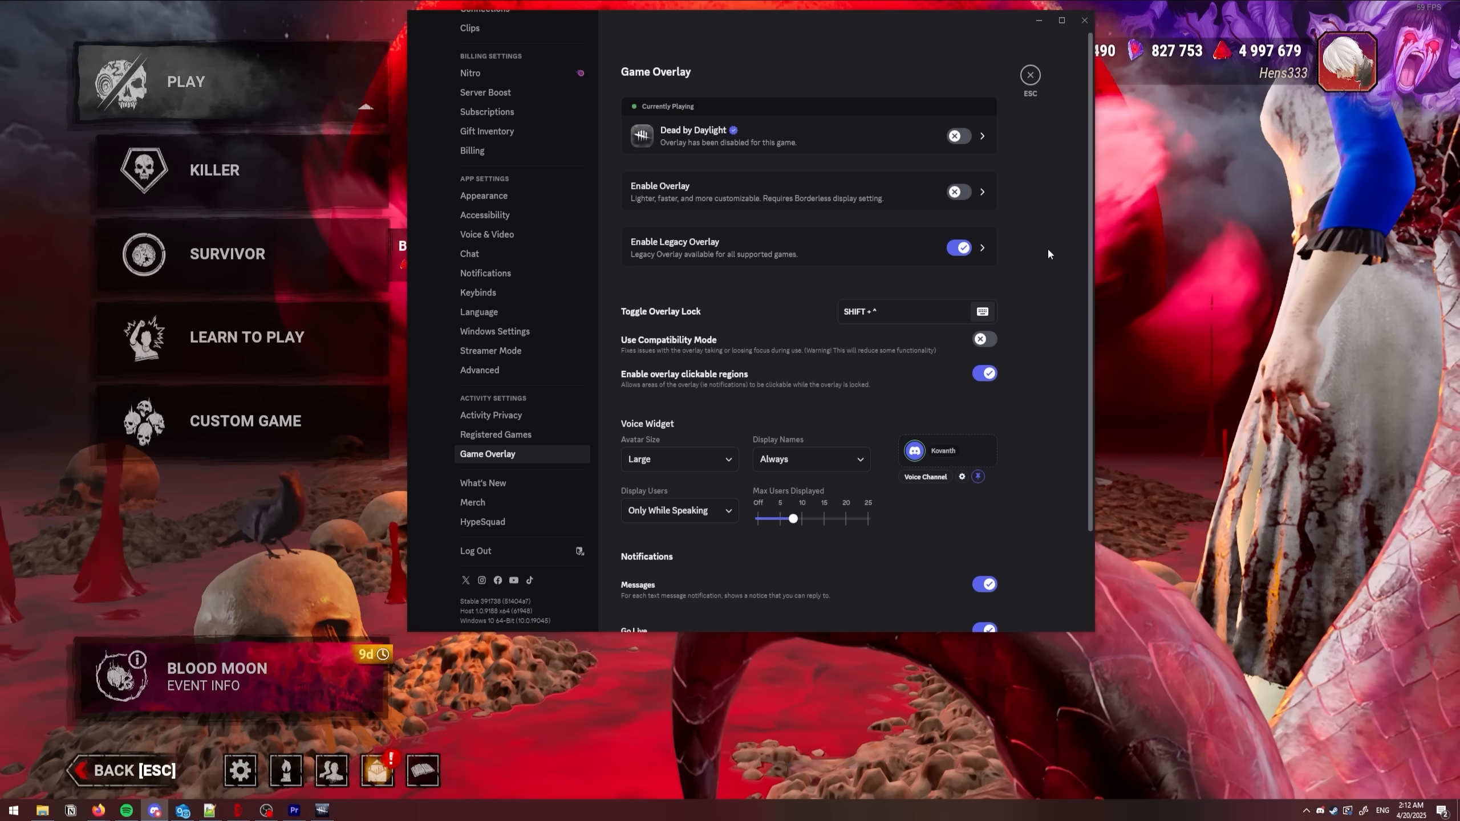
{"action": "left_click", "coordinate": [1029, 74]}
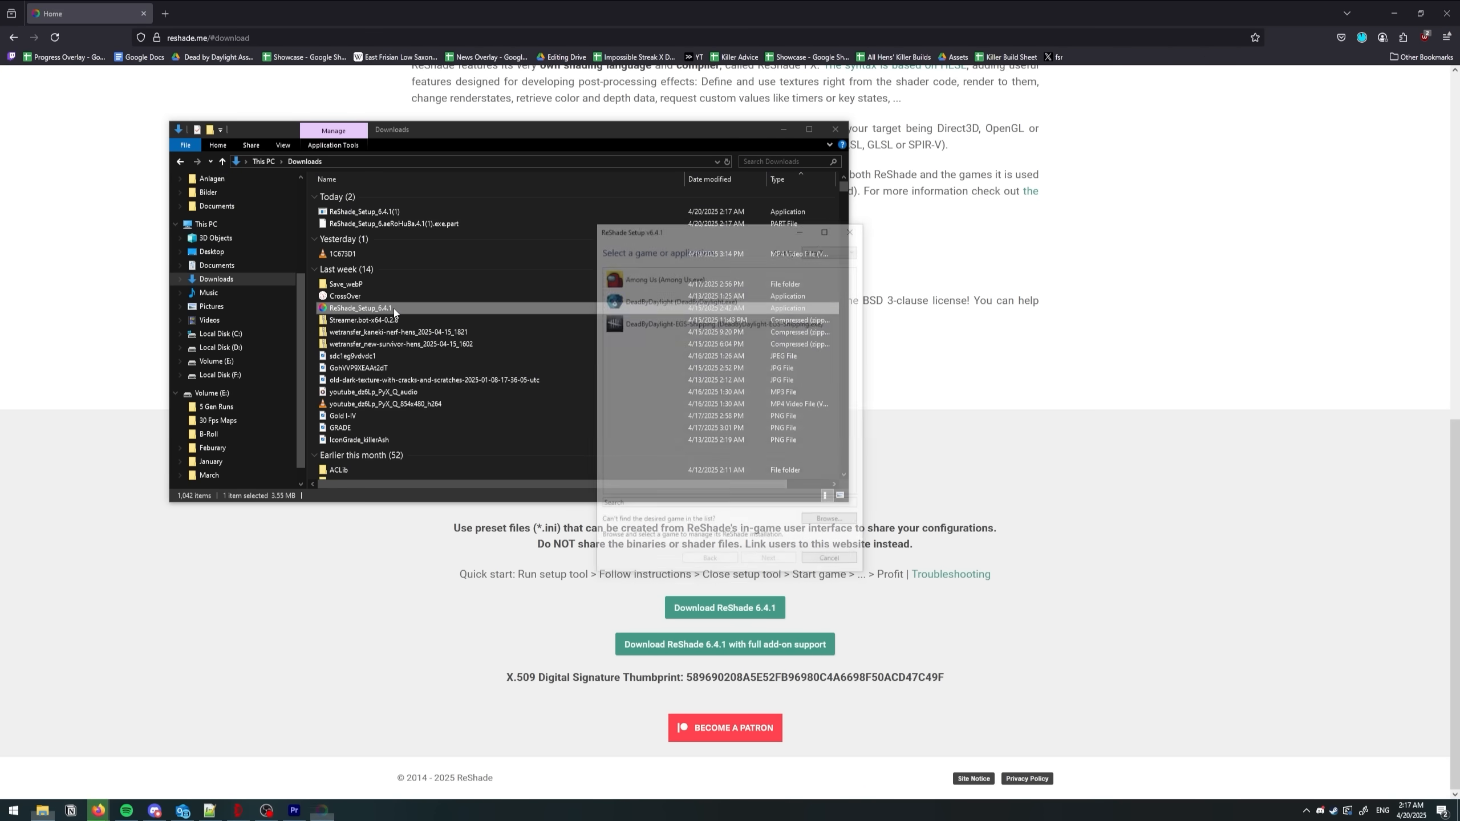
- Point ReShade Setup at DeadByDaylight-Win64-Shipping, choose DirectX 10/11/12, and check all effect packages
{"action": "left_click", "coordinate": [827, 519]}
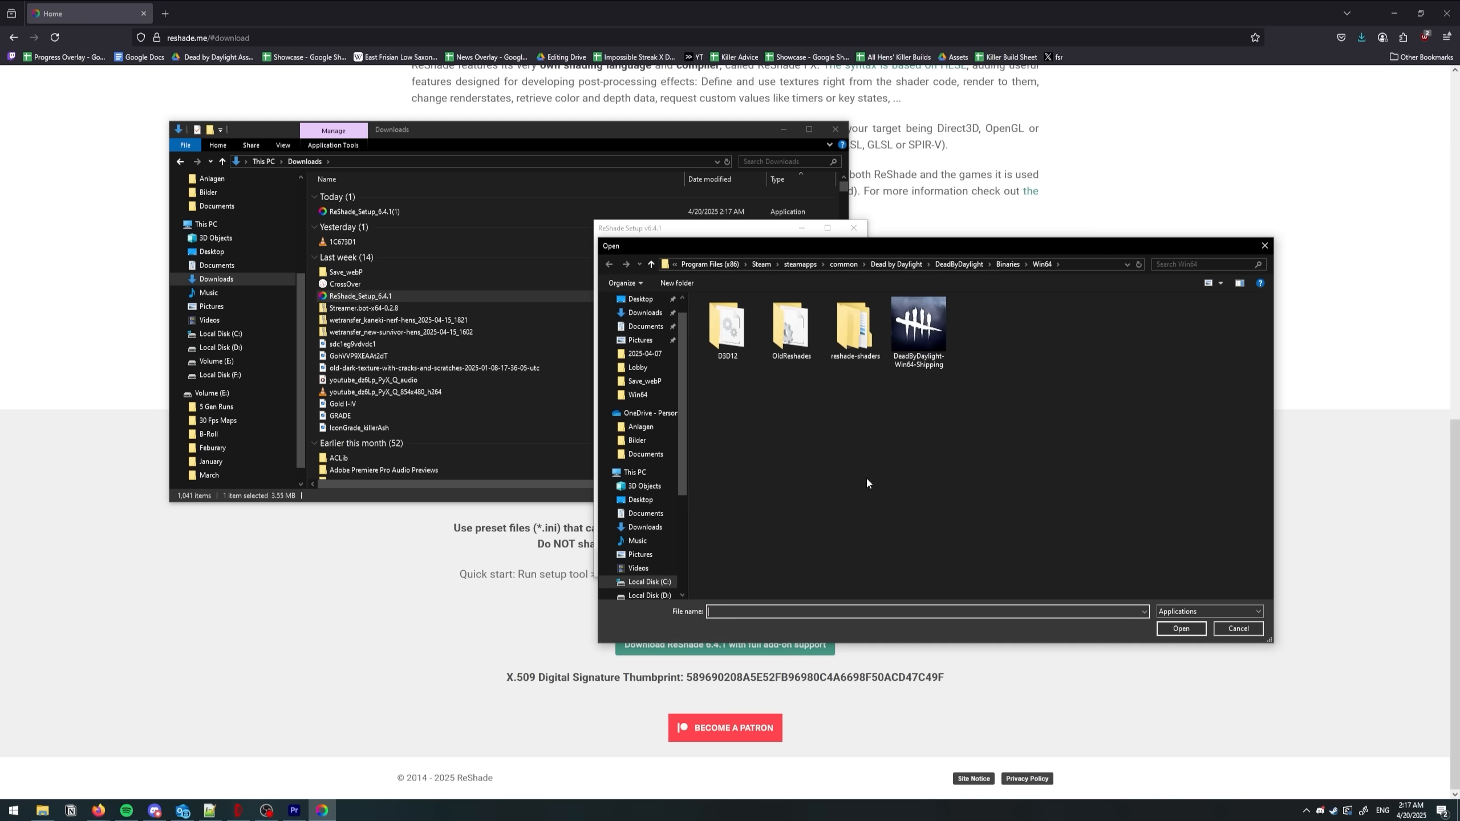
{"action": "left_click", "coordinate": [884, 264]}
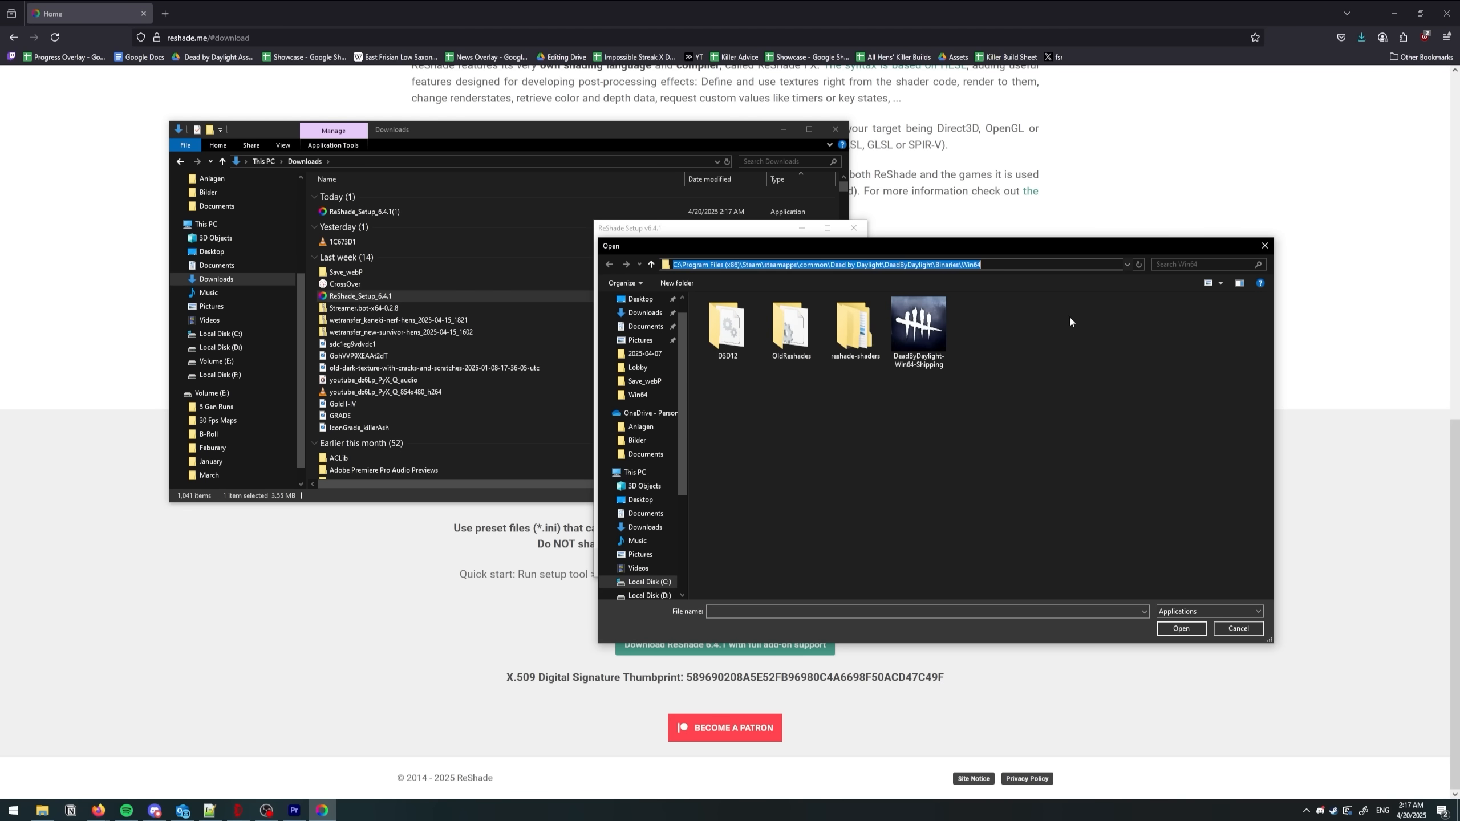
{"action": "left_click", "coordinate": [1179, 627]}
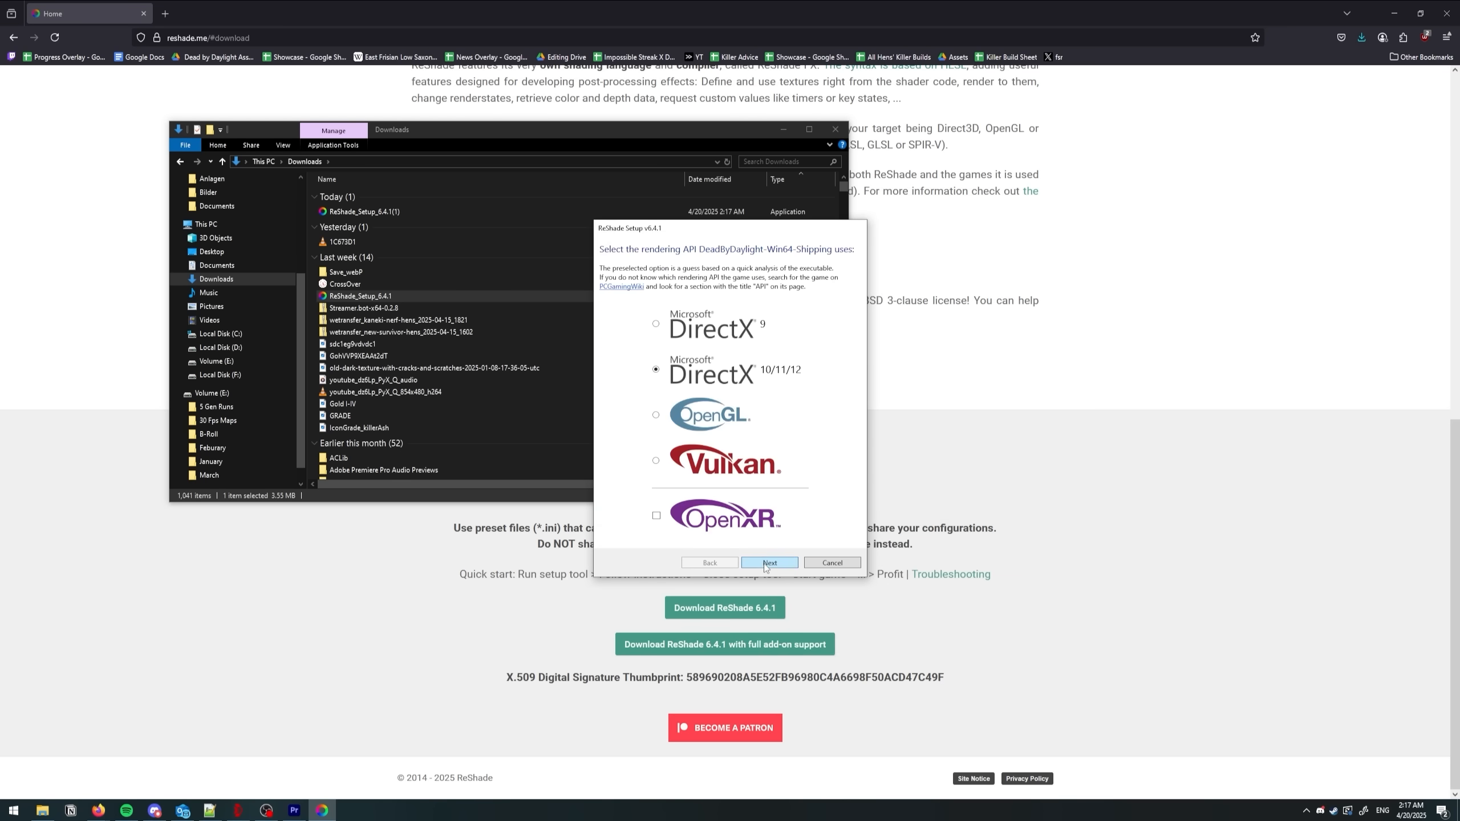
{"action": "left_click", "coordinate": [770, 562]}
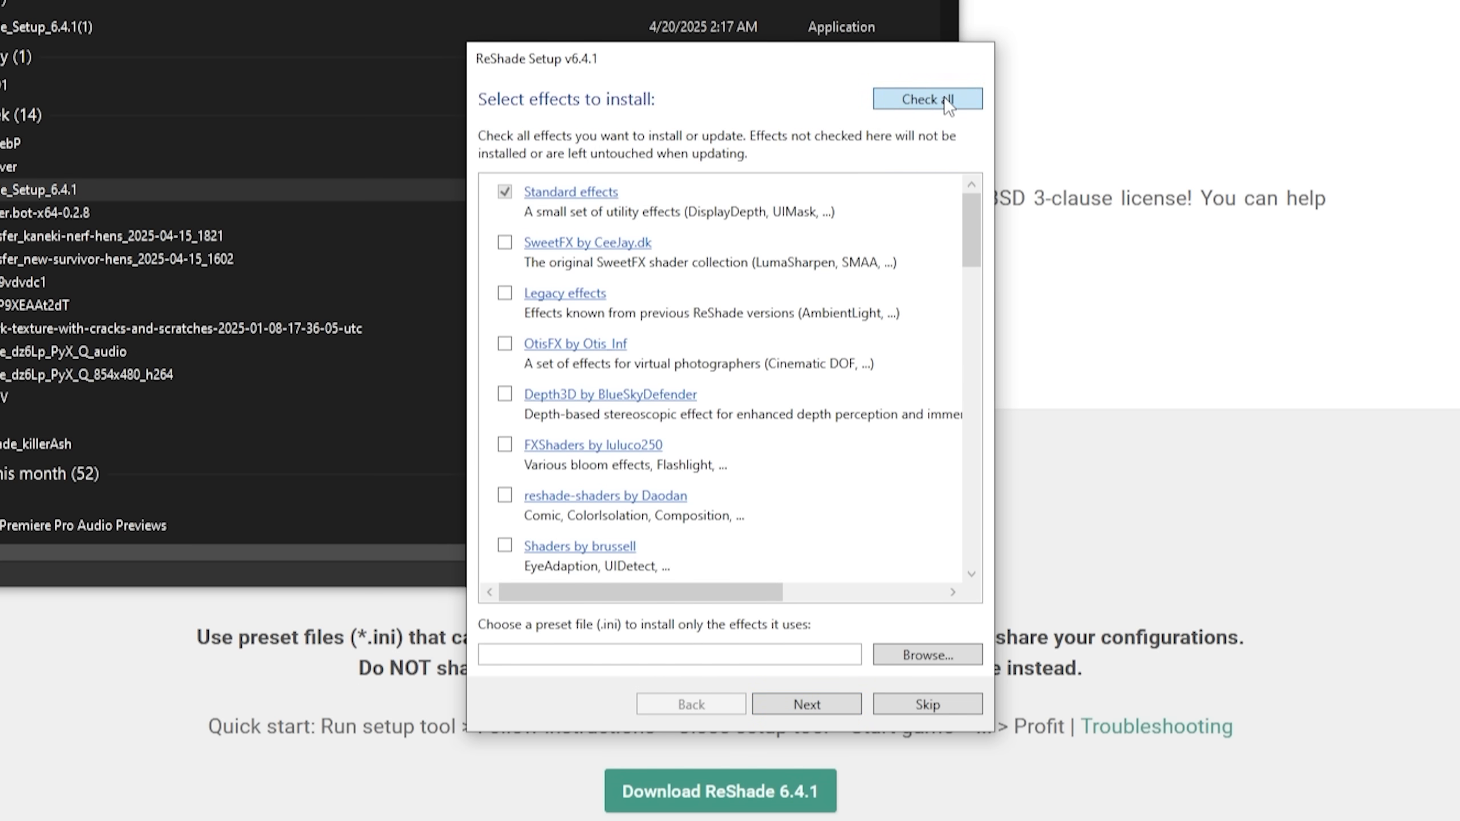
{"action": "left_click", "coordinate": [804, 703]}
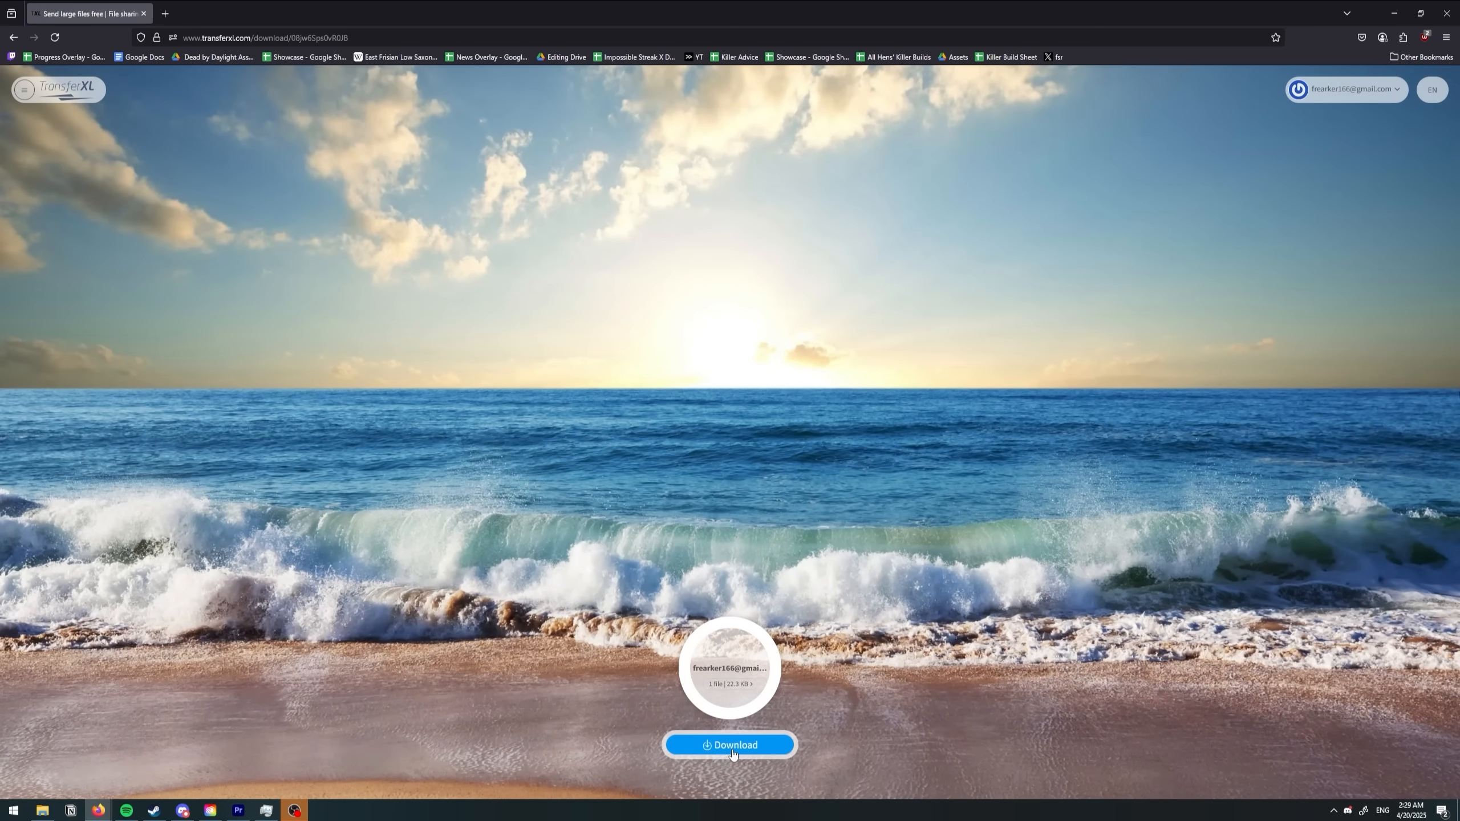
- Download the shared preset file and browse Steam > steamapps > Dead by Daylight > Binaries
{"action": "left_click", "coordinate": [730, 745]}
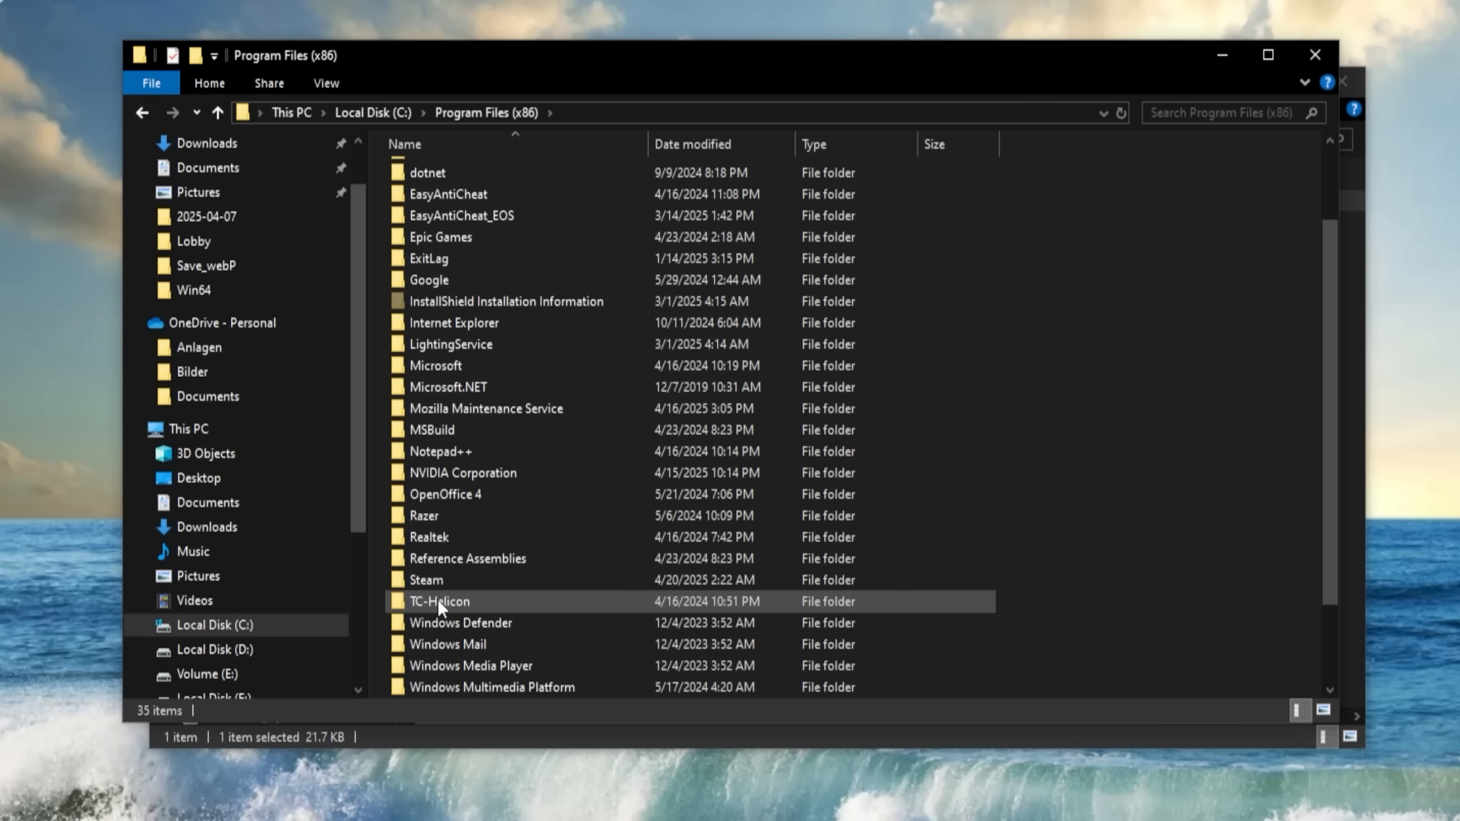
{"action": "double_click", "coordinate": [427, 580]}
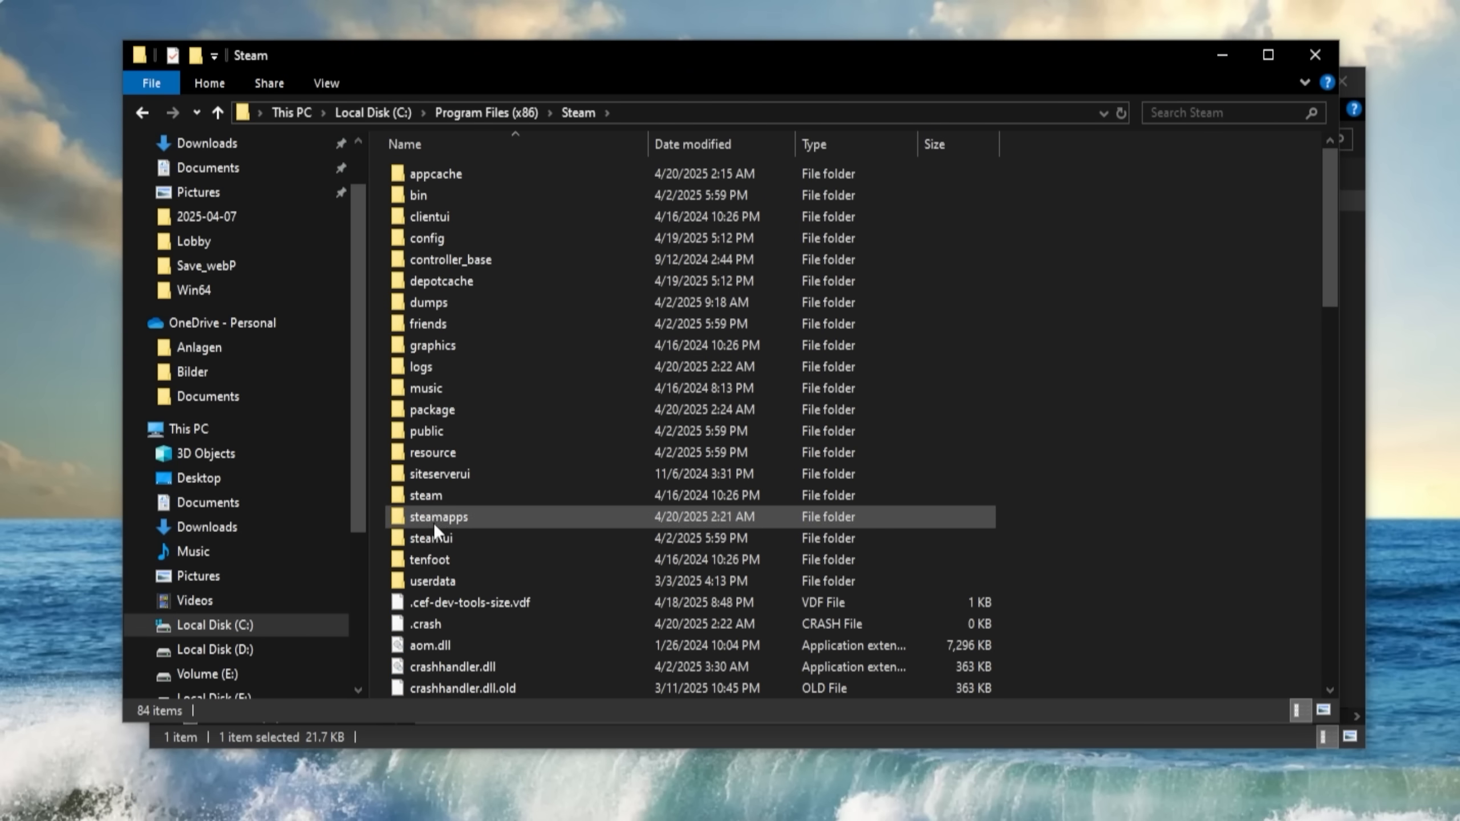
{"action": "double_click", "coordinate": [437, 517]}
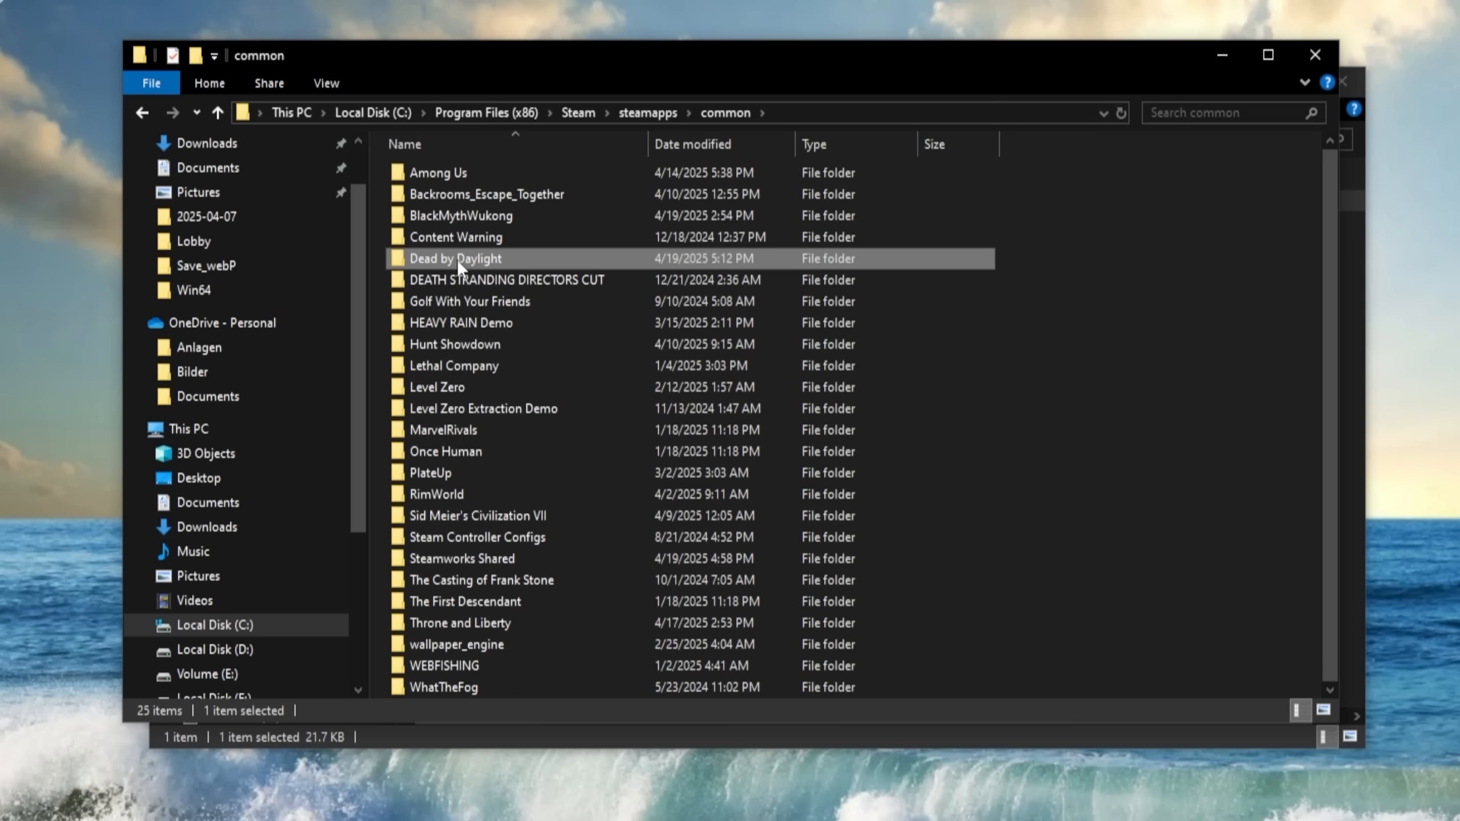
{"action": "double_click", "coordinate": [455, 258]}
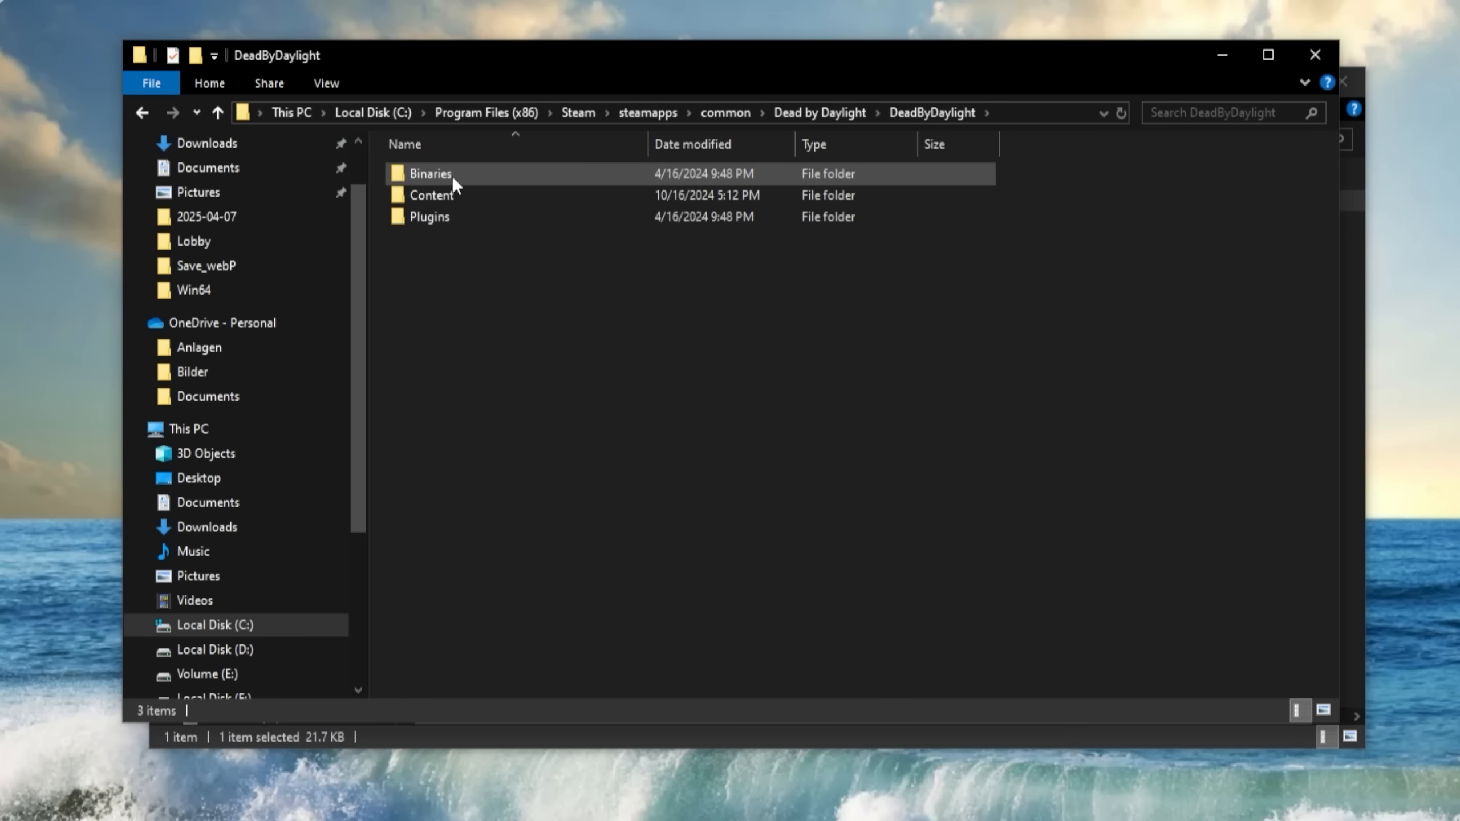
{"action": "double_click", "coordinate": [429, 174]}
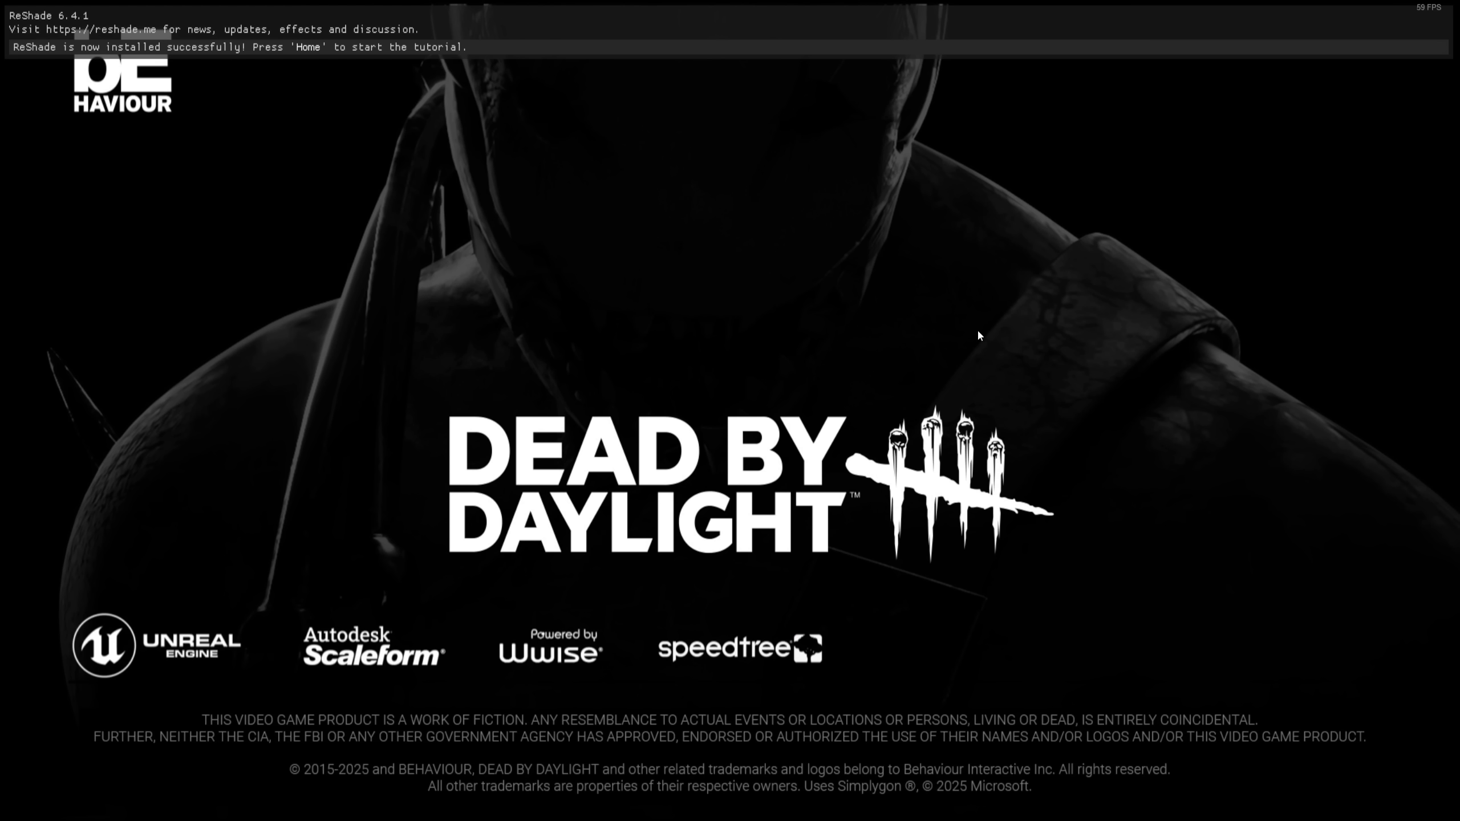
- Open ReShade in game with Home and load the 01- Hens Reshade.ini preset
{"action": "key", "text": "Home"}
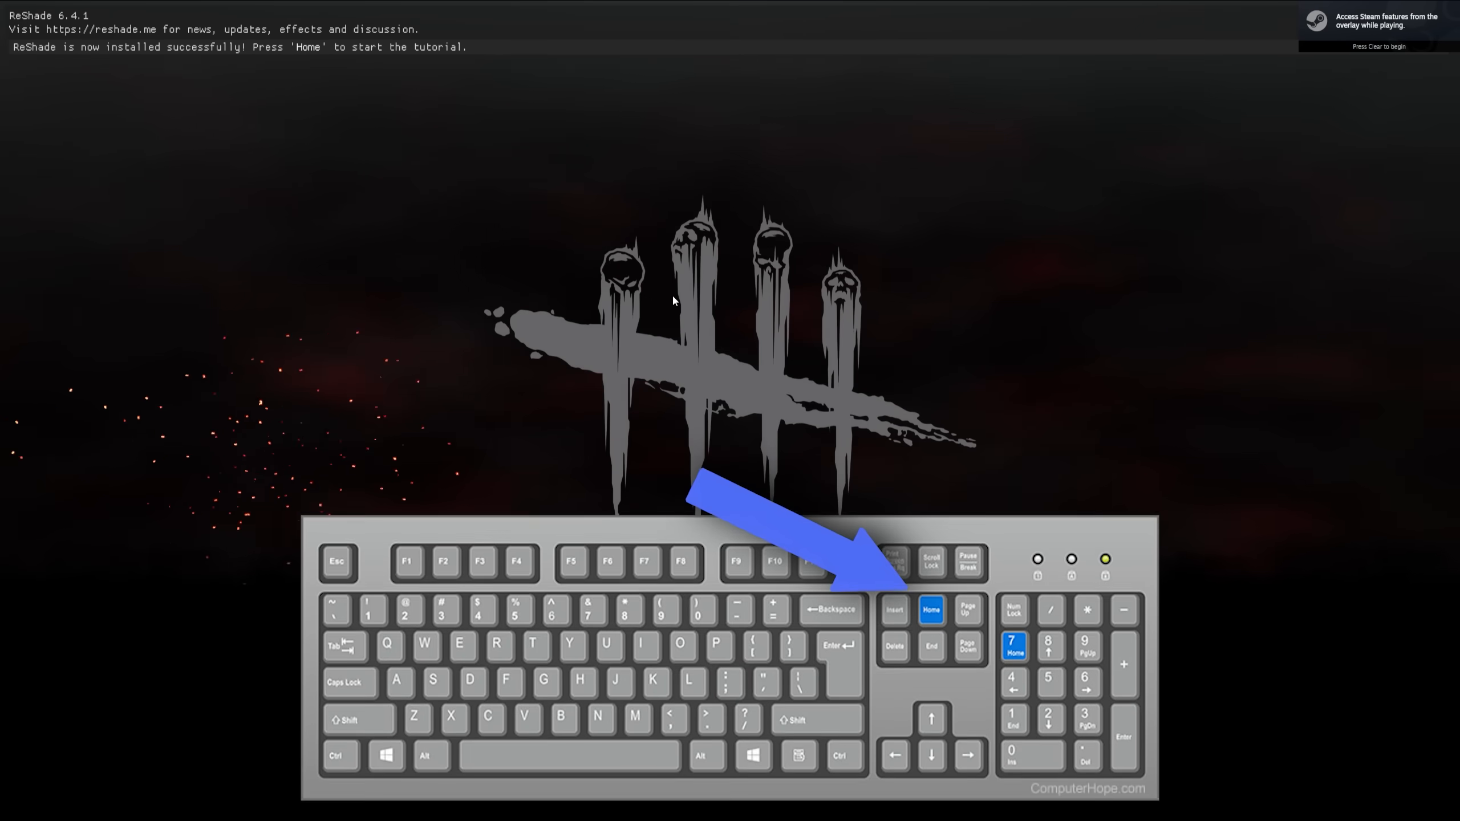
{"action": "key", "text": "Home"}
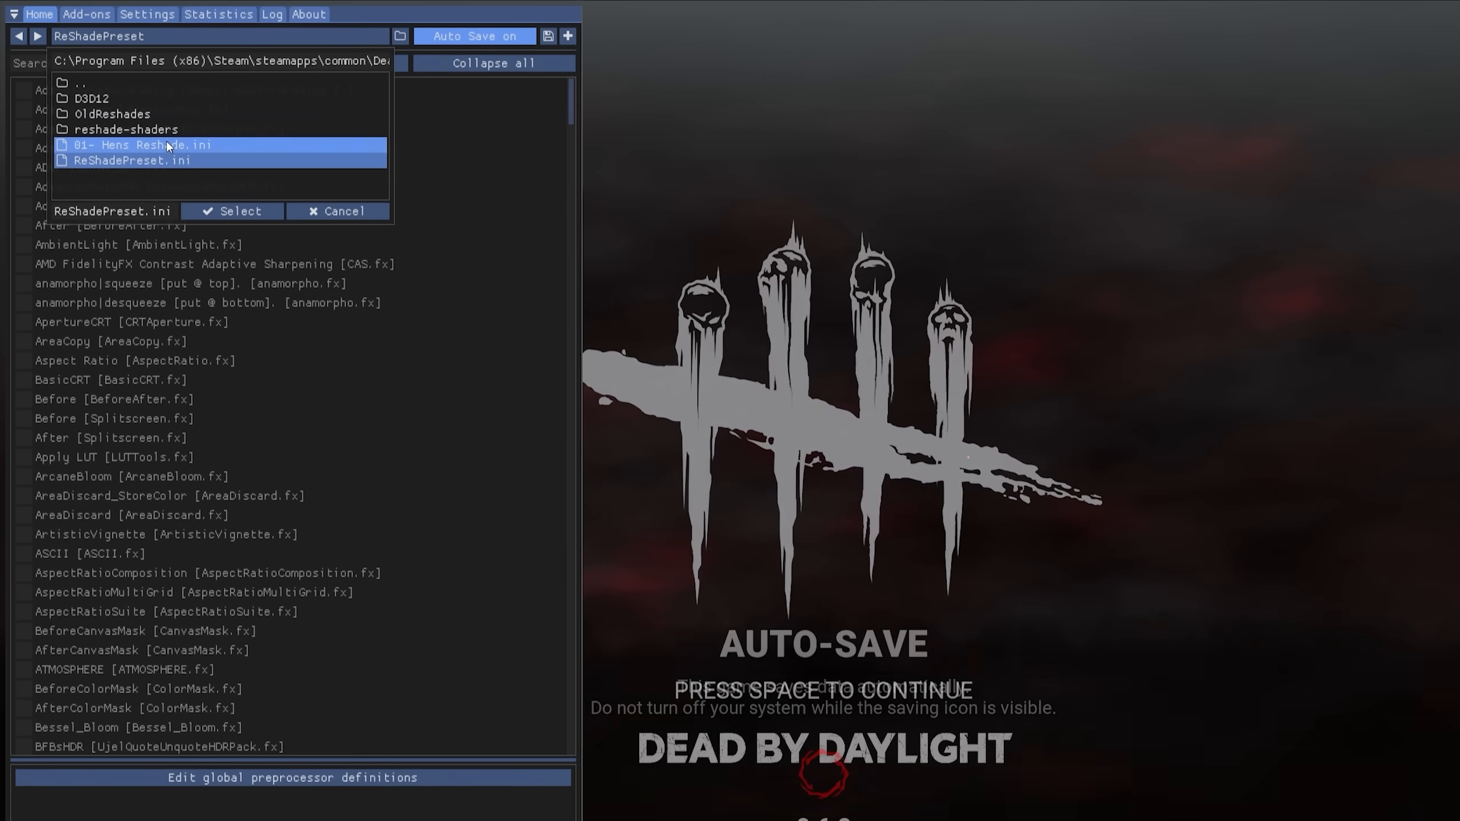
{"action": "left_click", "coordinate": [232, 210]}
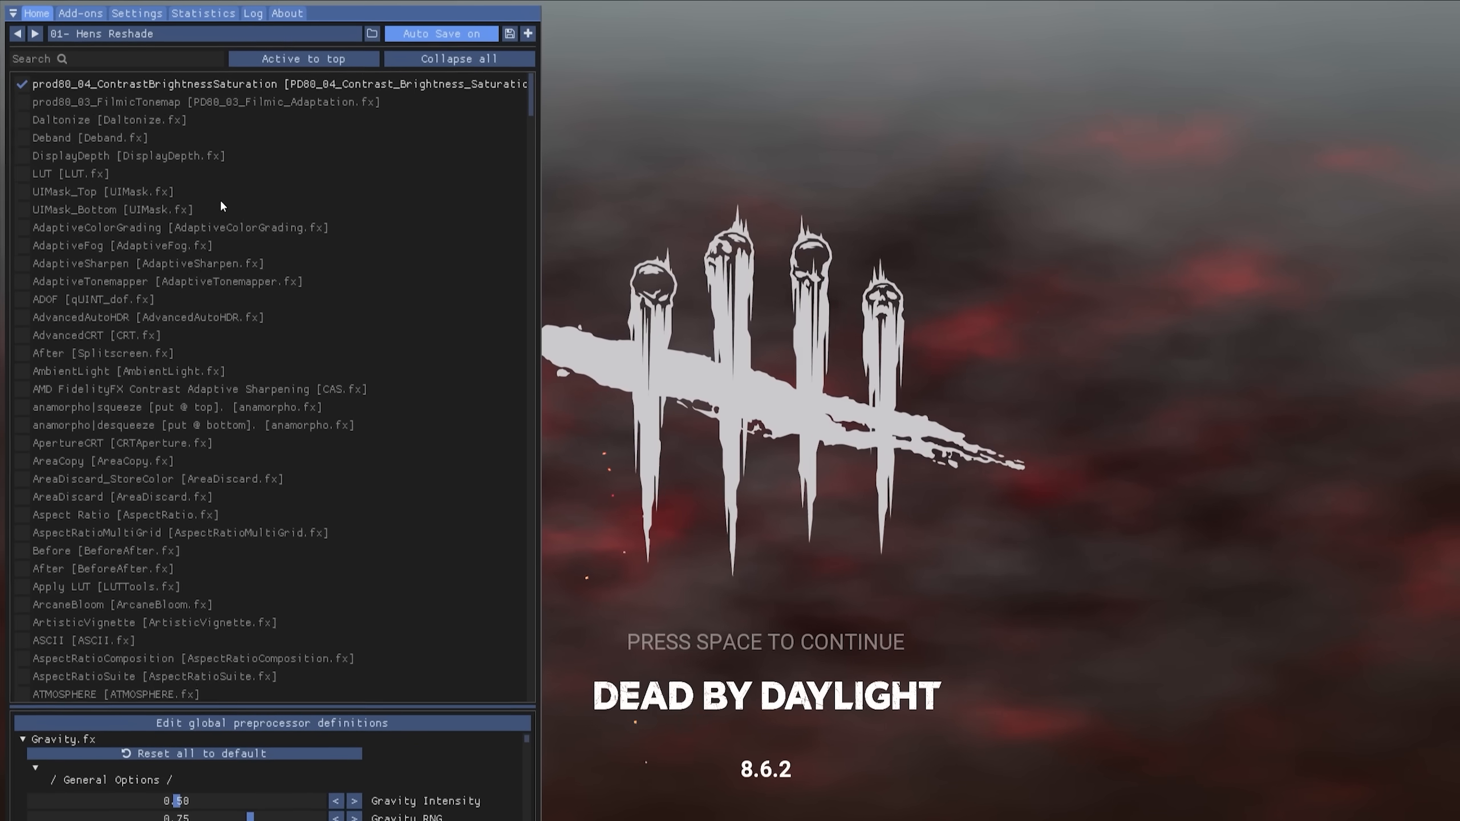
{"action": "key", "text": "space"}
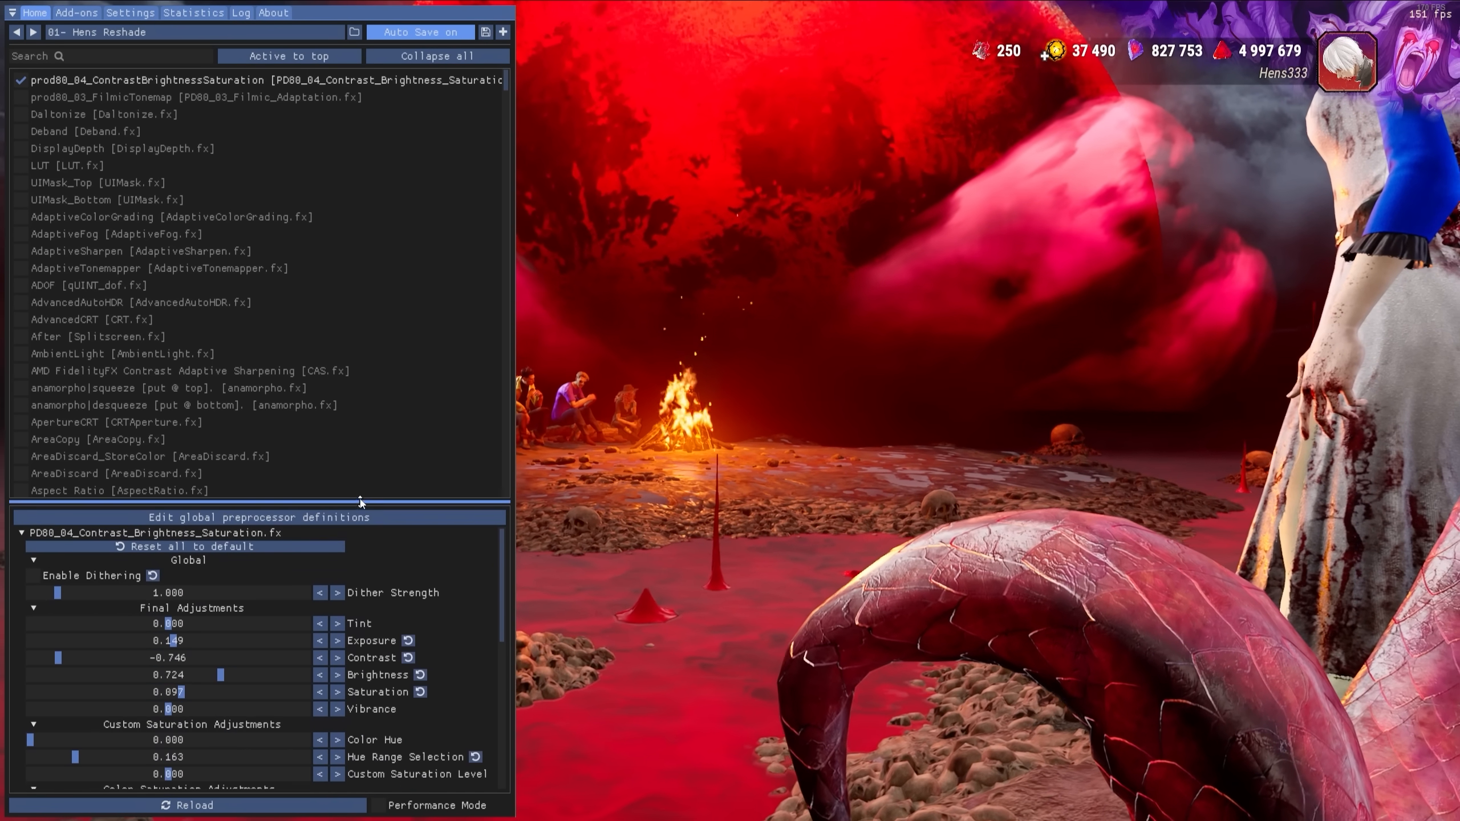
{"action": "scroll", "scroll_direction": "down", "scroll_amount": 3}
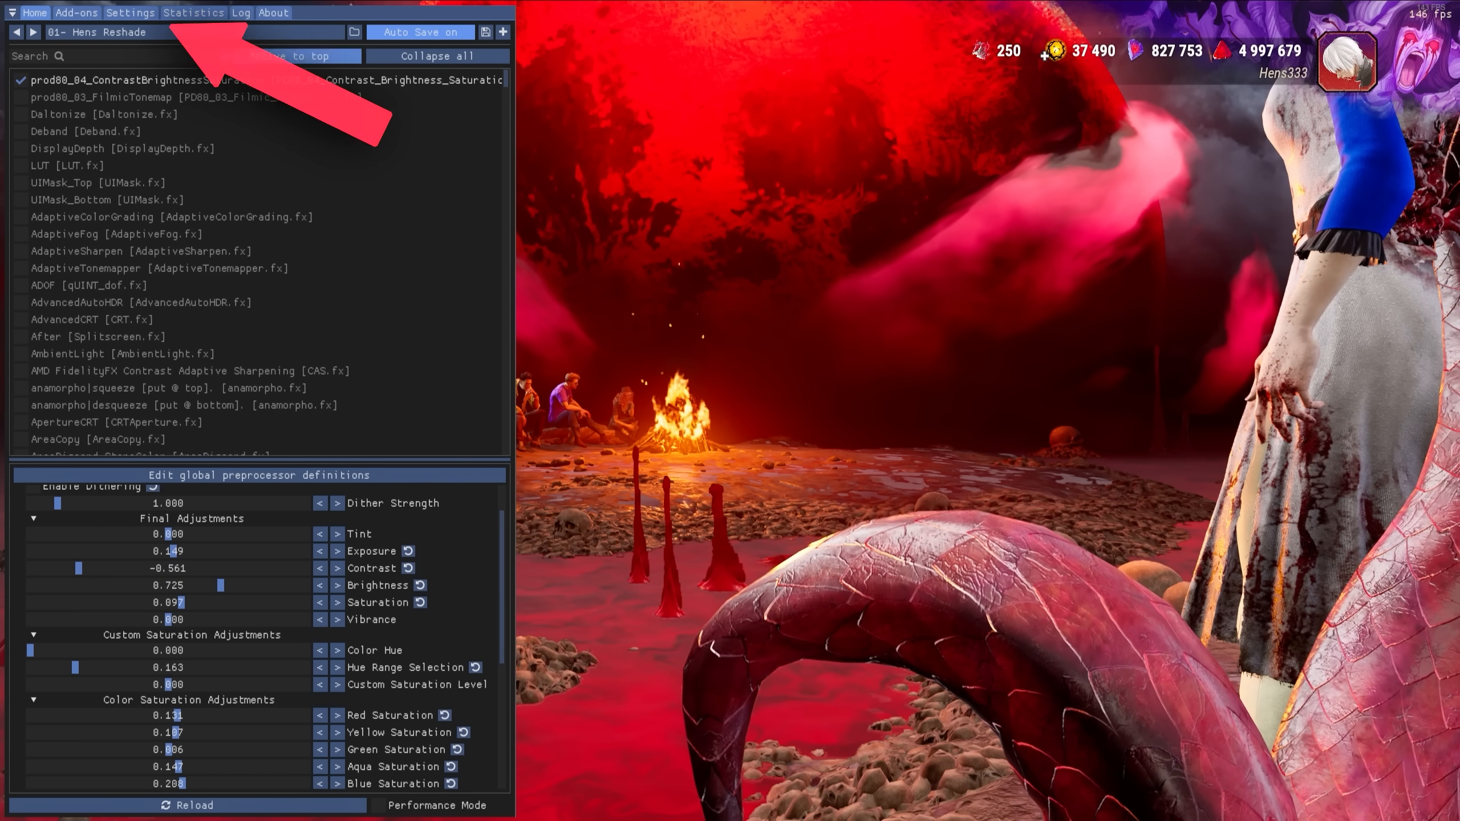
- Set ReShade's Overlay & Styling clock format to HH:mm:ss
{"action": "left_click", "coordinate": [130, 12]}
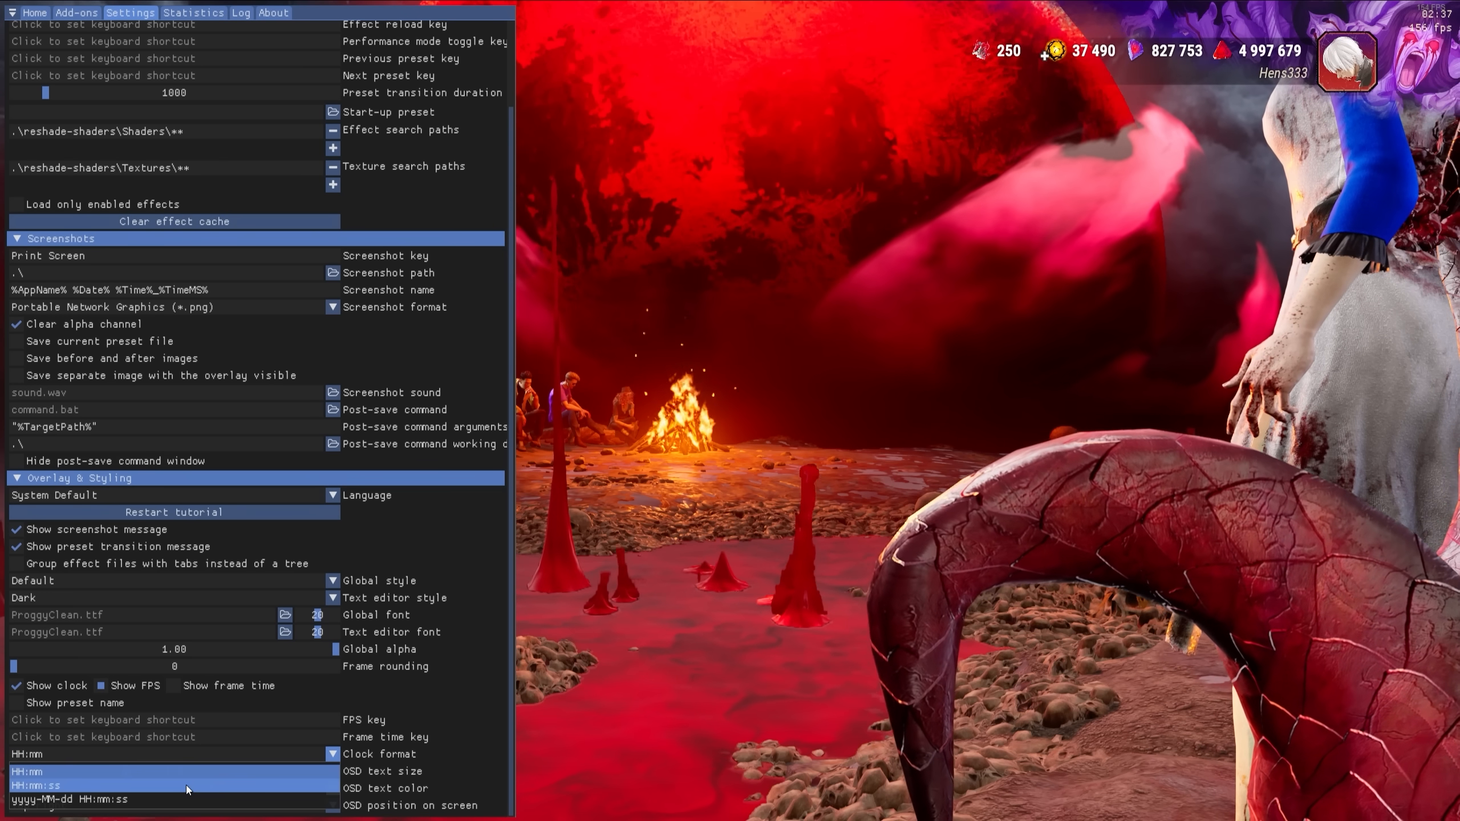
{"action": "left_click", "coordinate": [37, 784]}
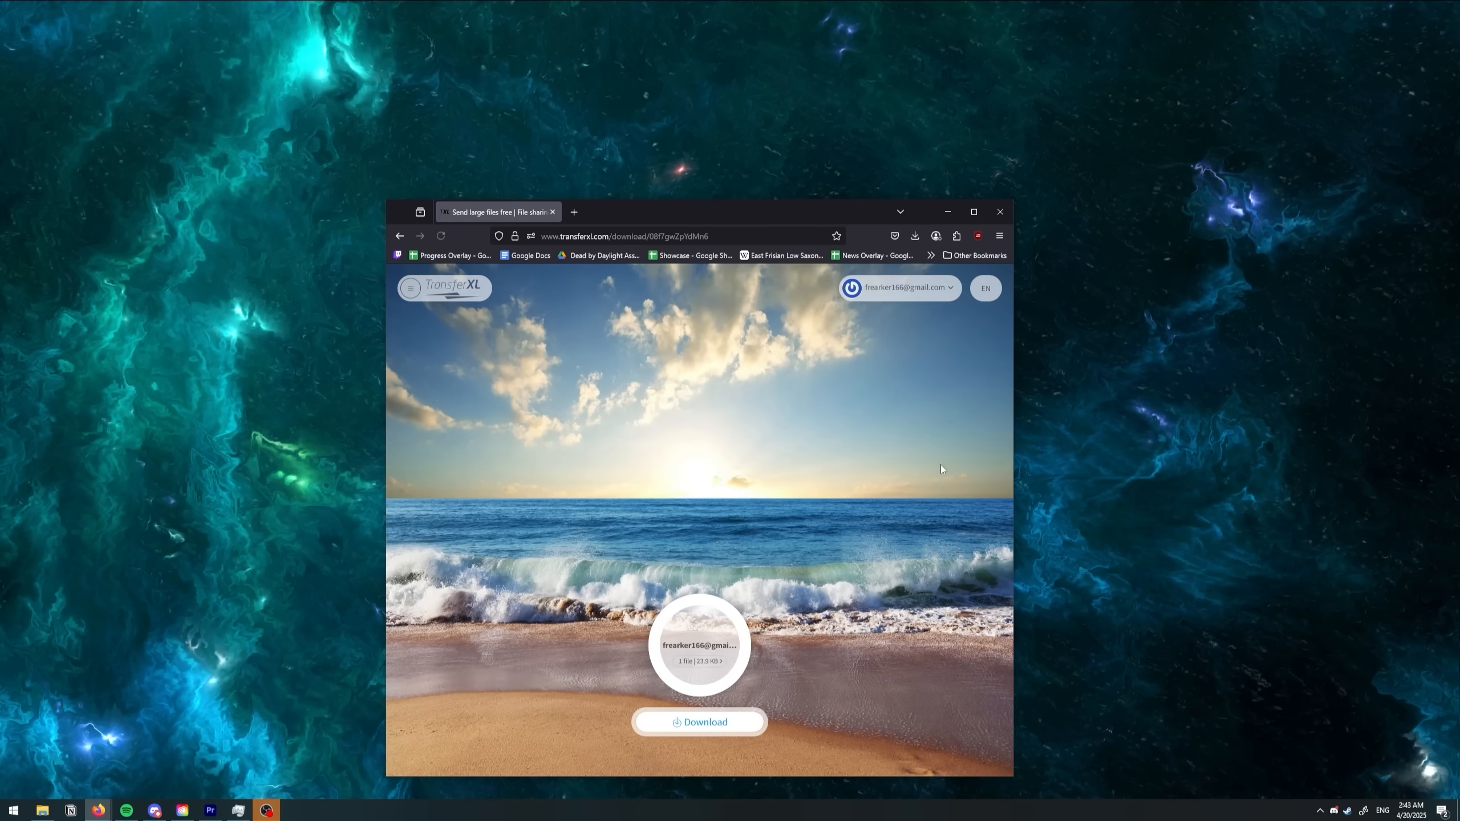
- Start downloading the shared file from the TransferXL share page
{"action": "left_click", "coordinate": [699, 721]}
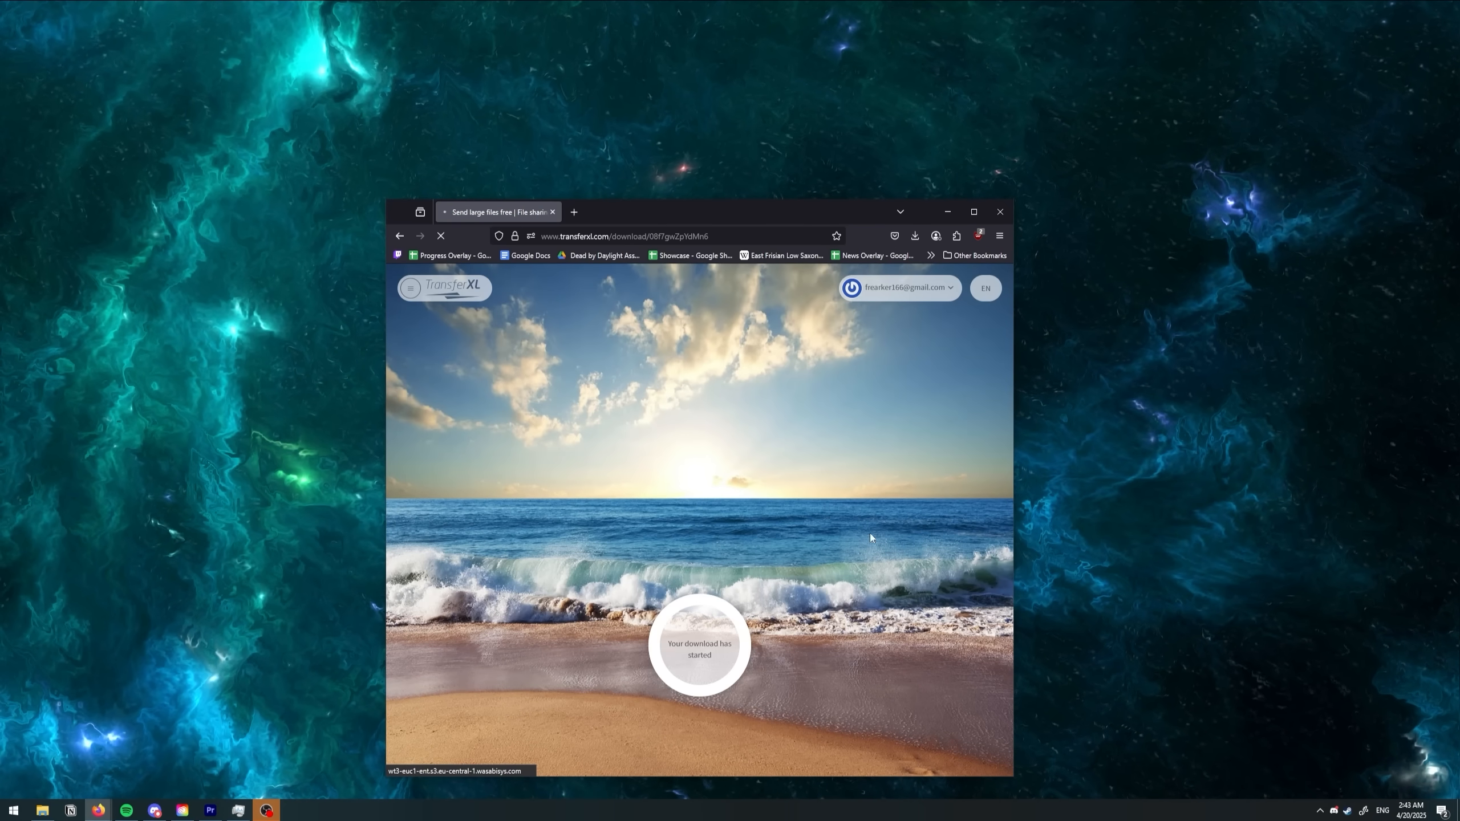
{"action": "left_click", "coordinate": [914, 236]}
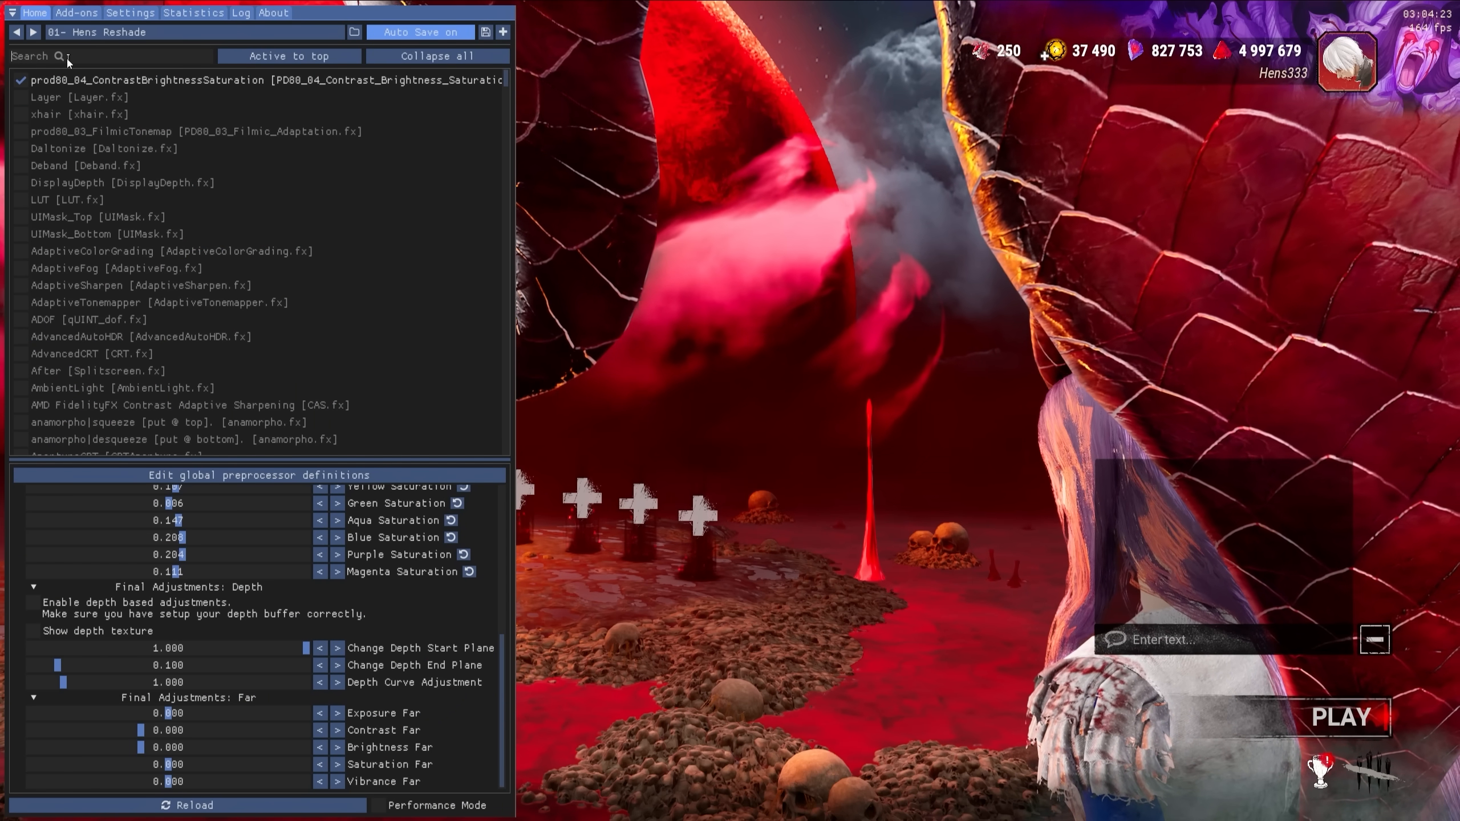
- Search 'layer', enable Layer [Layer.fx] with Use Image, and close ReShade
{"action": "type", "text": "layer"}
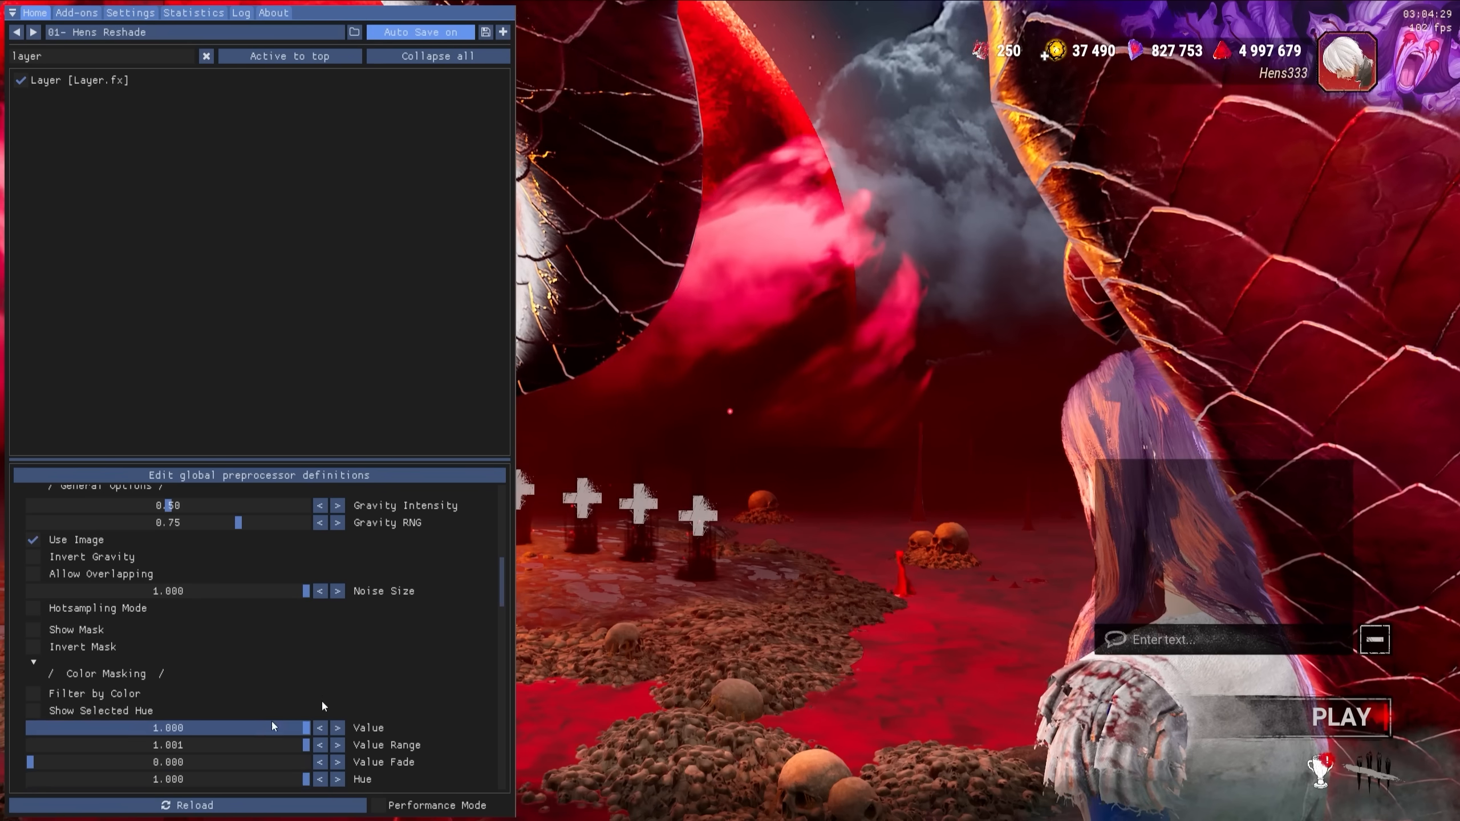
{"action": "left_click", "coordinate": [206, 56]}
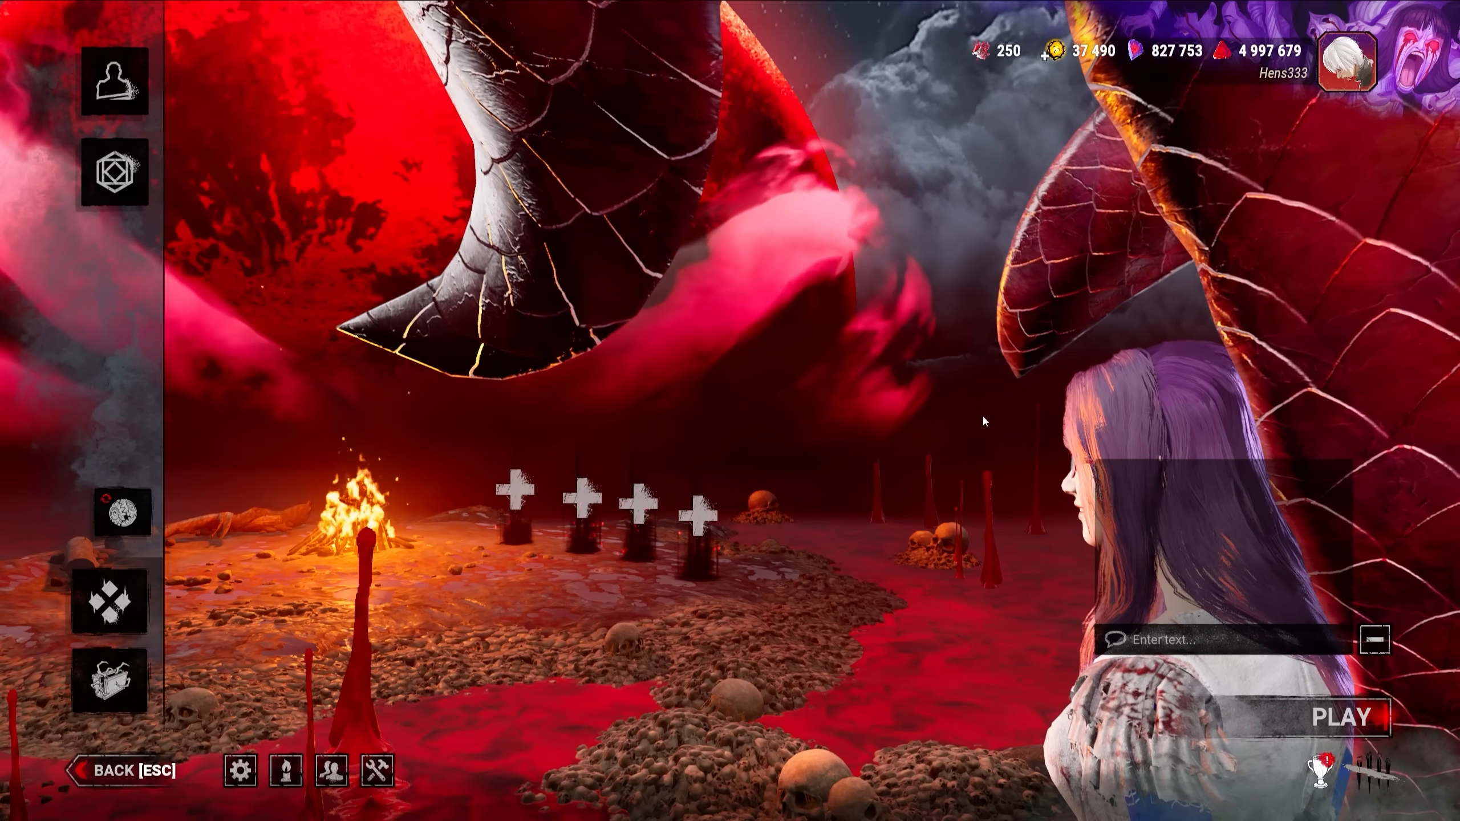
{"action": "left_click", "coordinate": [1338, 718]}
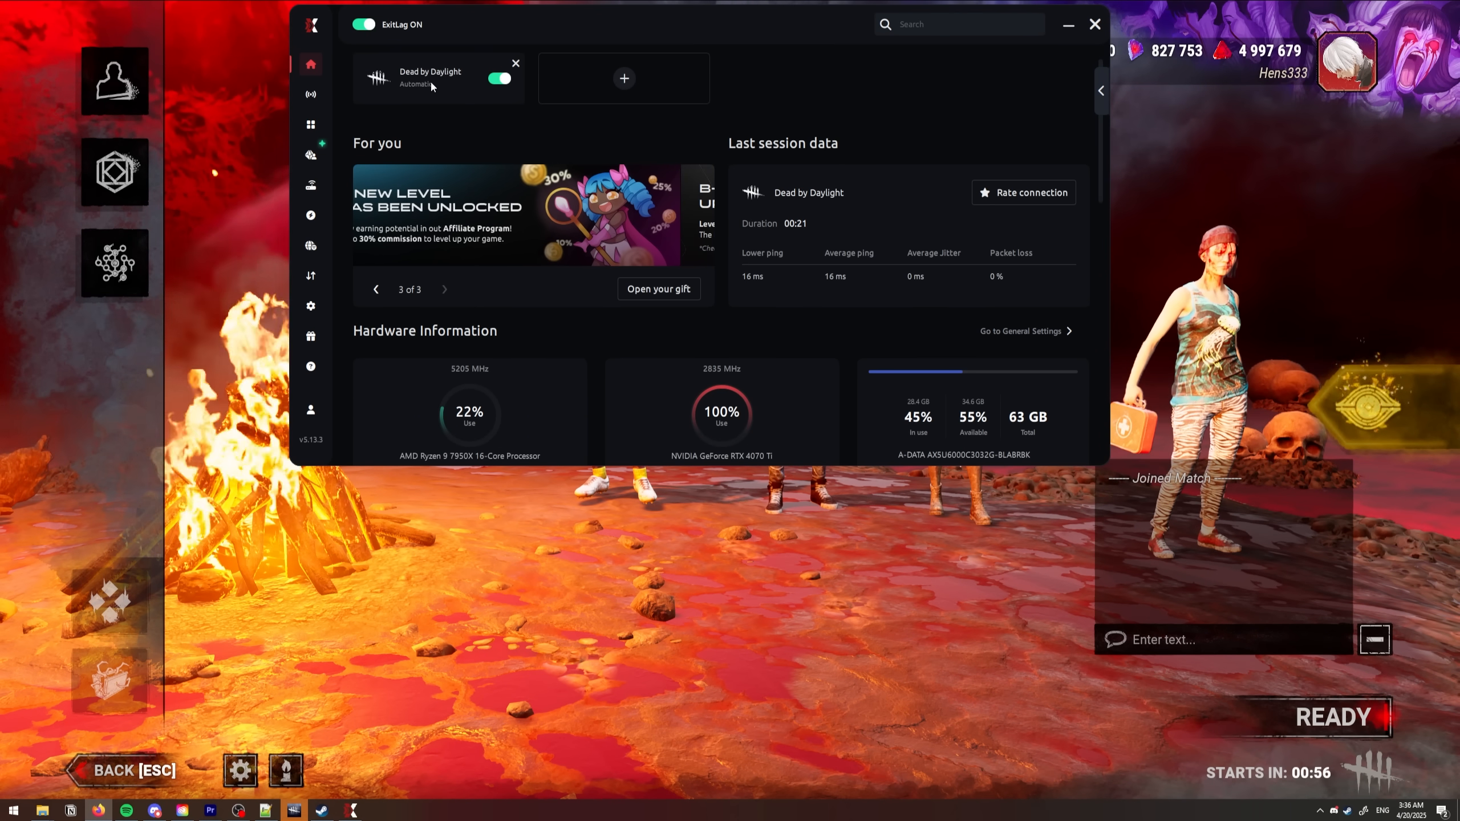
- Apply ExitLag routes on the Dead by Daylight card, connecting via DE Frankfurt01
{"action": "left_click", "coordinate": [429, 78]}
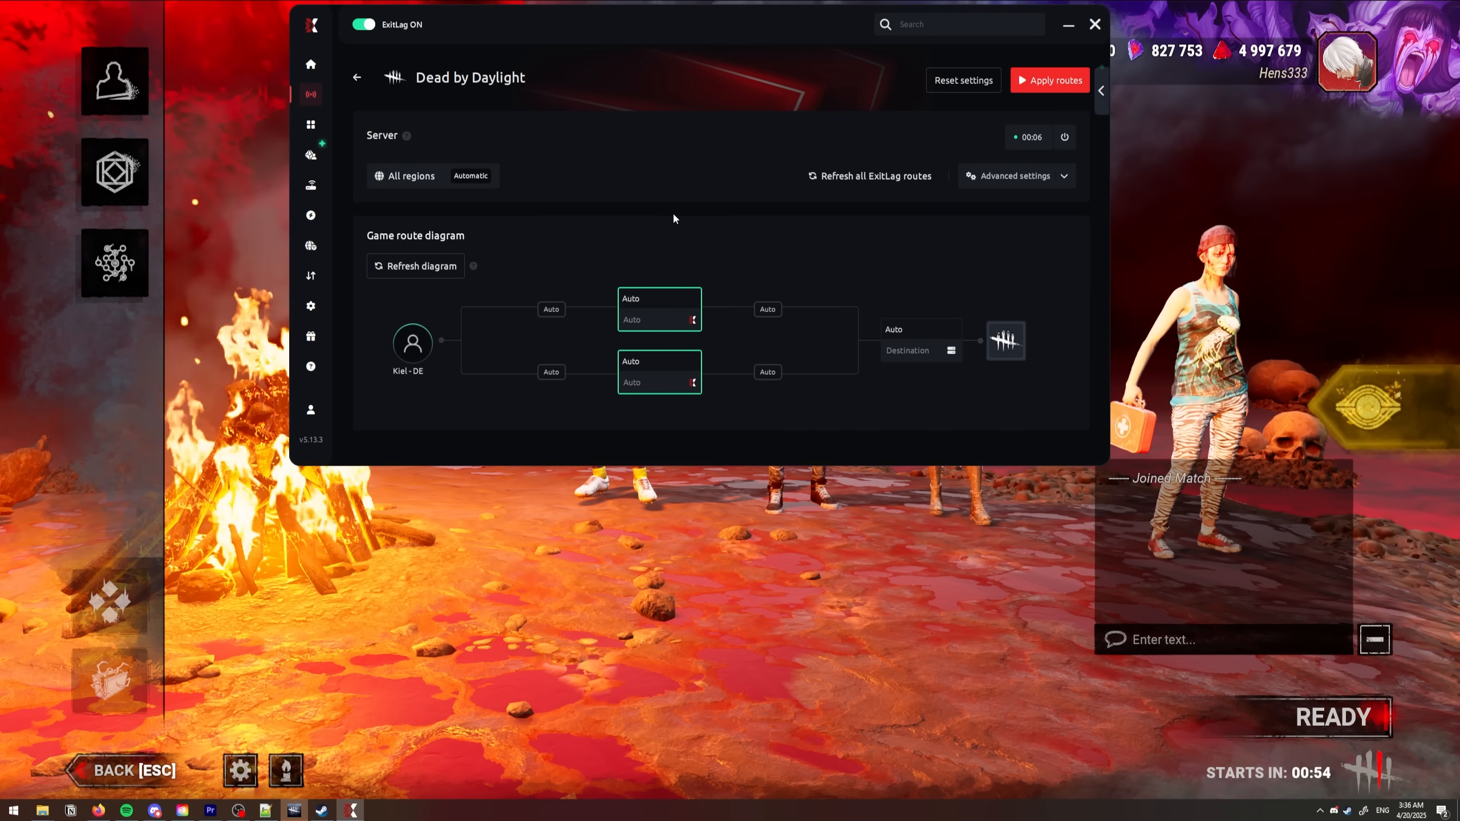
{"action": "left_click", "coordinate": [1048, 80]}
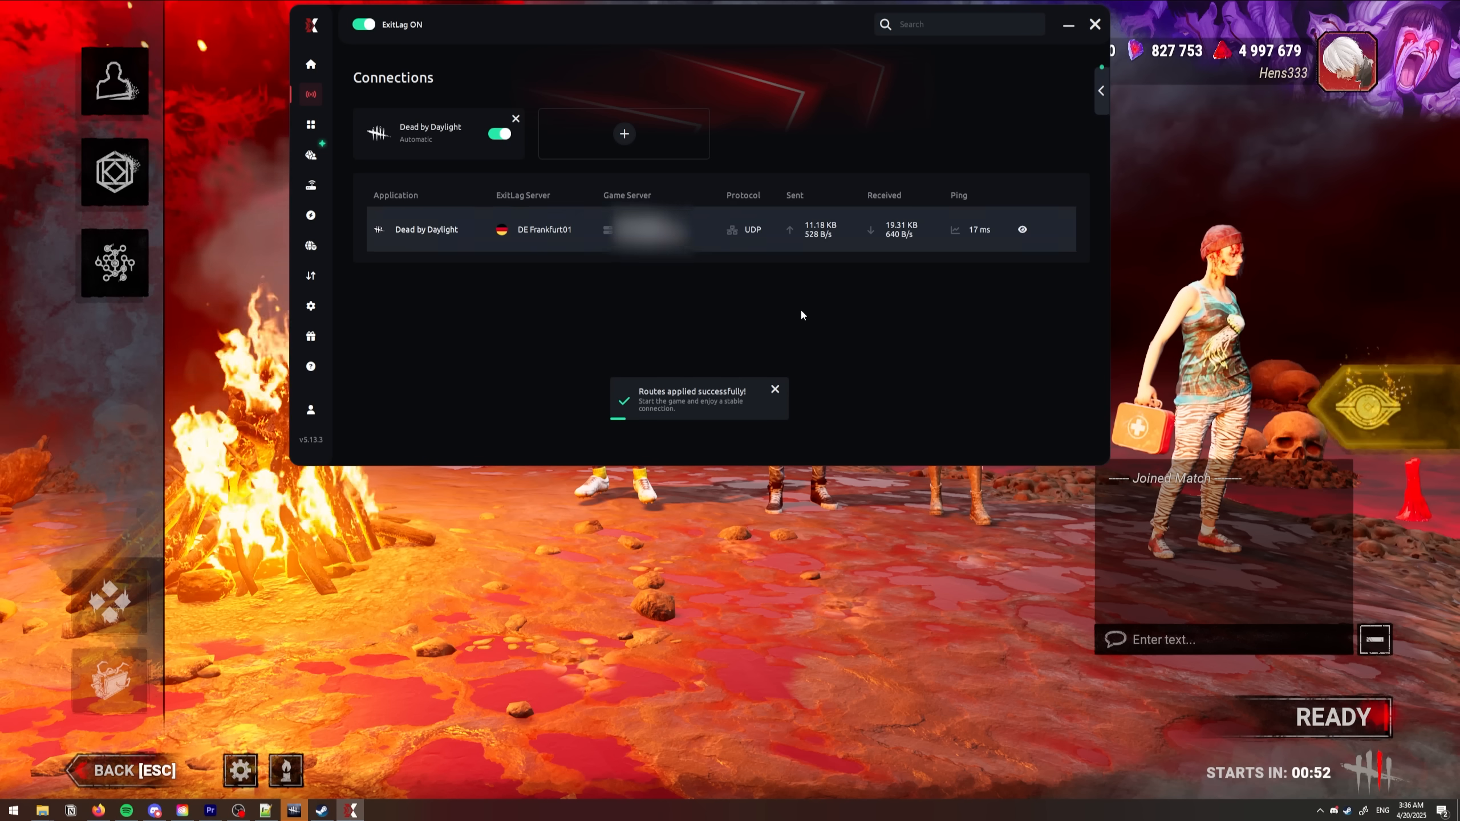